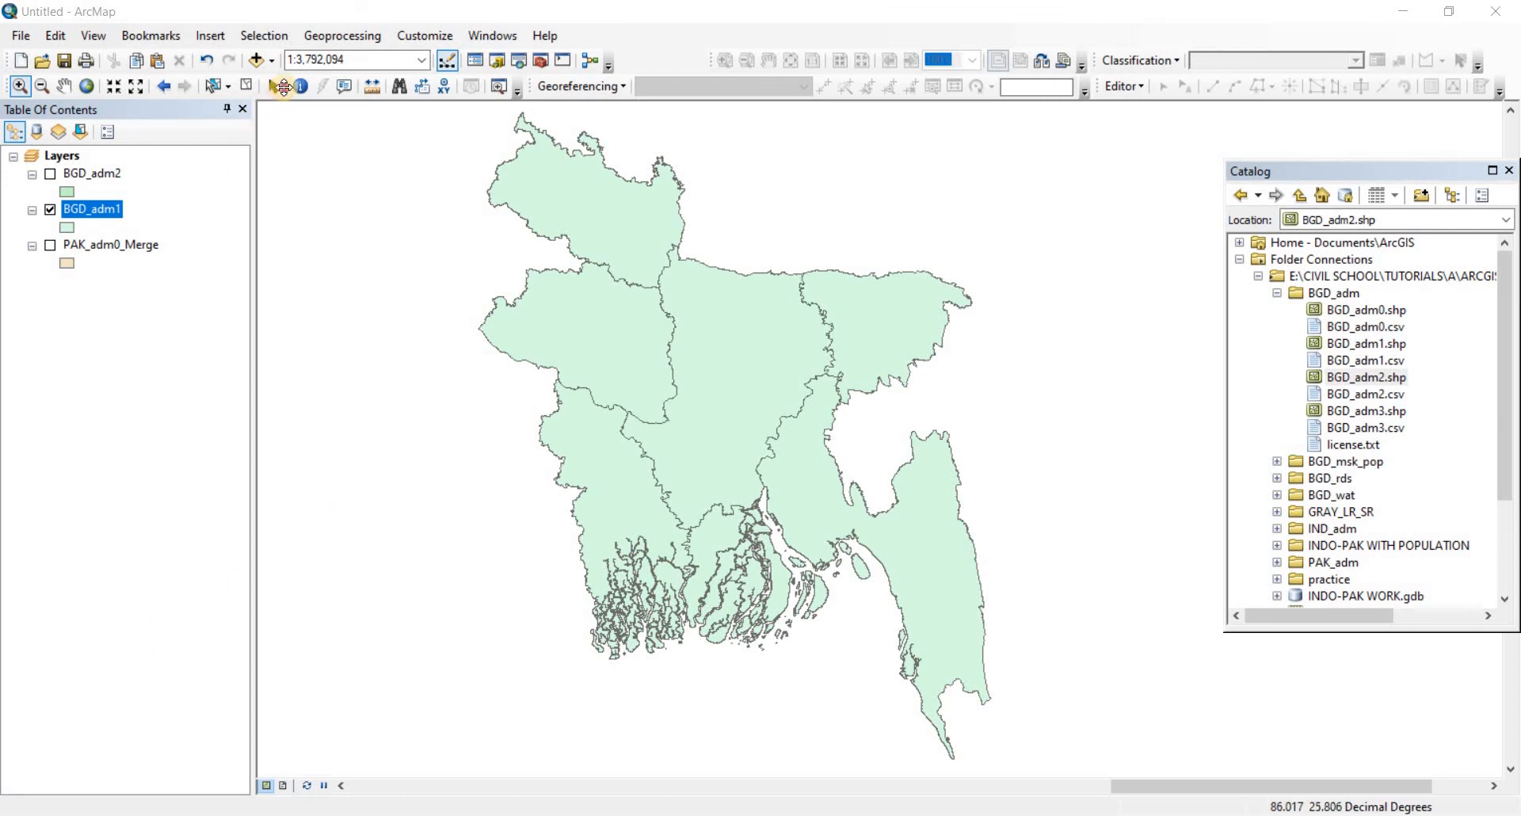
{"action": "mouse_move", "coordinate": [422, 378]}
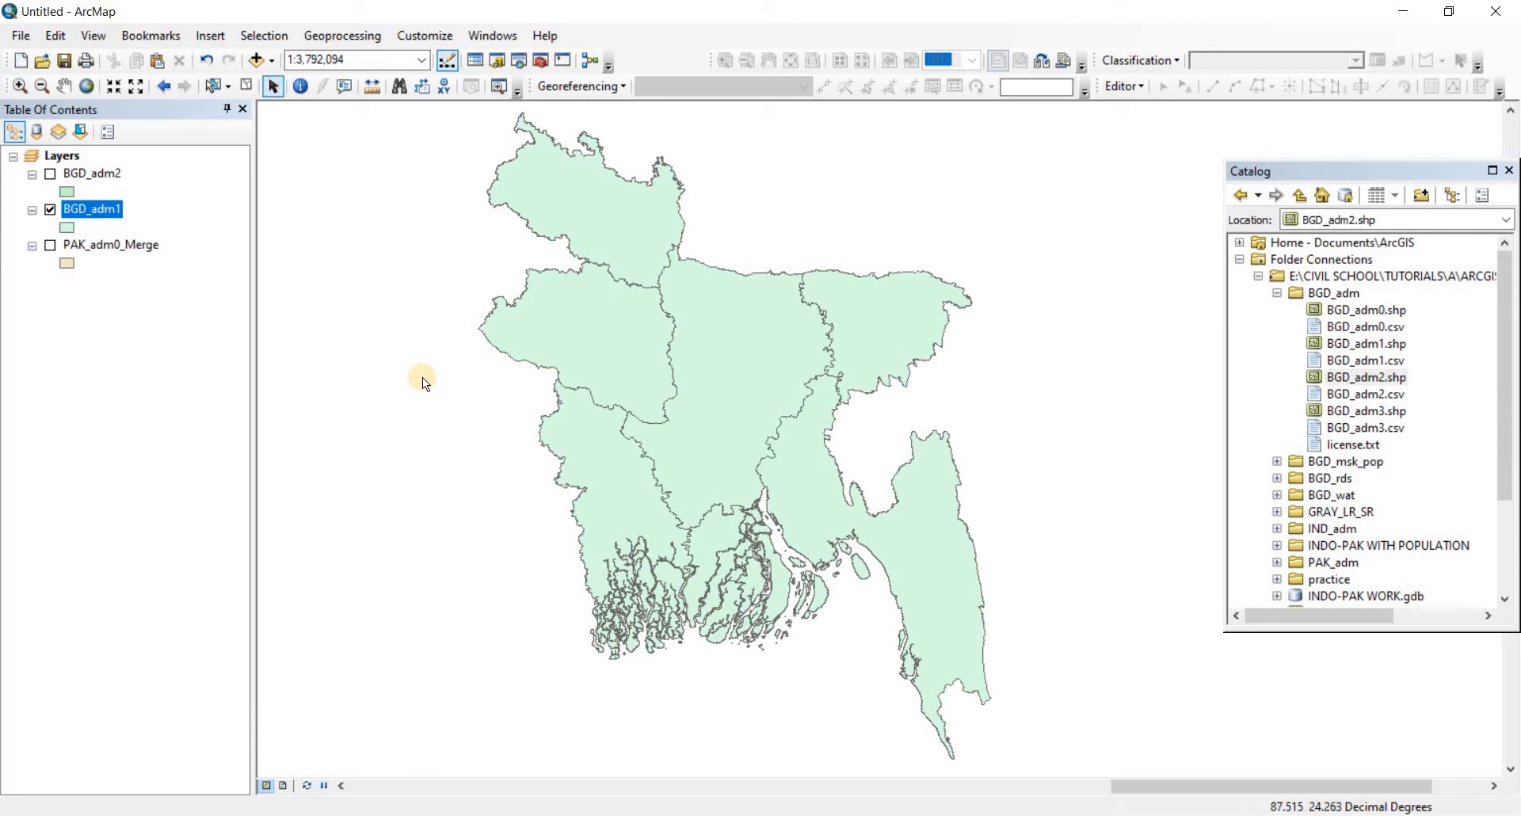
{"action": "mouse_move", "coordinate": [87, 250]}
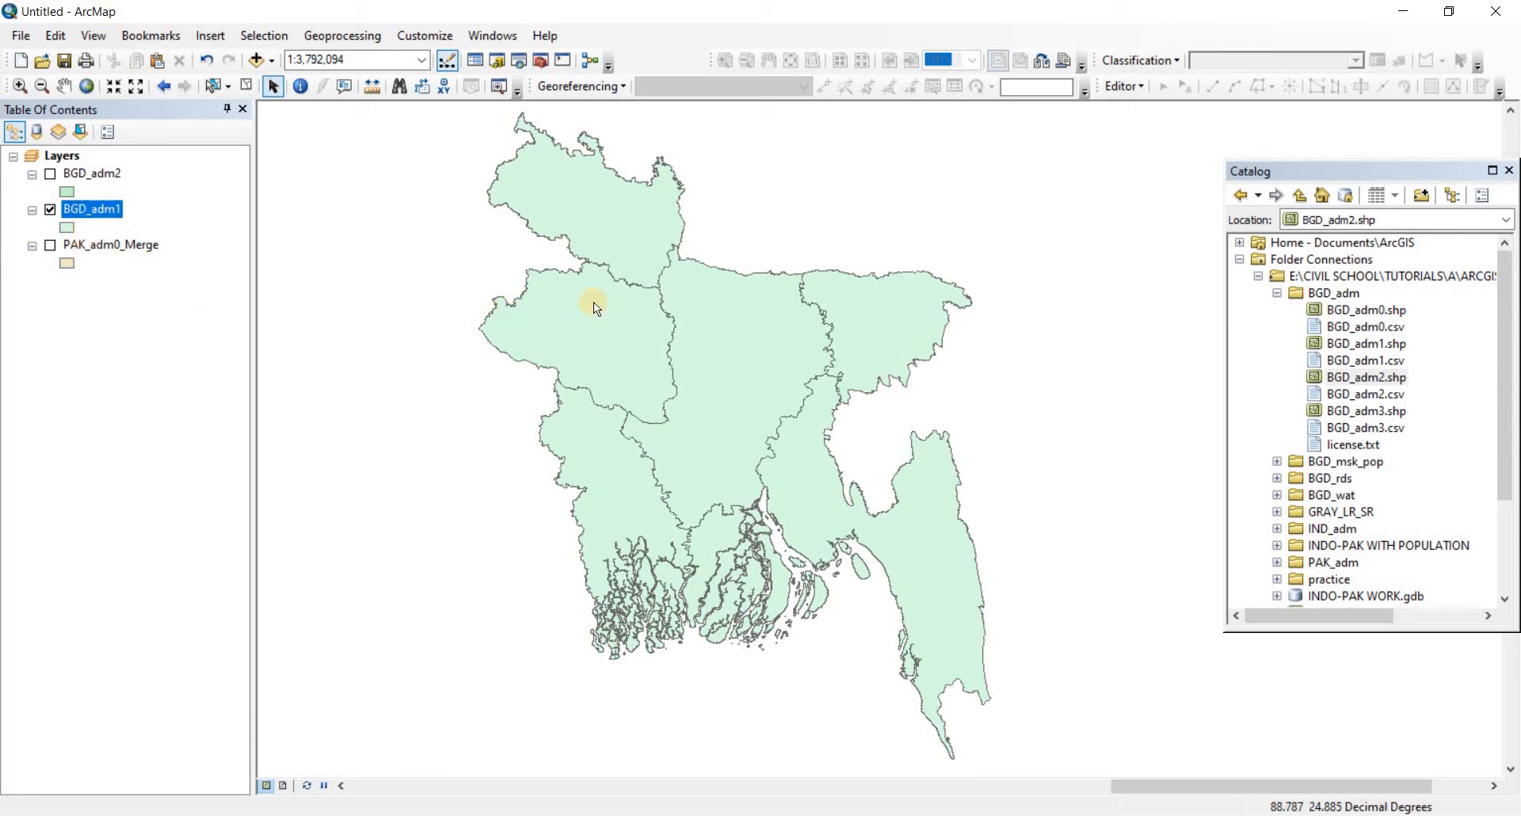
Step: Select the Khulna record in the BGD_adm1 attribute table so the division is outlined
{"action": "right_click", "coordinate": [92, 209]}
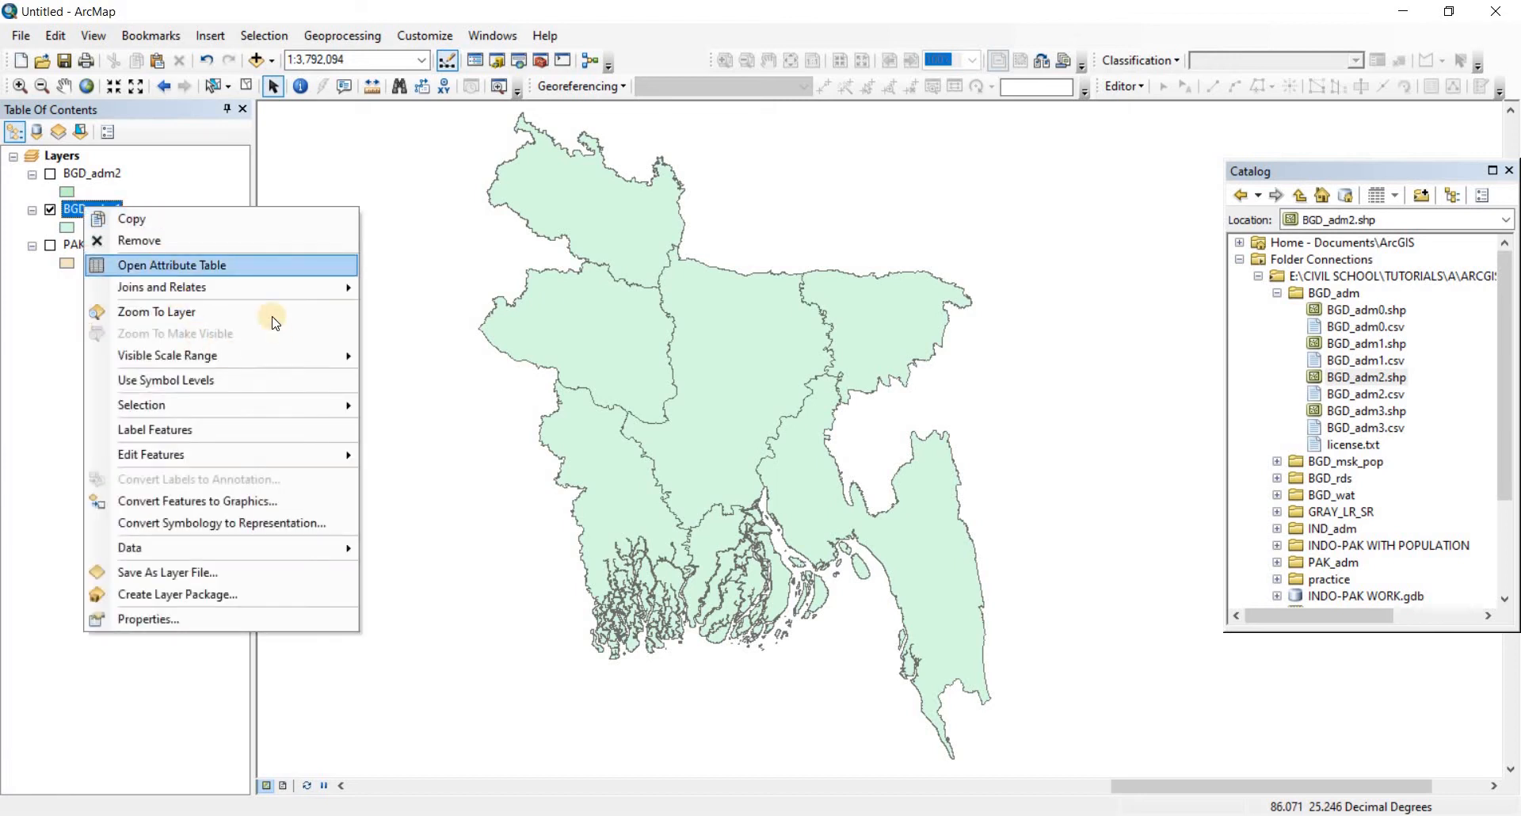
{"action": "left_click", "coordinate": [171, 264]}
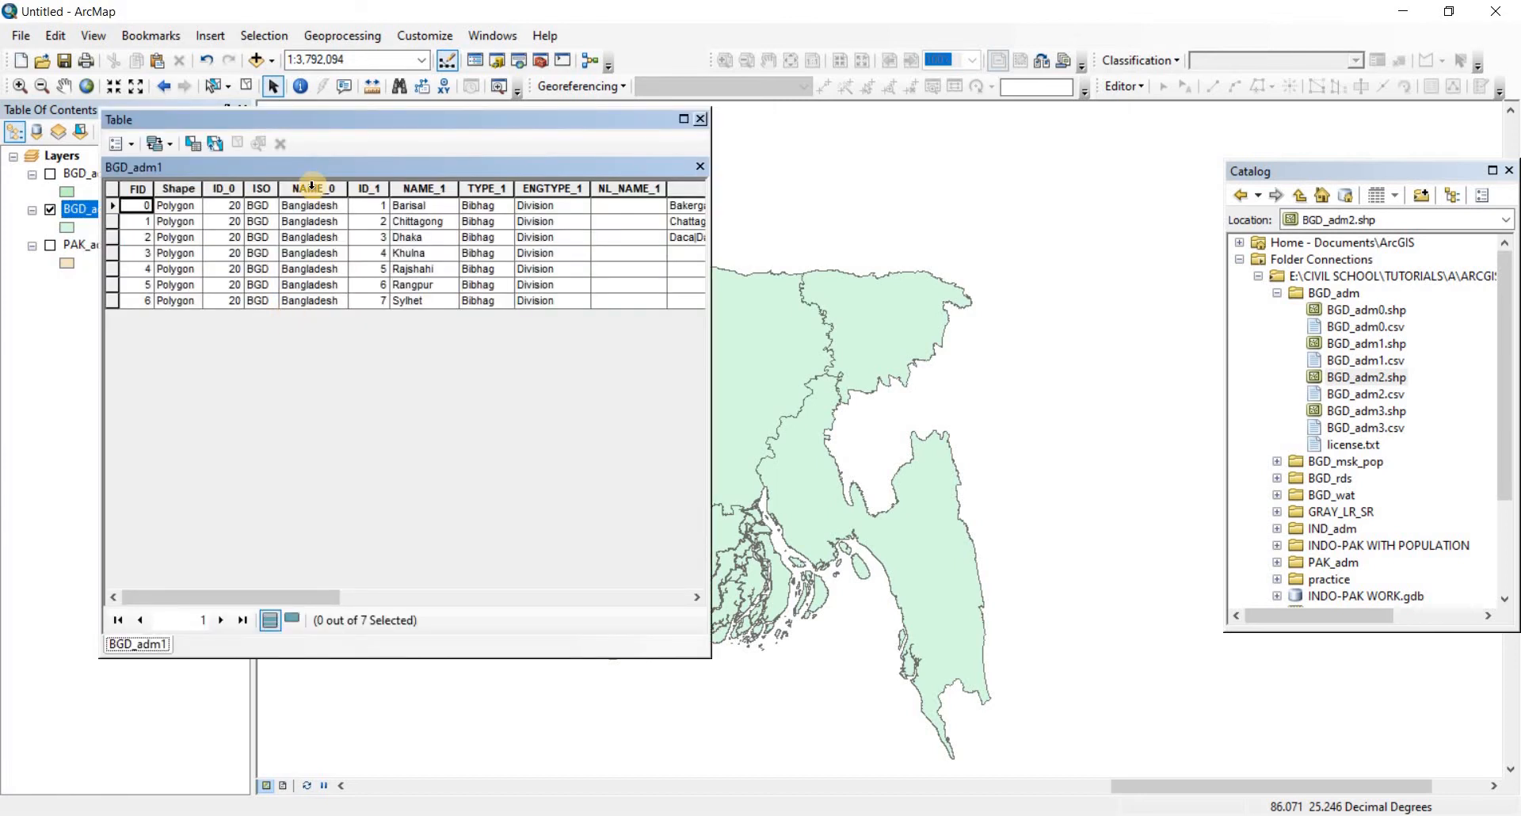
{"action": "mouse_move", "coordinate": [366, 128]}
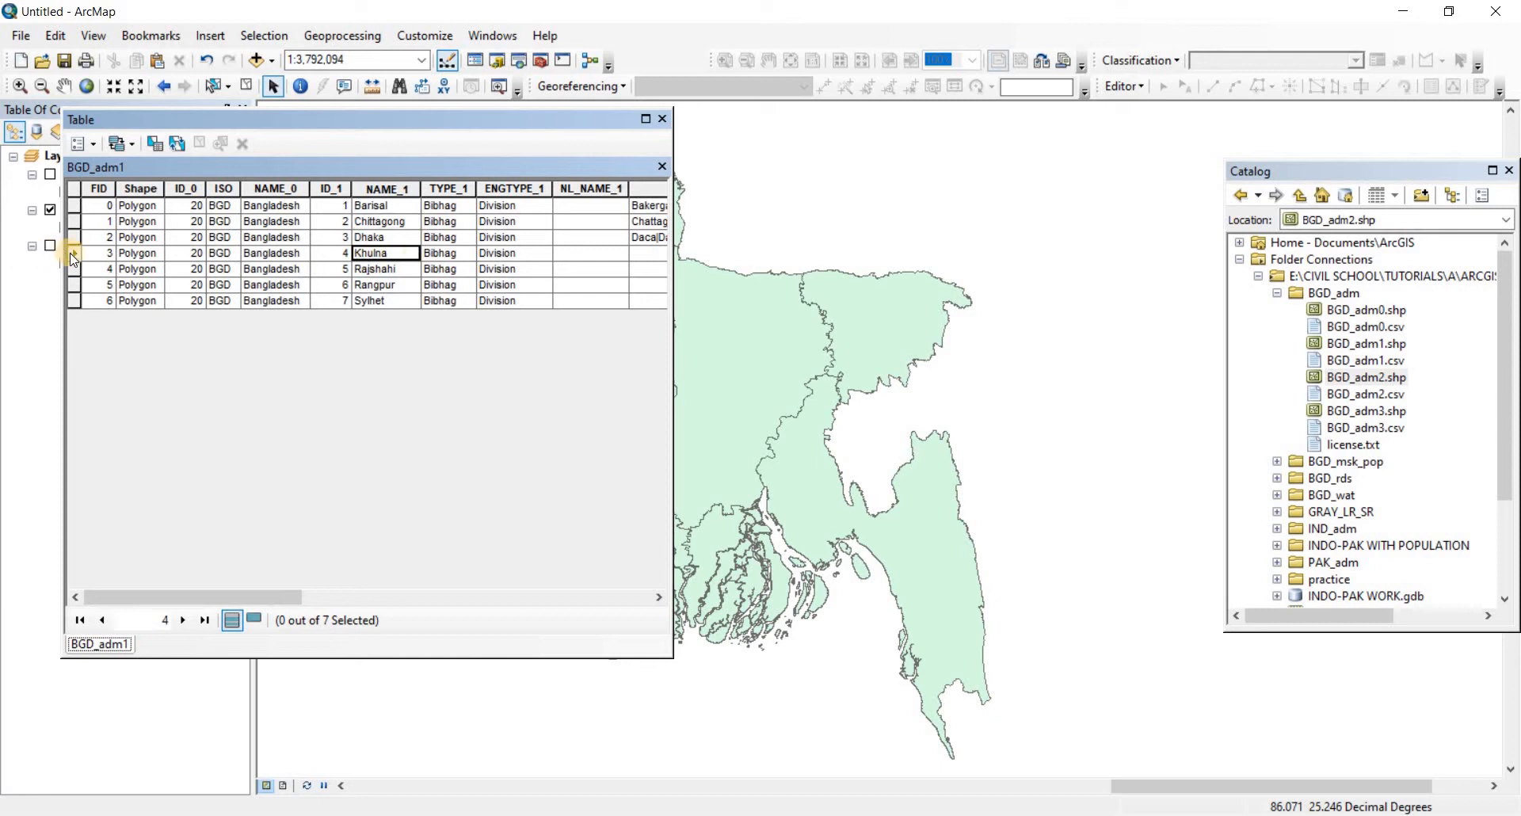
{"action": "left_click", "coordinate": [74, 254]}
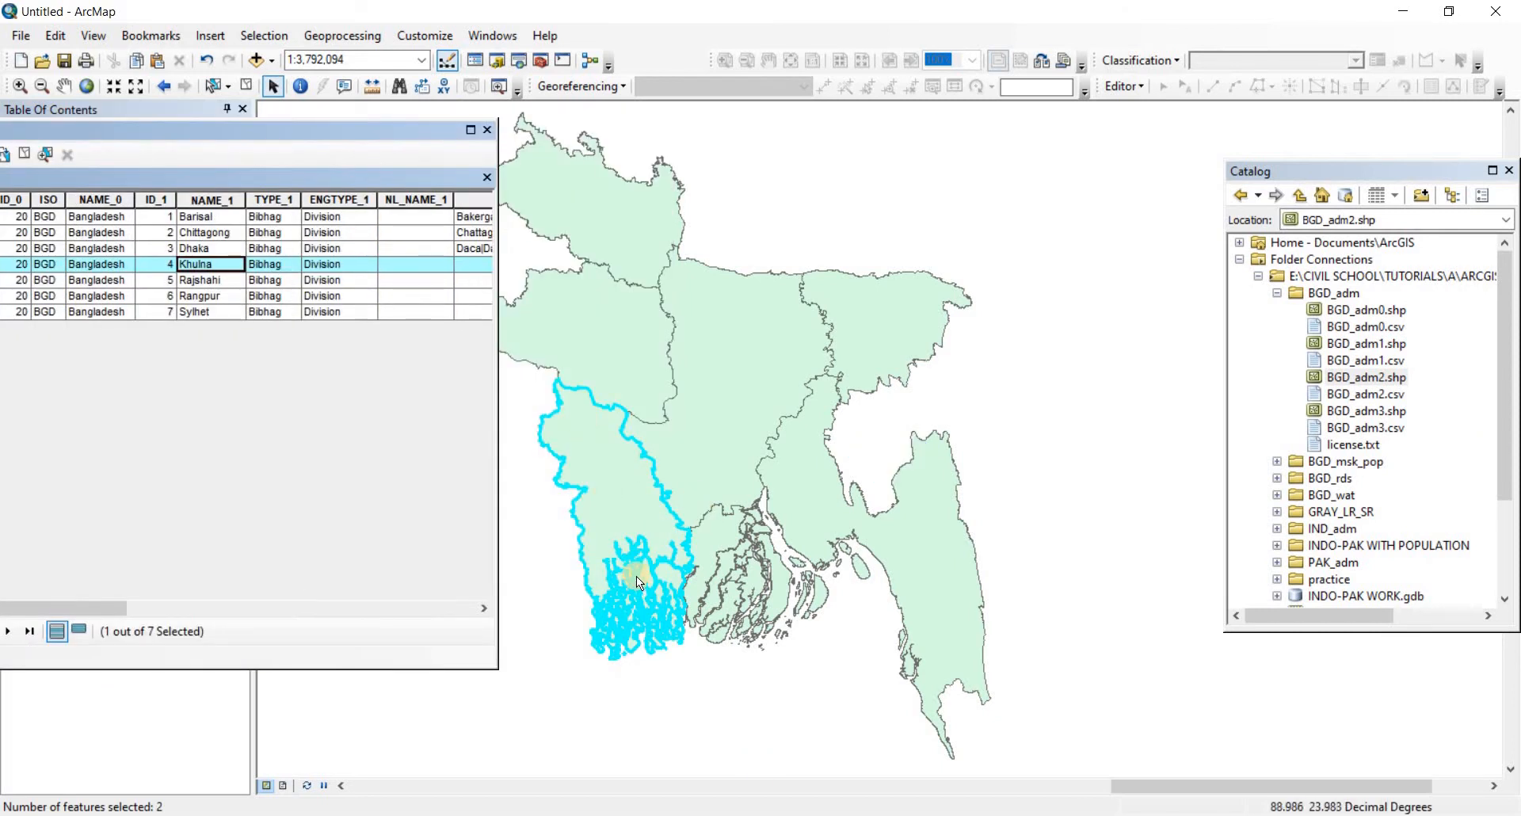
{"action": "mouse_move", "coordinate": [602, 451]}
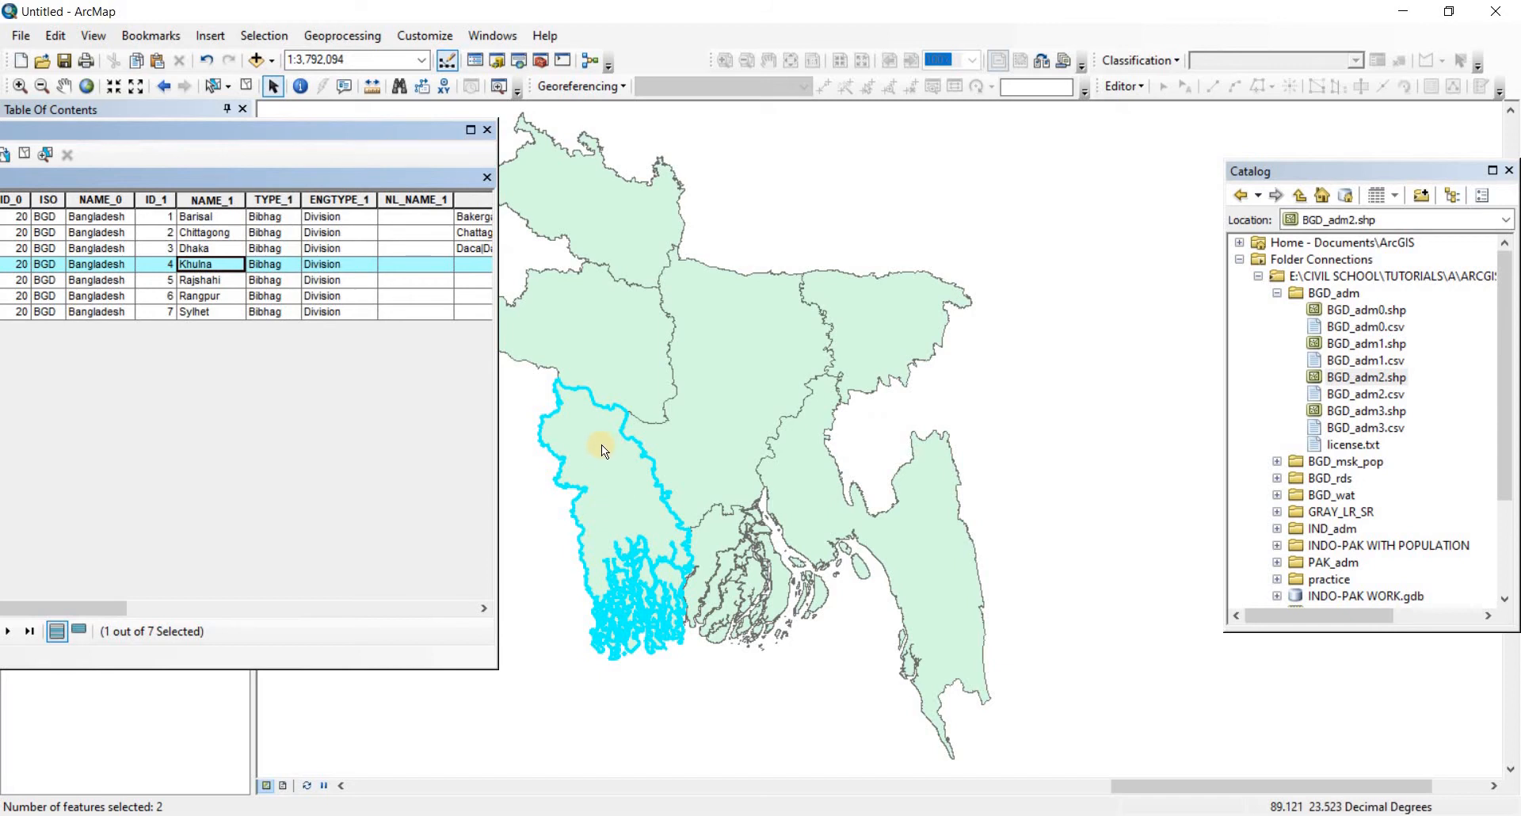
{"action": "mouse_move", "coordinate": [603, 433]}
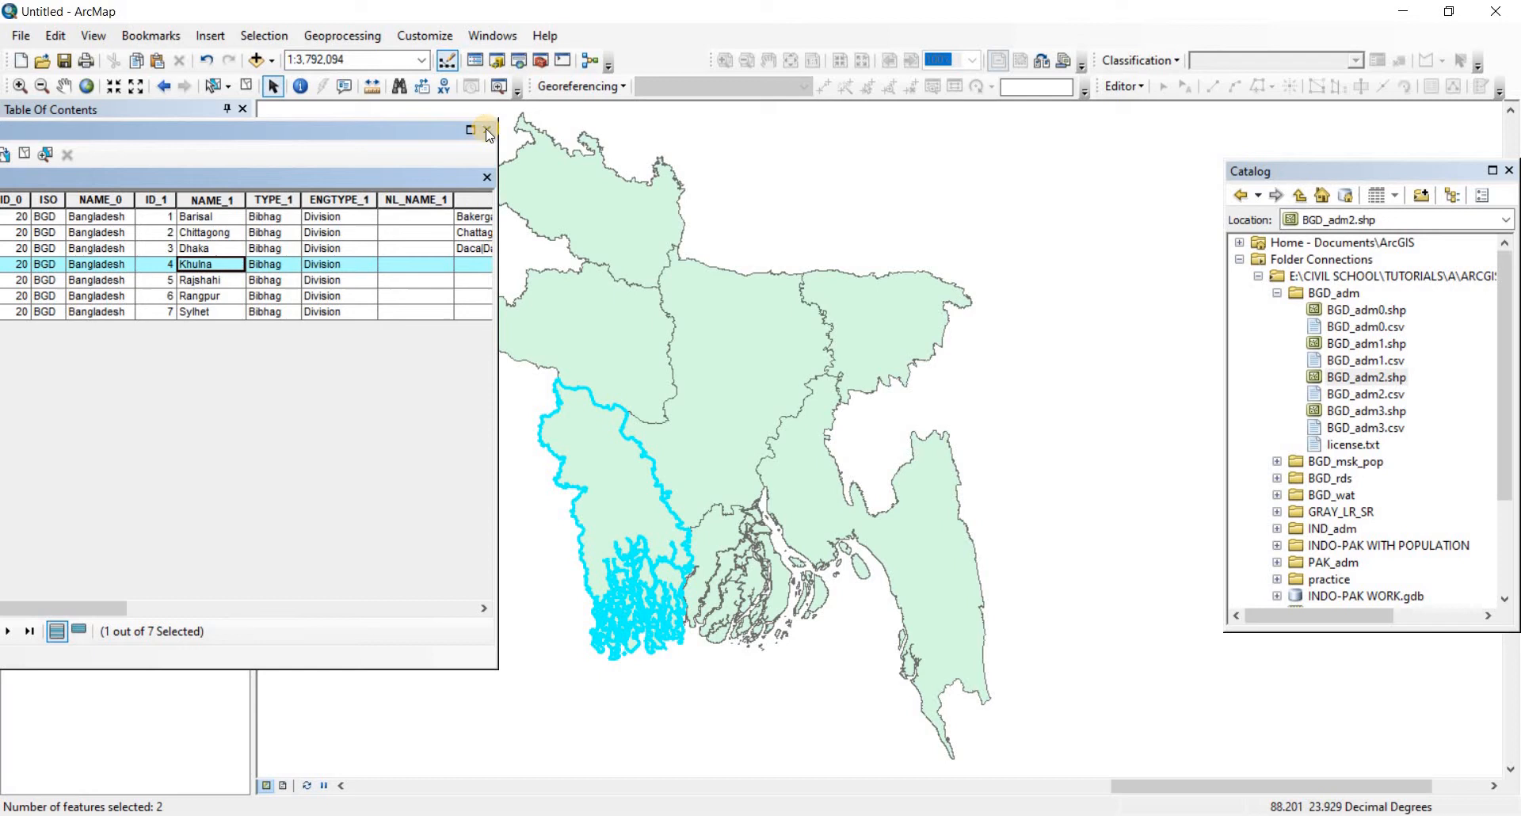
Step: Close the attribute table and start exporting the selected BGD_adm1 features
{"action": "left_click", "coordinate": [486, 176]}
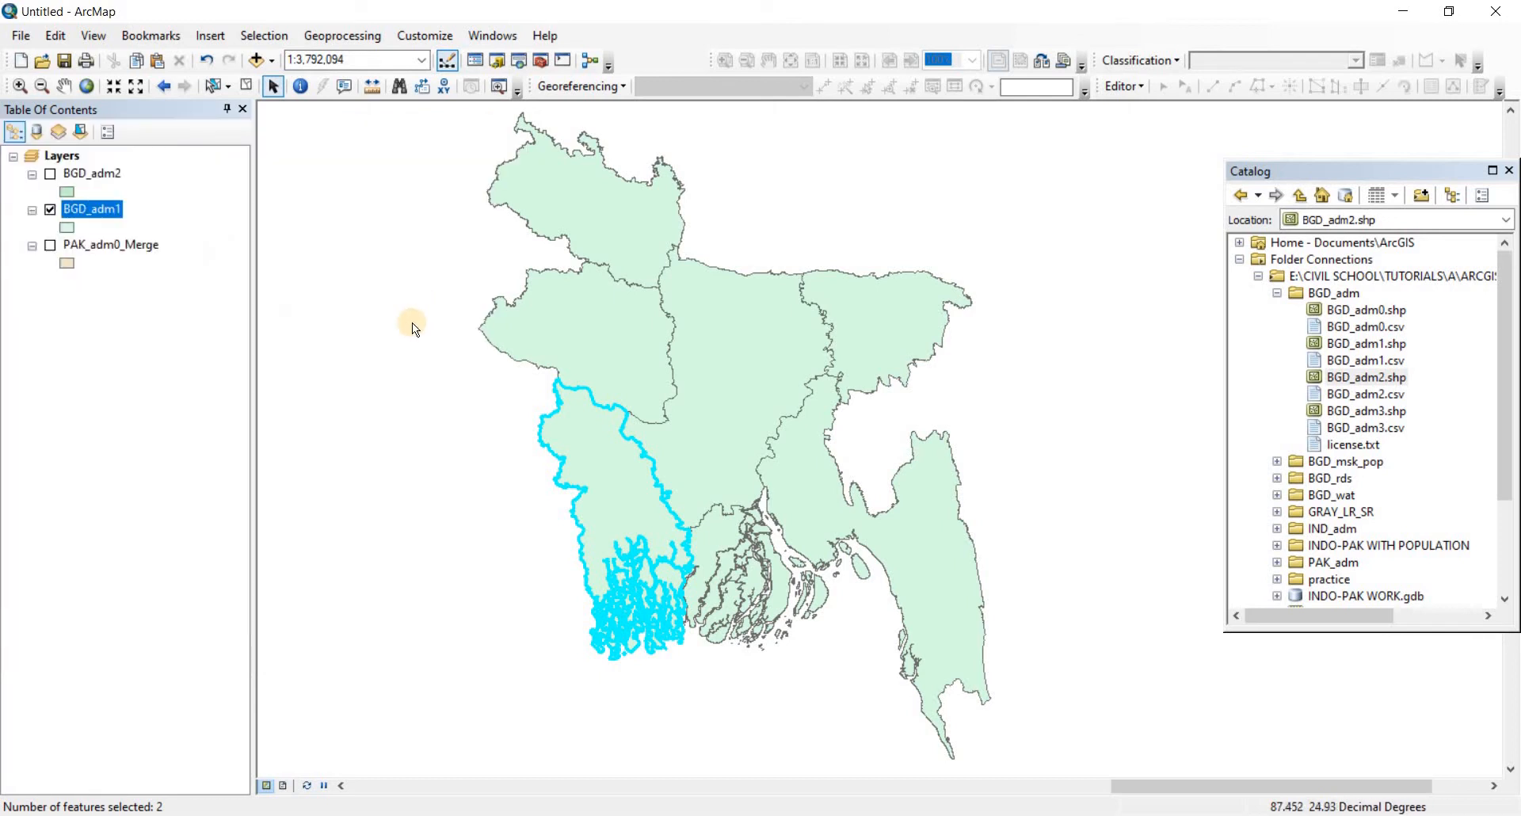
{"action": "mouse_move", "coordinate": [602, 533]}
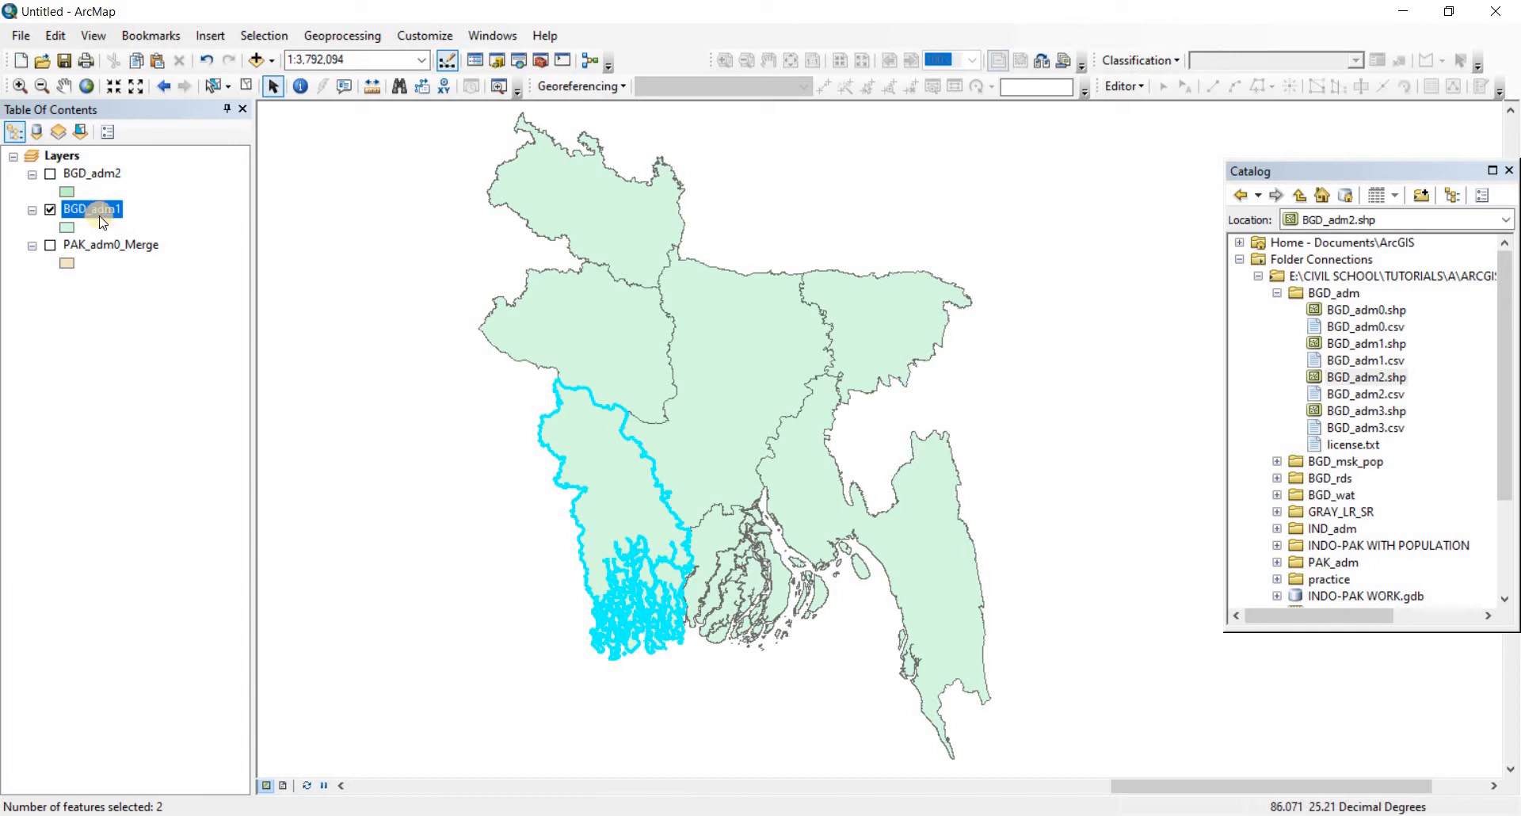
{"action": "right_click", "coordinate": [92, 209]}
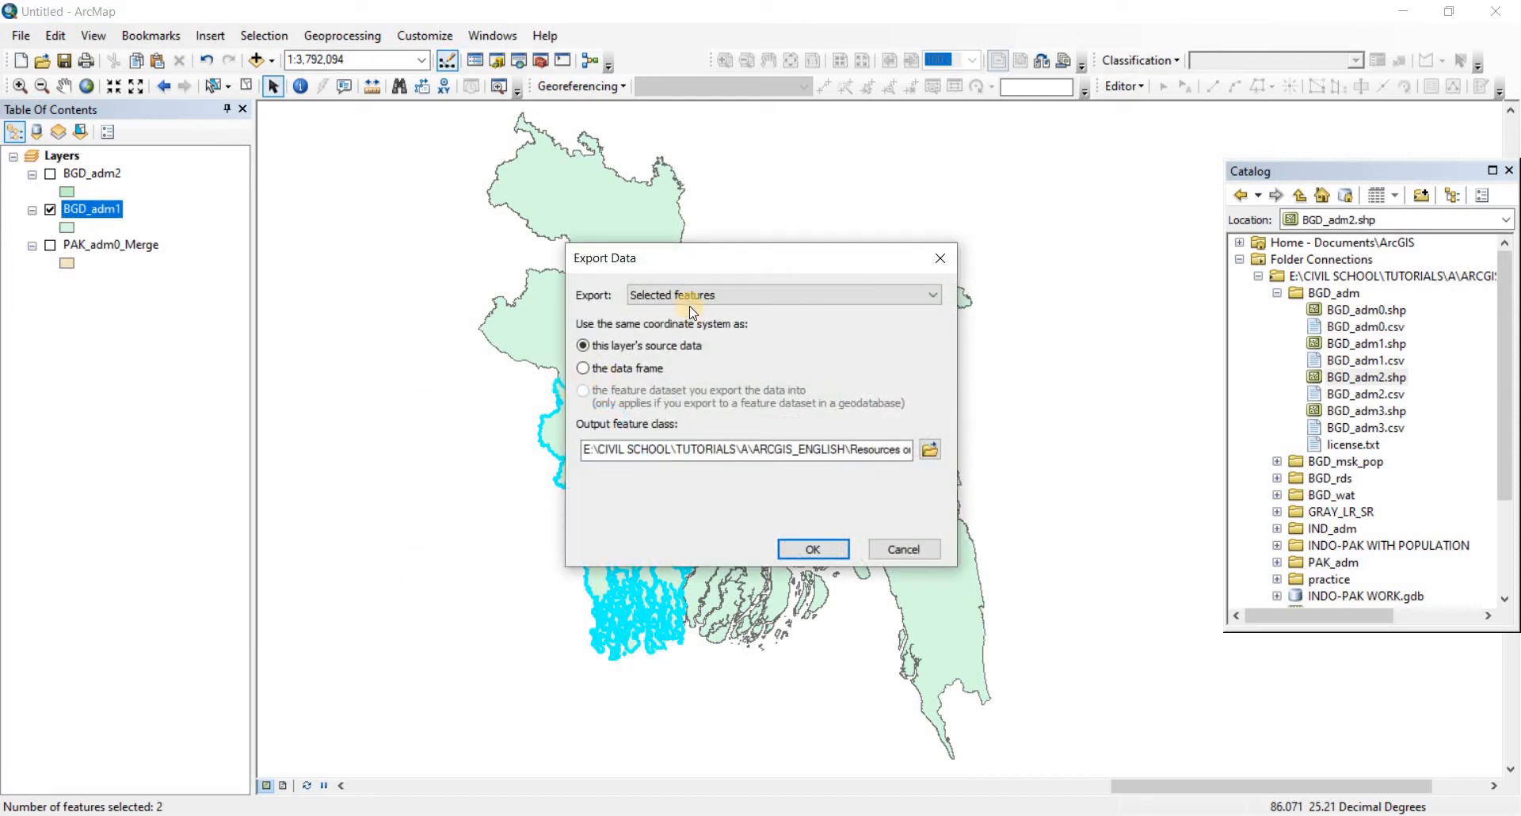
{"action": "mouse_move", "coordinate": [883, 499]}
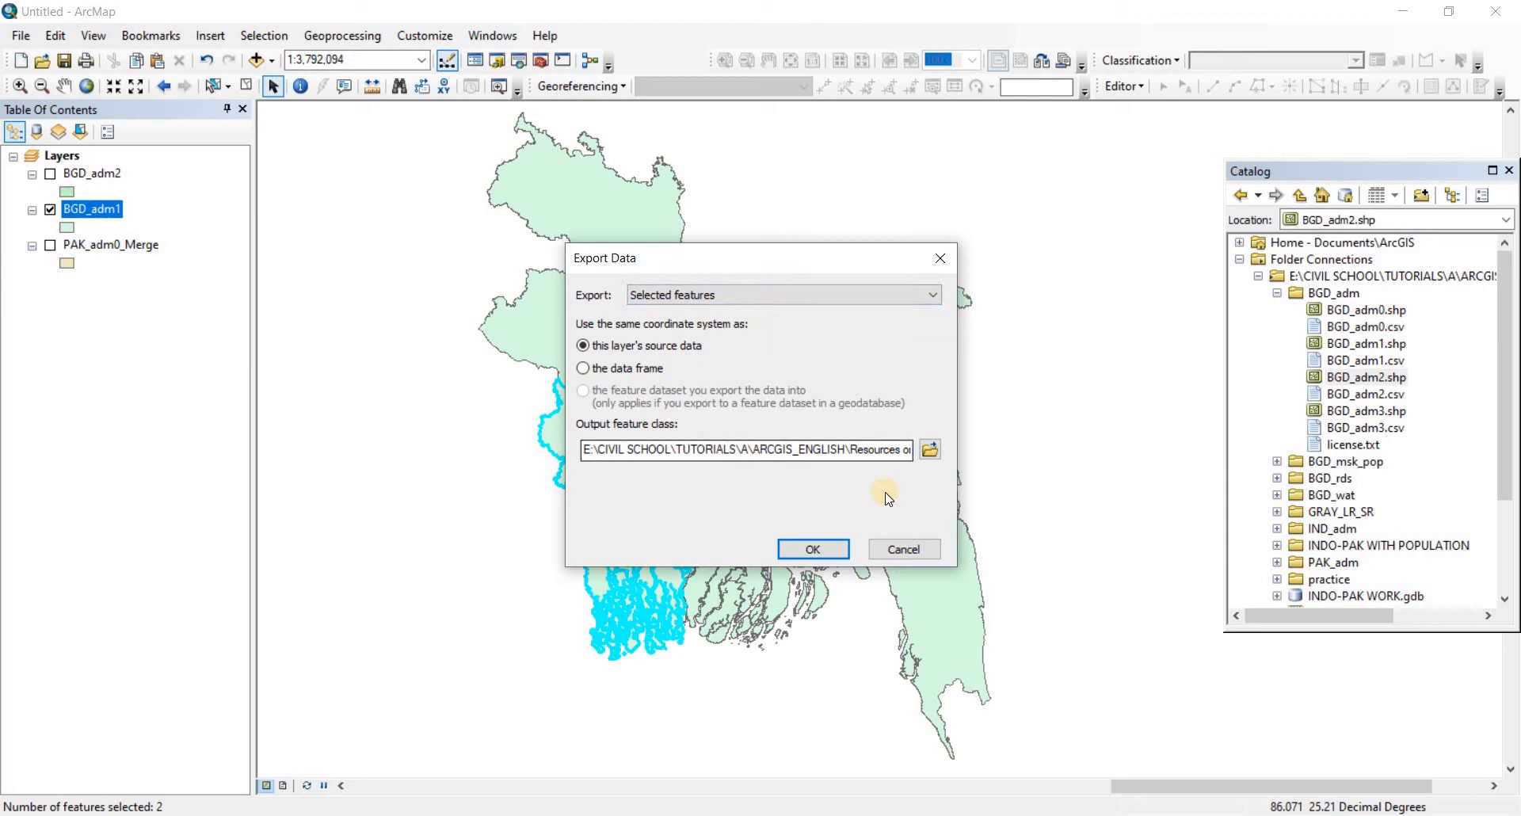
{"action": "mouse_move", "coordinate": [930, 457]}
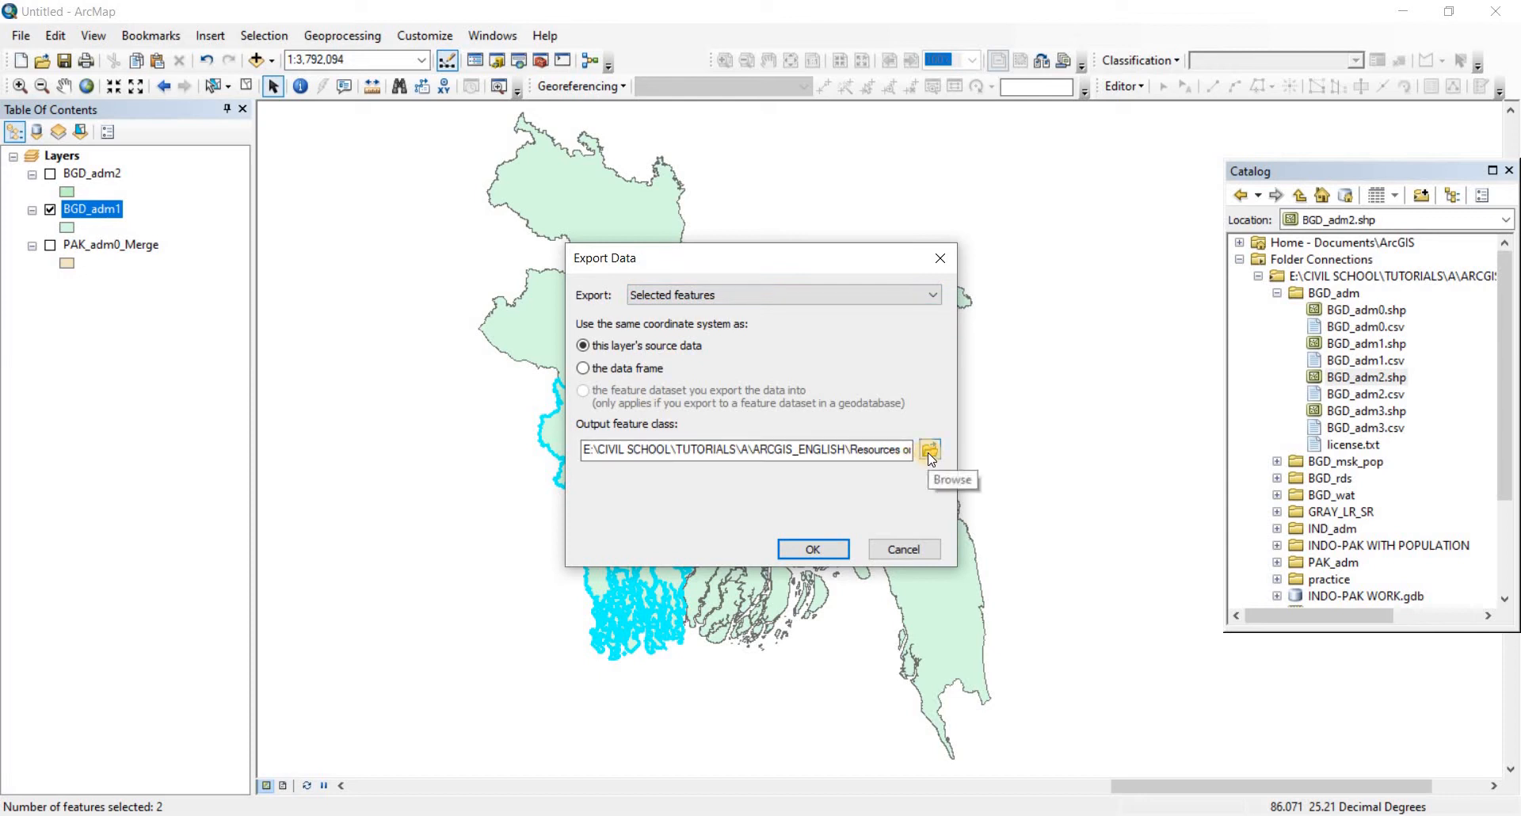
Step: Choose BD_Population as the destination and name the shapefile output Khulna.shp
{"action": "left_click", "coordinate": [928, 451]}
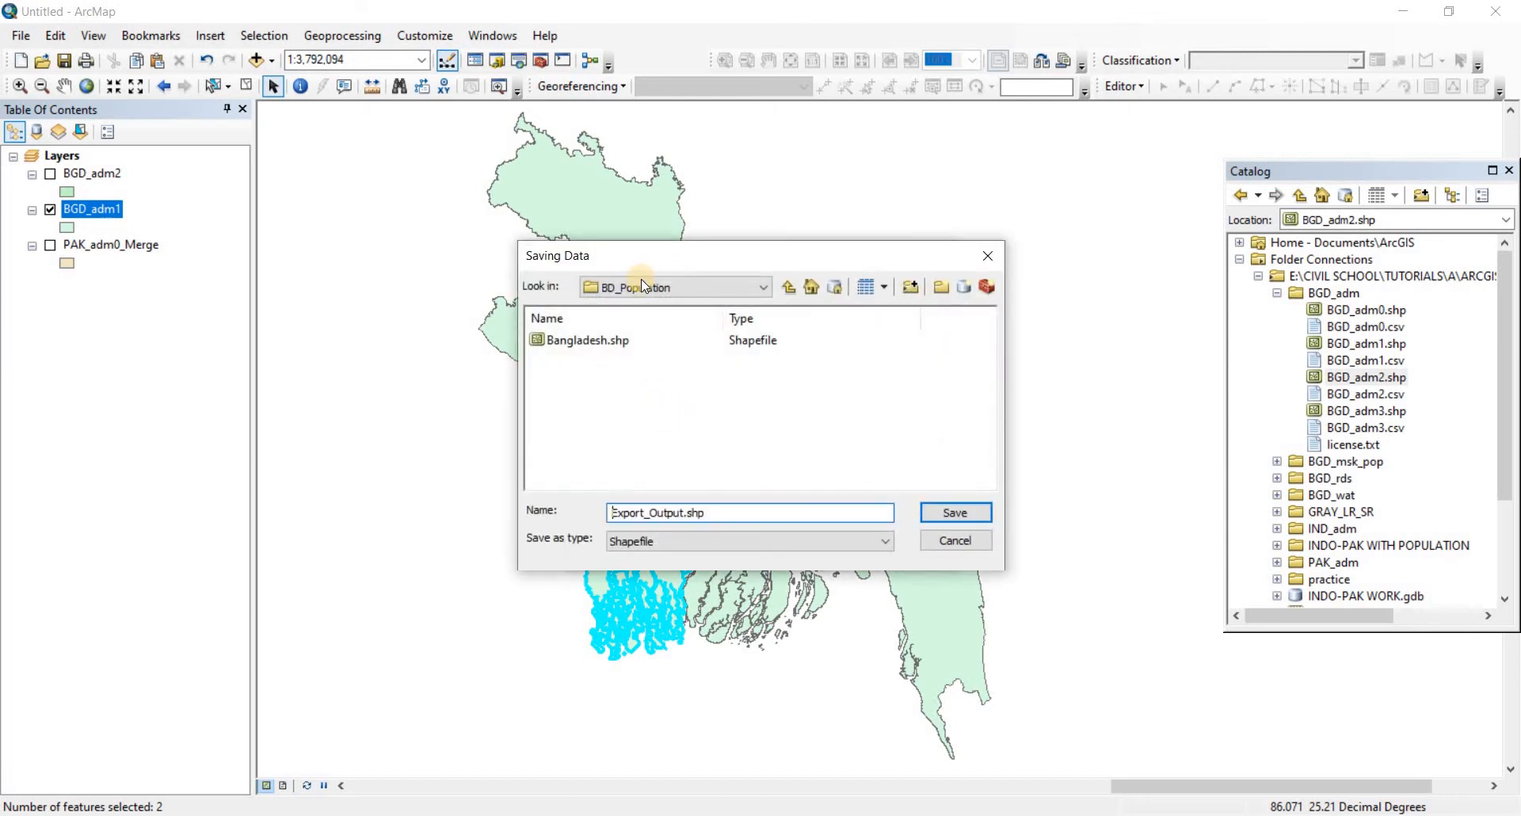
{"action": "mouse_move", "coordinate": [789, 286]}
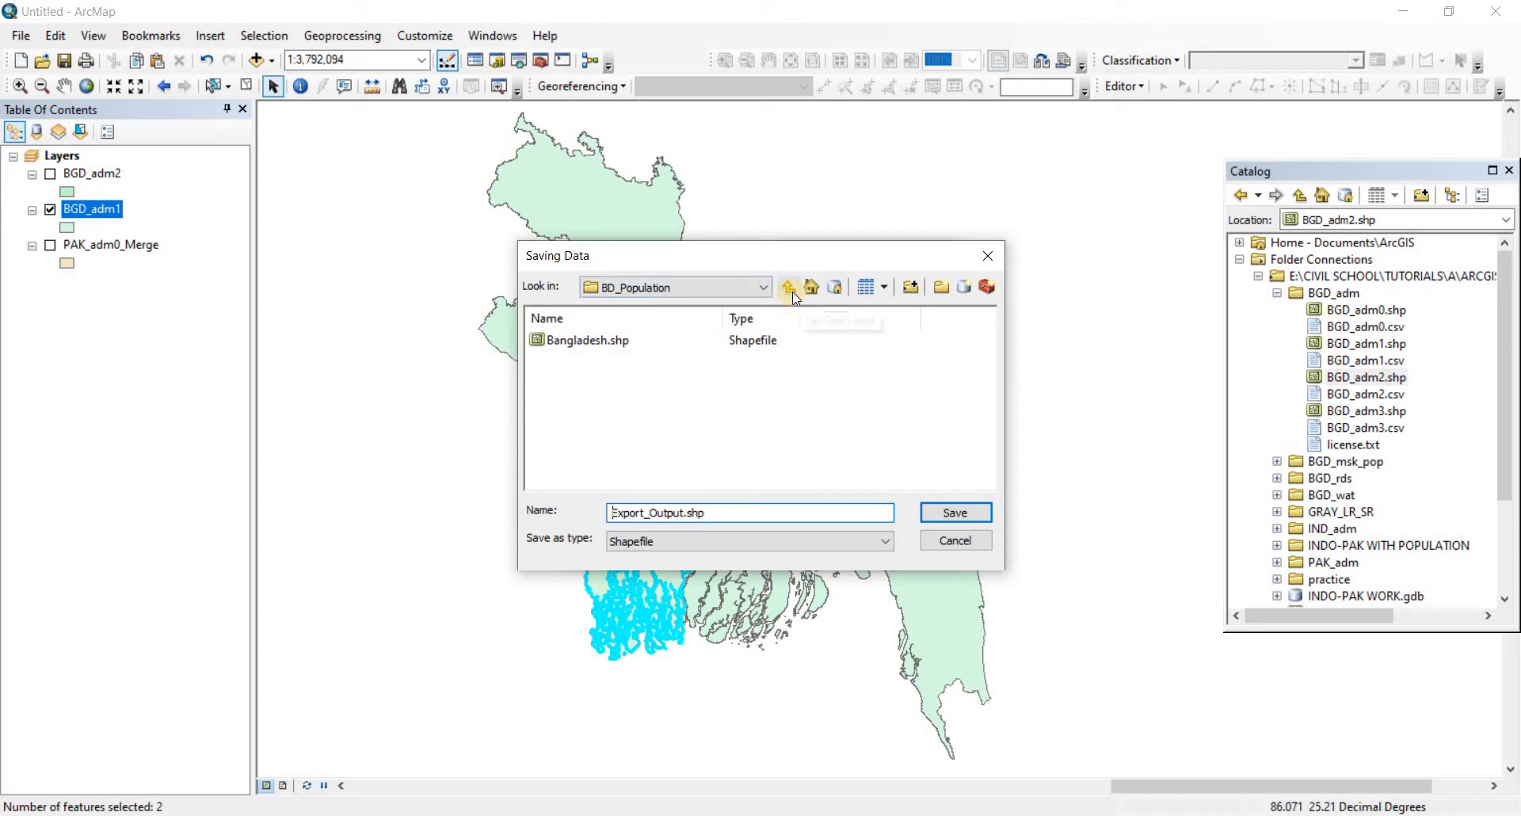
{"action": "left_click", "coordinate": [788, 286]}
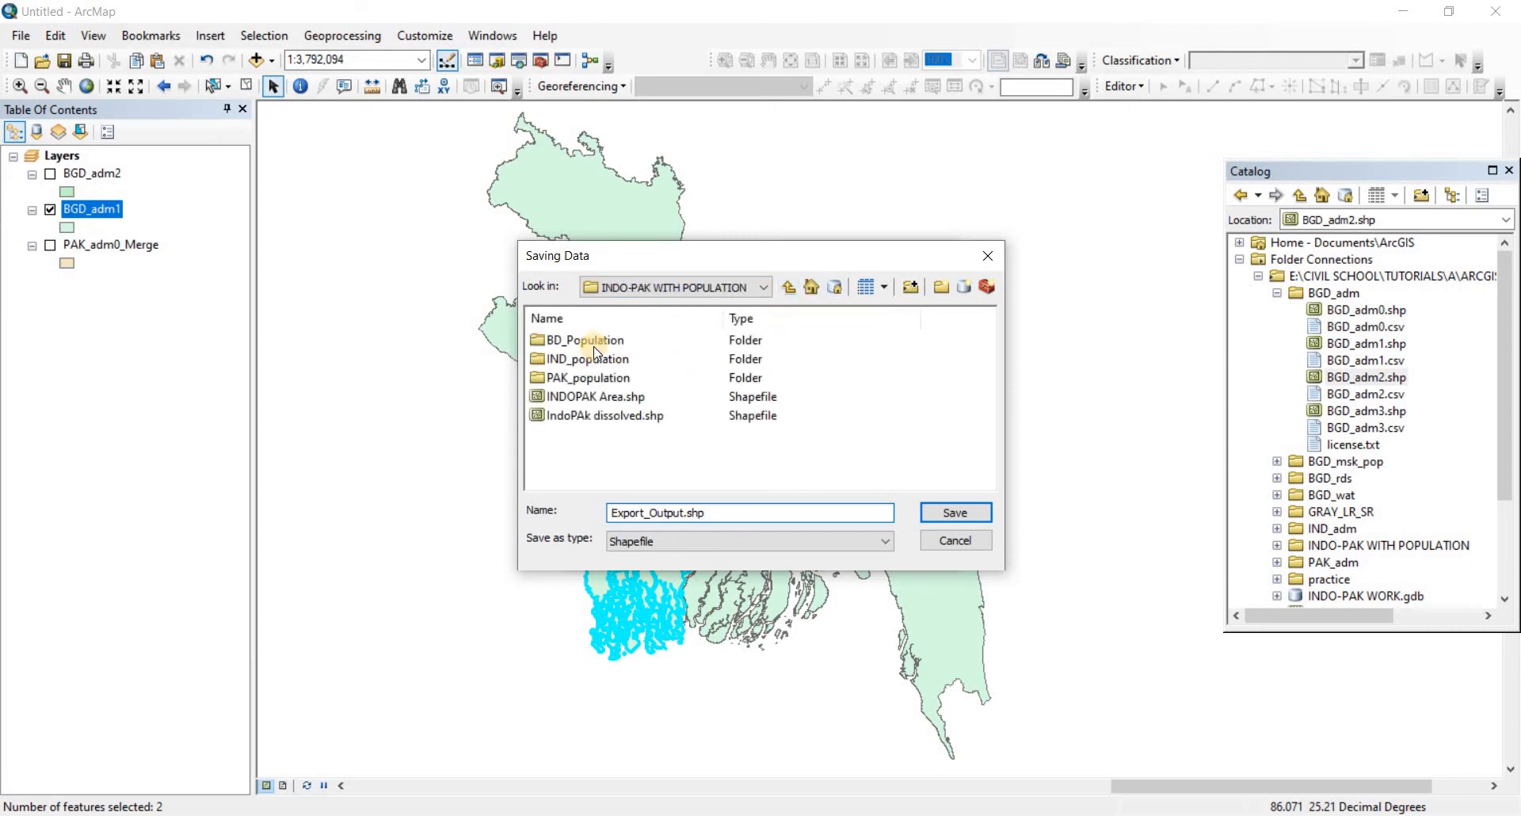
{"action": "mouse_move", "coordinate": [610, 403]}
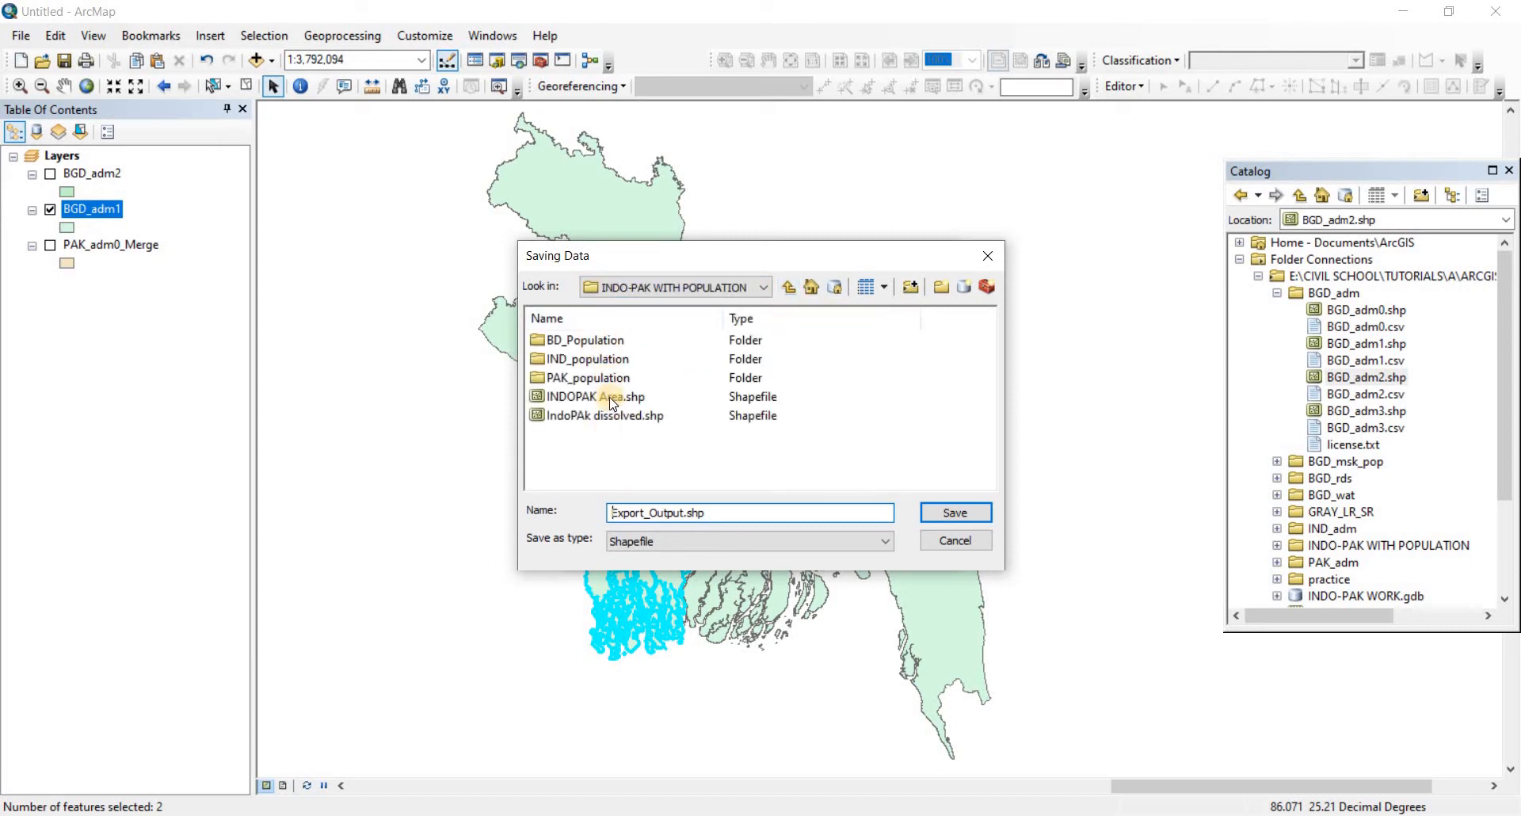
{"action": "double_click", "coordinate": [586, 339]}
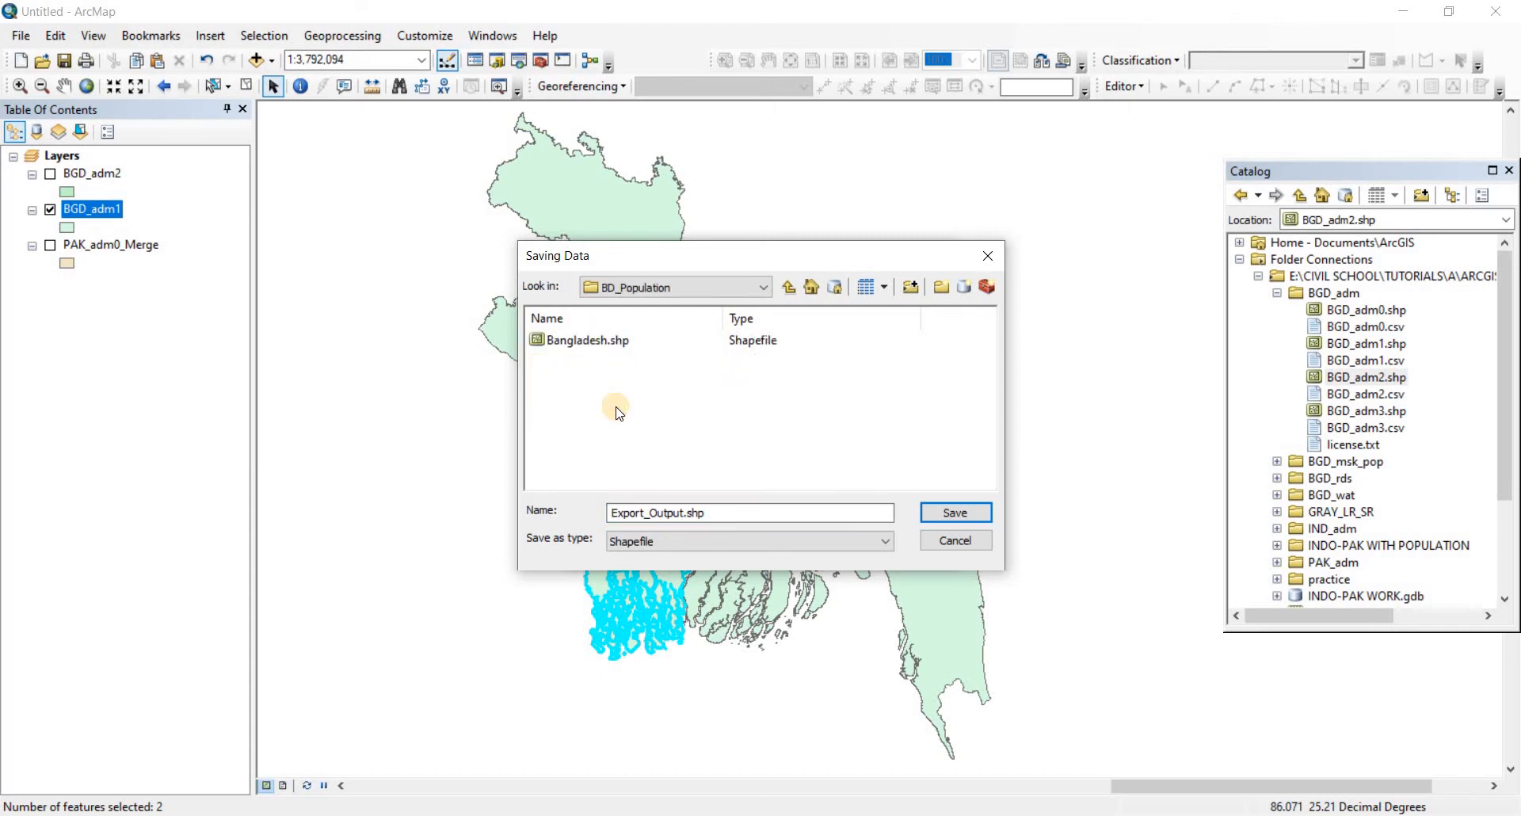
{"action": "left_click", "coordinate": [749, 512]}
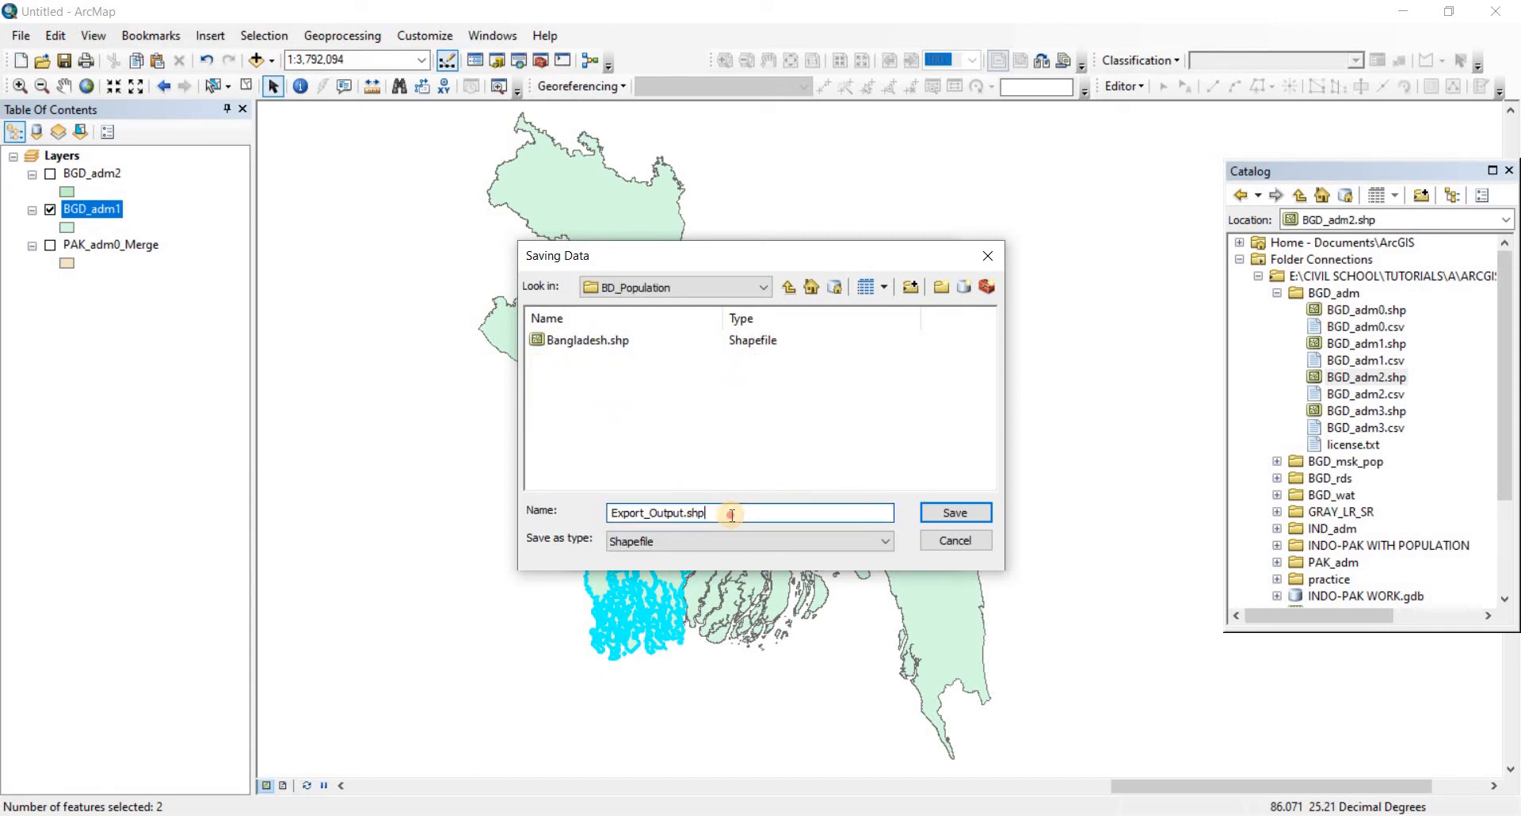
{"action": "triple_click", "coordinate": [746, 512]}
{"action": "type", "text": "Khulna"}
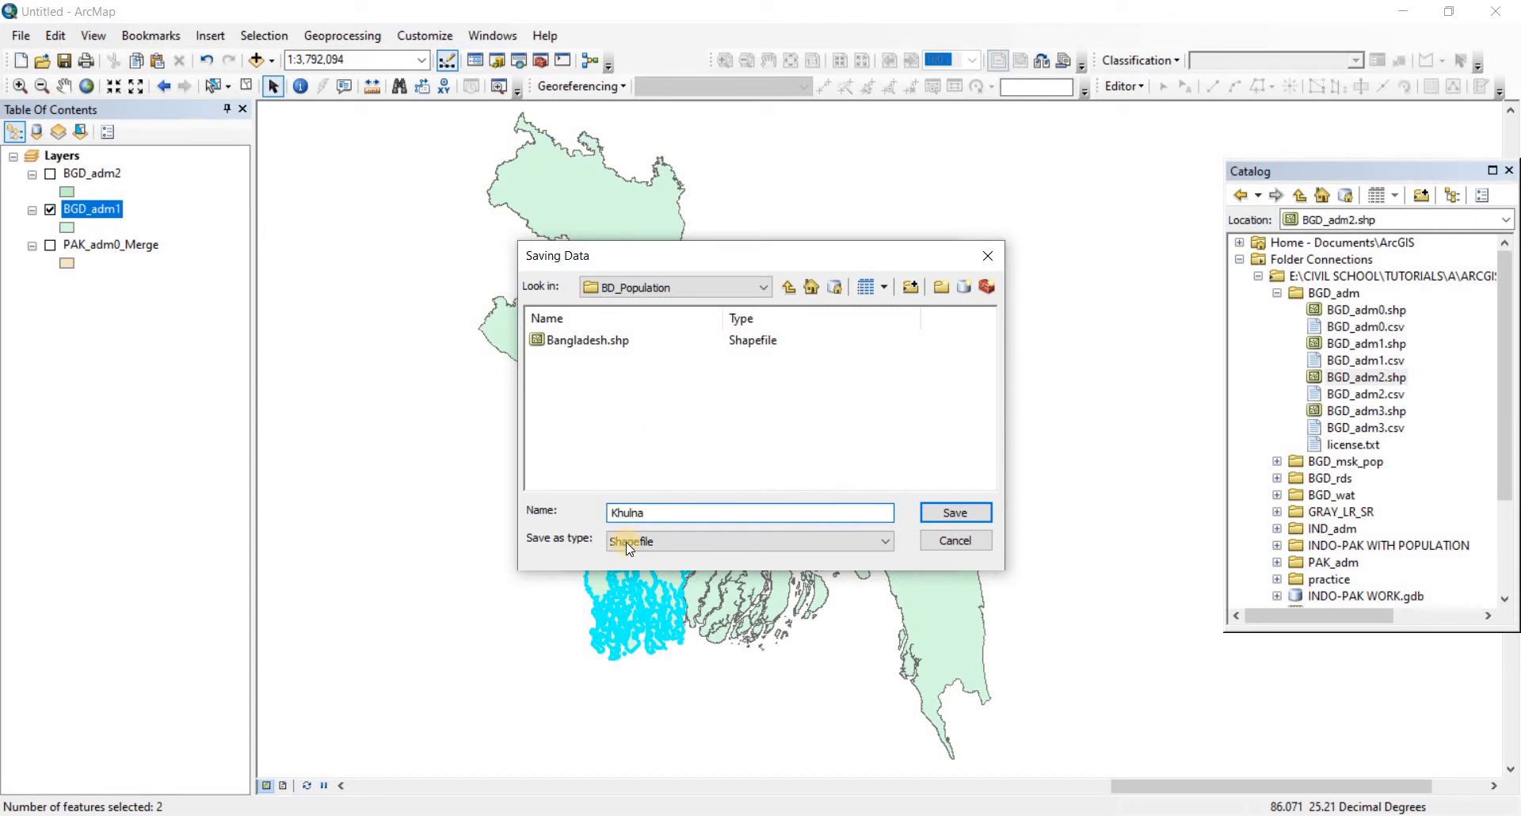
{"action": "left_click", "coordinate": [881, 540]}
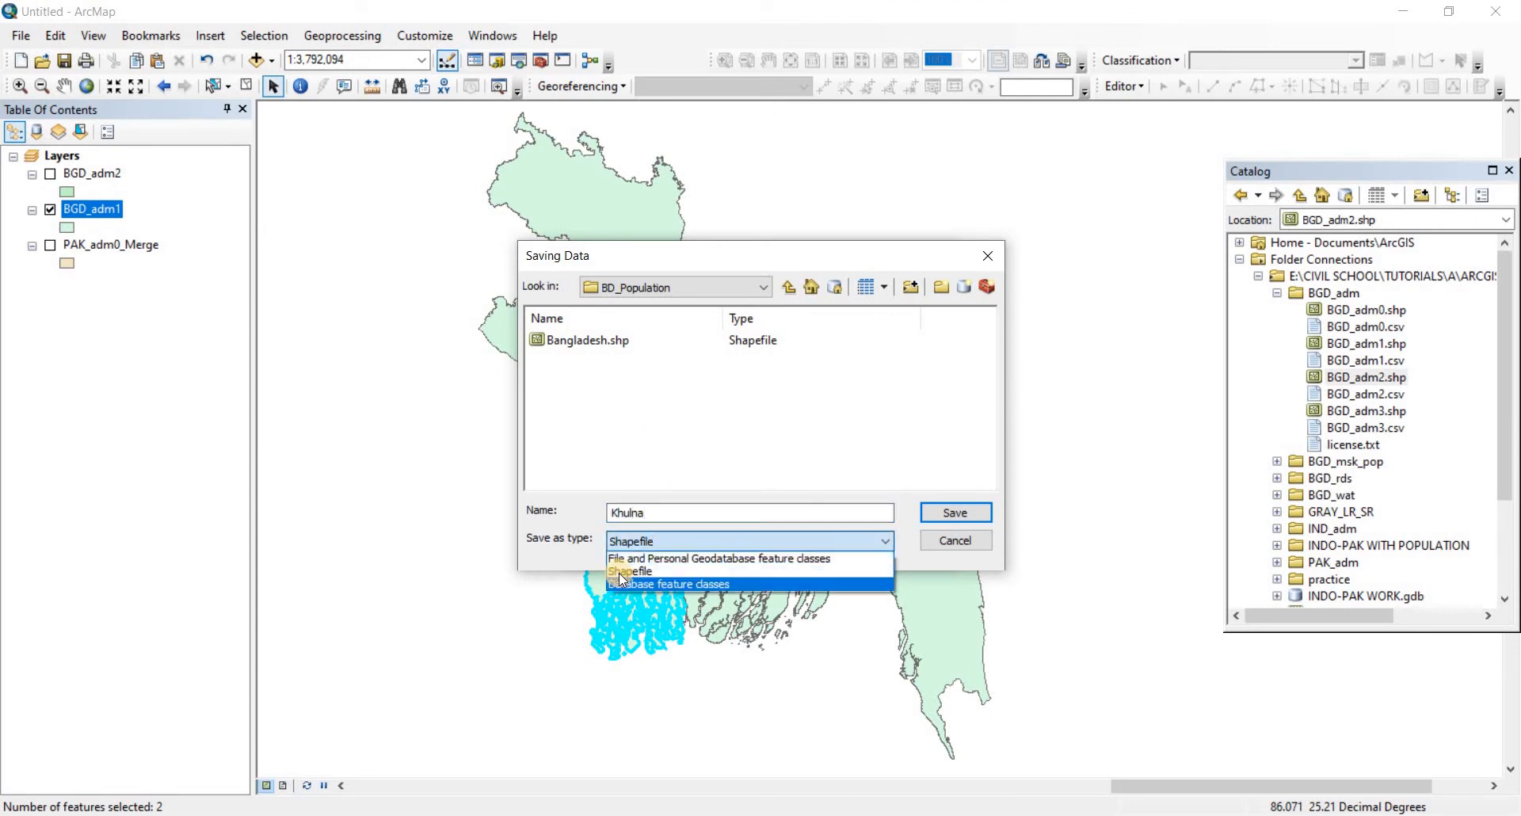
{"action": "left_click", "coordinate": [632, 572]}
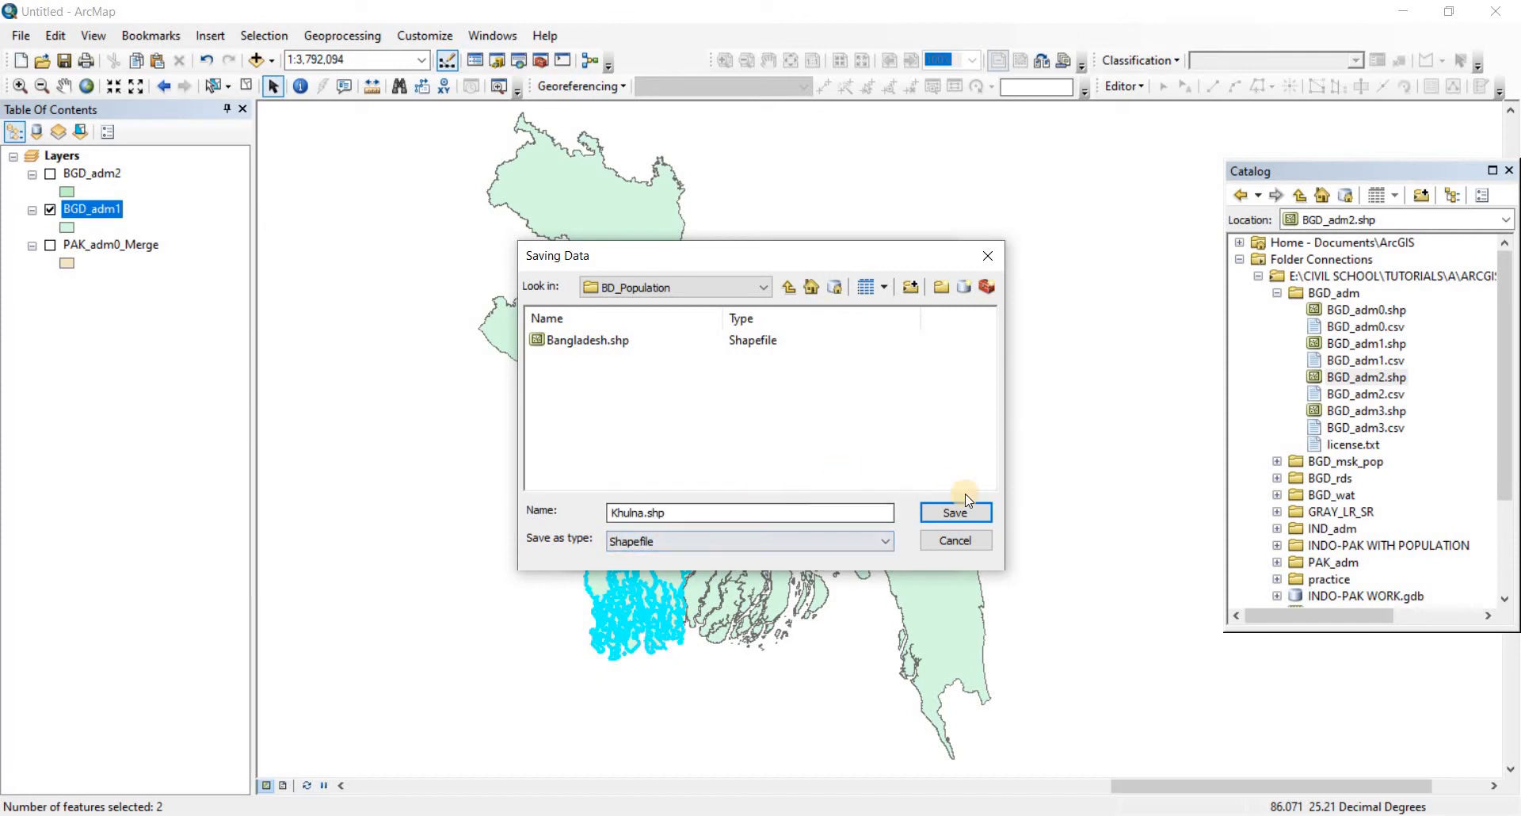
{"action": "left_click", "coordinate": [954, 512]}
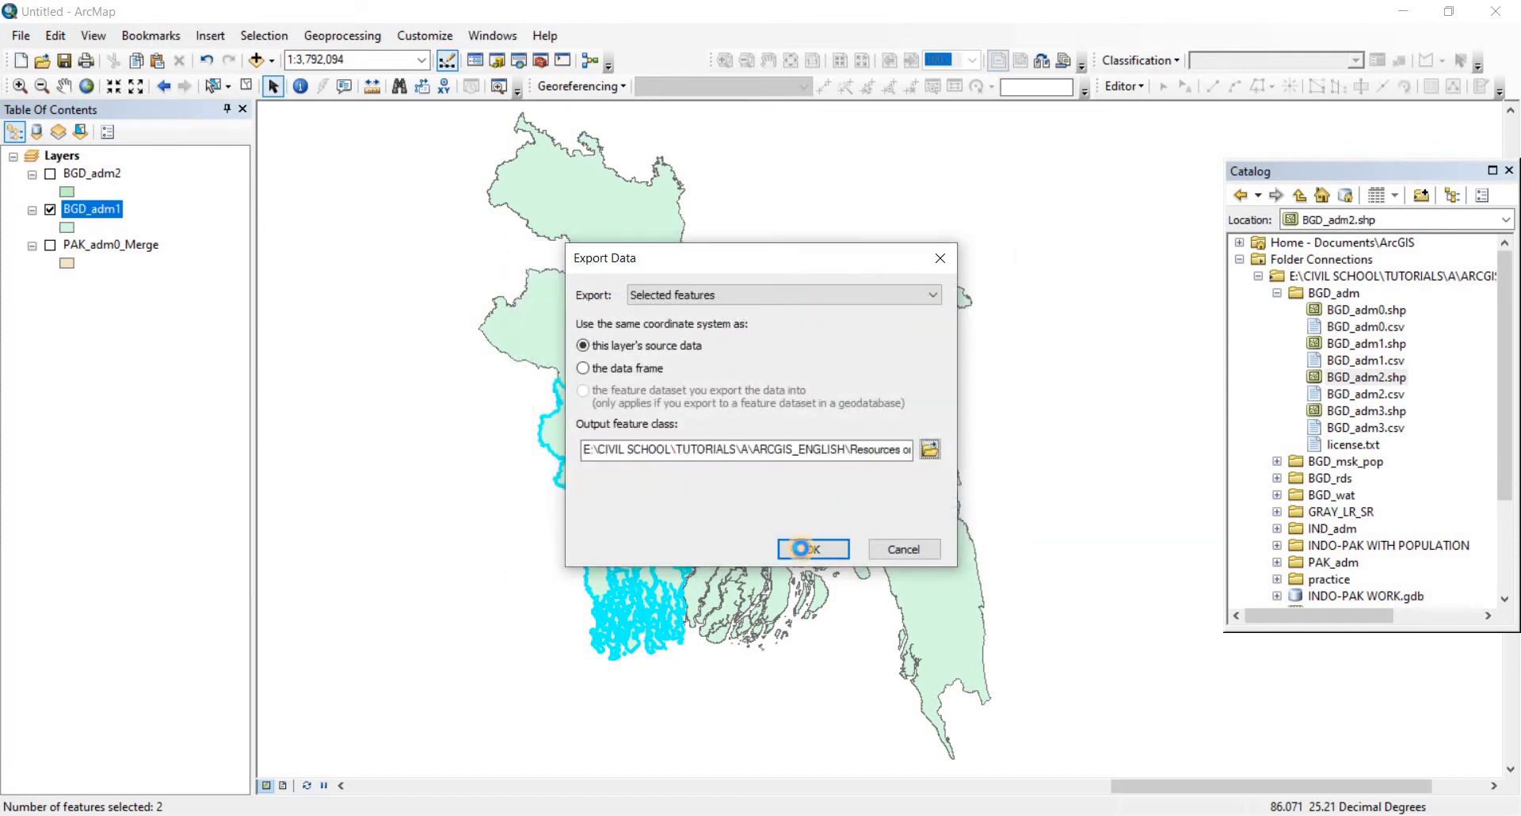
Step: Run the export, which fails, and dismiss the error and warning messages
{"action": "left_click", "coordinate": [811, 548]}
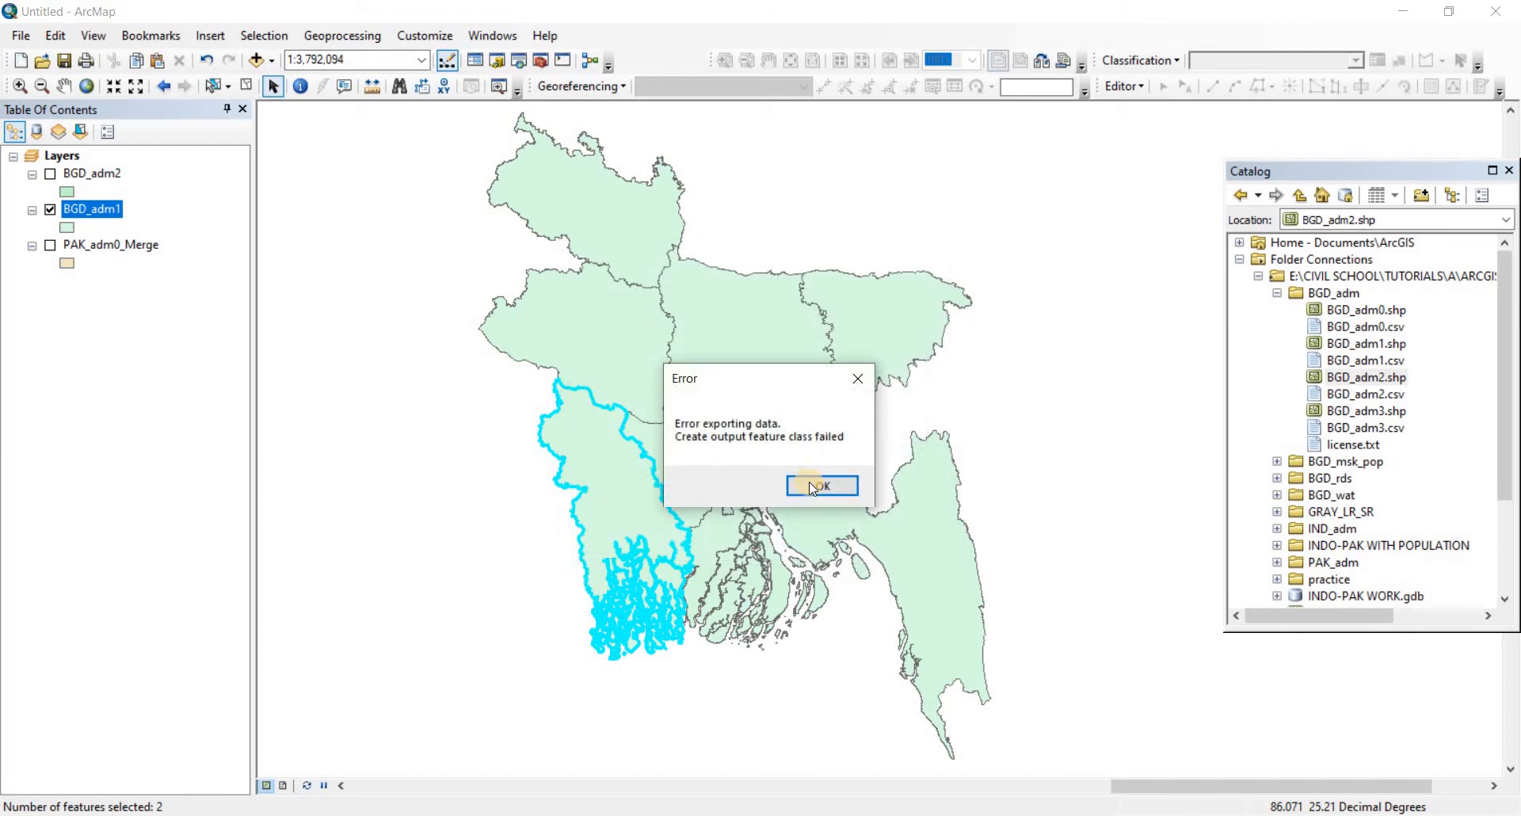
{"action": "left_click", "coordinate": [820, 485]}
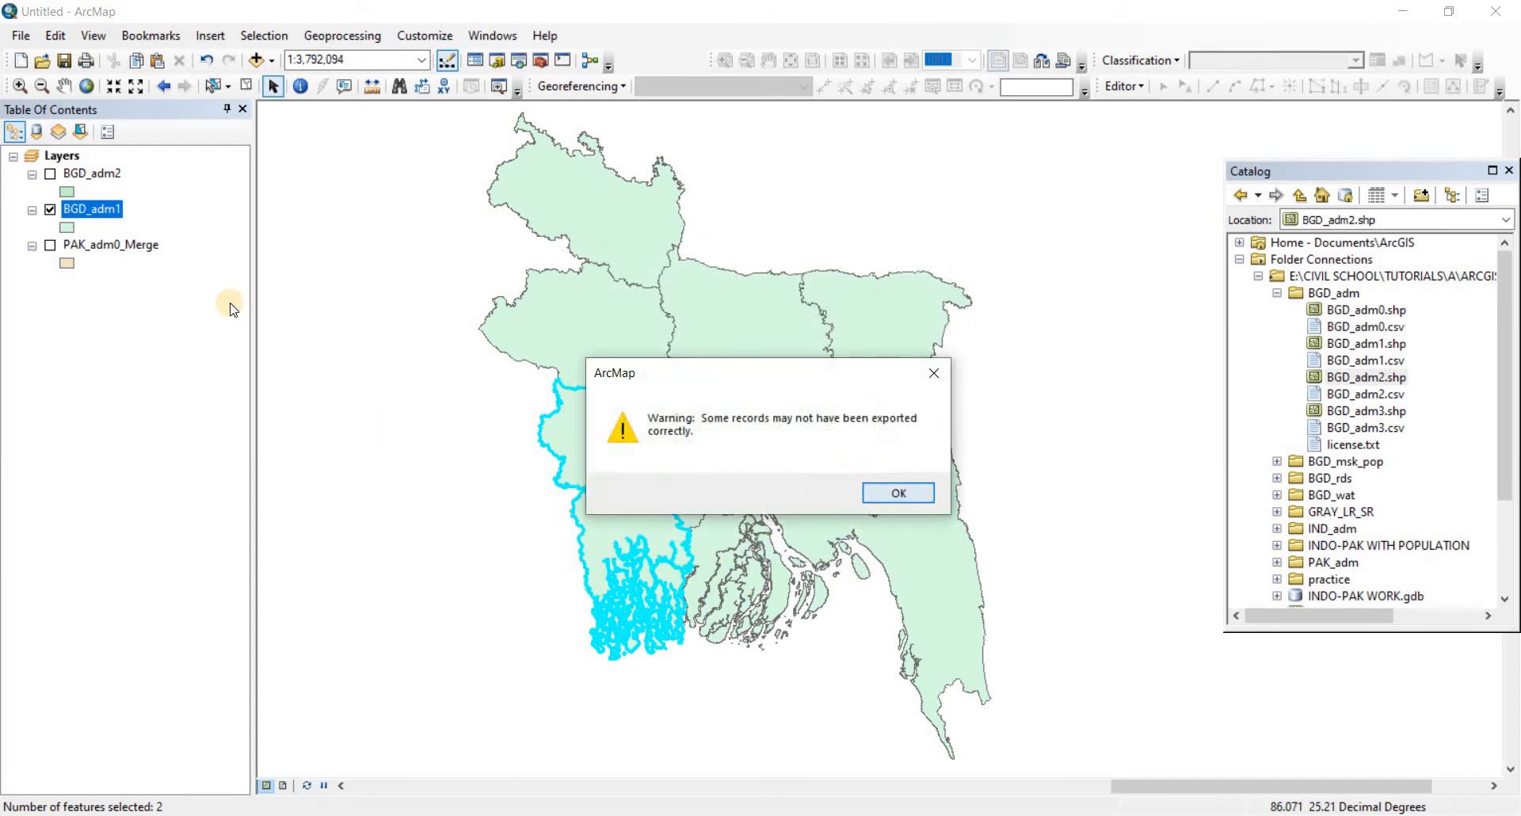
{"action": "left_click", "coordinate": [897, 492]}
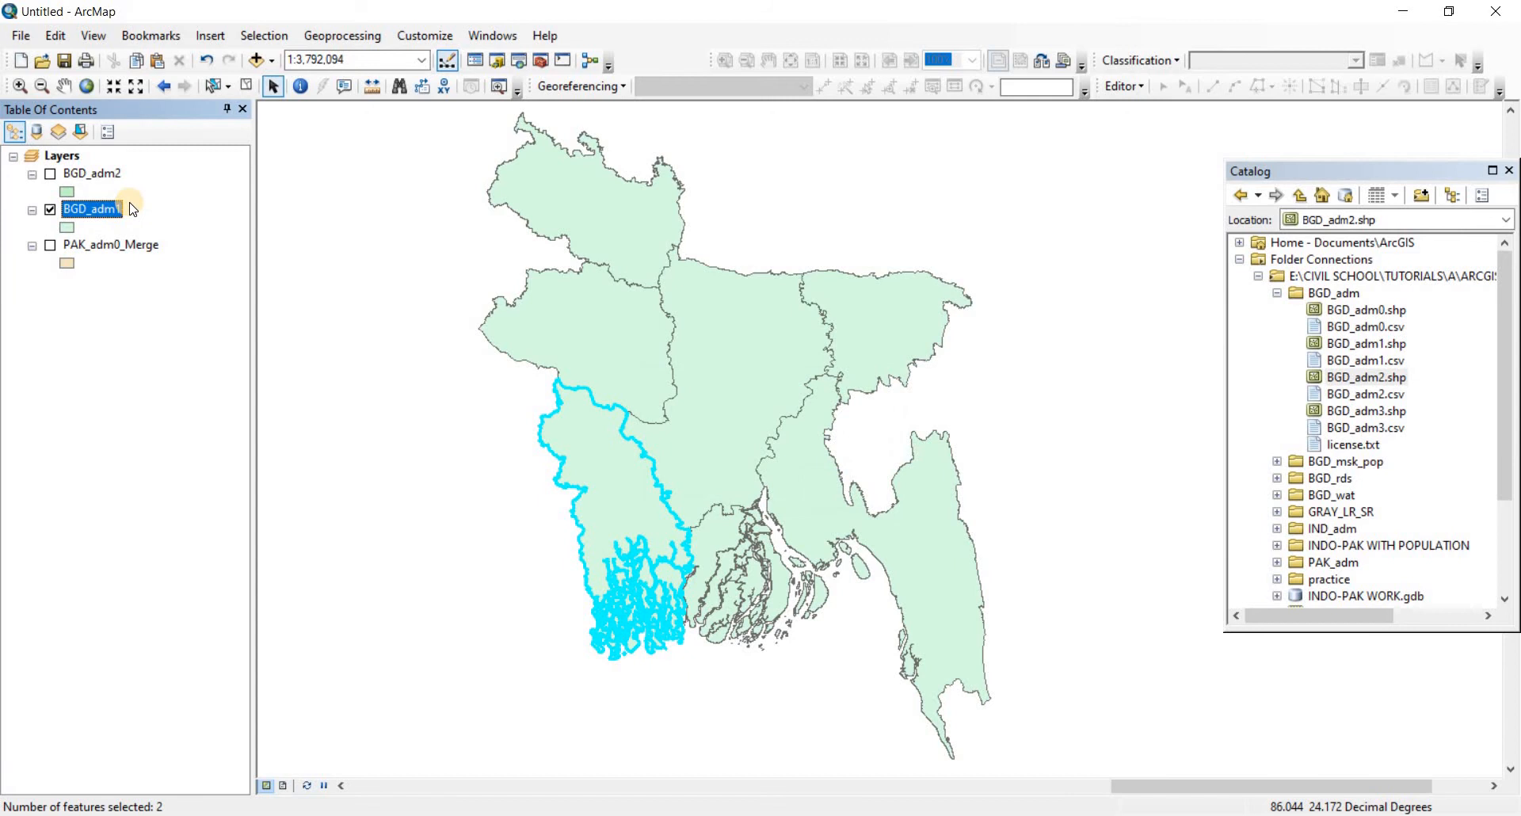
Step: Start a second export of the selected features with the output renamed to Khulna
{"action": "right_click", "coordinate": [90, 209]}
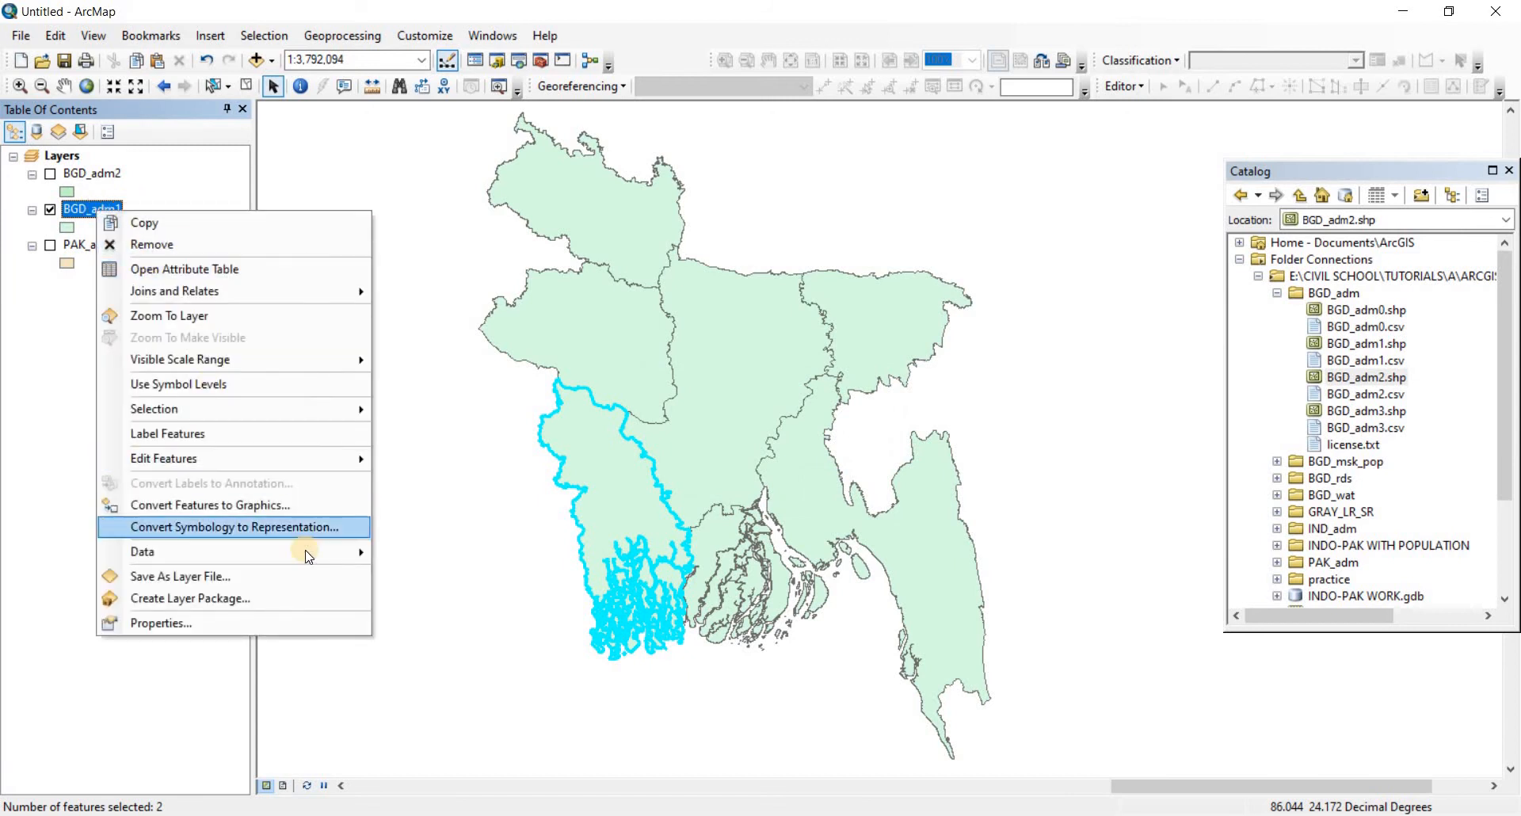
{"action": "left_click", "coordinate": [143, 551]}
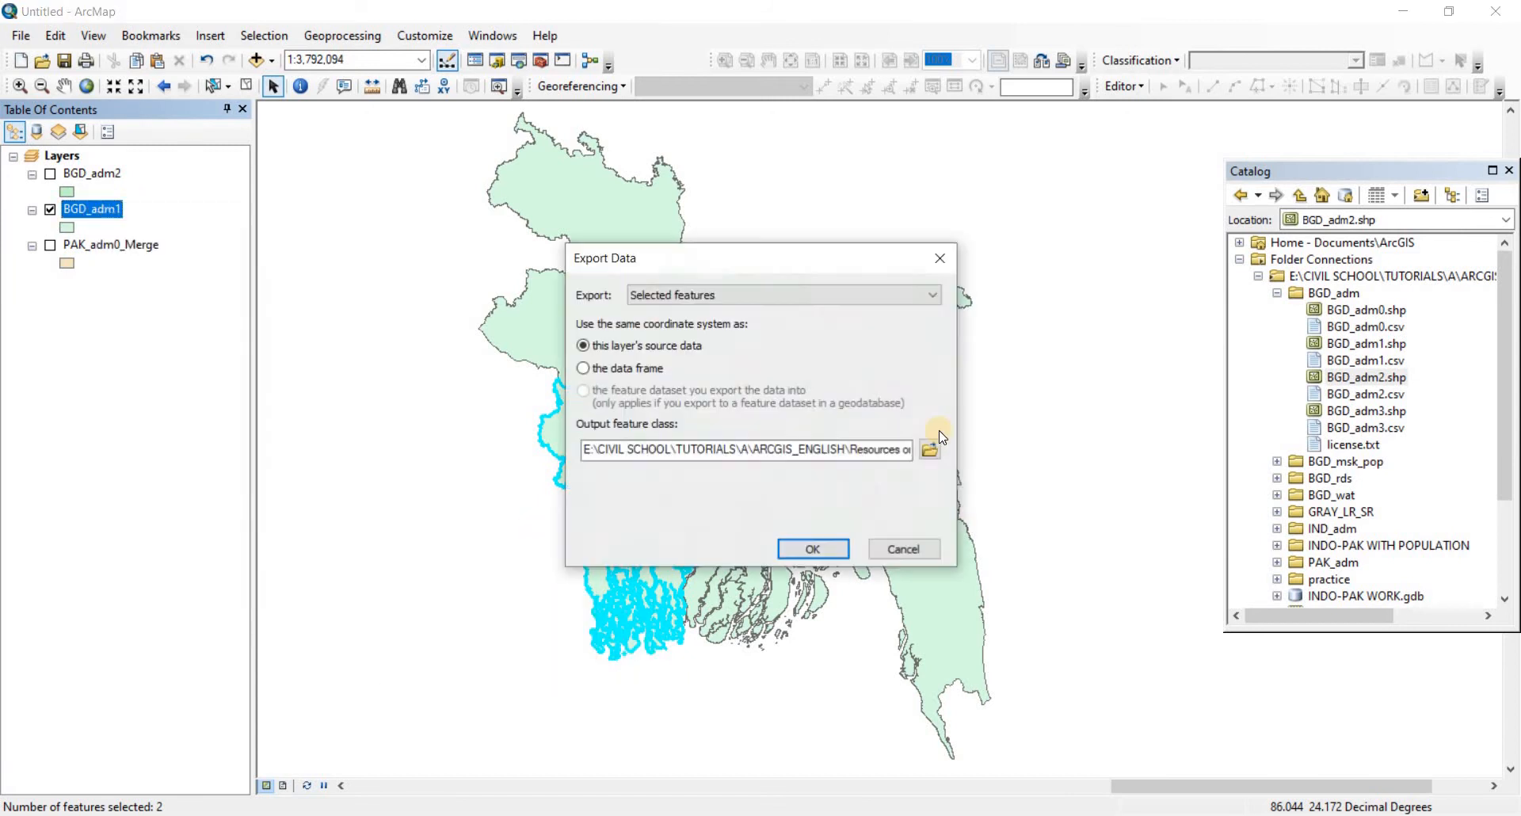
{"action": "left_click", "coordinate": [928, 450]}
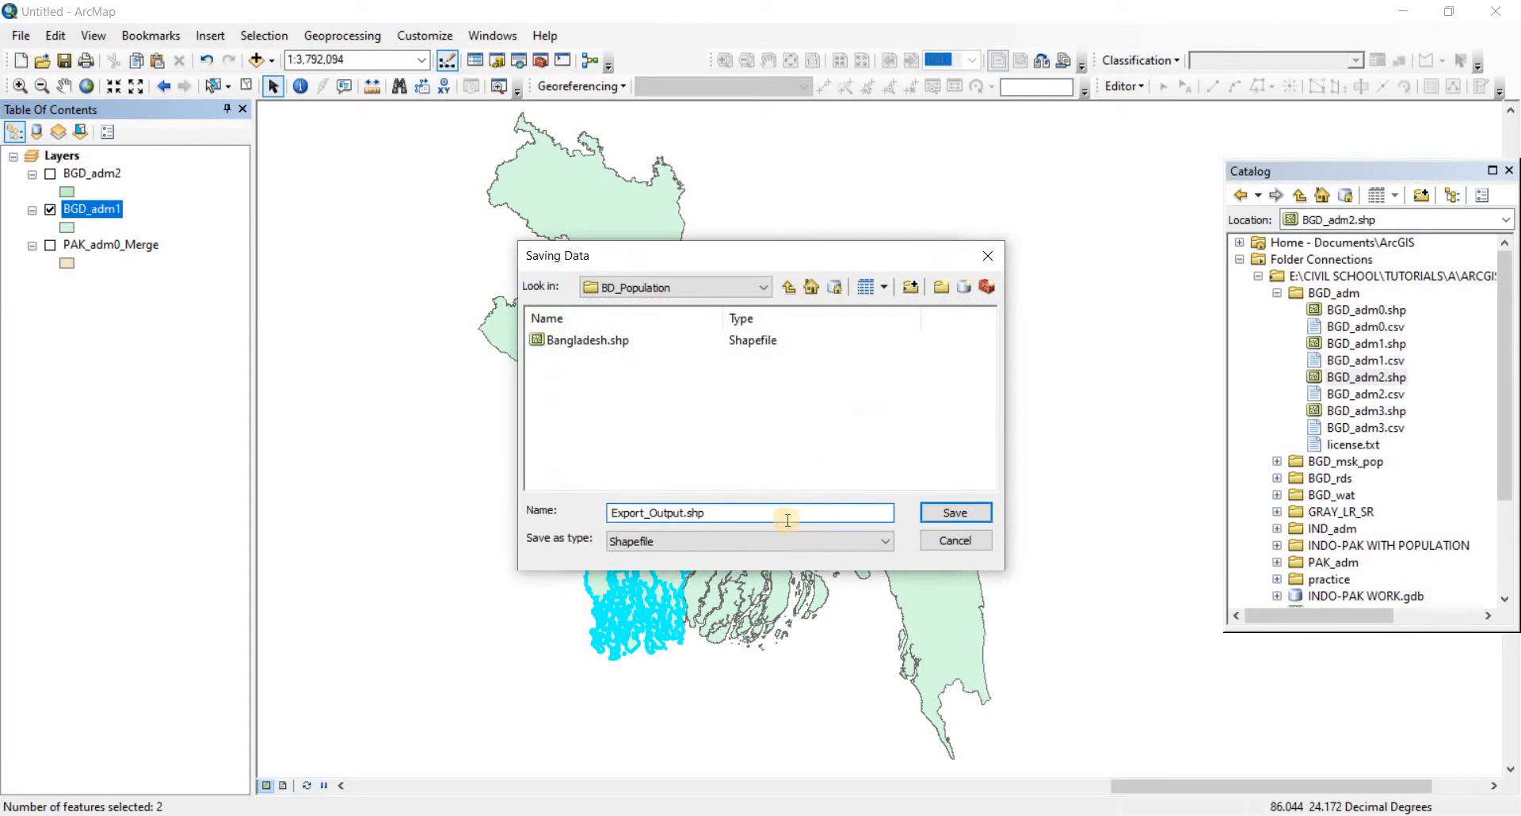
{"action": "triple_click", "coordinate": [746, 511]}
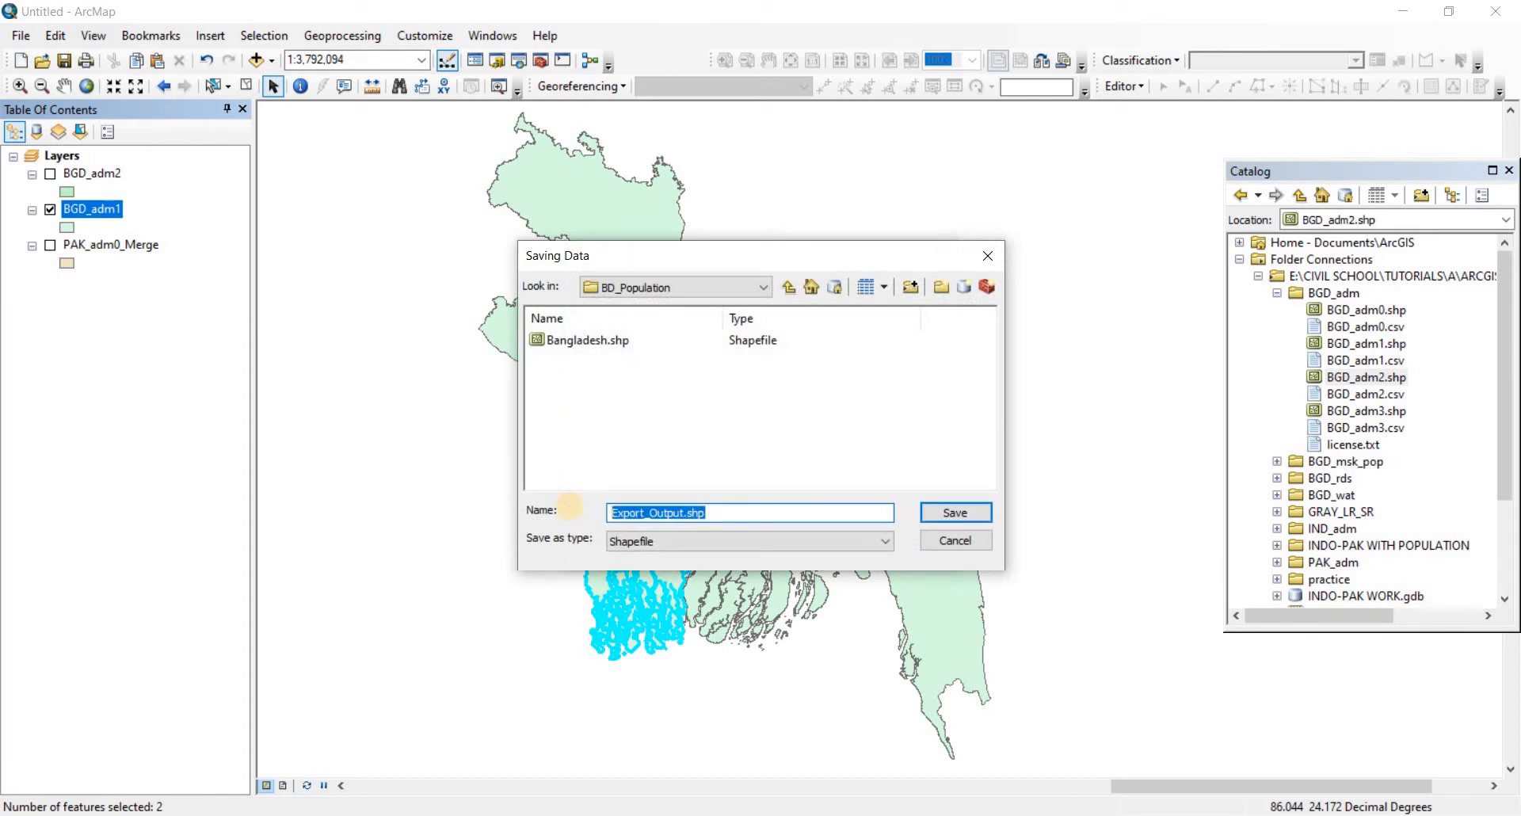
{"action": "type", "text": "Khu"}
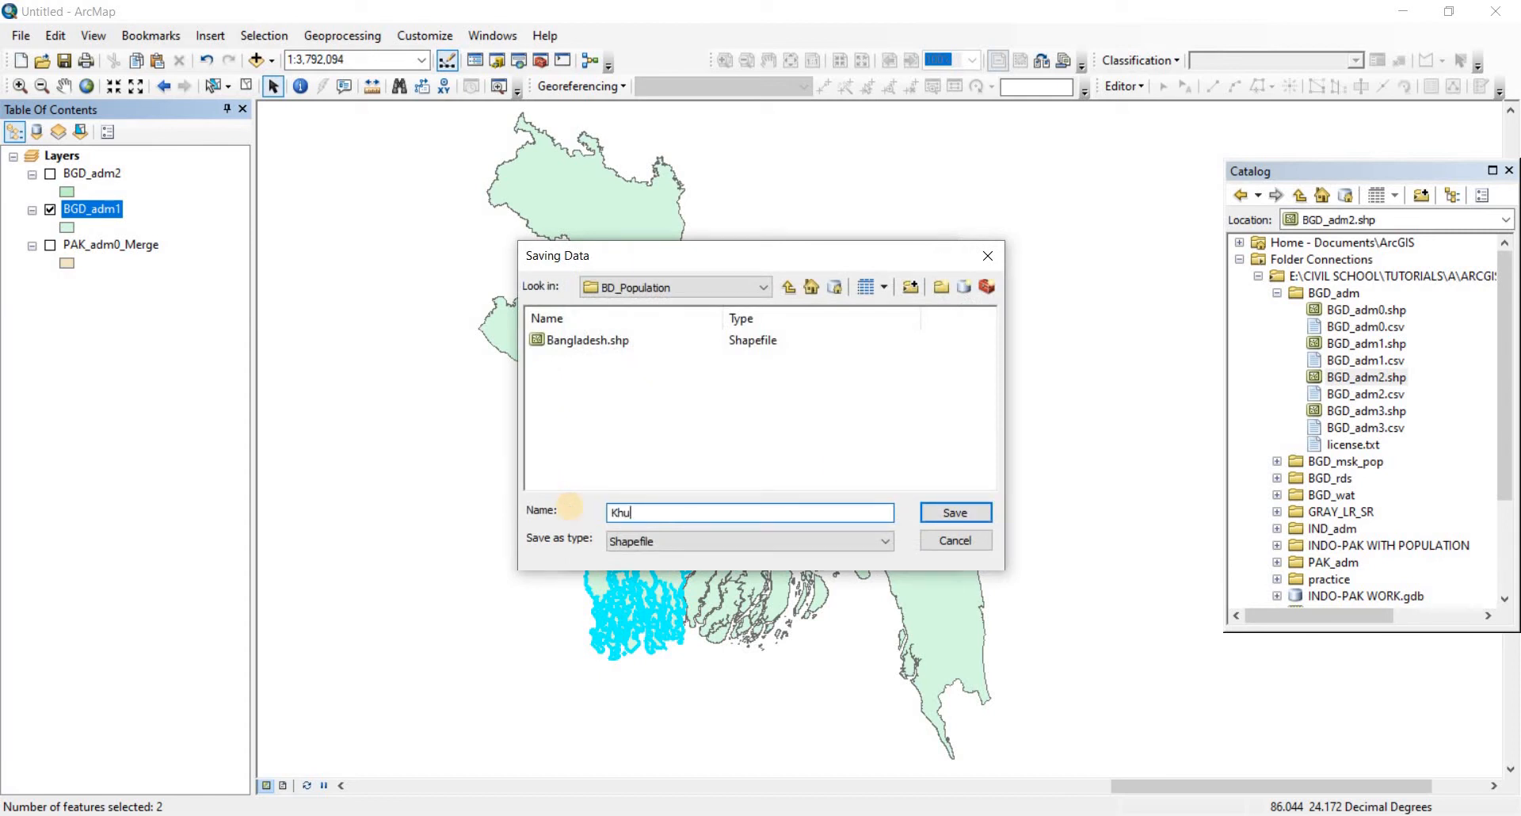
{"action": "type", "text": "lna"}
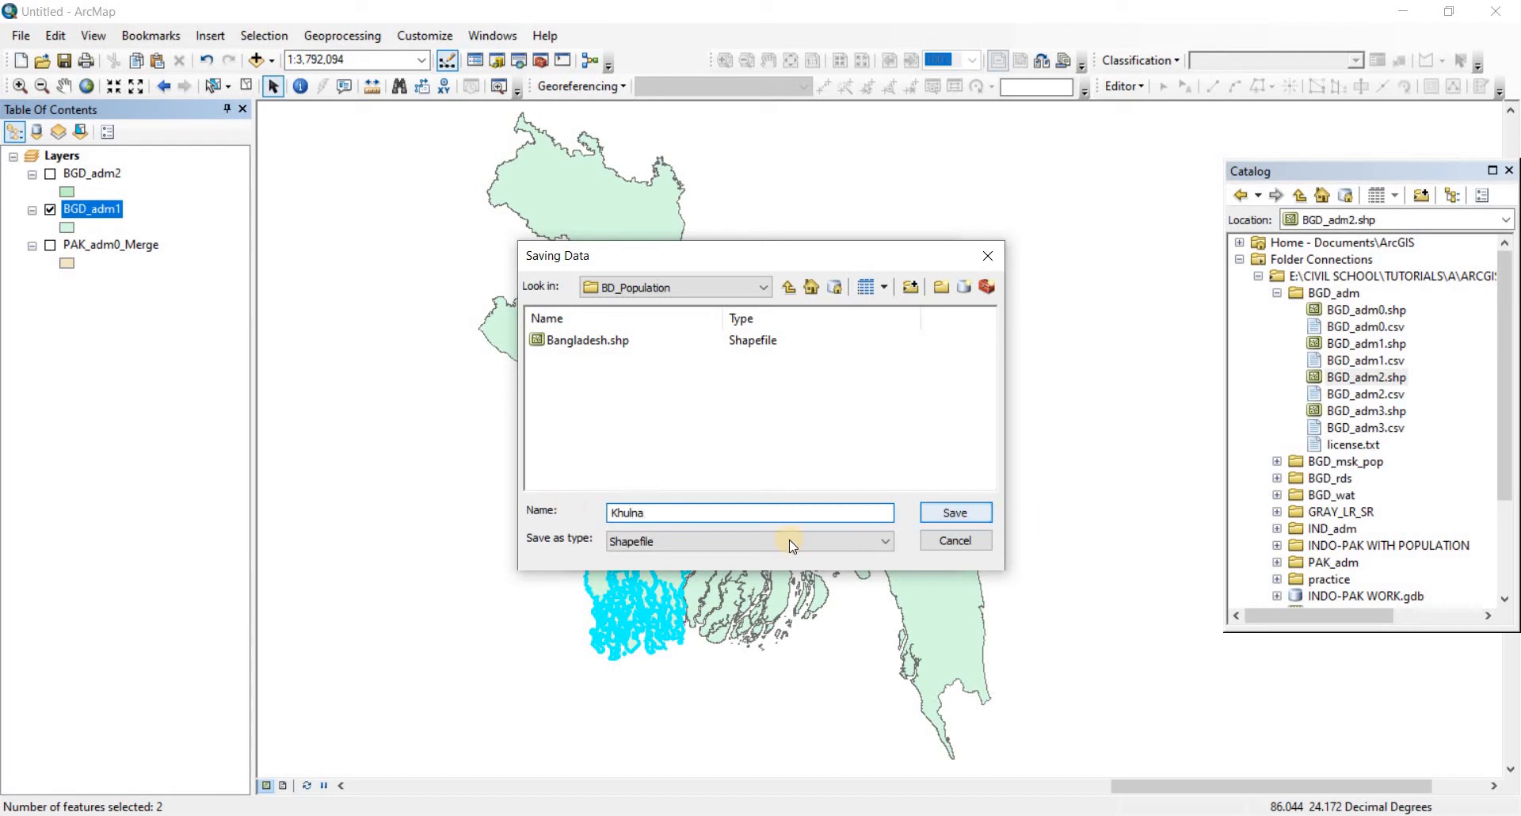
{"action": "left_click", "coordinate": [954, 512]}
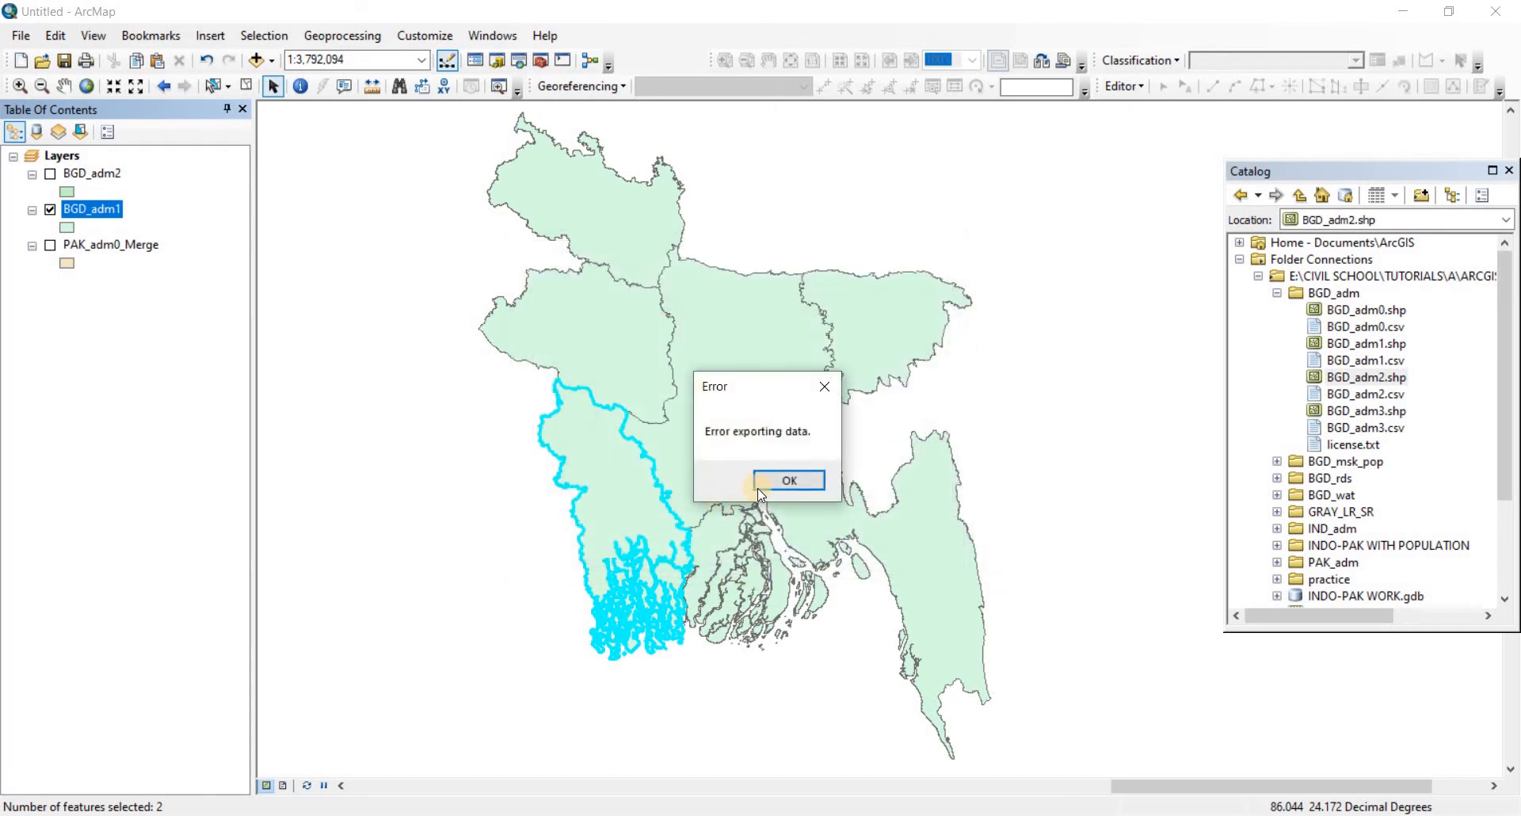
Step: Dismiss the export error and the unexported-records warning again
{"action": "left_click", "coordinate": [787, 480]}
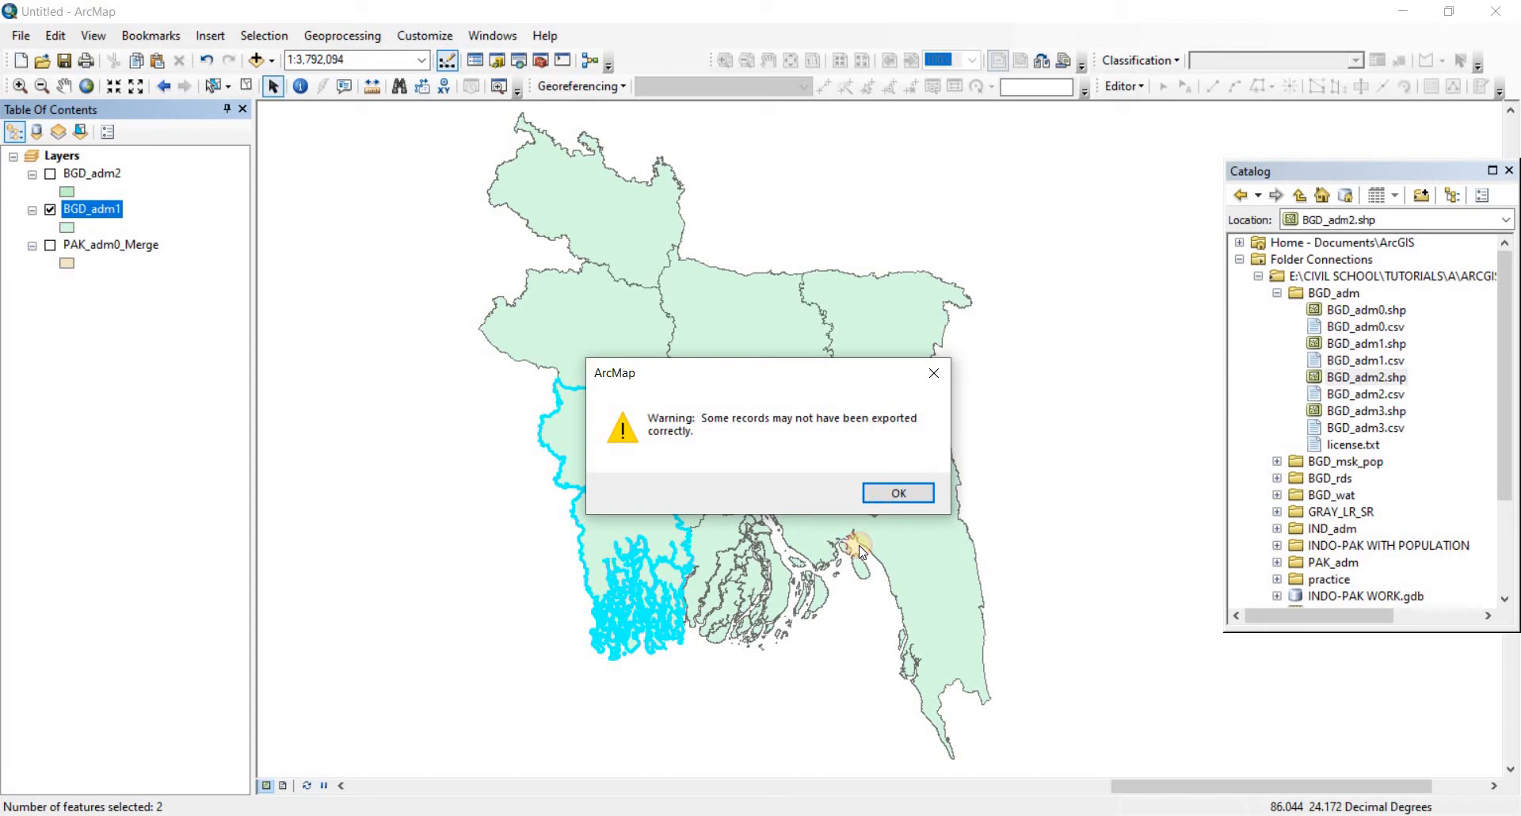
{"action": "left_click", "coordinate": [897, 491]}
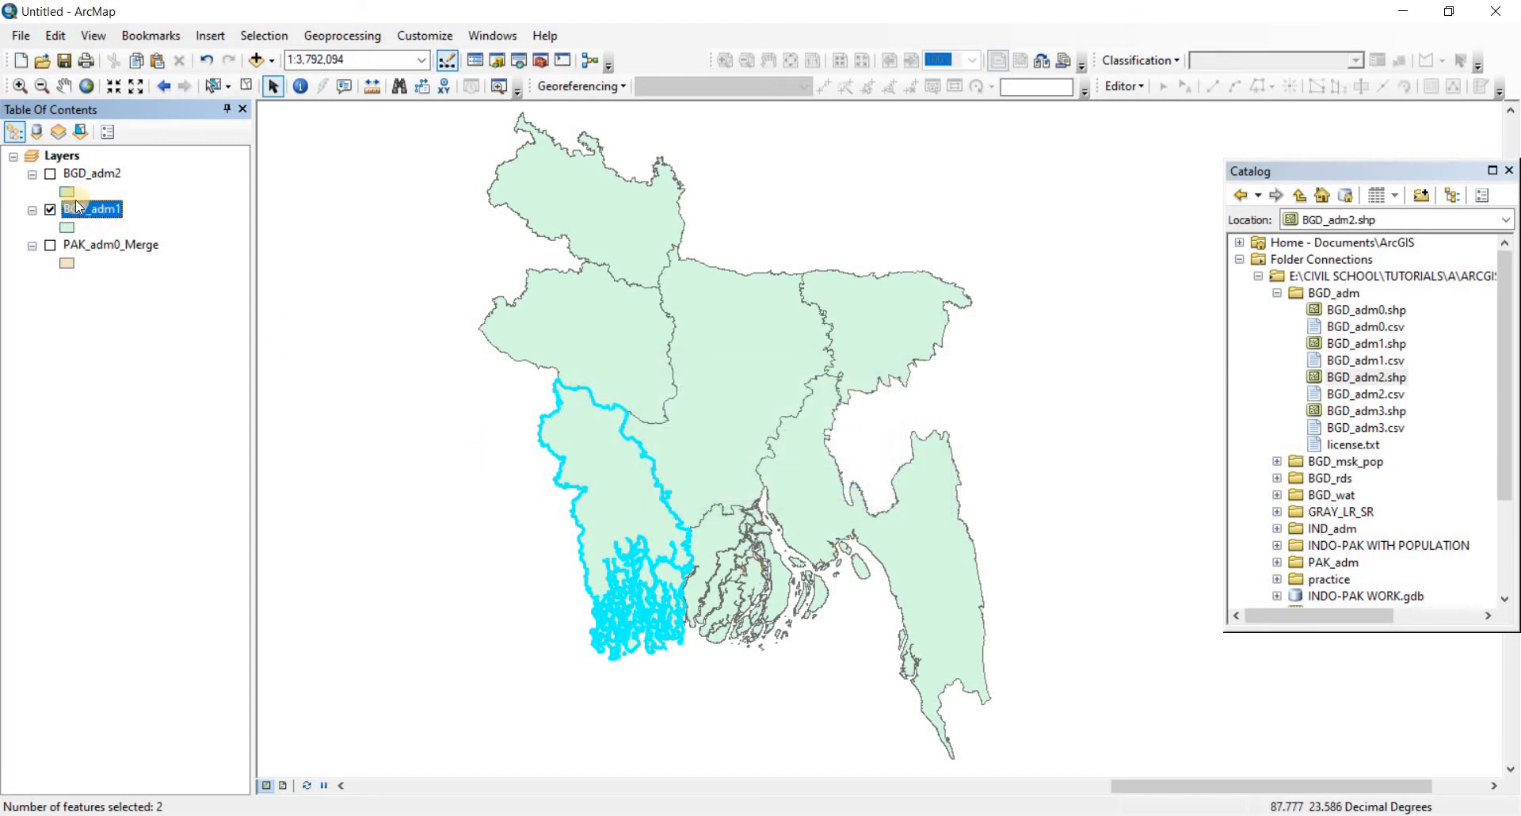
Step: Export the selected features under the default name and add Export_Output to the map
{"action": "right_click", "coordinate": [91, 209]}
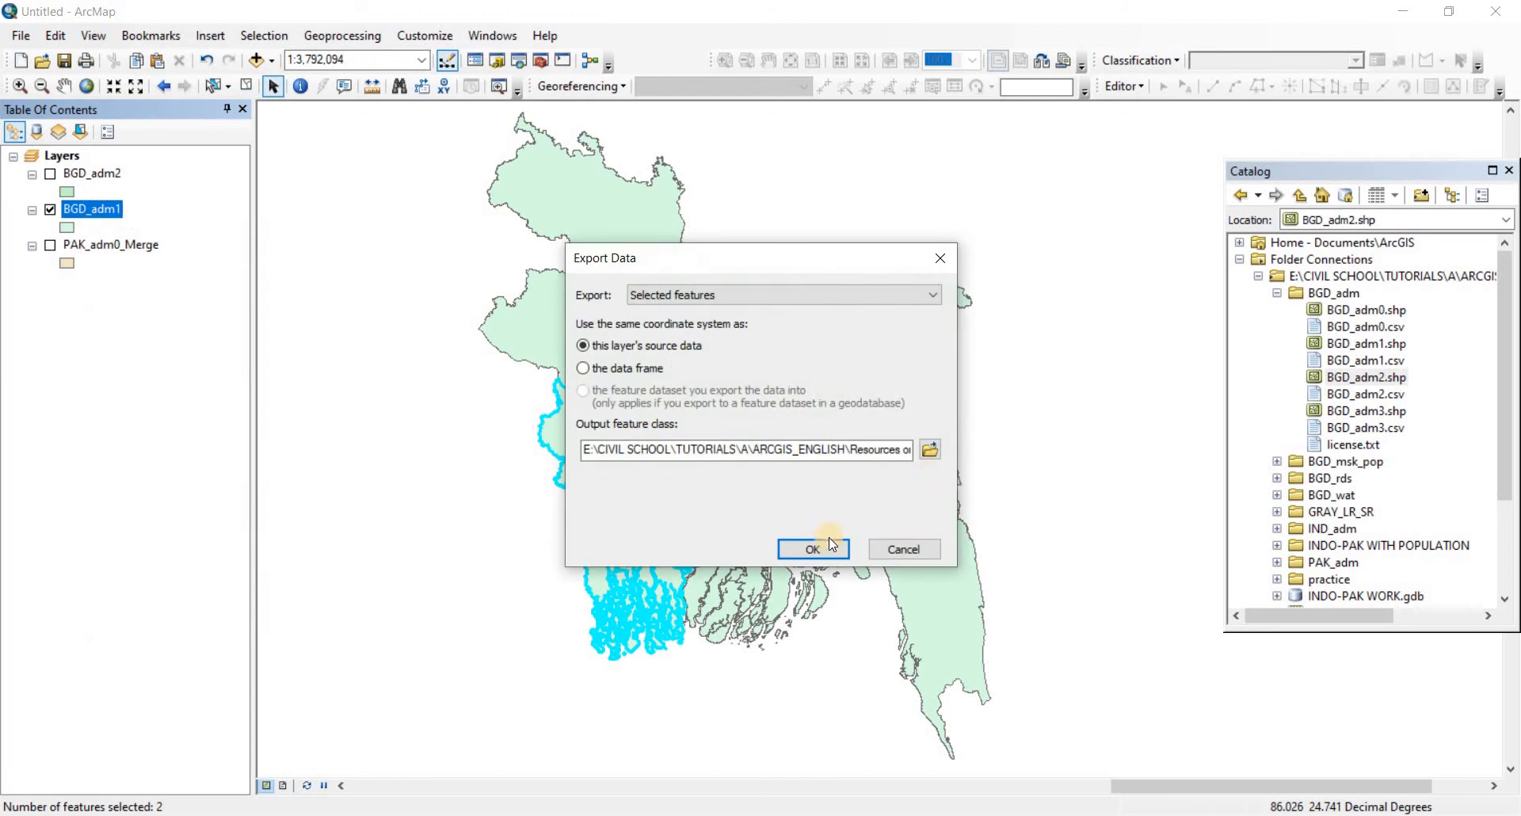
{"action": "left_click", "coordinate": [811, 550]}
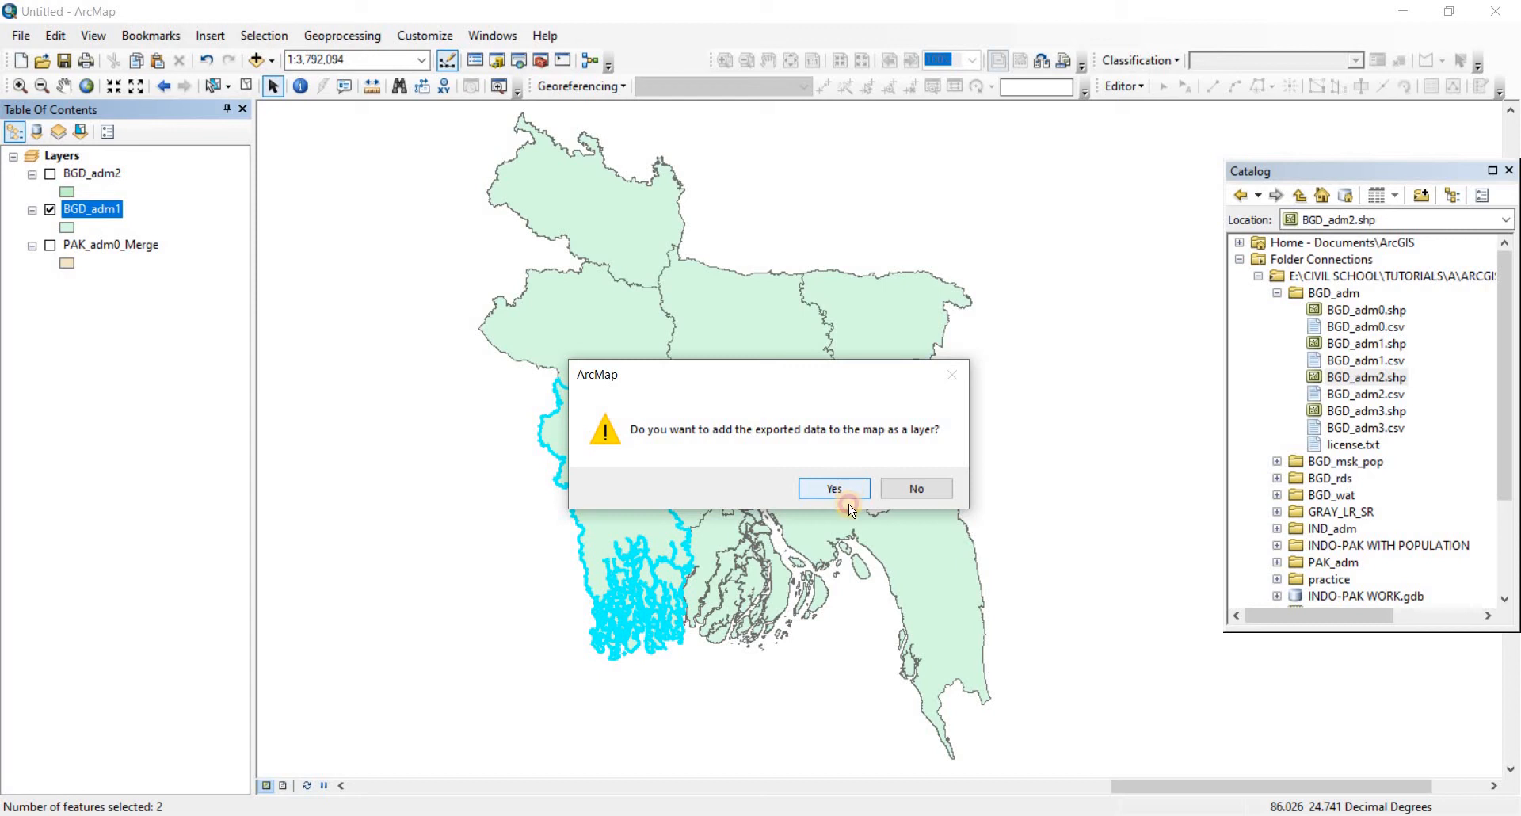
{"action": "left_click", "coordinate": [831, 488]}
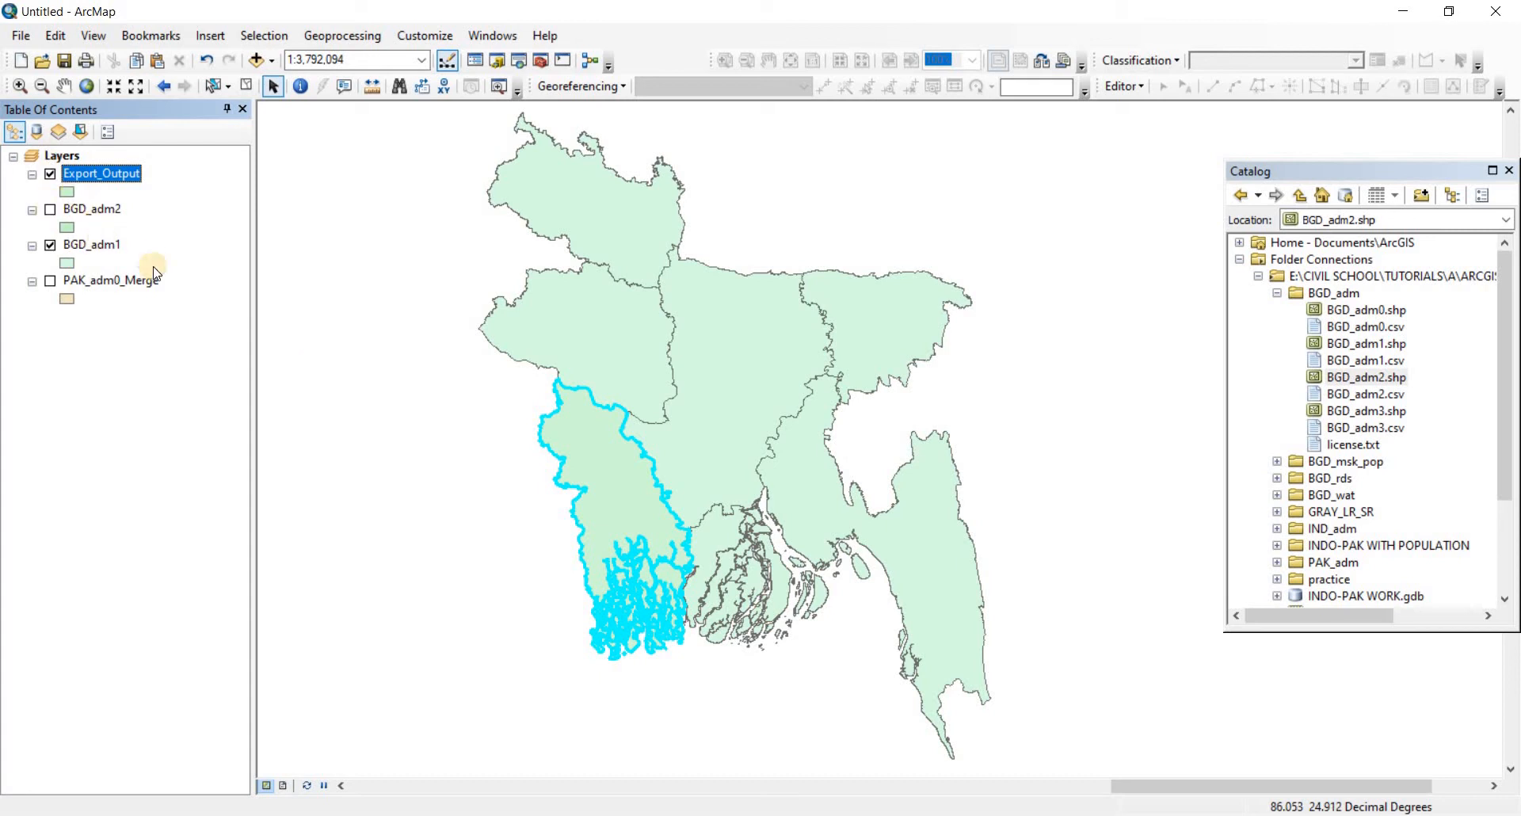
Step: Clear the BGD_adm1 selection, hide that layer and pick the Export_Output layer
{"action": "right_click", "coordinate": [92, 244]}
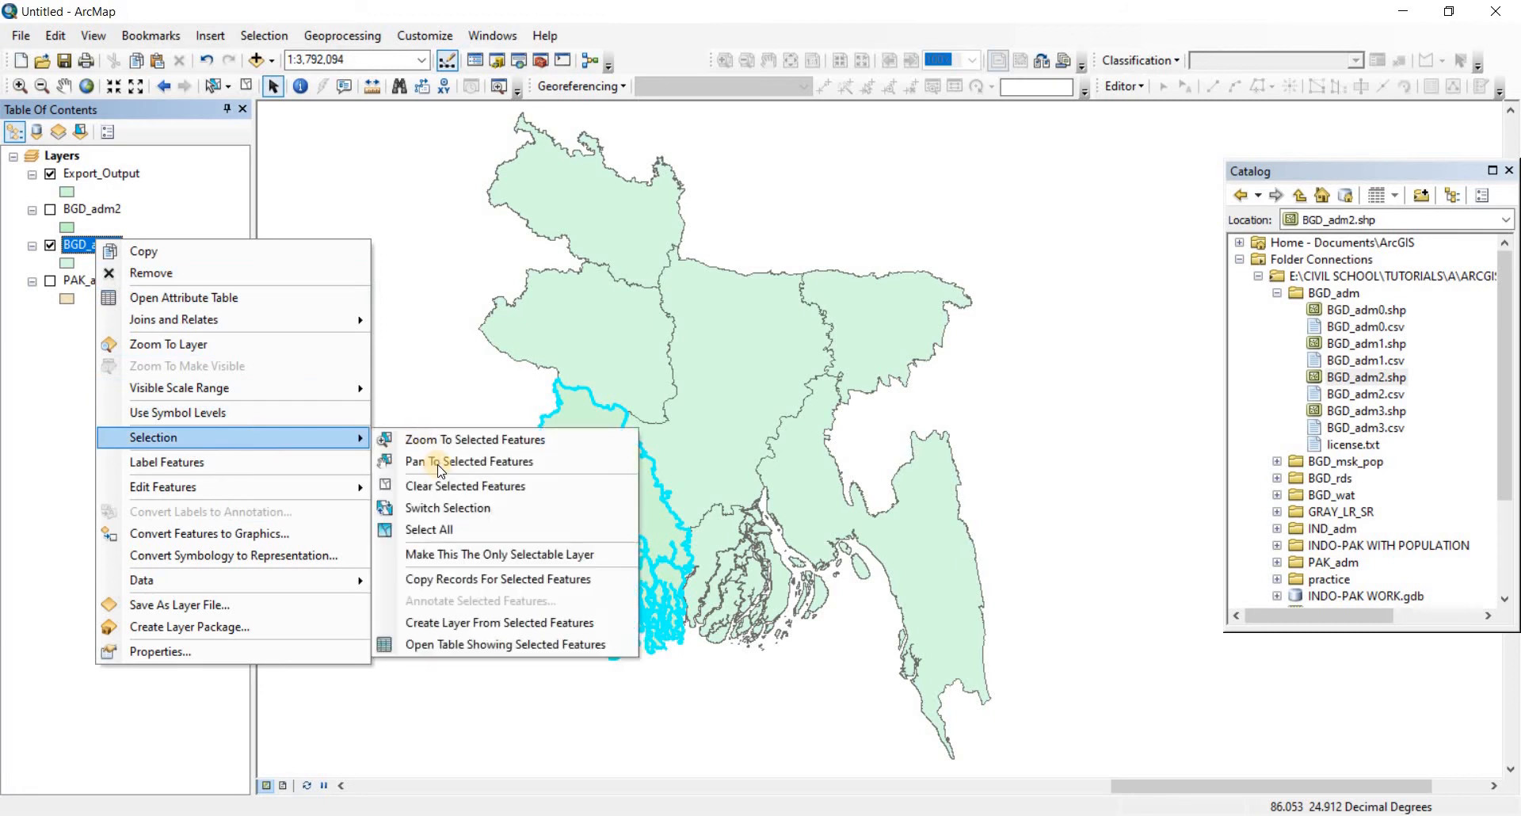
{"action": "left_click", "coordinate": [464, 485]}
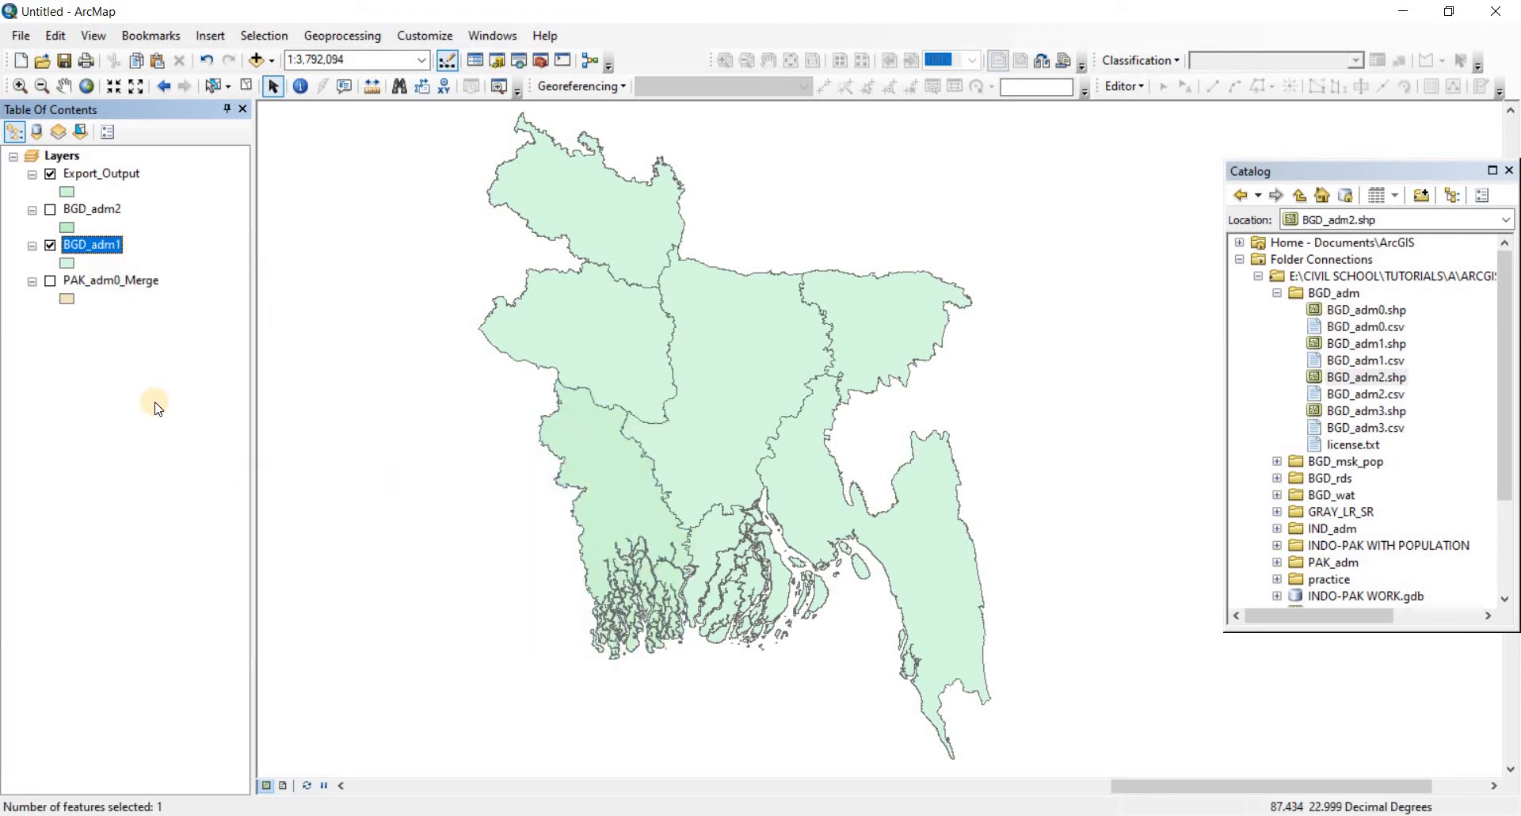
{"action": "left_click", "coordinate": [49, 244]}
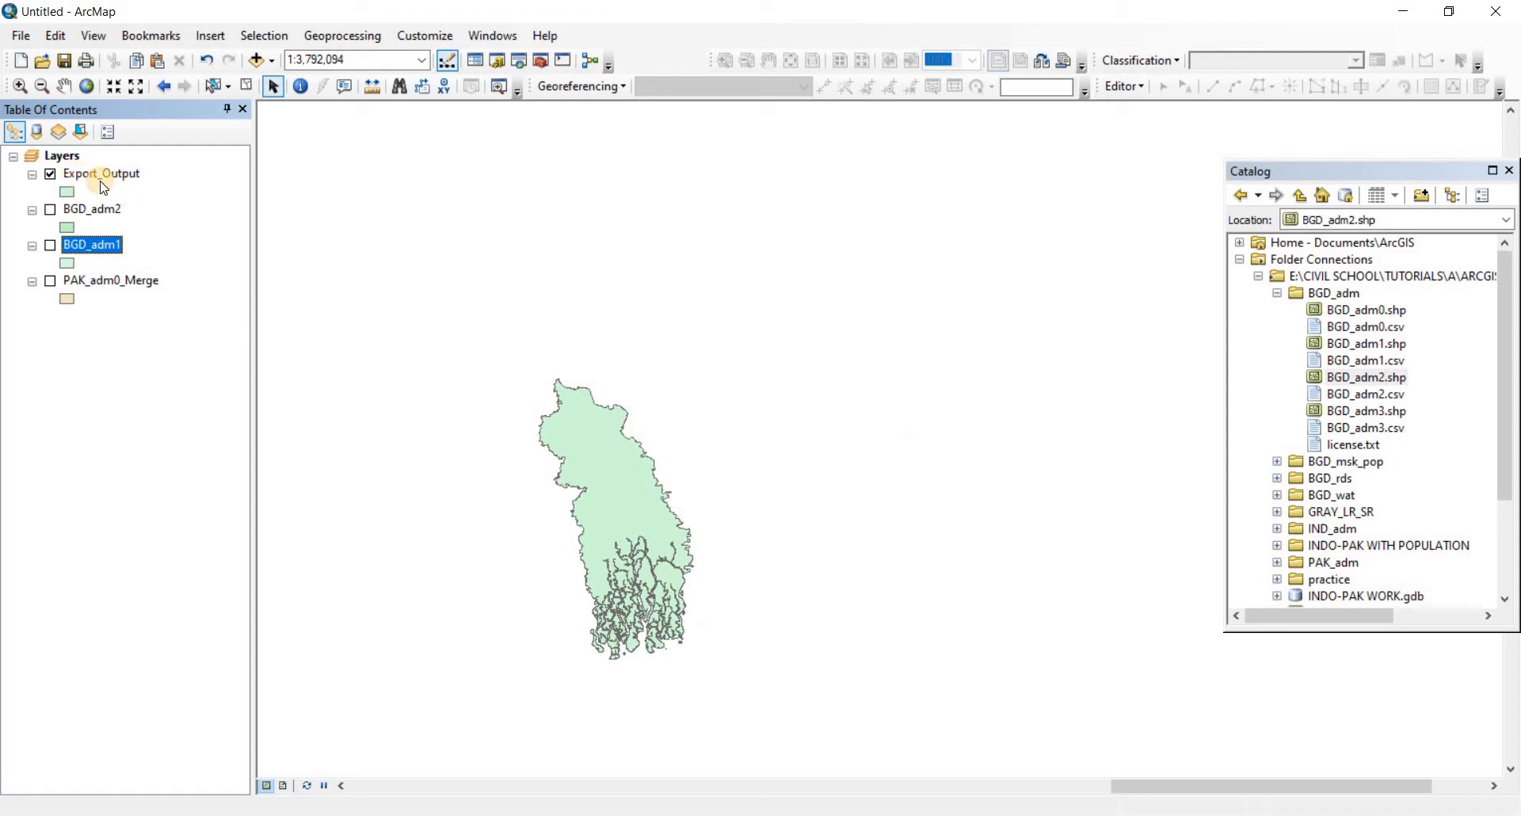
{"action": "left_click", "coordinate": [101, 174]}
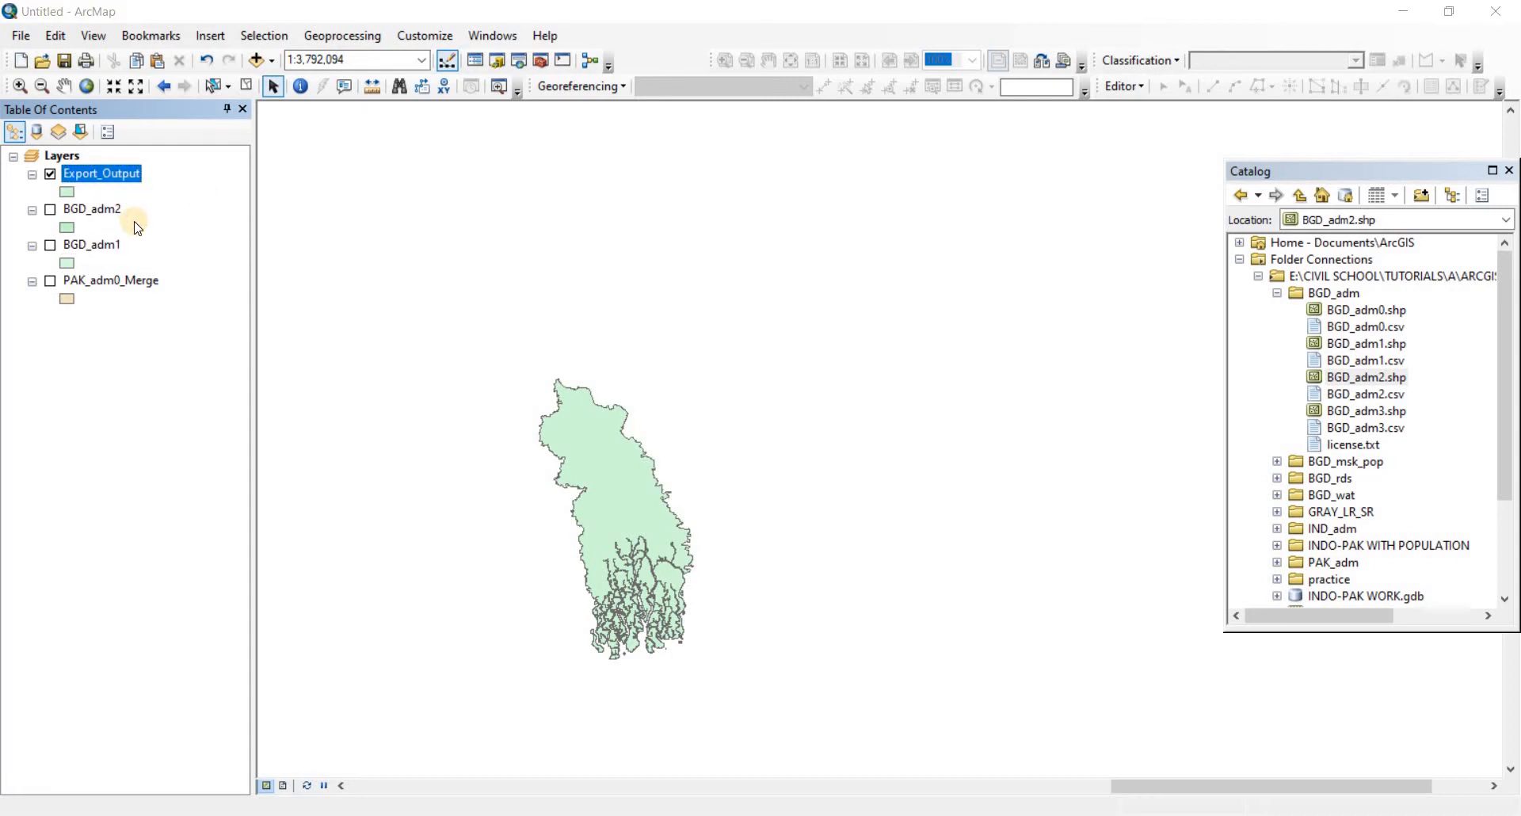
Step: Rename the Export_Output layer to Khulna in its layer properties
{"action": "double_click", "coordinate": [101, 174]}
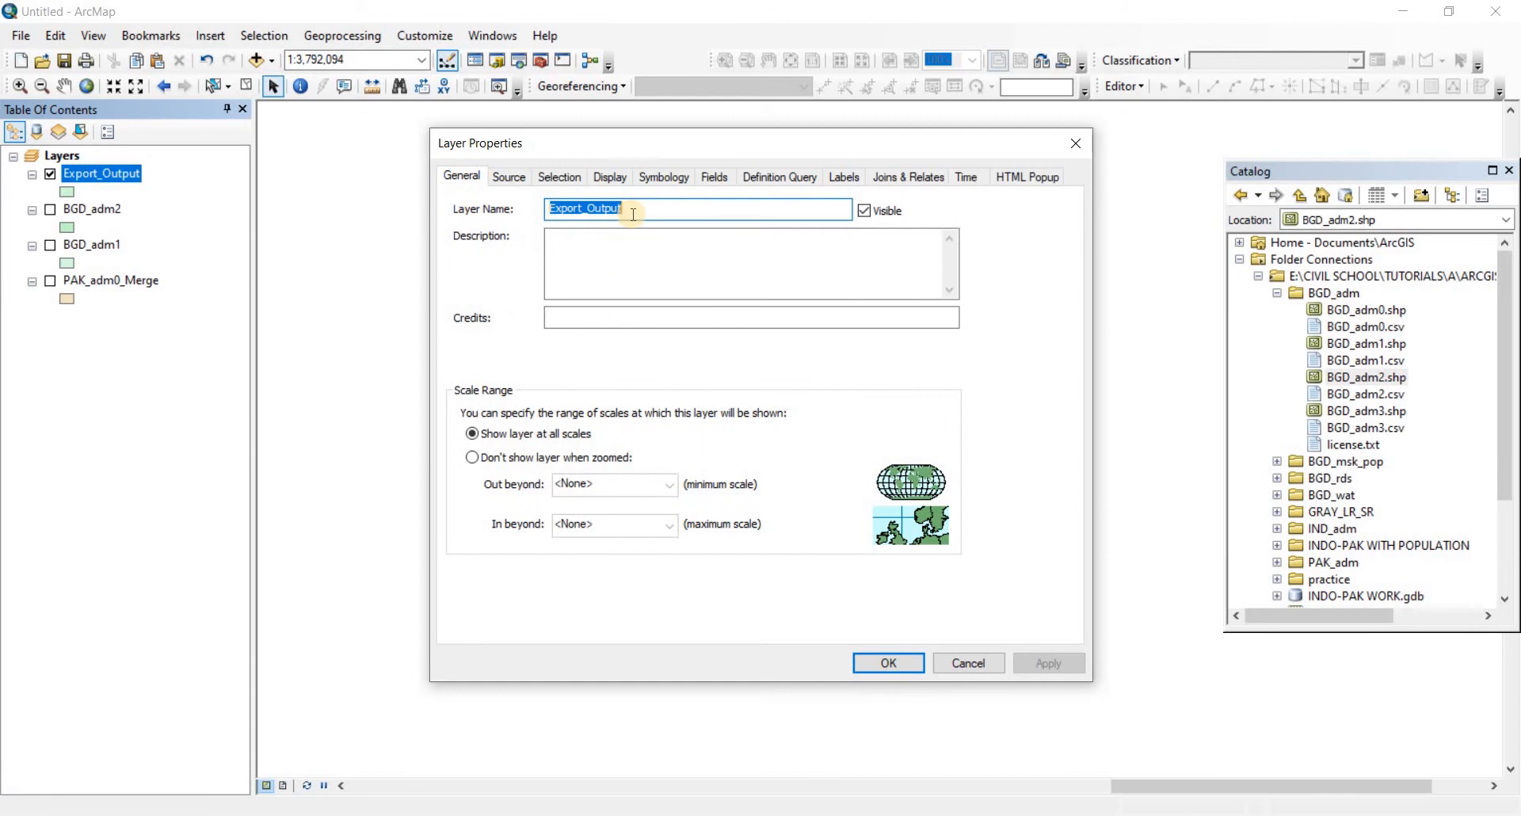
{"action": "type", "text": "Kh"}
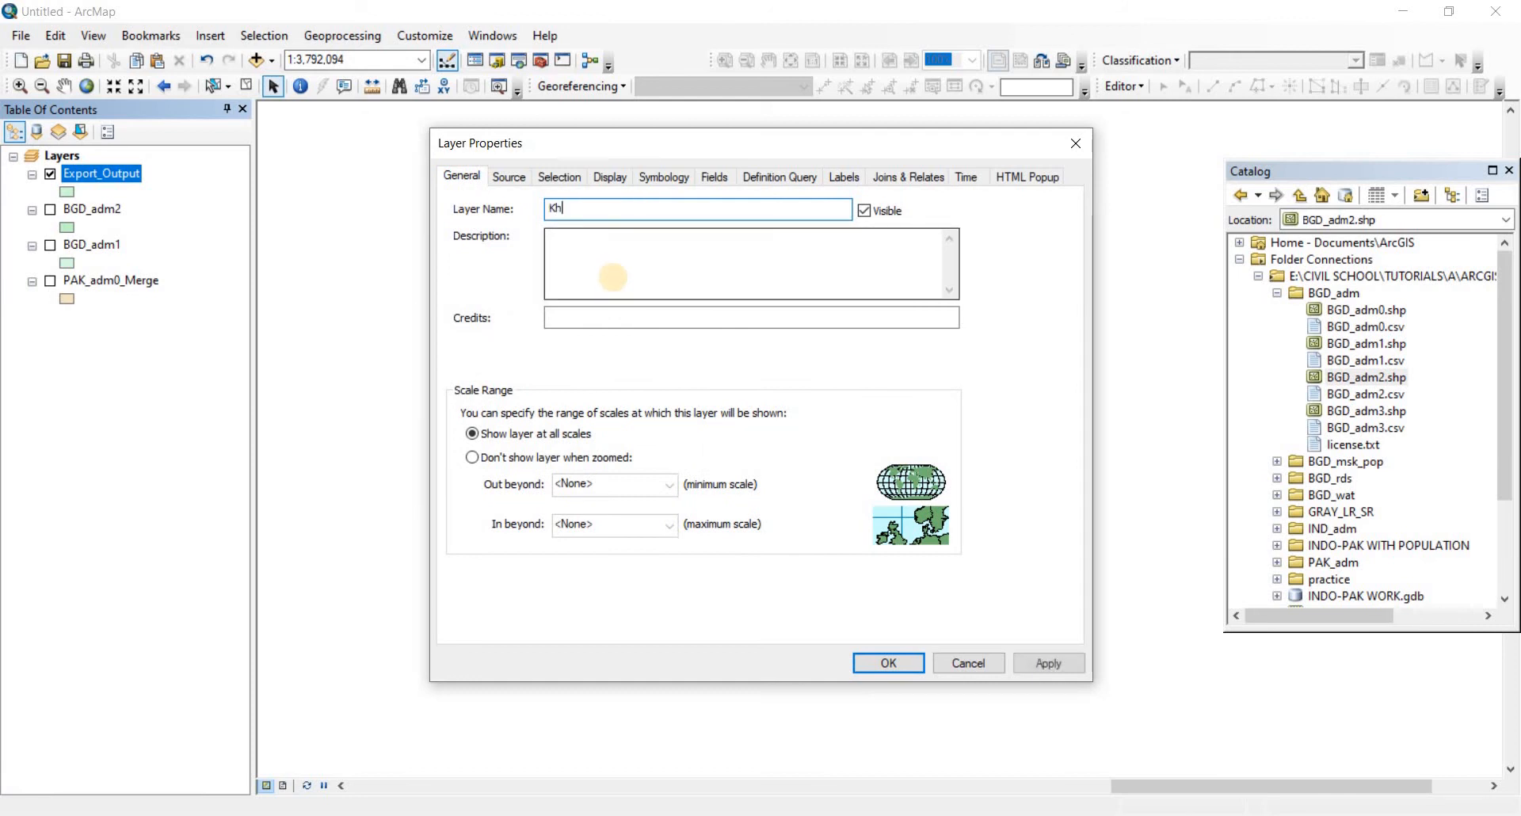
{"action": "type", "text": "ulna"}
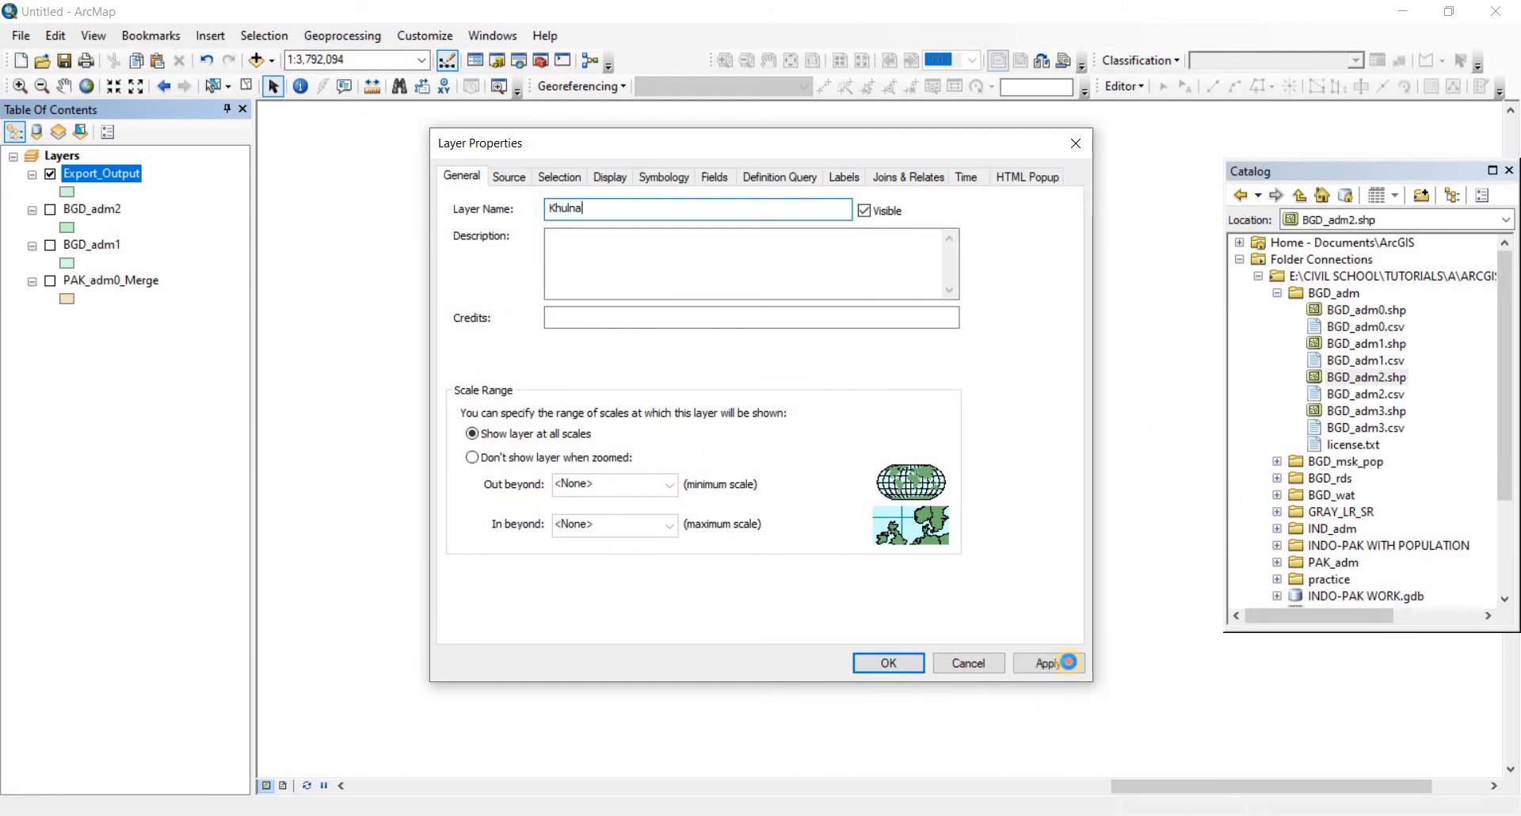
{"action": "left_click", "coordinate": [887, 662]}
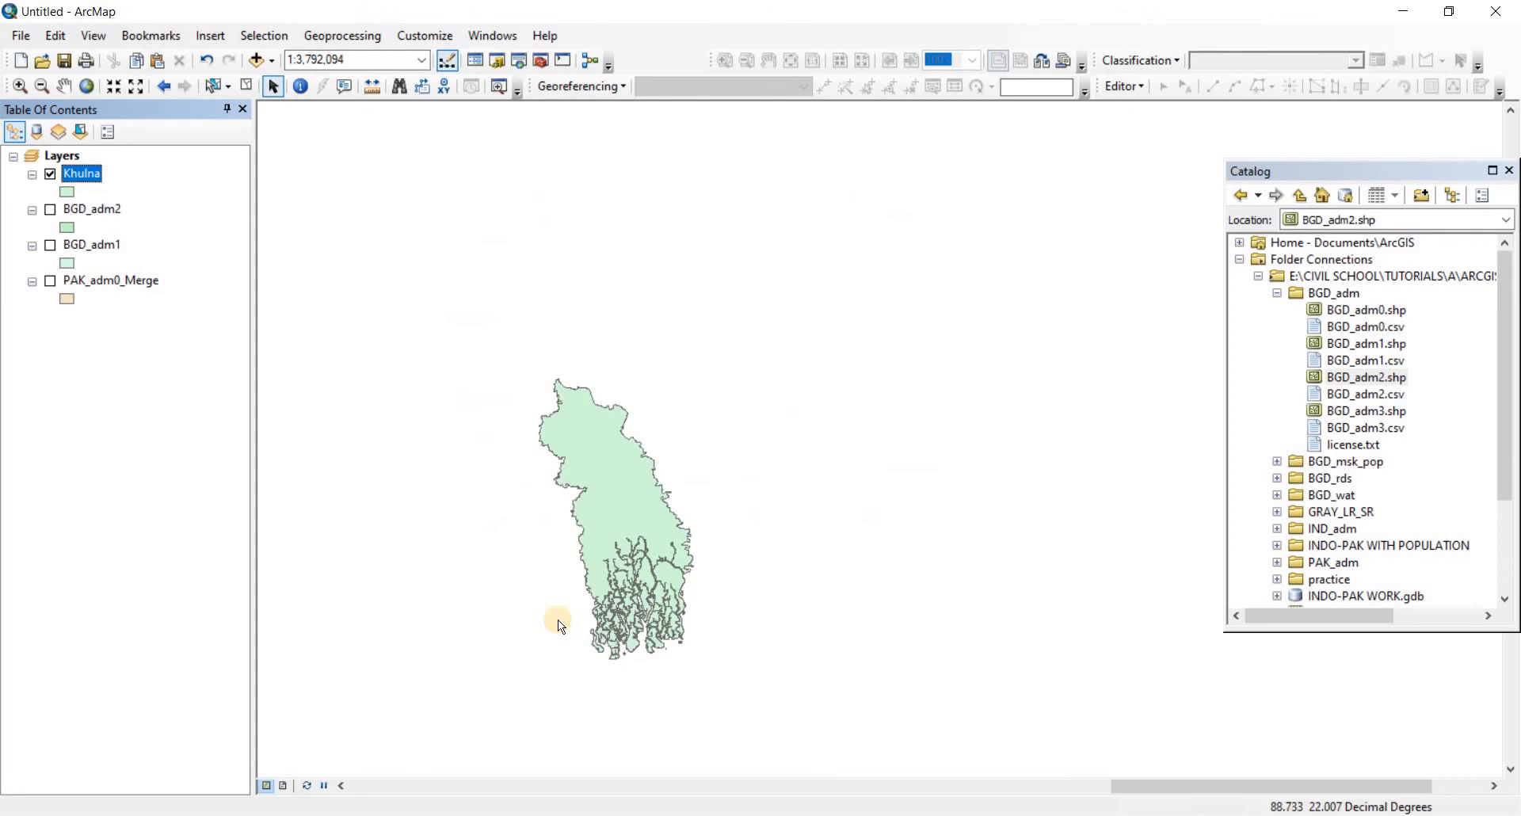
{"action": "mouse_move", "coordinate": [87, 244]}
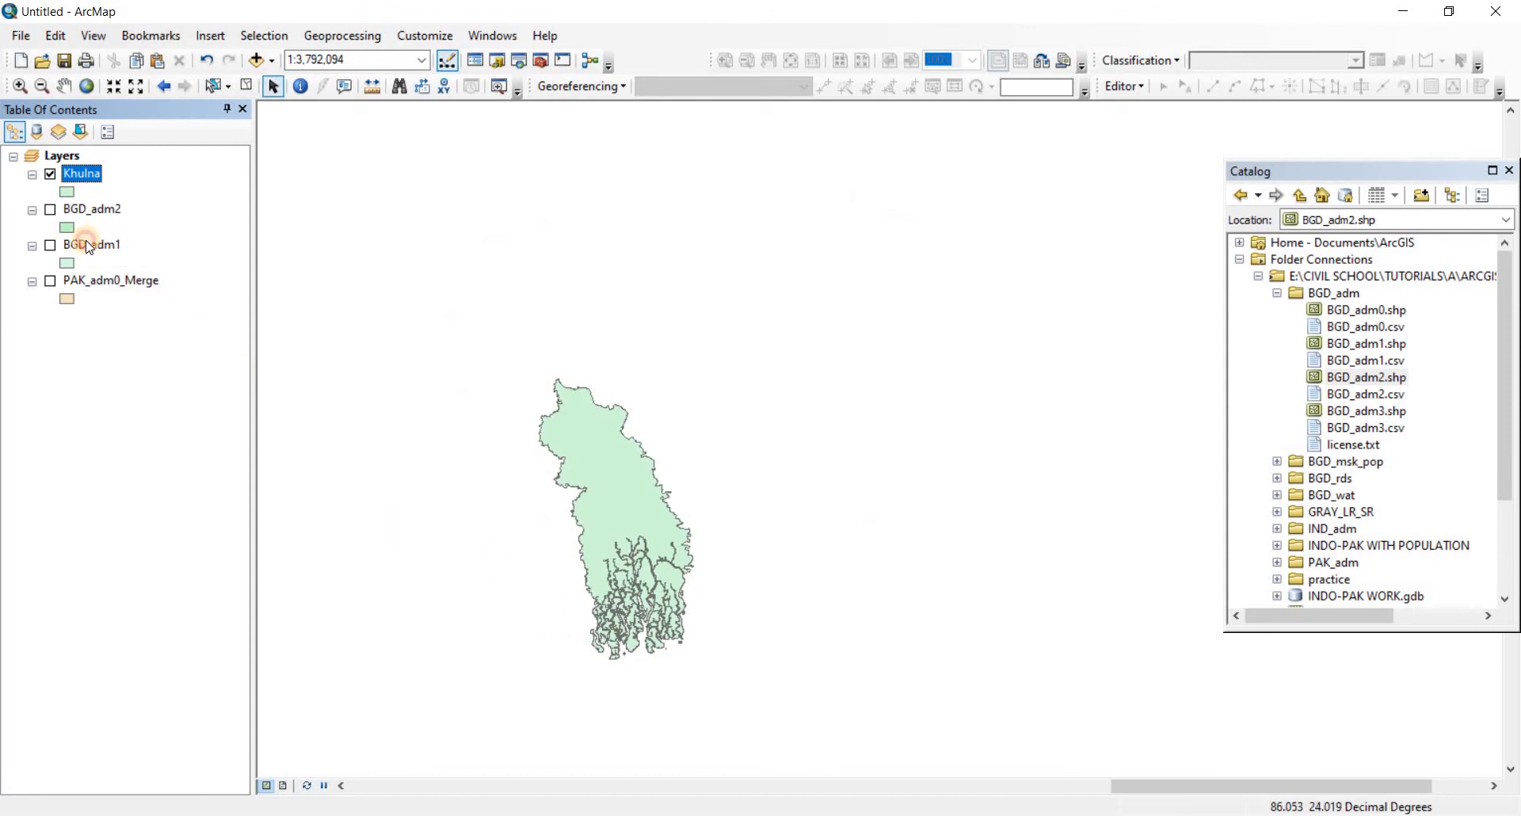
{"action": "left_click", "coordinate": [49, 244]}
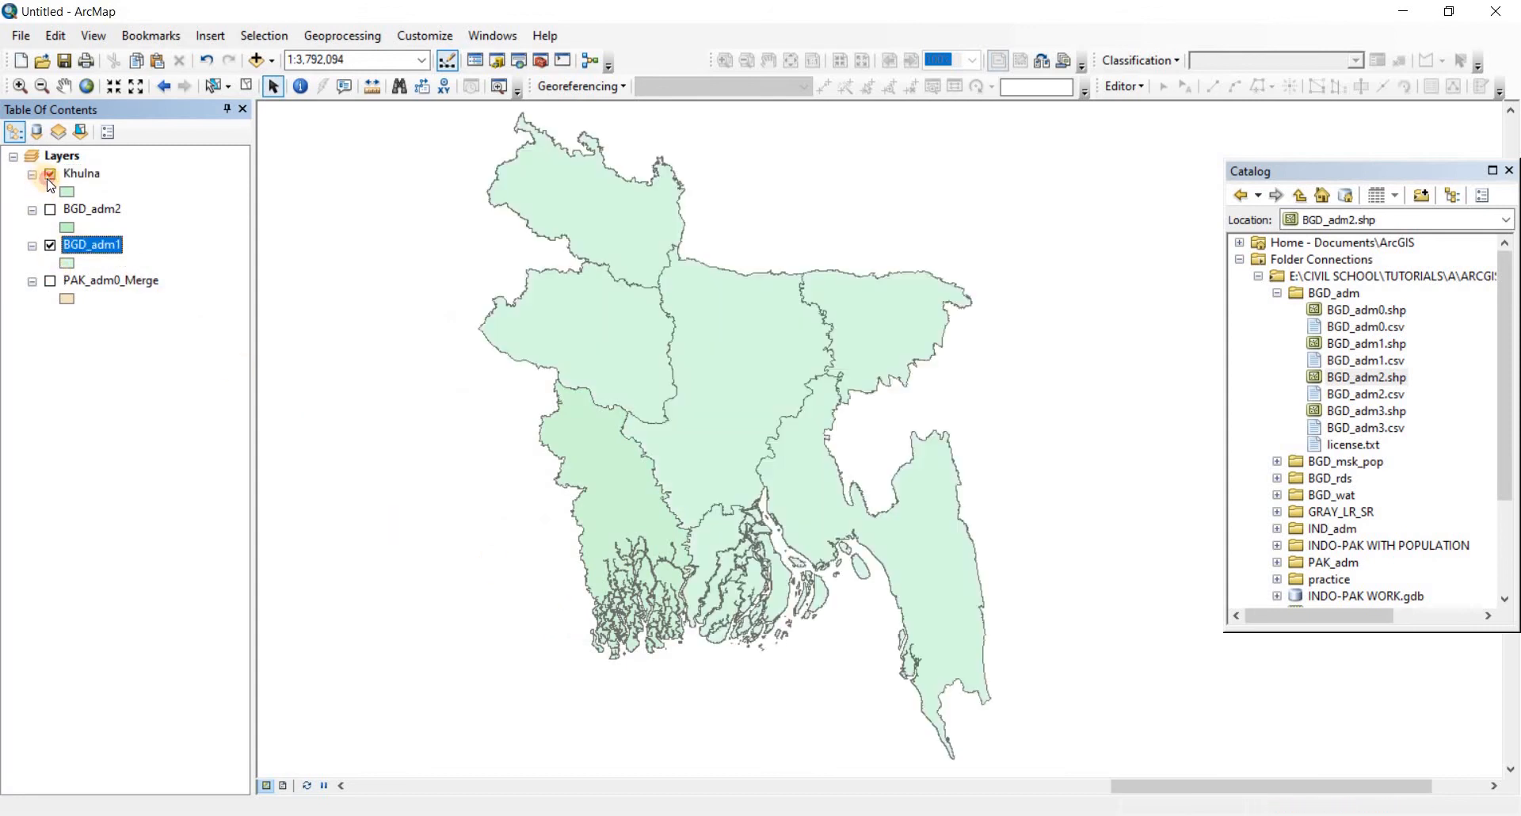
{"action": "left_click", "coordinate": [49, 175]}
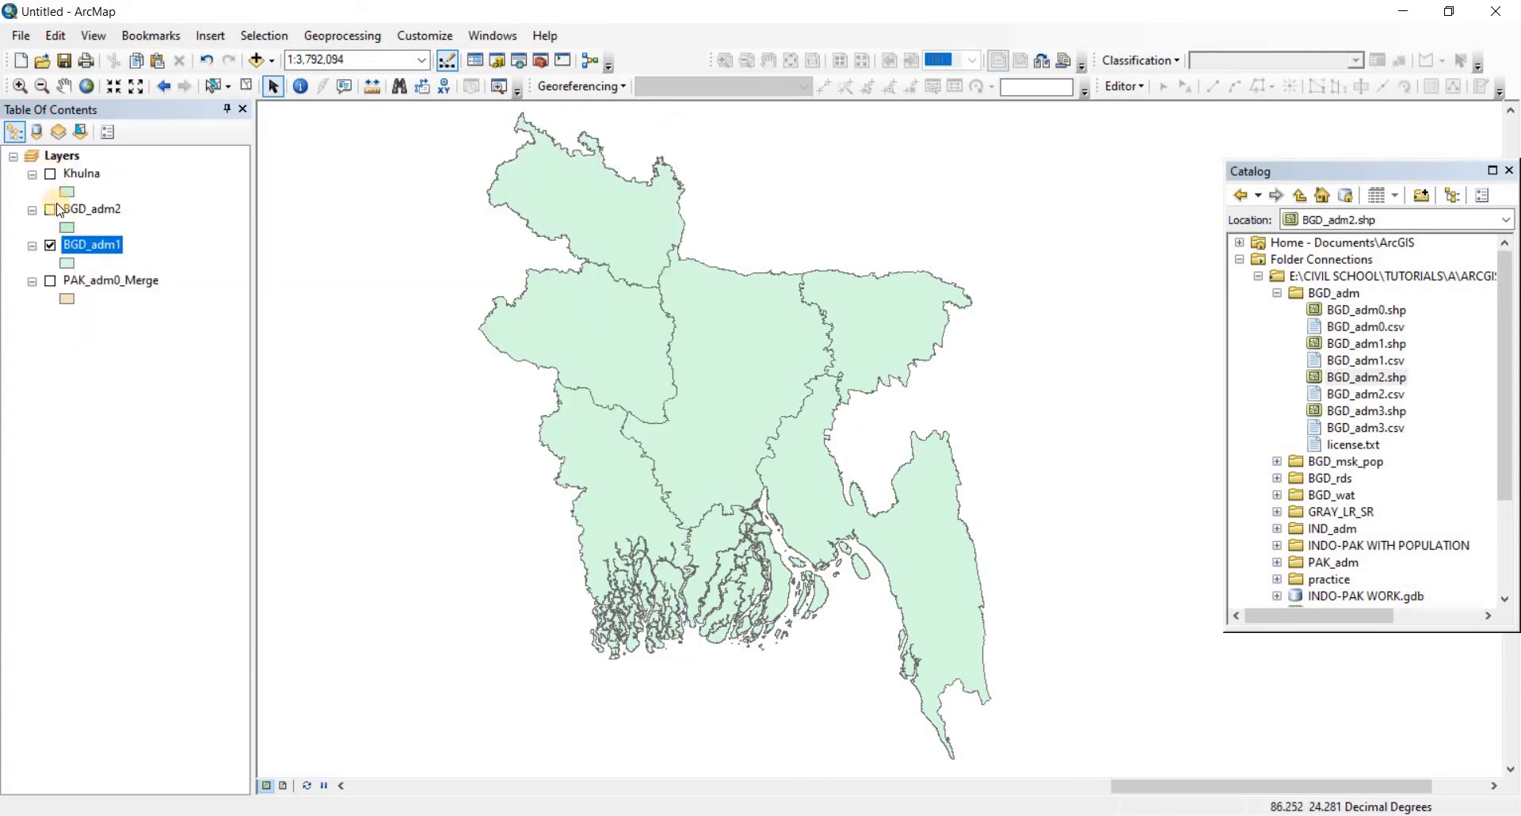
{"action": "left_click", "coordinate": [49, 174]}
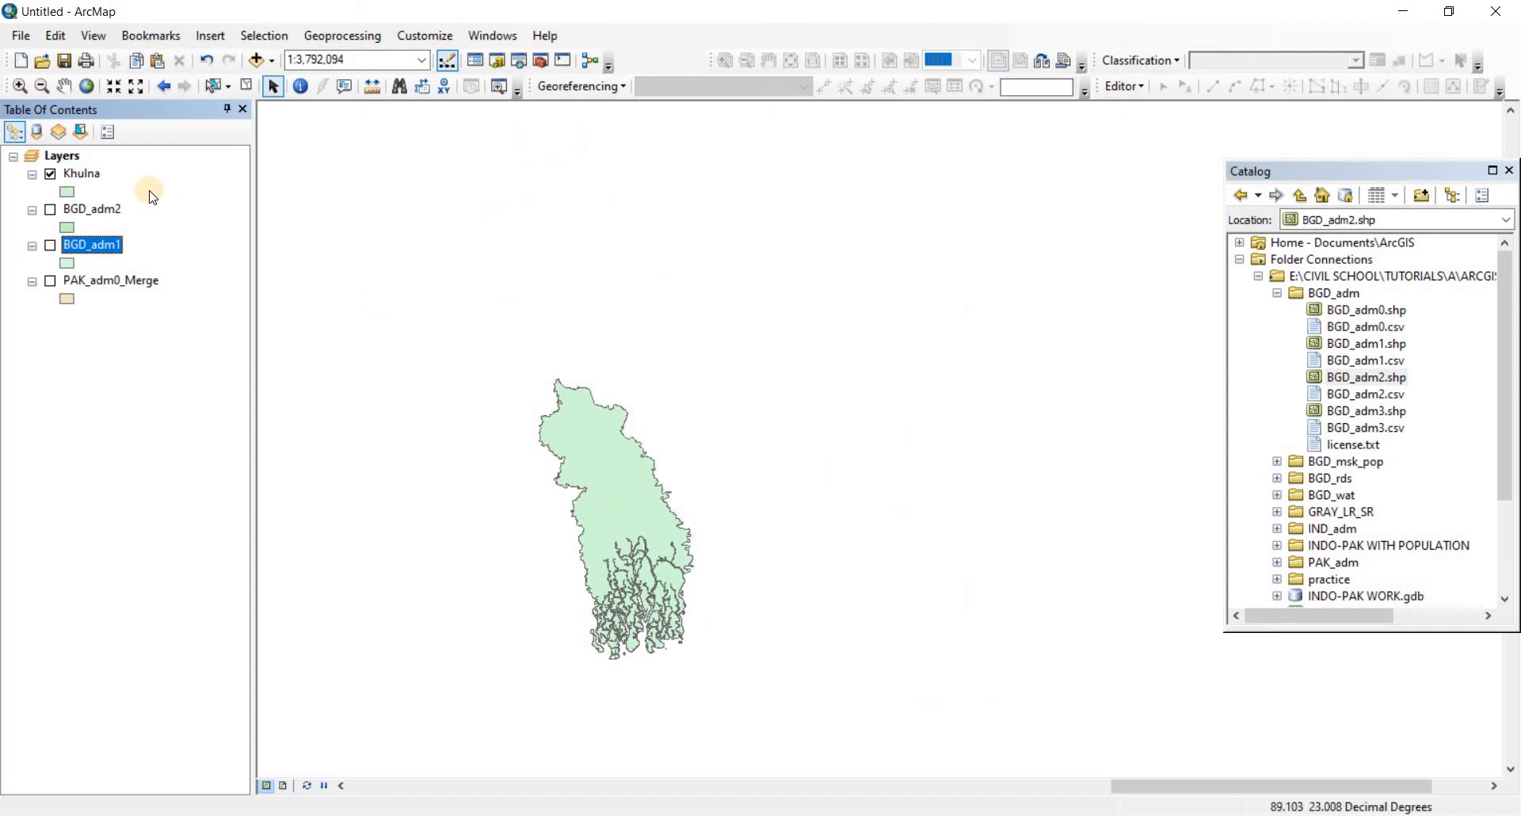
{"action": "left_click", "coordinate": [81, 173]}
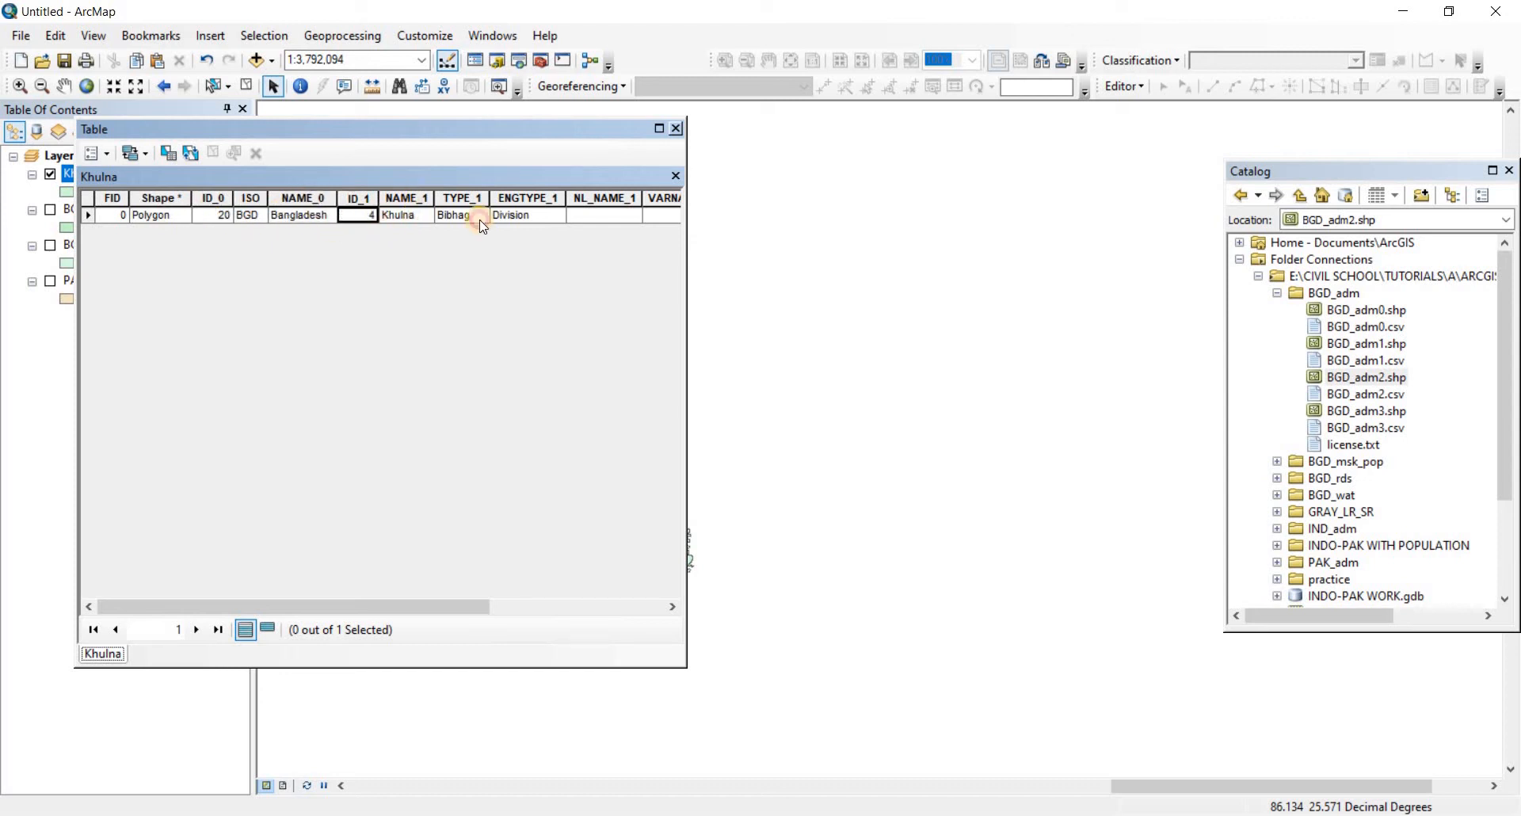
{"action": "left_click", "coordinate": [675, 128]}
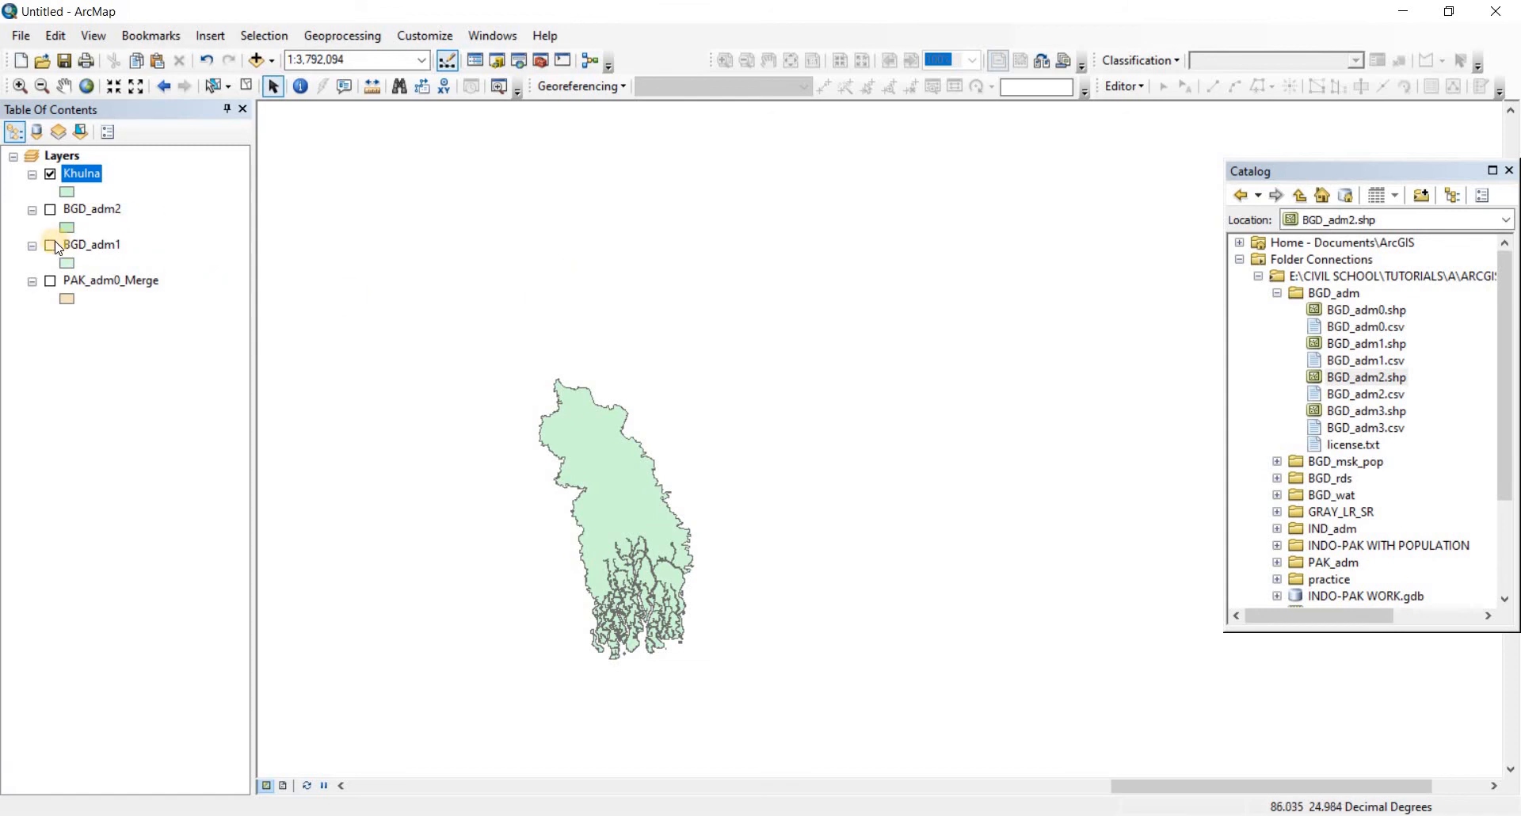
{"action": "left_click", "coordinate": [49, 244]}
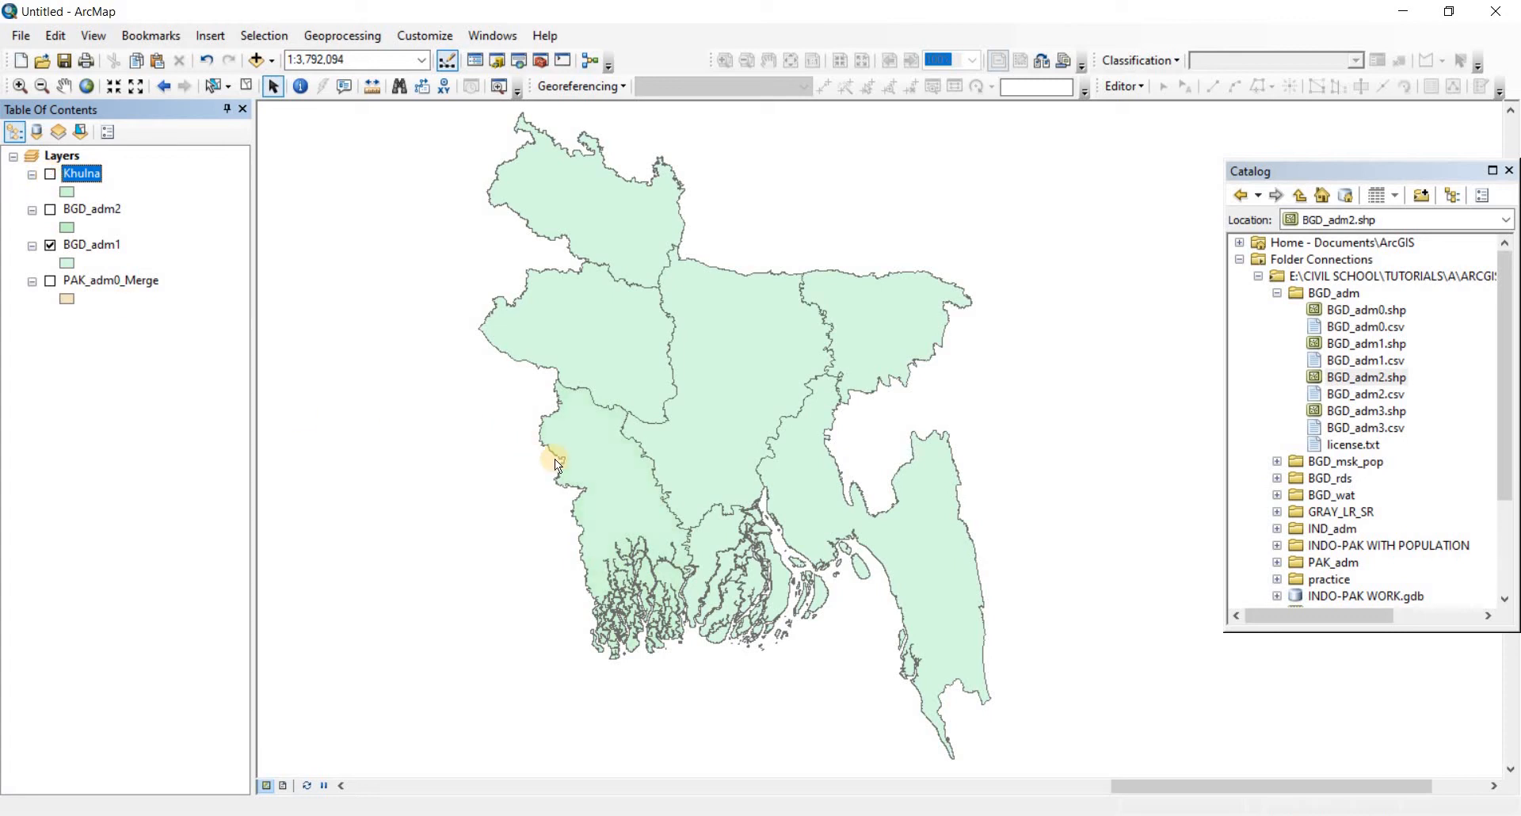
{"action": "mouse_move", "coordinate": [584, 419]}
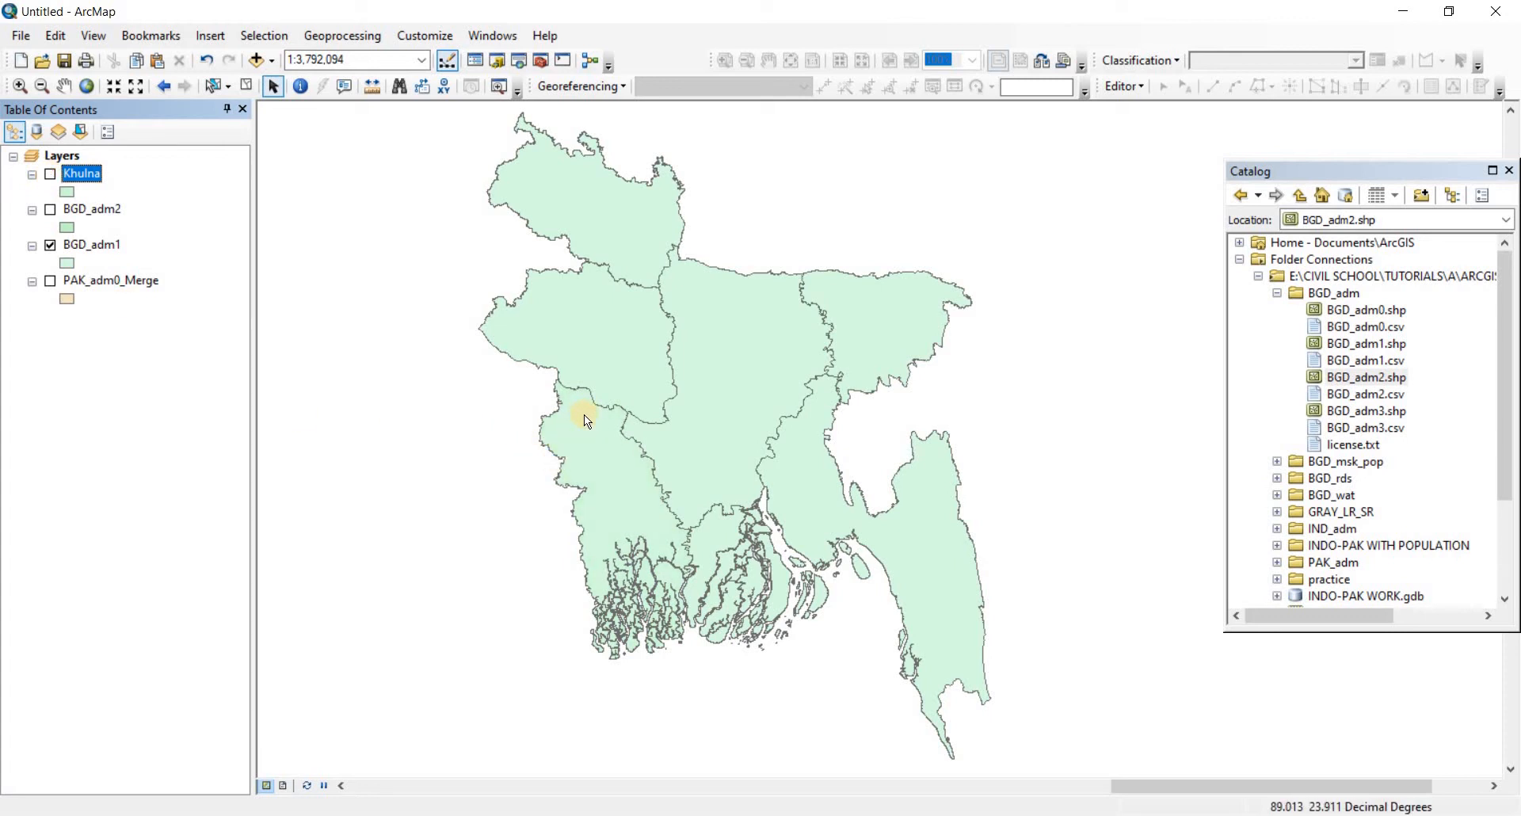
{"action": "mouse_move", "coordinate": [616, 162]}
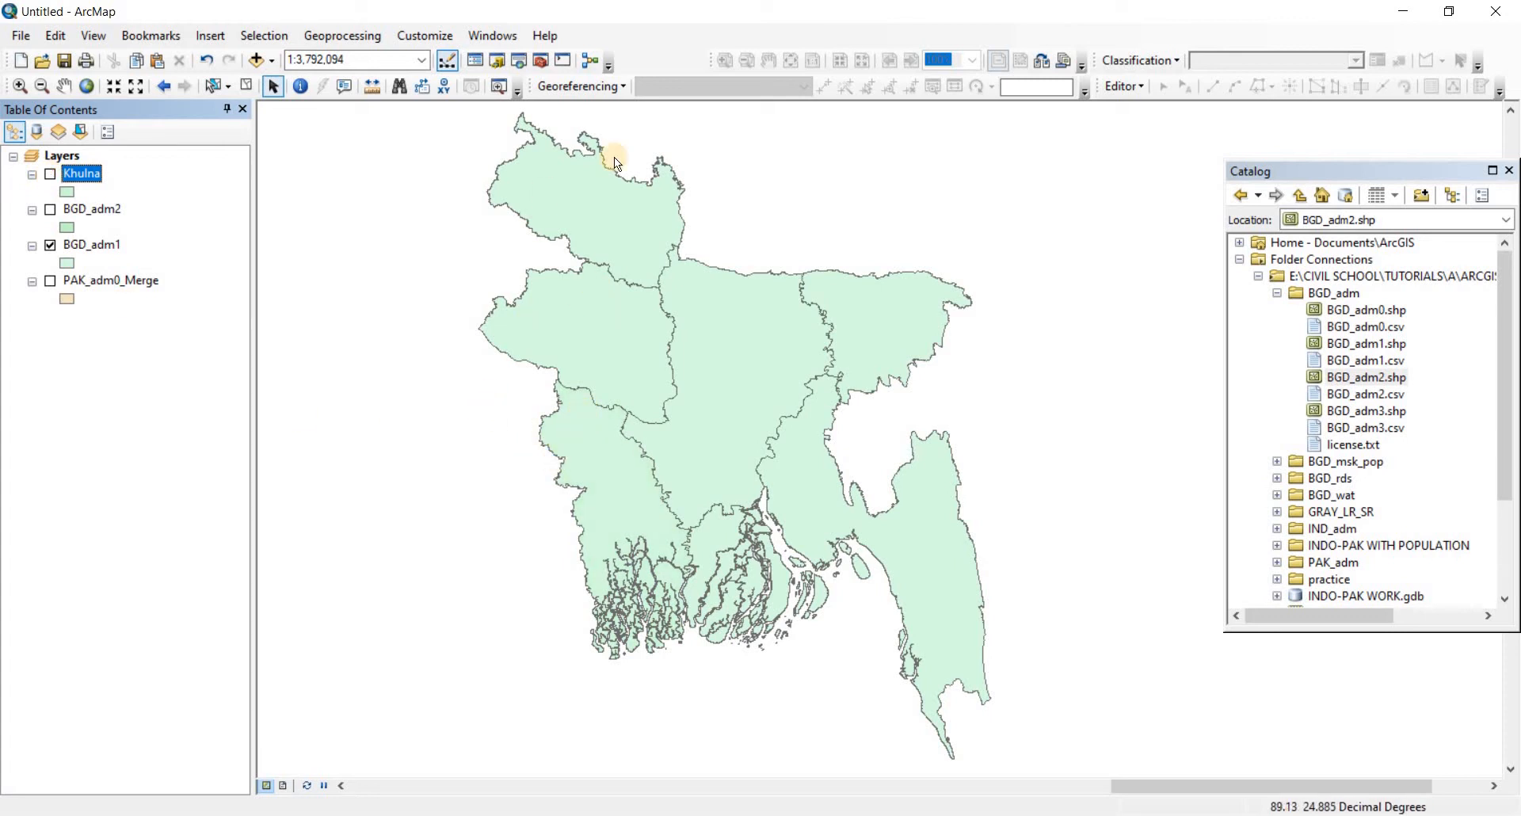
{"action": "mouse_move", "coordinate": [620, 296]}
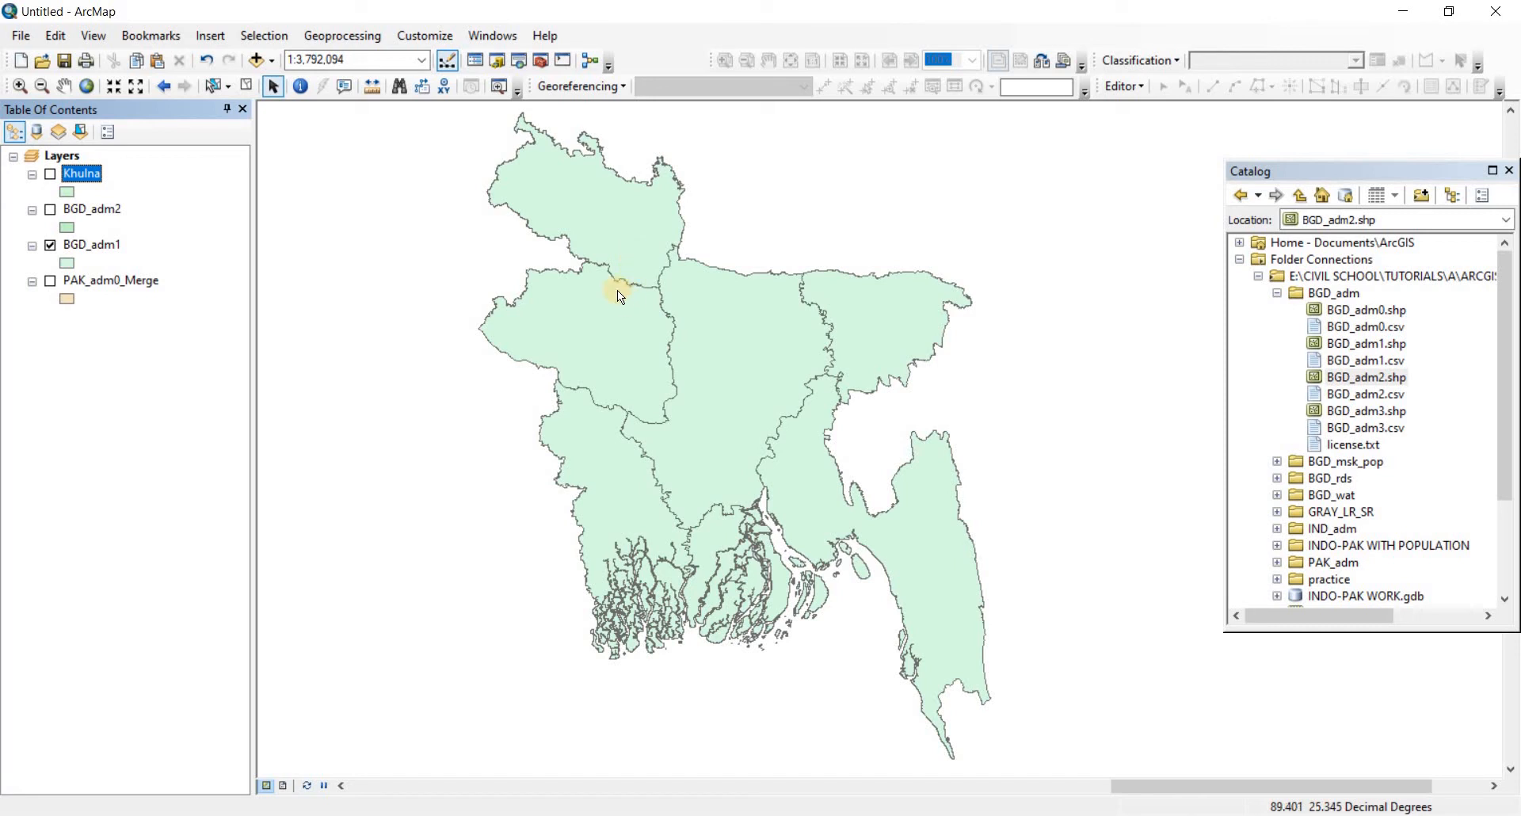
{"action": "mouse_move", "coordinate": [597, 328]}
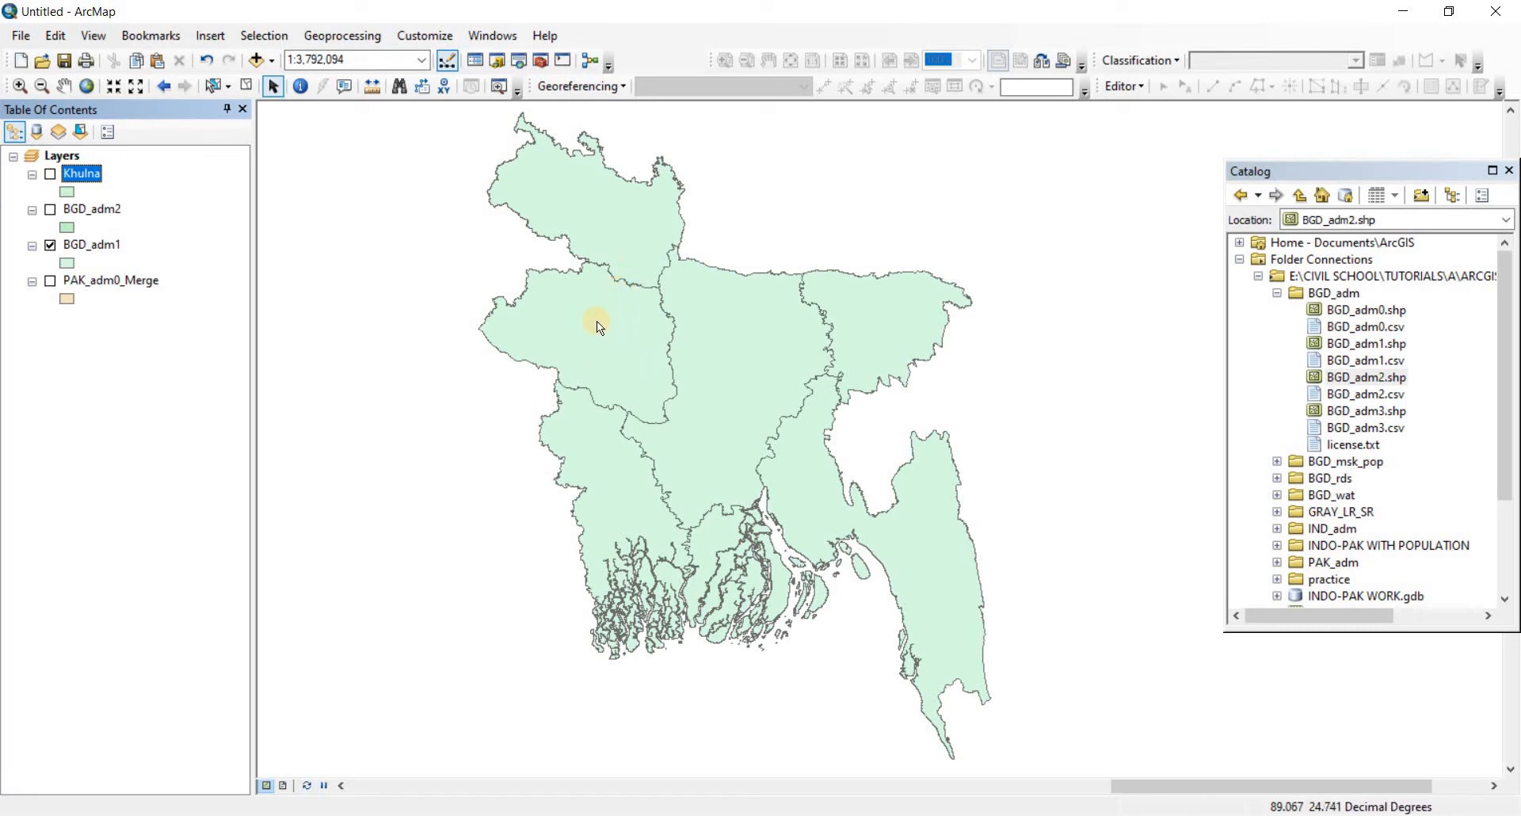
{"action": "mouse_move", "coordinate": [628, 369]}
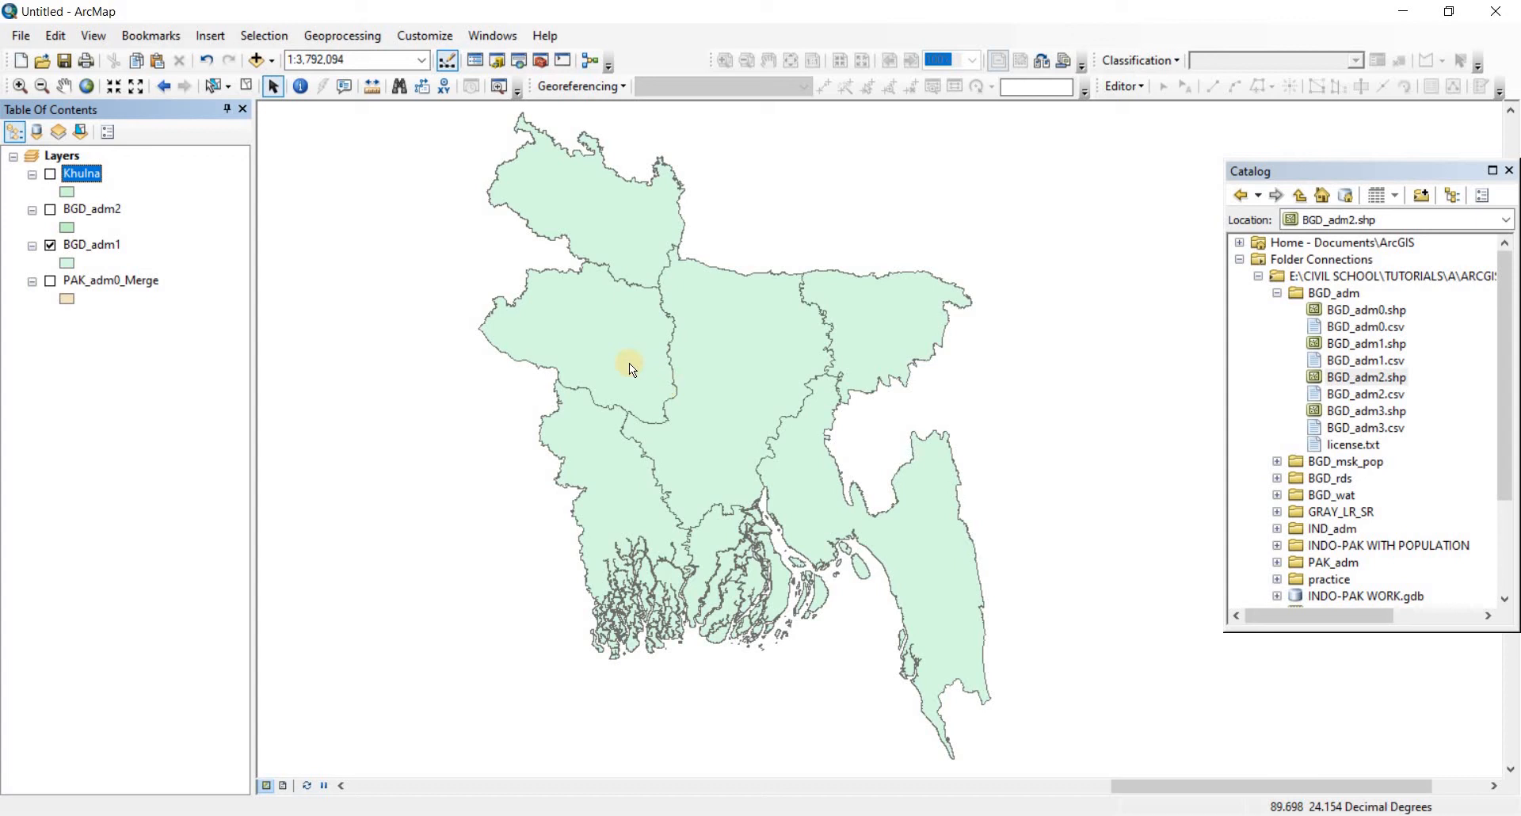
{"action": "mouse_move", "coordinate": [557, 339]}
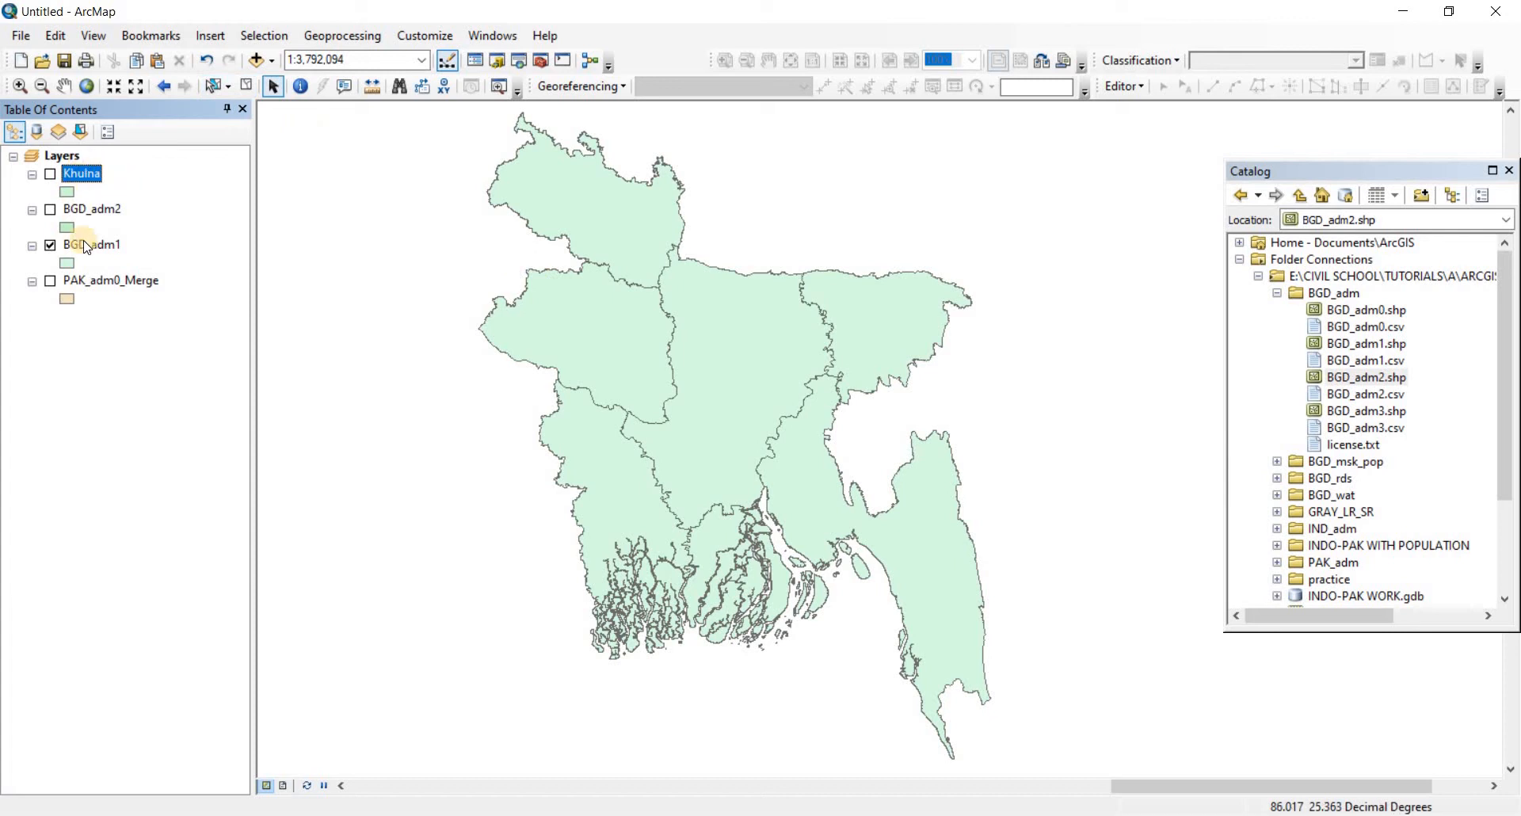
{"action": "mouse_move", "coordinate": [145, 190]}
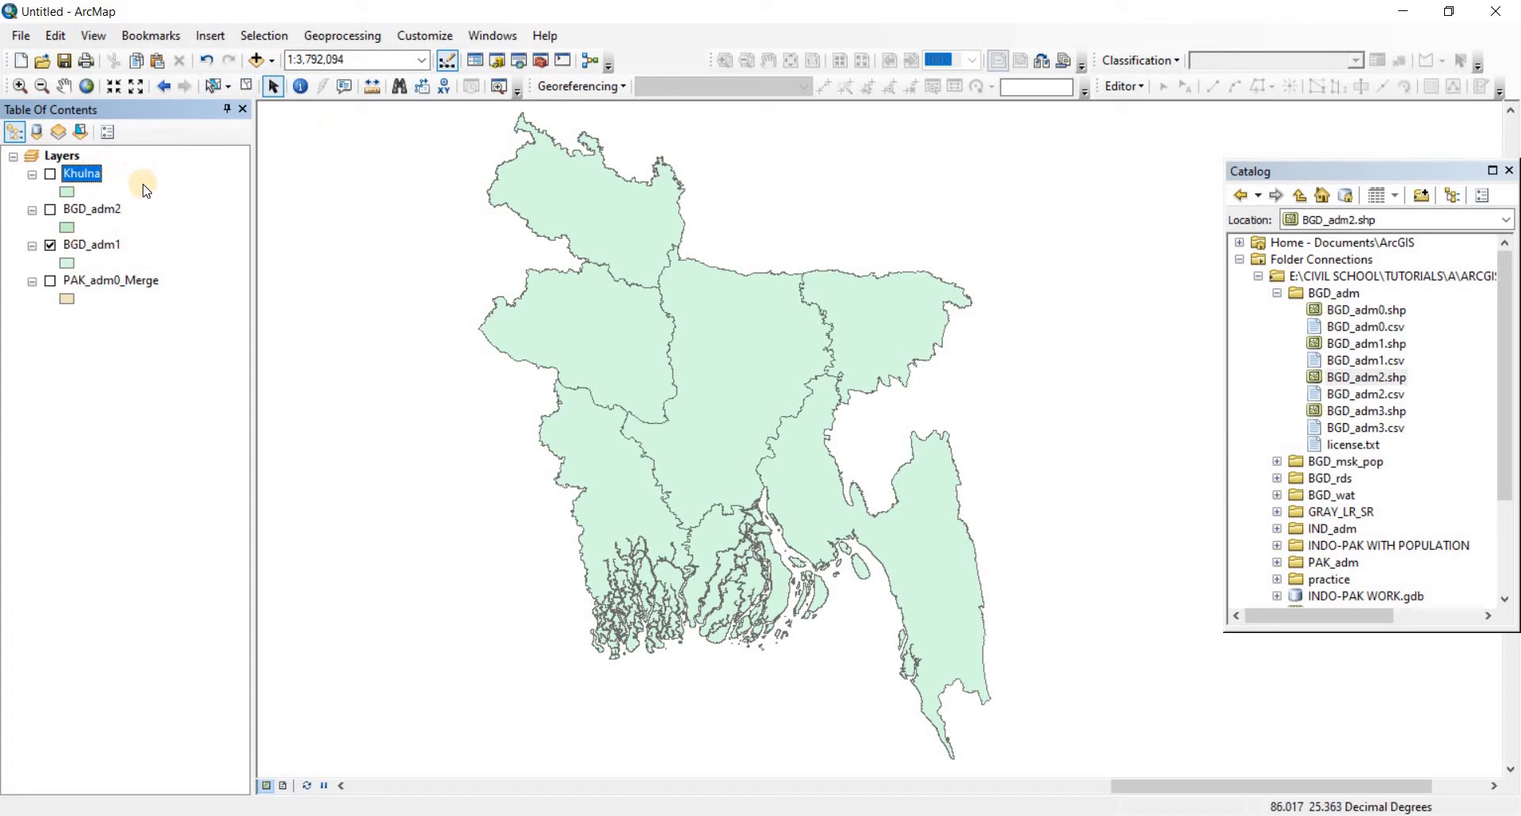
{"action": "mouse_move", "coordinate": [444, 217]}
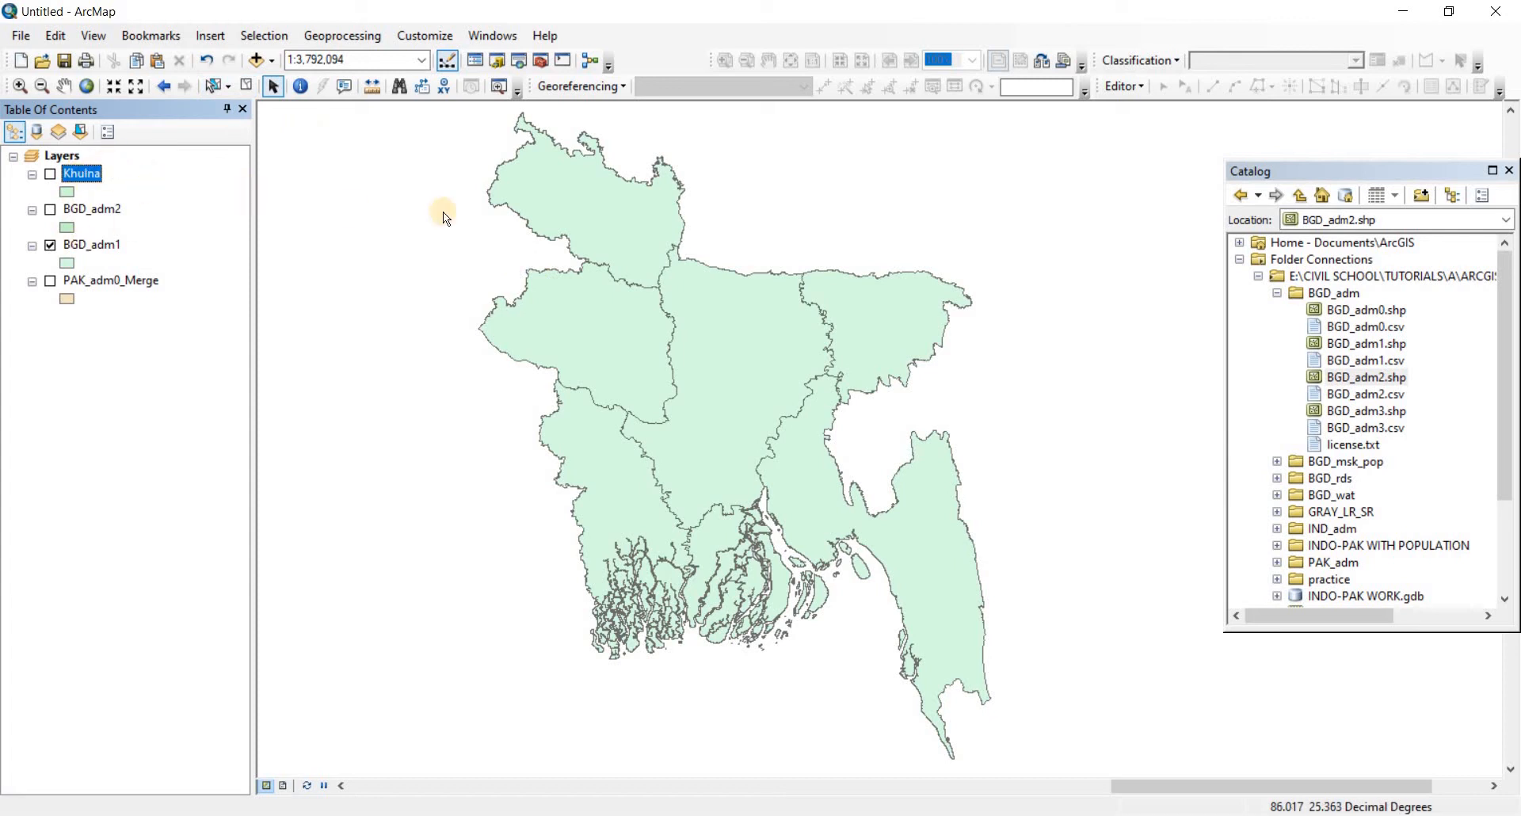
{"action": "mouse_move", "coordinate": [522, 212]}
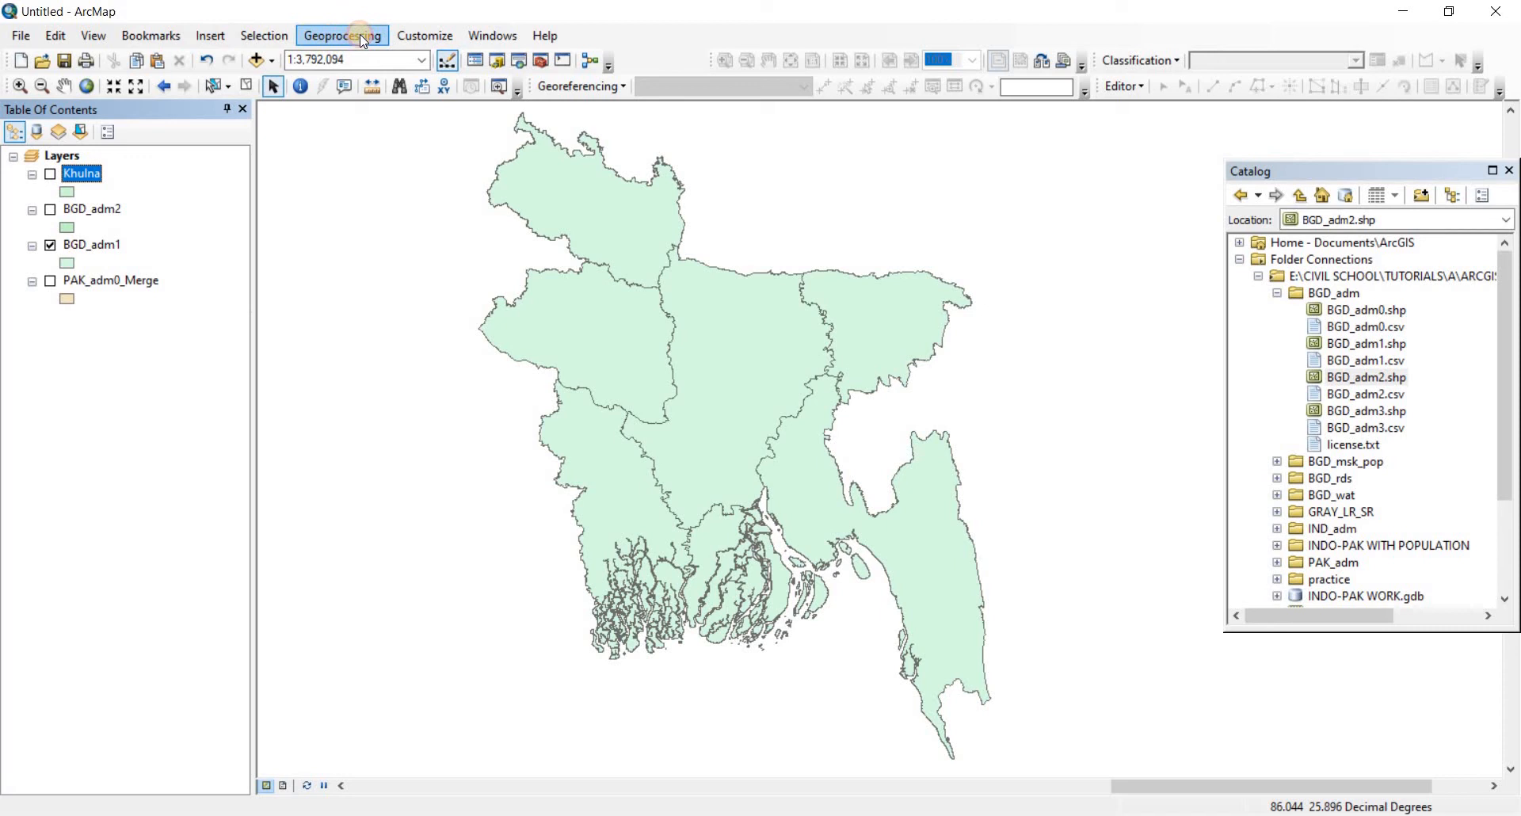
{"action": "left_click", "coordinate": [342, 36]}
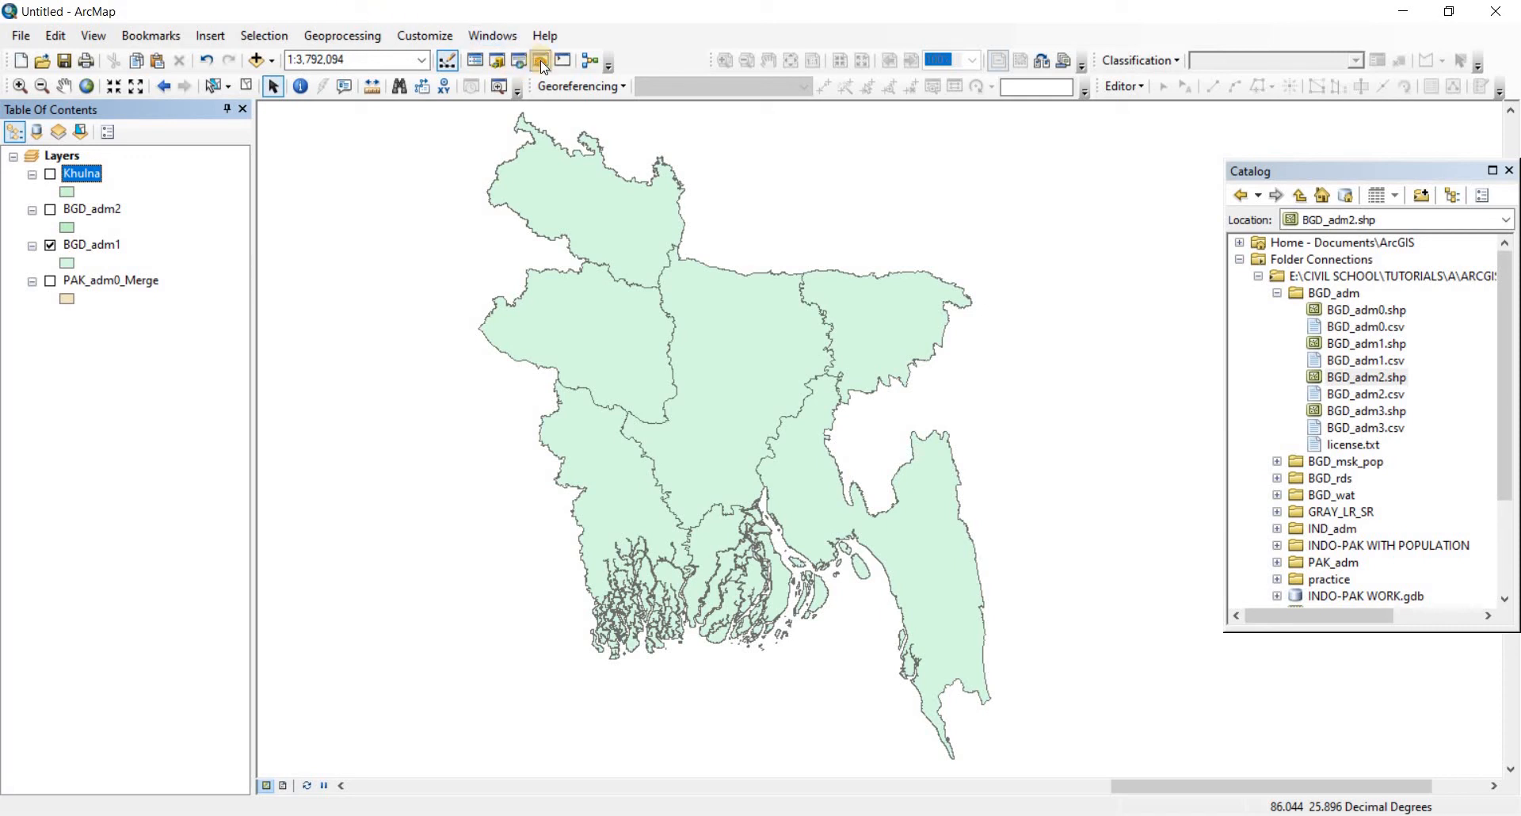
{"action": "mouse_move", "coordinate": [539, 61]}
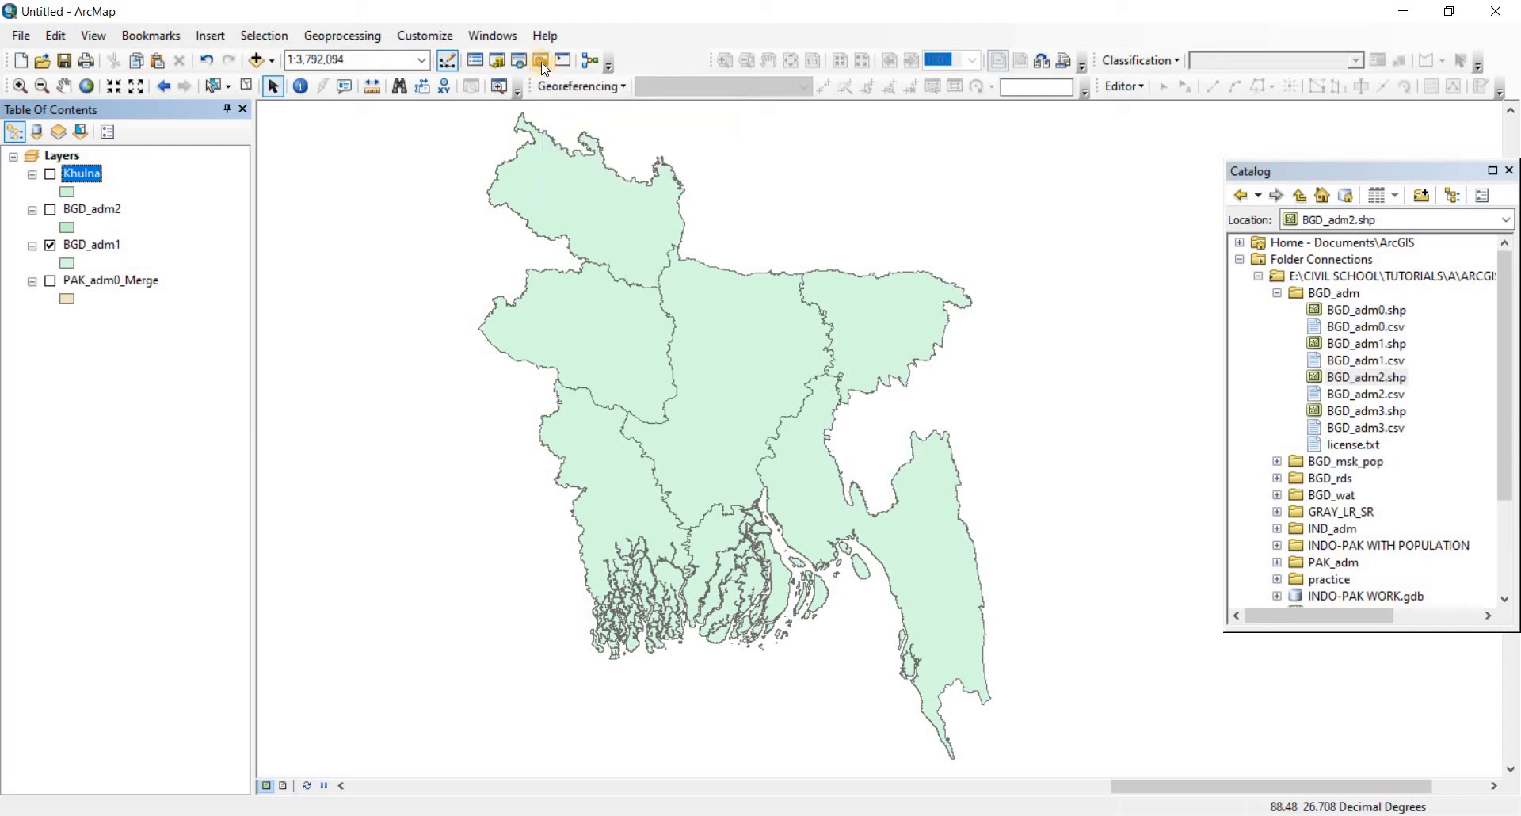
{"action": "left_click", "coordinate": [540, 60]}
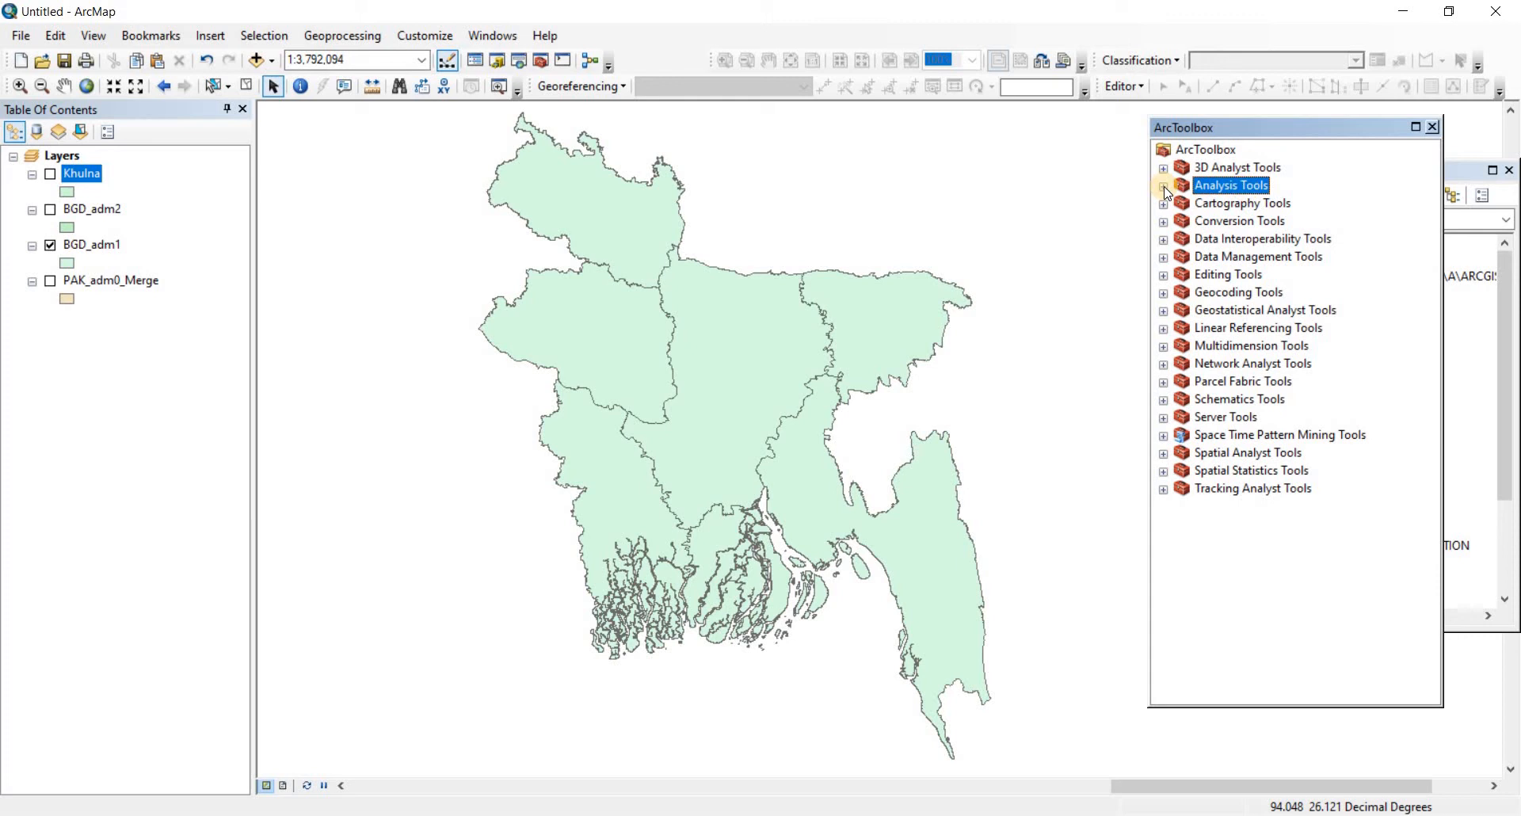
Step: Open the Split tool from Analysis Tools > Extract in ArcToolbox
{"action": "left_click", "coordinate": [1163, 185]}
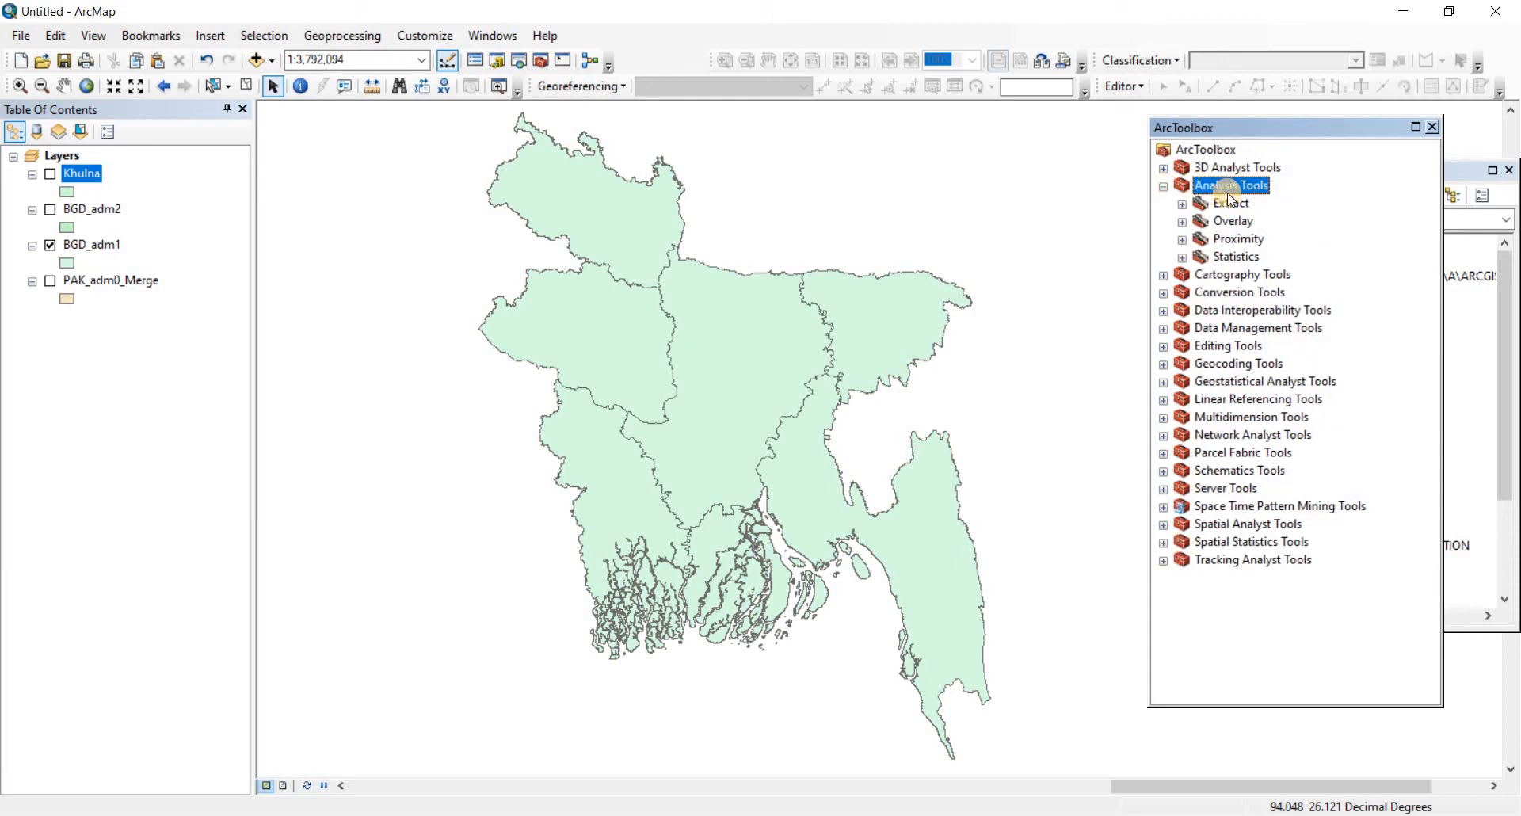
{"action": "left_click", "coordinate": [1181, 203]}
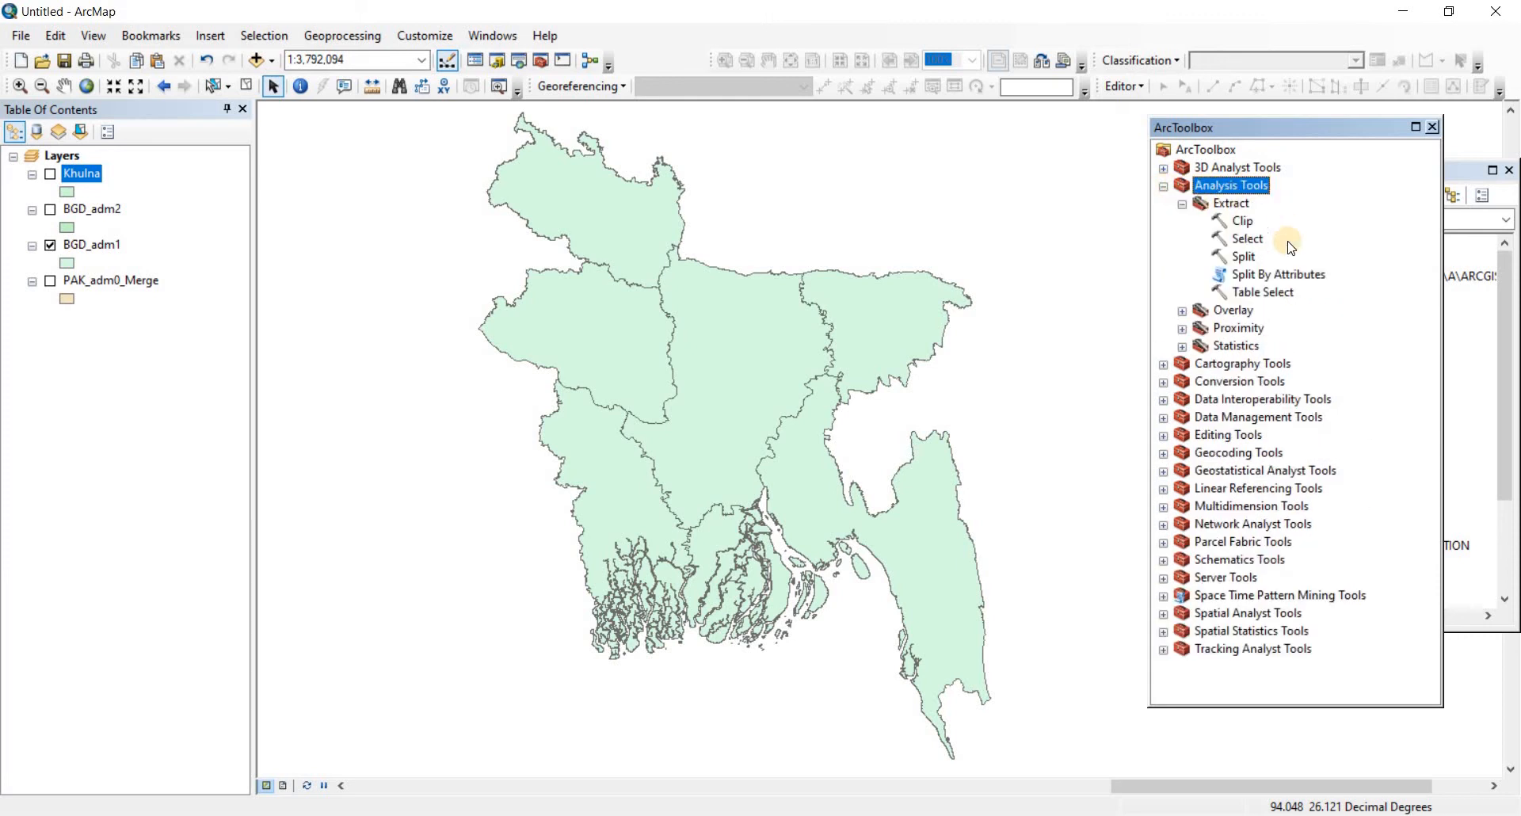
{"action": "mouse_move", "coordinate": [1229, 259]}
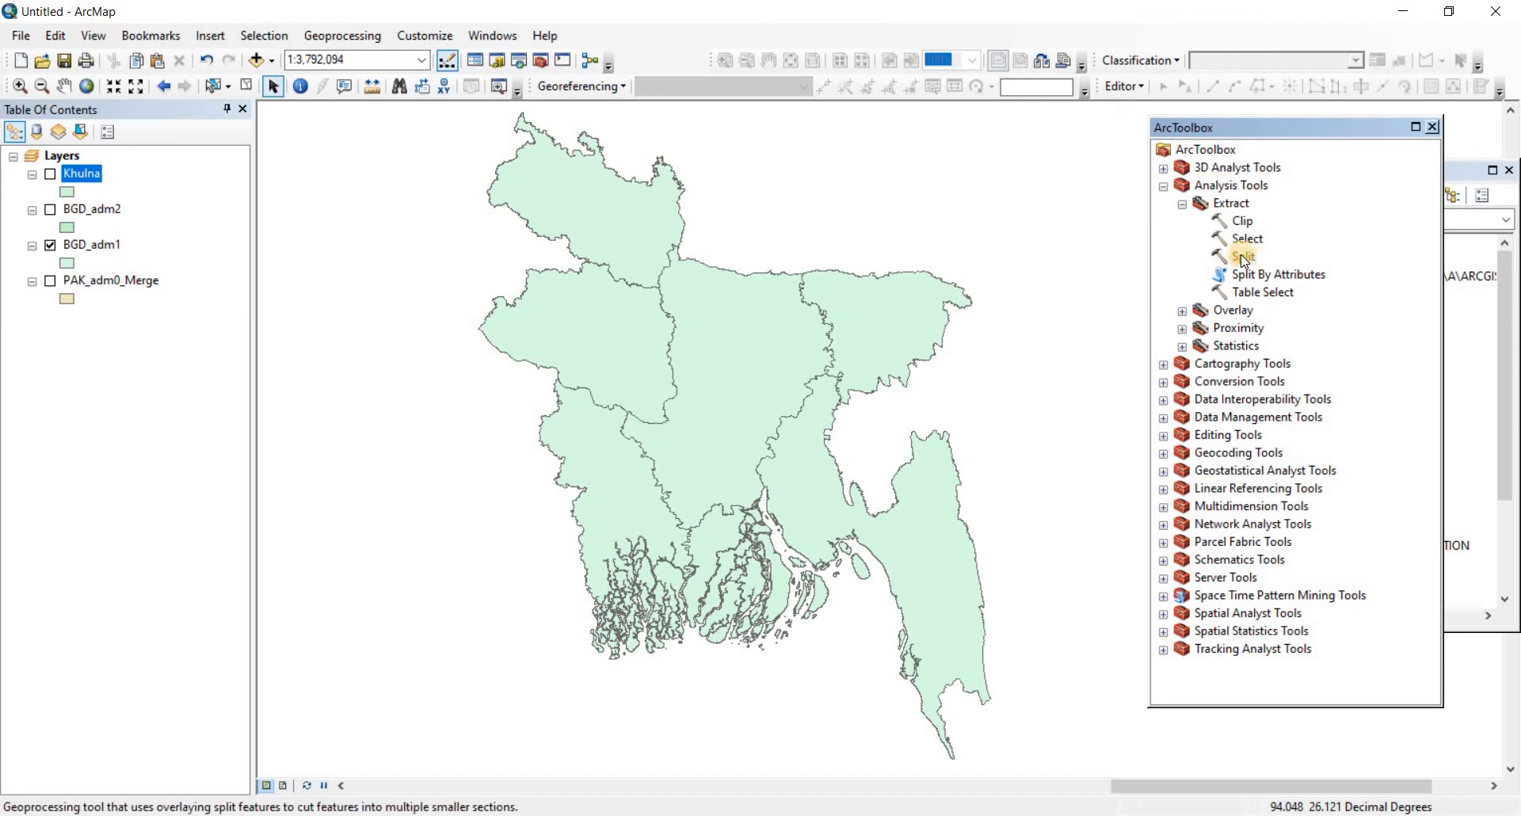
{"action": "double_click", "coordinate": [1242, 255]}
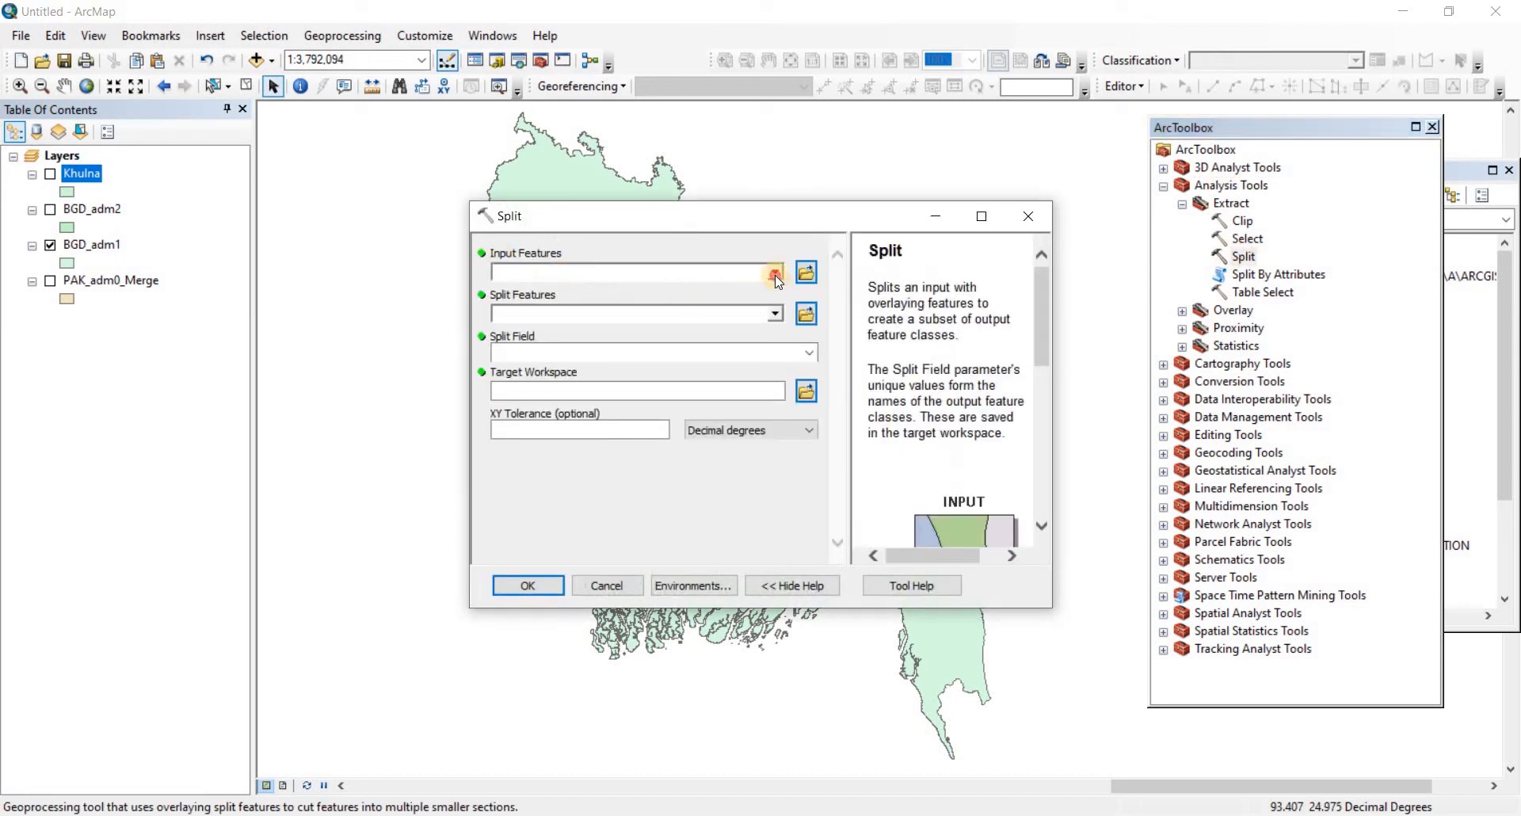
Step: Set BGD_adm1 as both input and split features with NAME_1 as the split field
{"action": "left_click", "coordinate": [773, 273]}
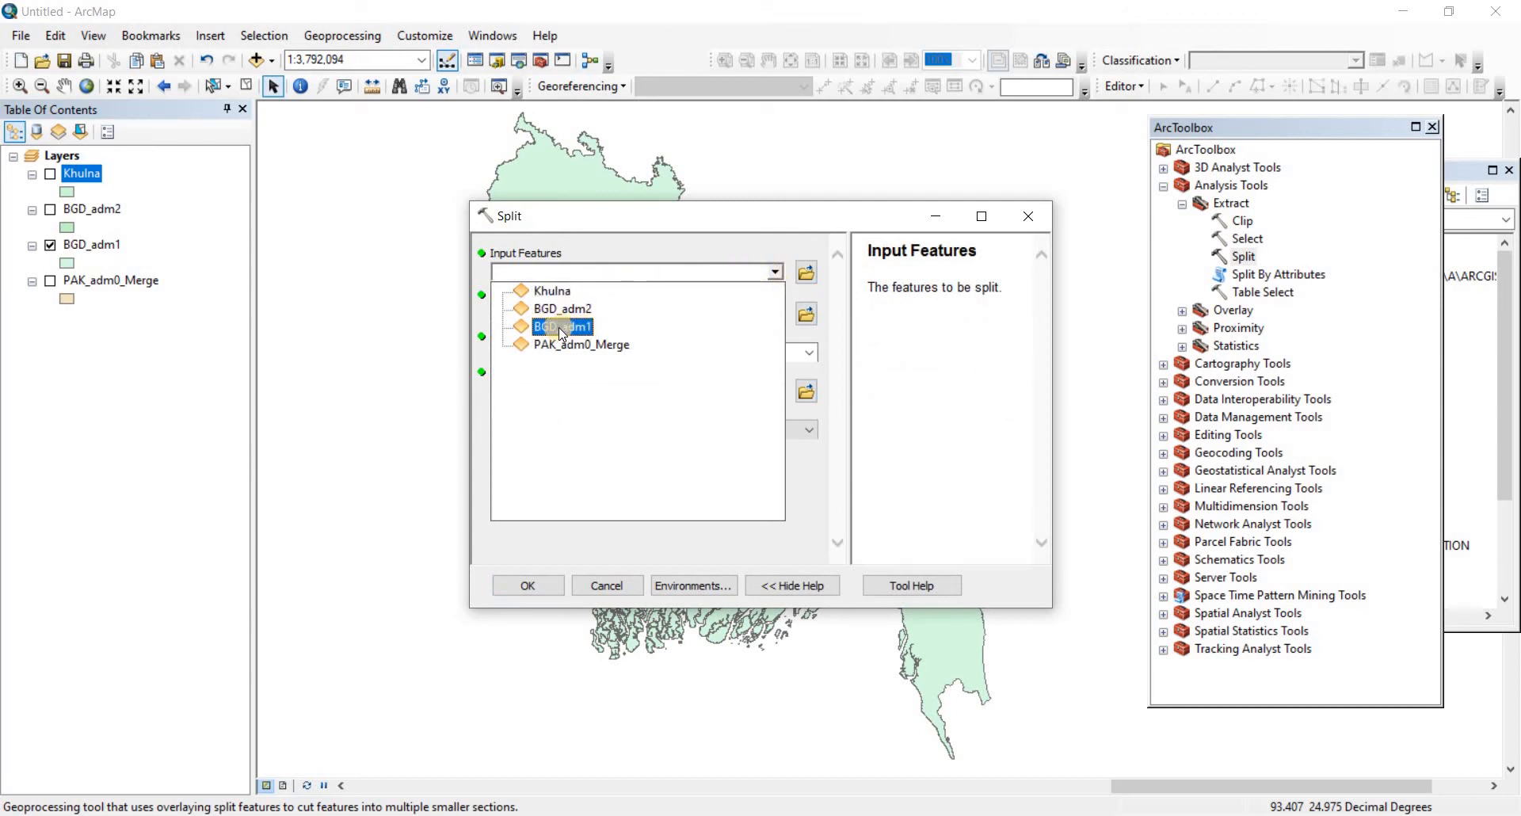
{"action": "left_click", "coordinate": [561, 327]}
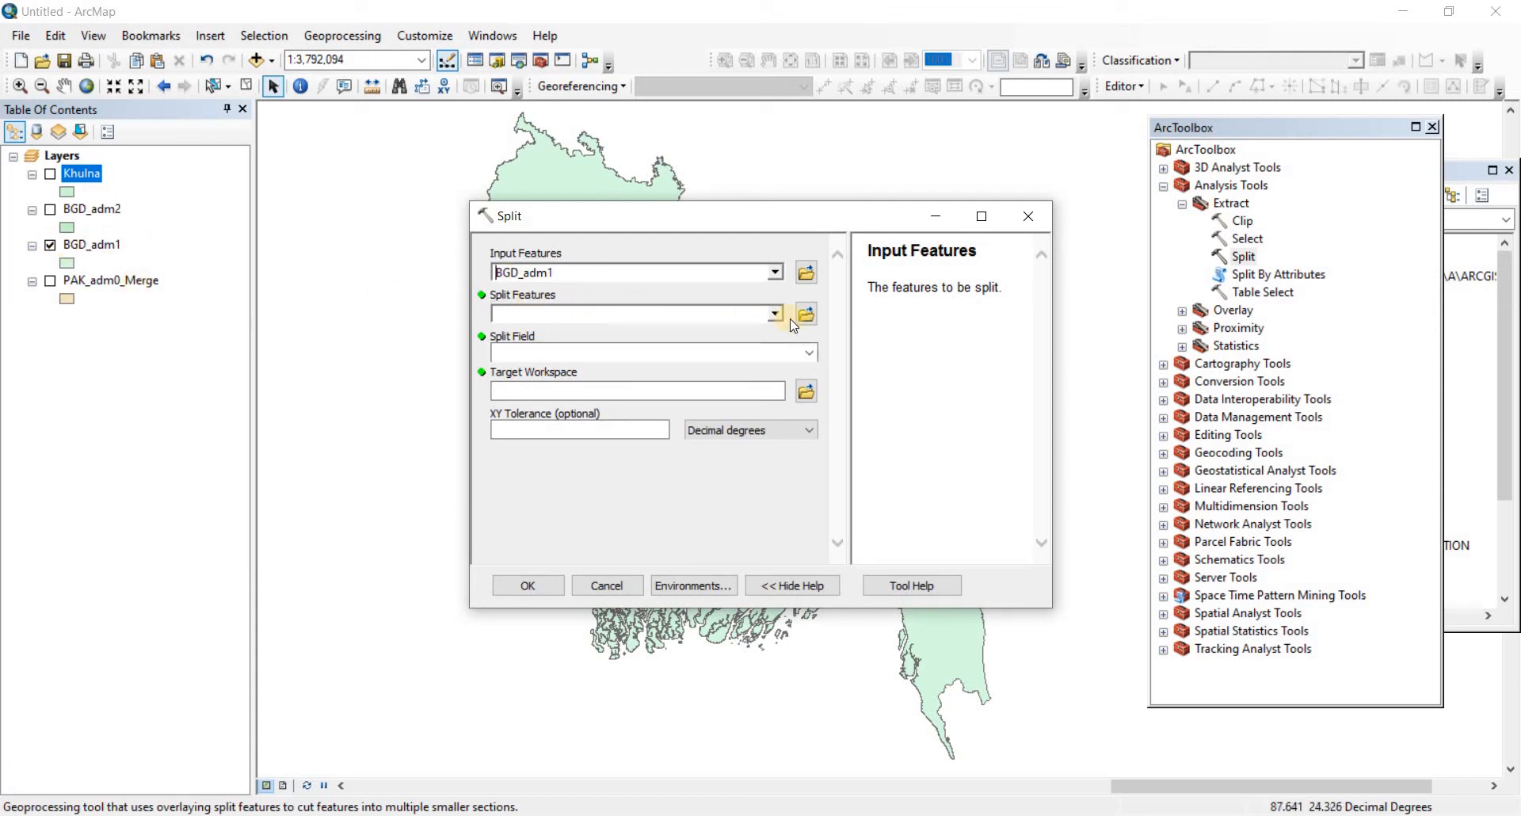
{"action": "left_click", "coordinate": [773, 312]}
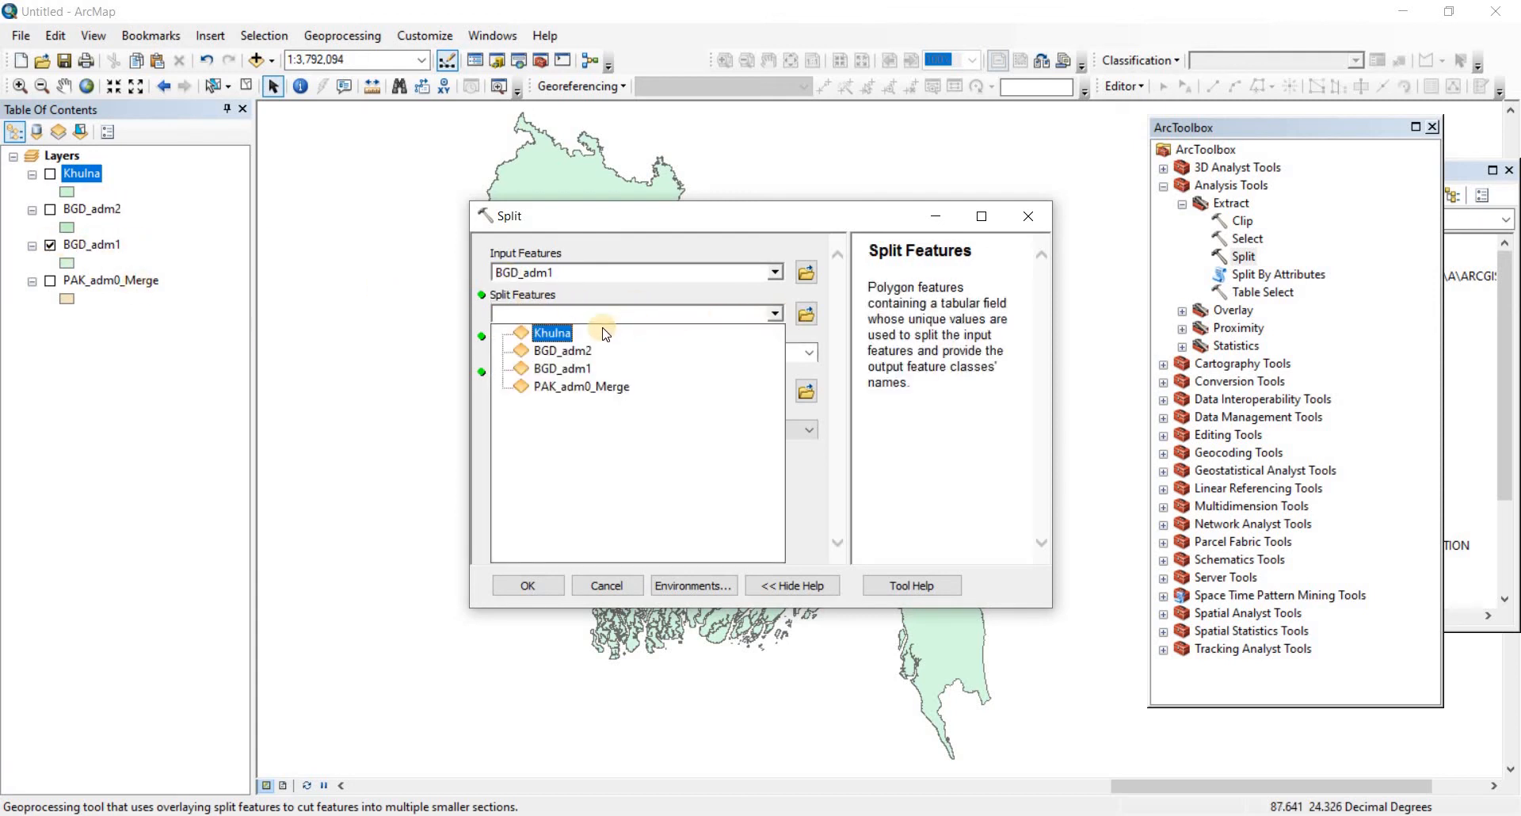
{"action": "left_click", "coordinate": [562, 367]}
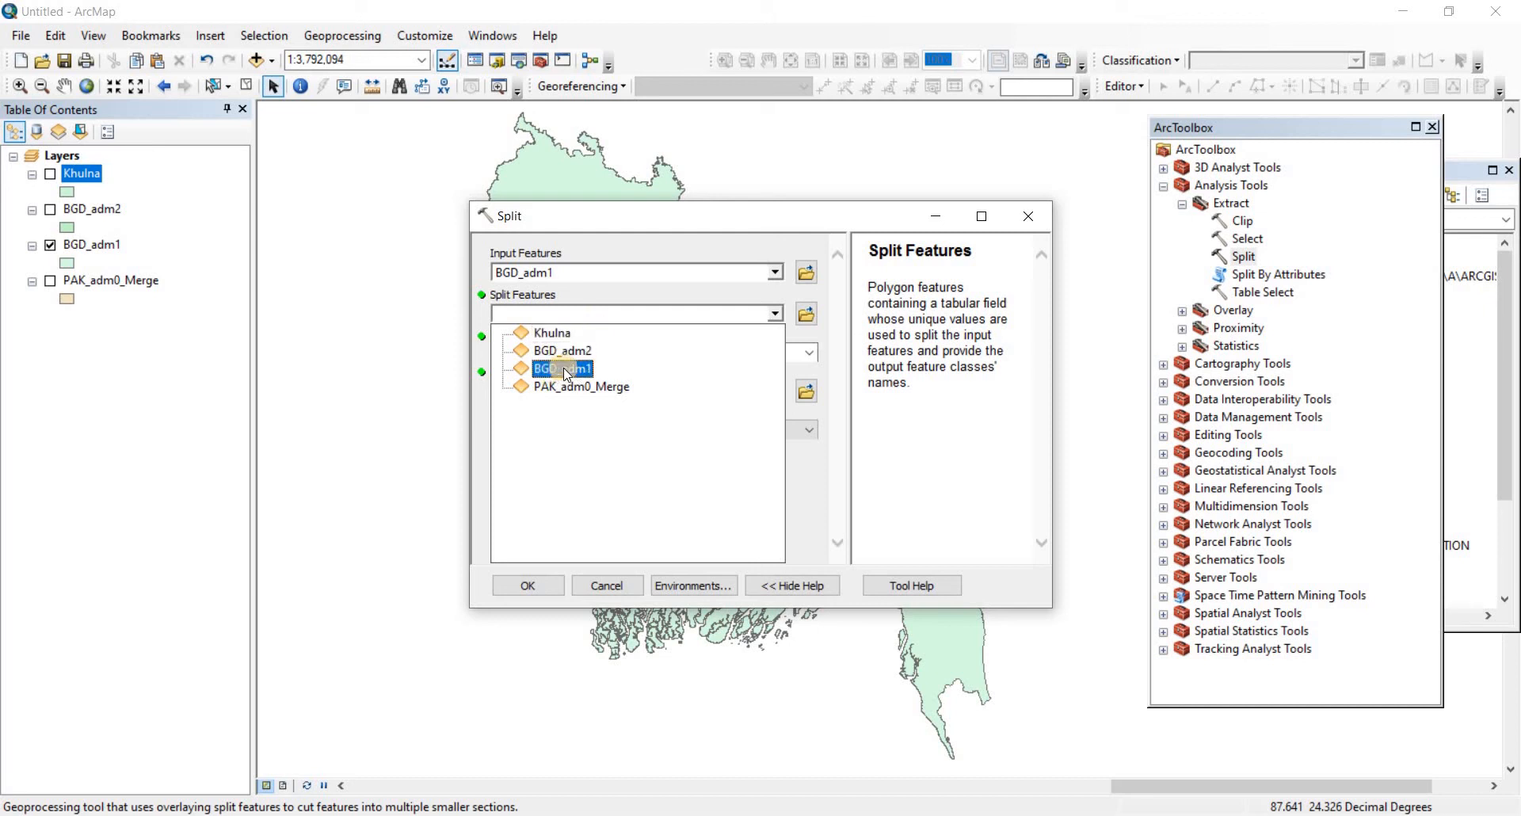
{"action": "left_click", "coordinate": [562, 369]}
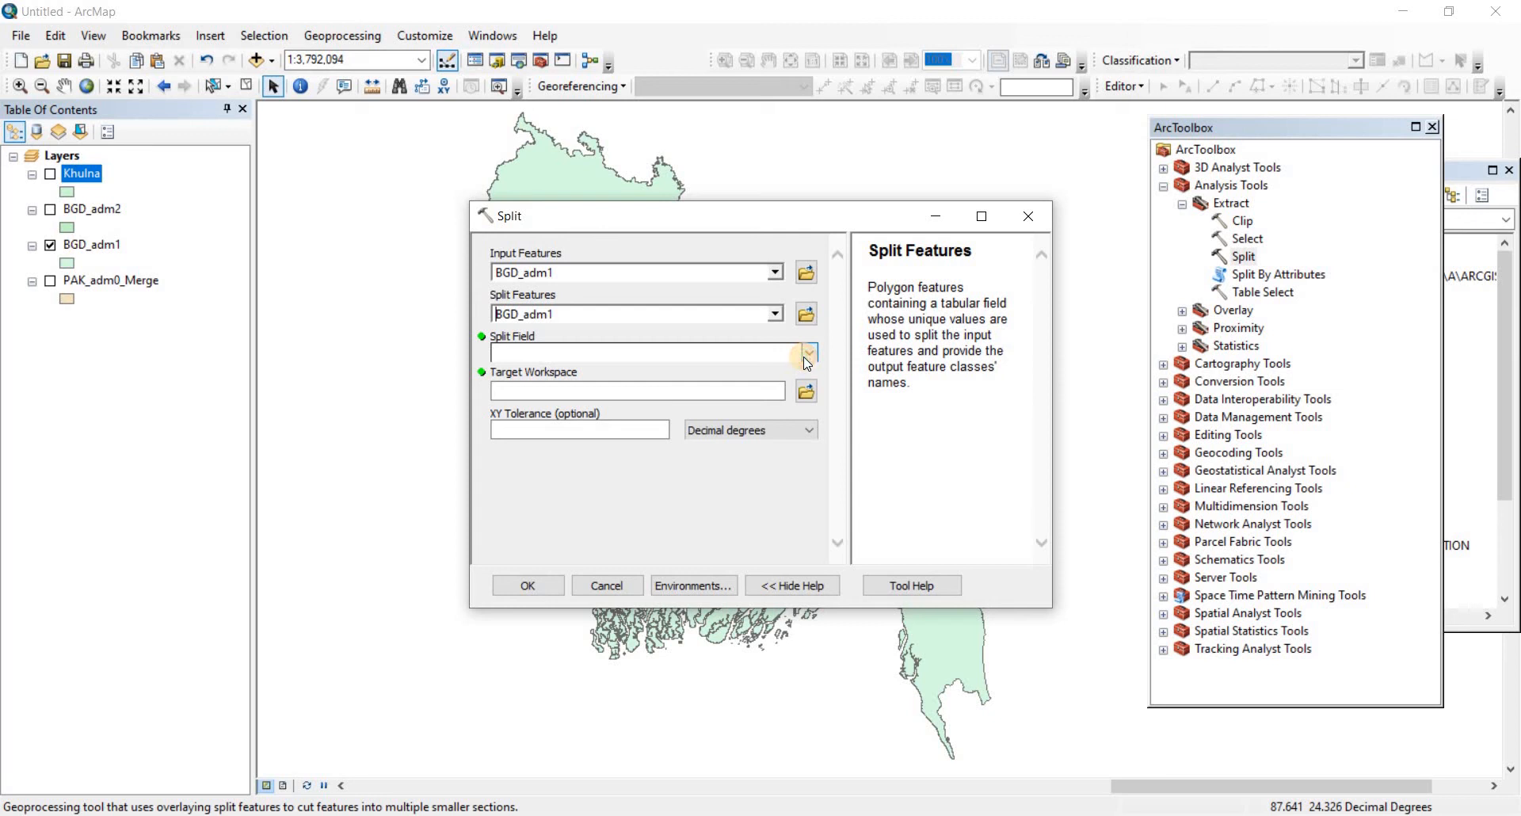
{"action": "left_click", "coordinate": [807, 352]}
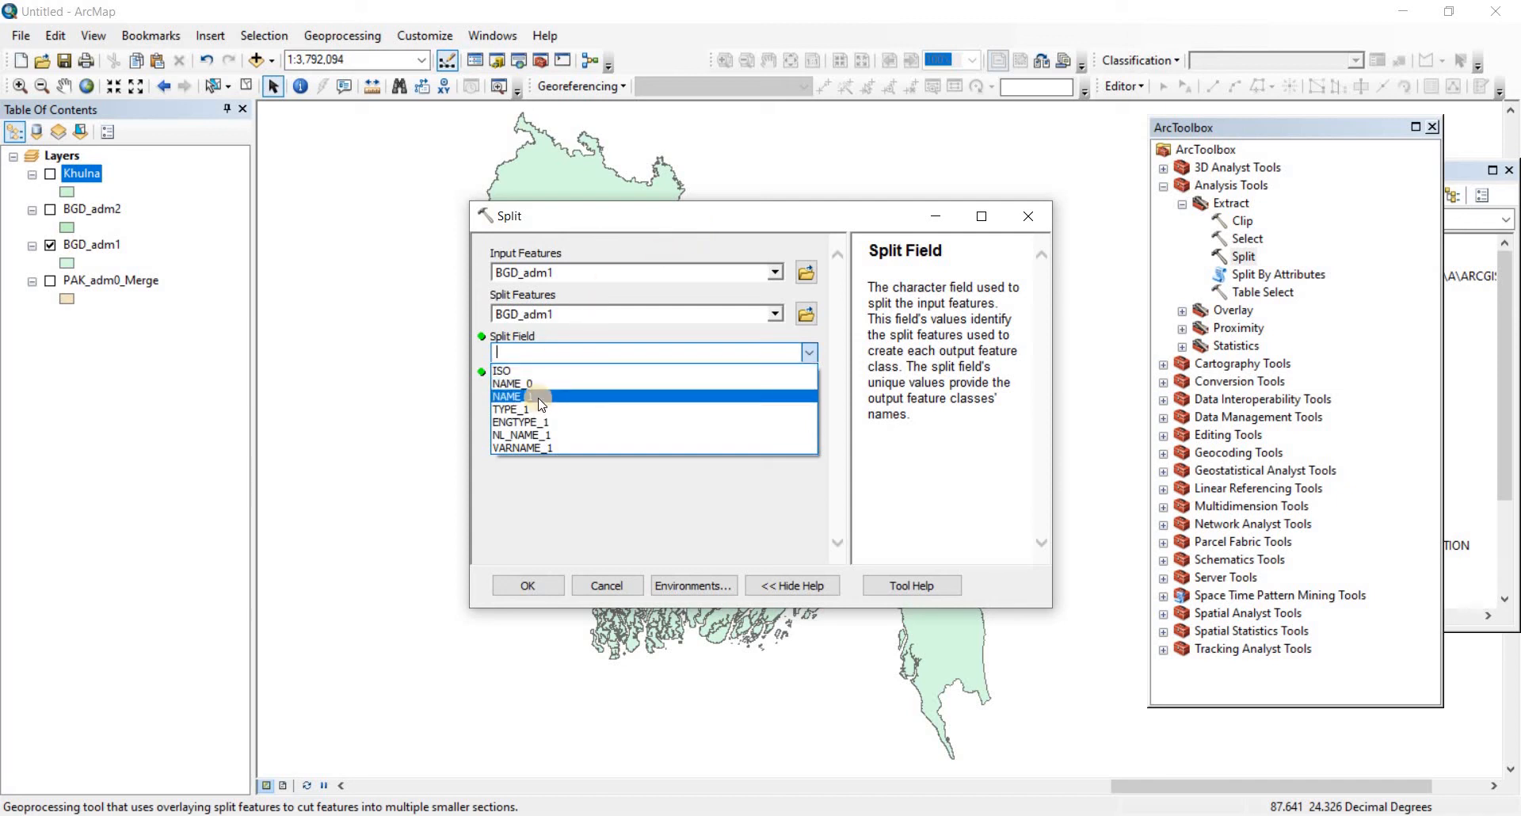
{"action": "mouse_move", "coordinate": [520, 401]}
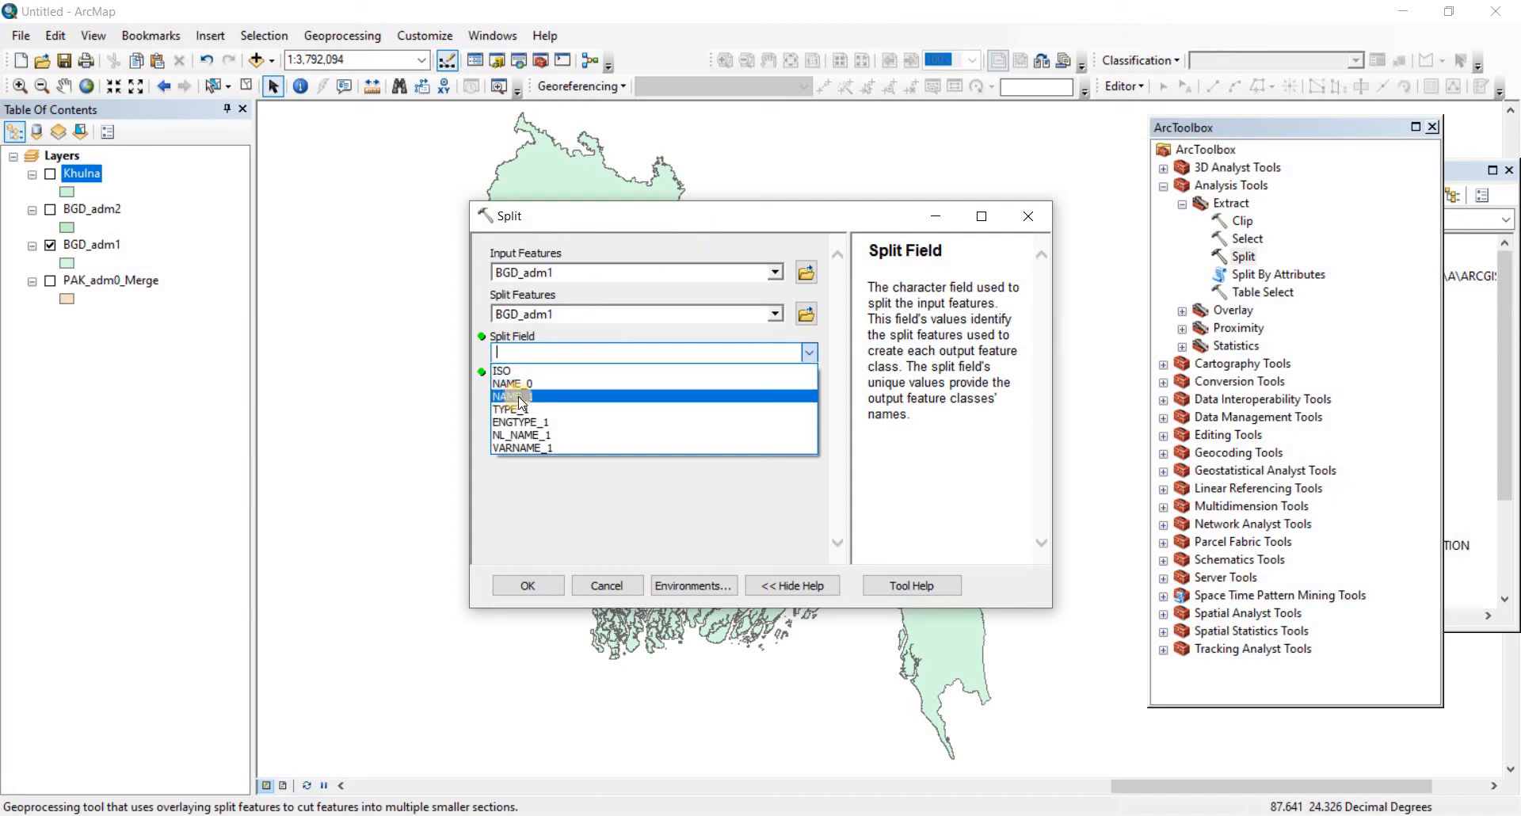
{"action": "mouse_move", "coordinate": [529, 401]}
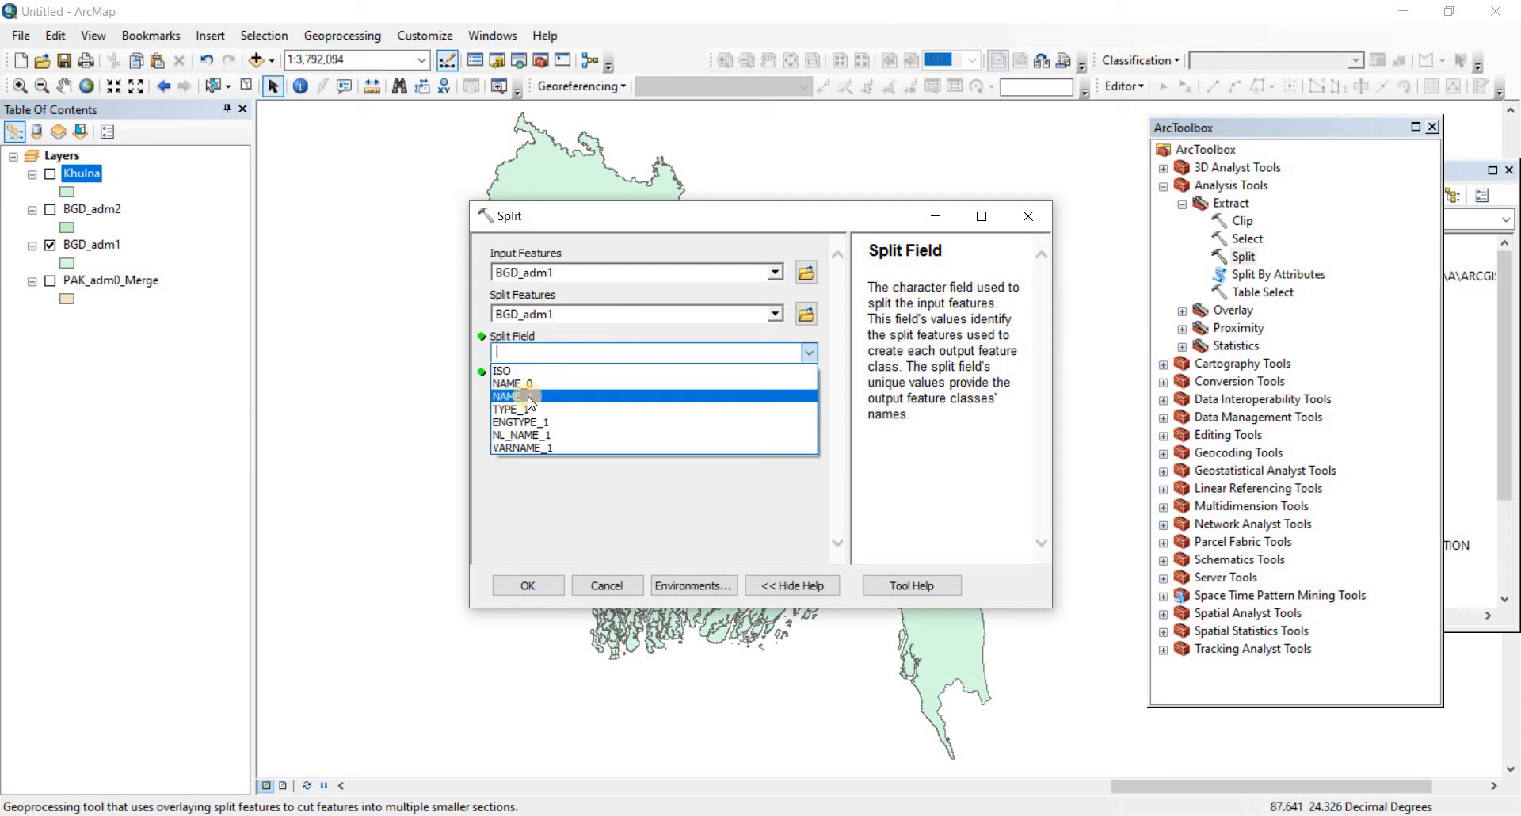
{"action": "left_click", "coordinate": [512, 396]}
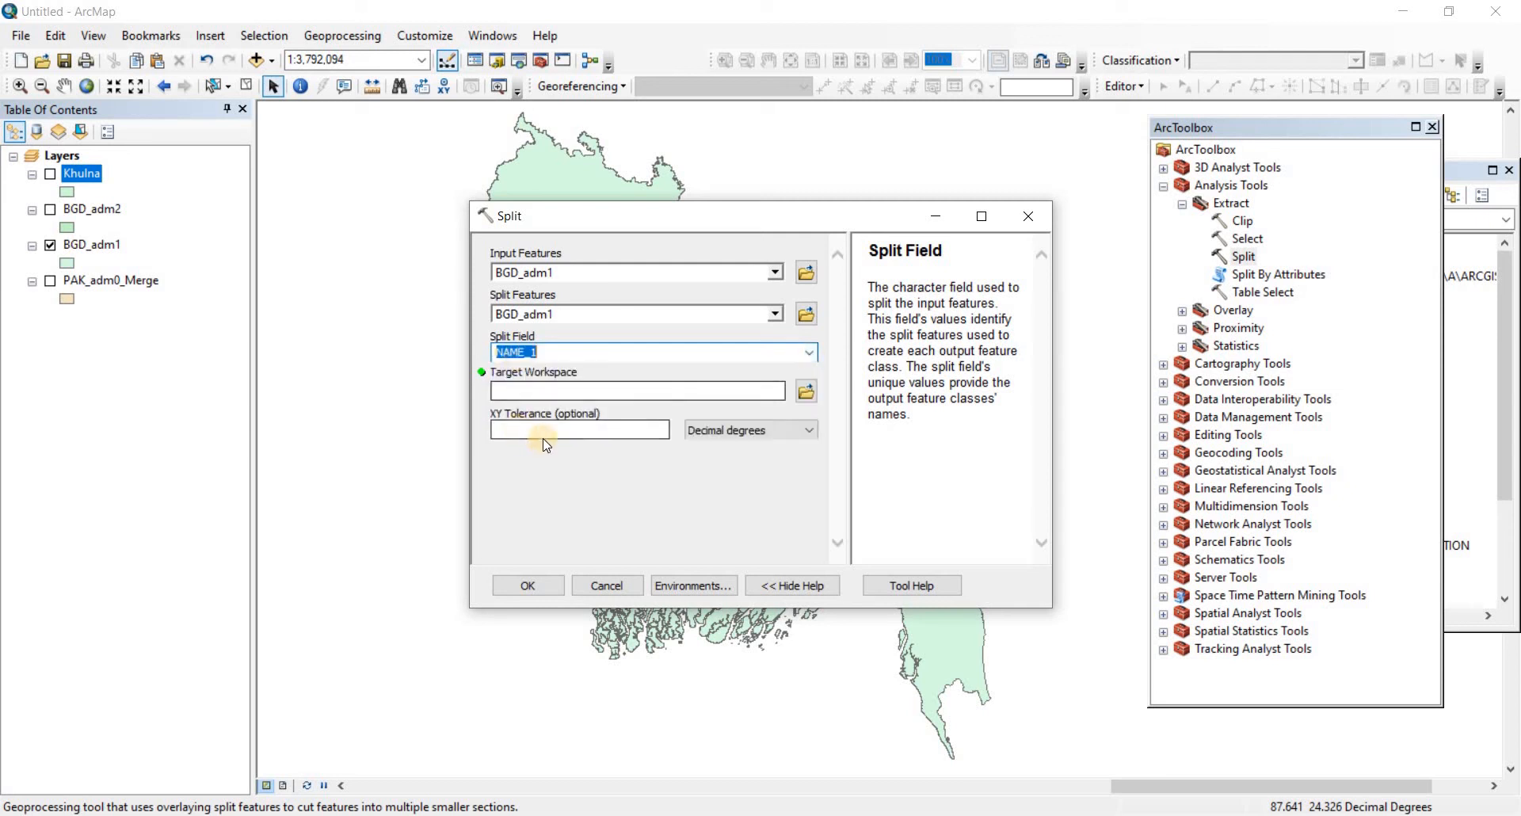
{"action": "mouse_move", "coordinate": [509, 383]}
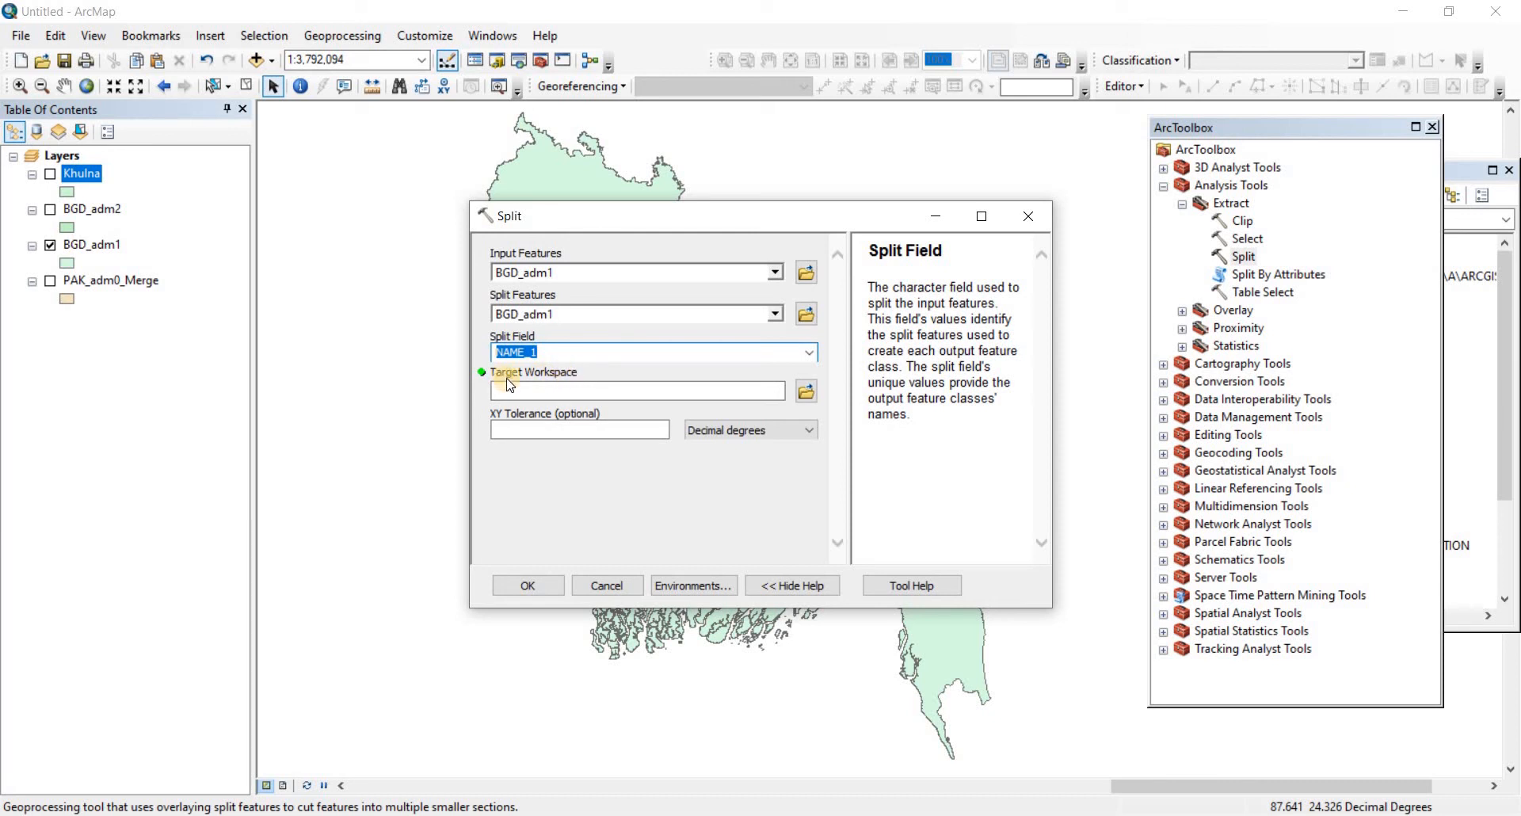
Step: Create the BGD_DIST_SPLIT.gdb geodatabase and choose it as the split's target workspace
{"action": "left_click", "coordinate": [805, 391]}
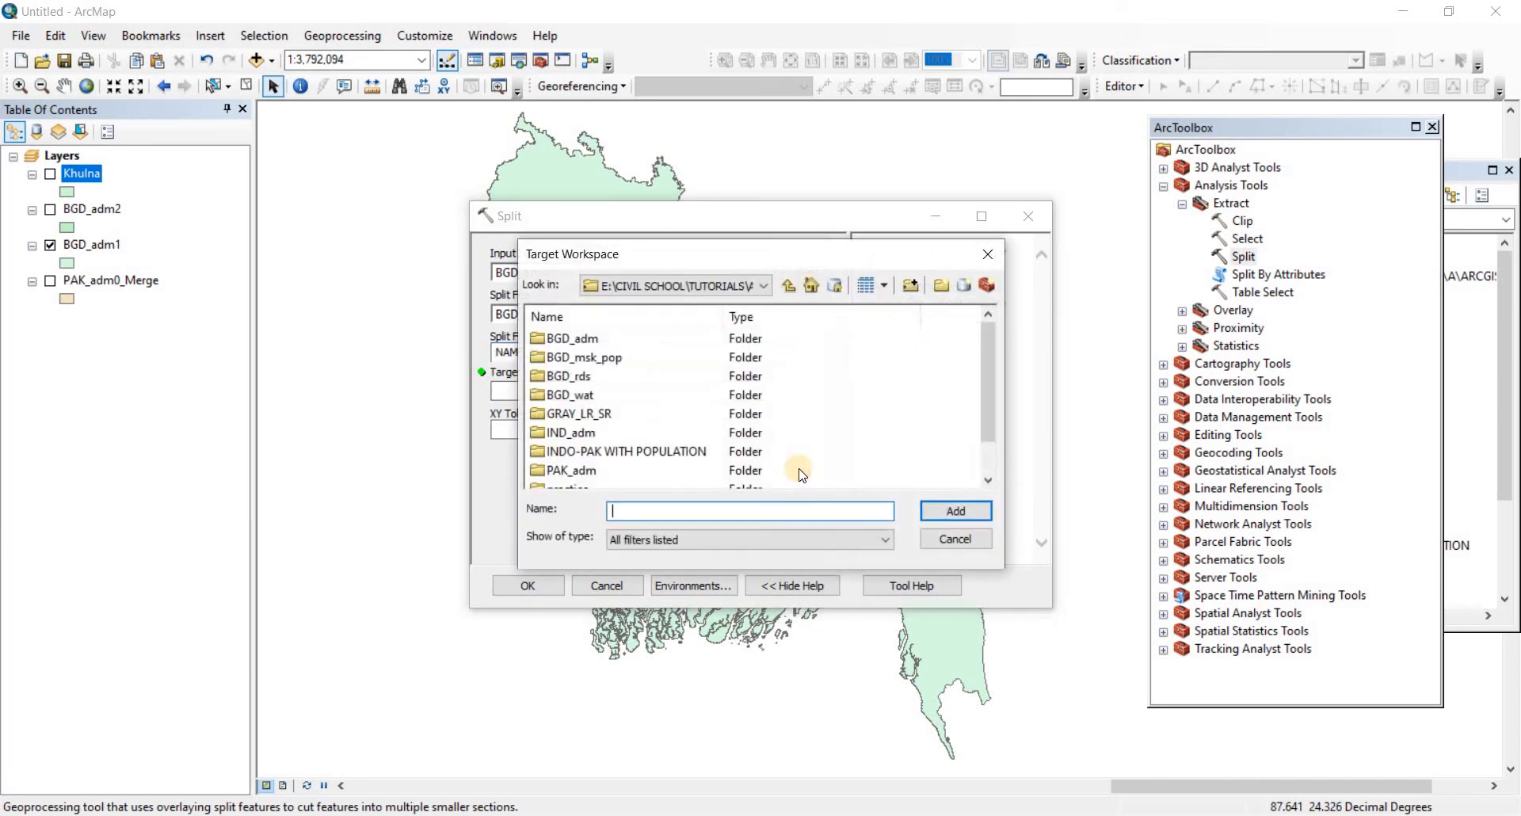
{"action": "scroll", "scroll_direction": "down", "scroll_amount": 3}
{"action": "type", "text": "BGD"}
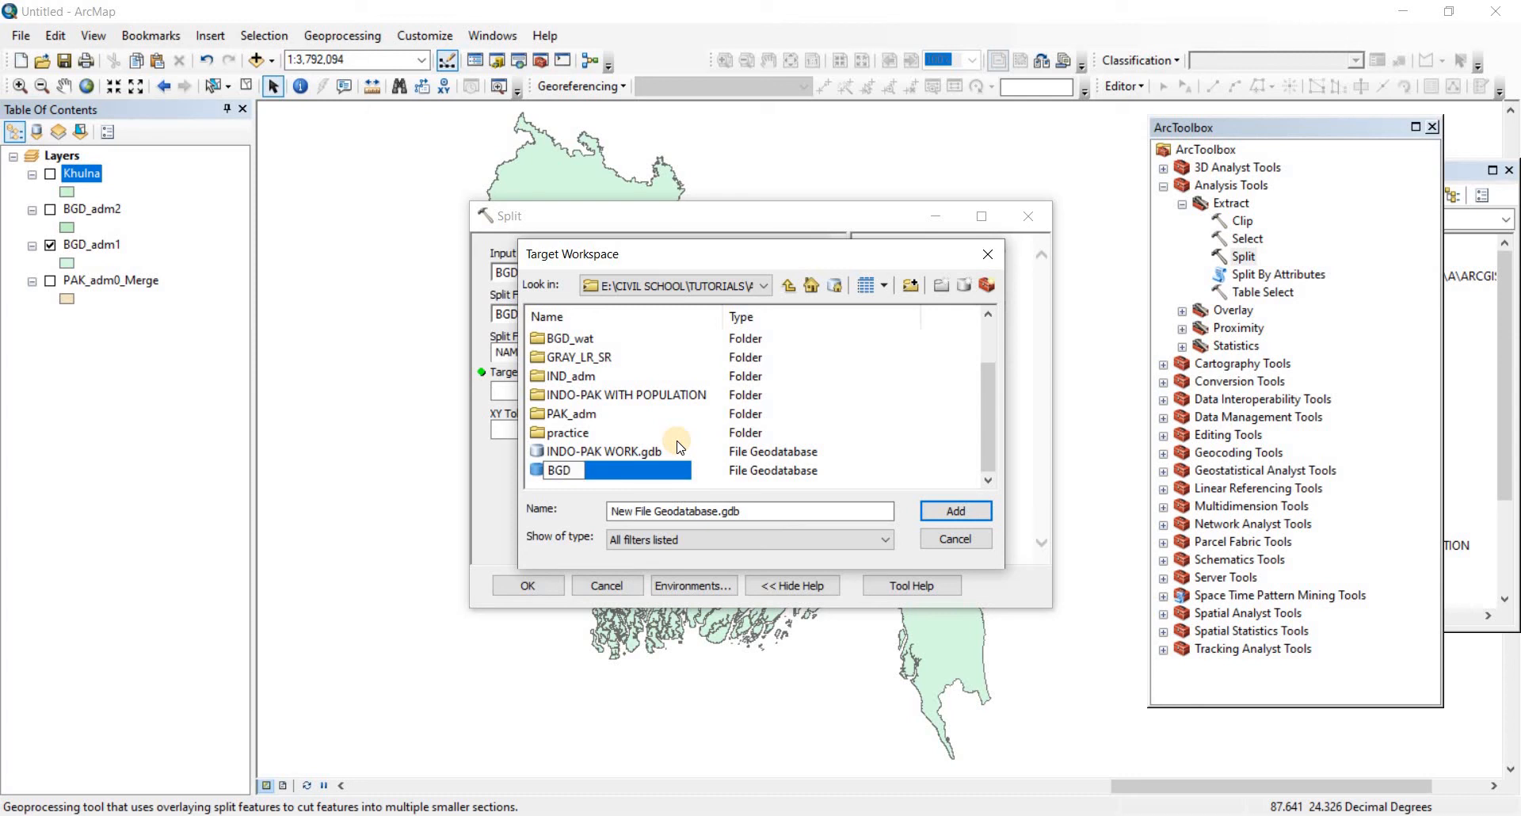
{"action": "type", "text": "_"}
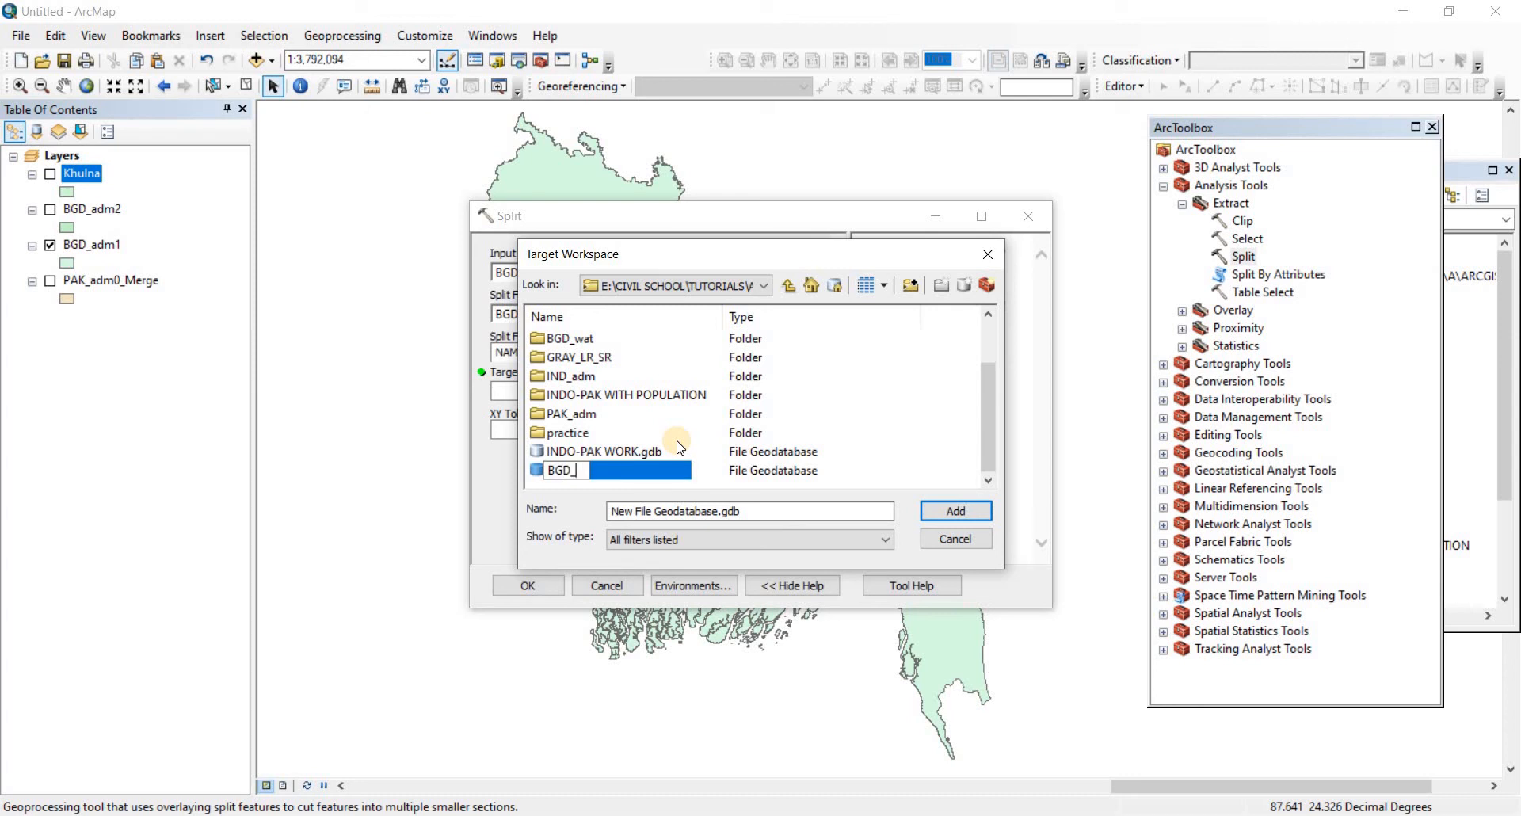
{"action": "type", "text": "DIST_"}
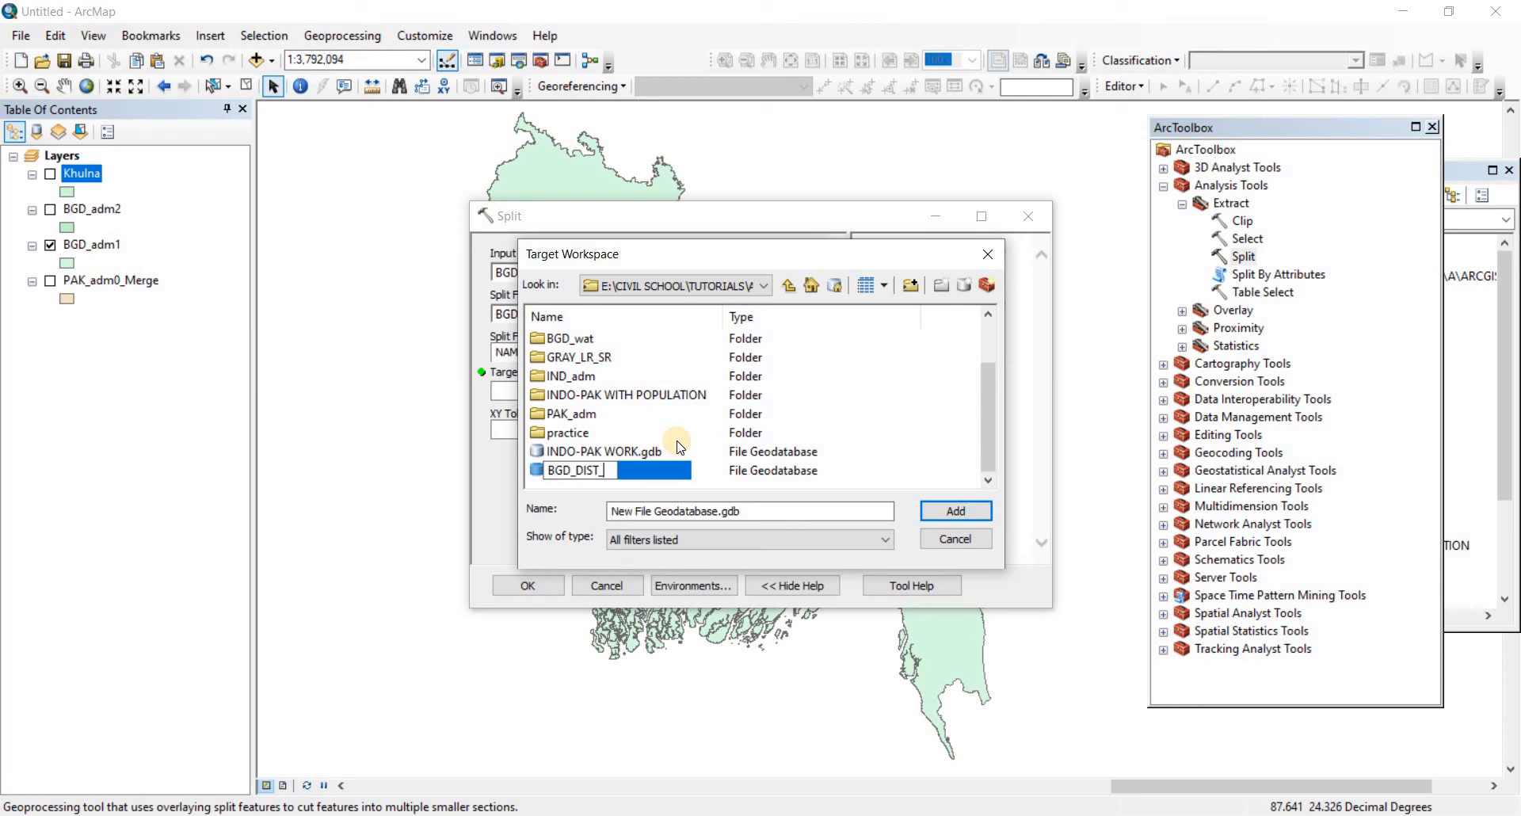
{"action": "type", "text": "SPLIT.gdb"}
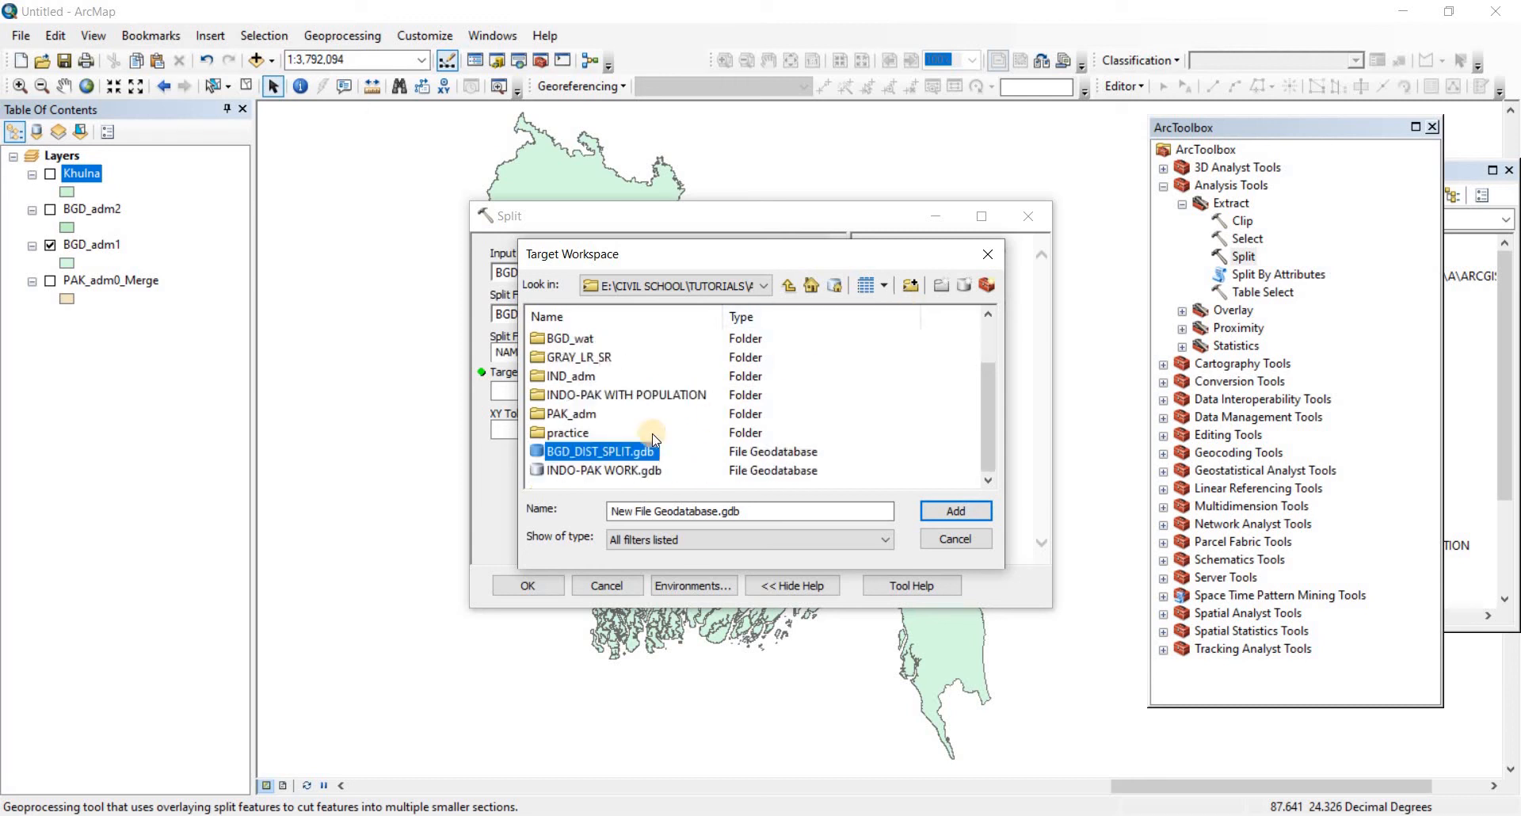
{"action": "double_click", "coordinate": [599, 452]}
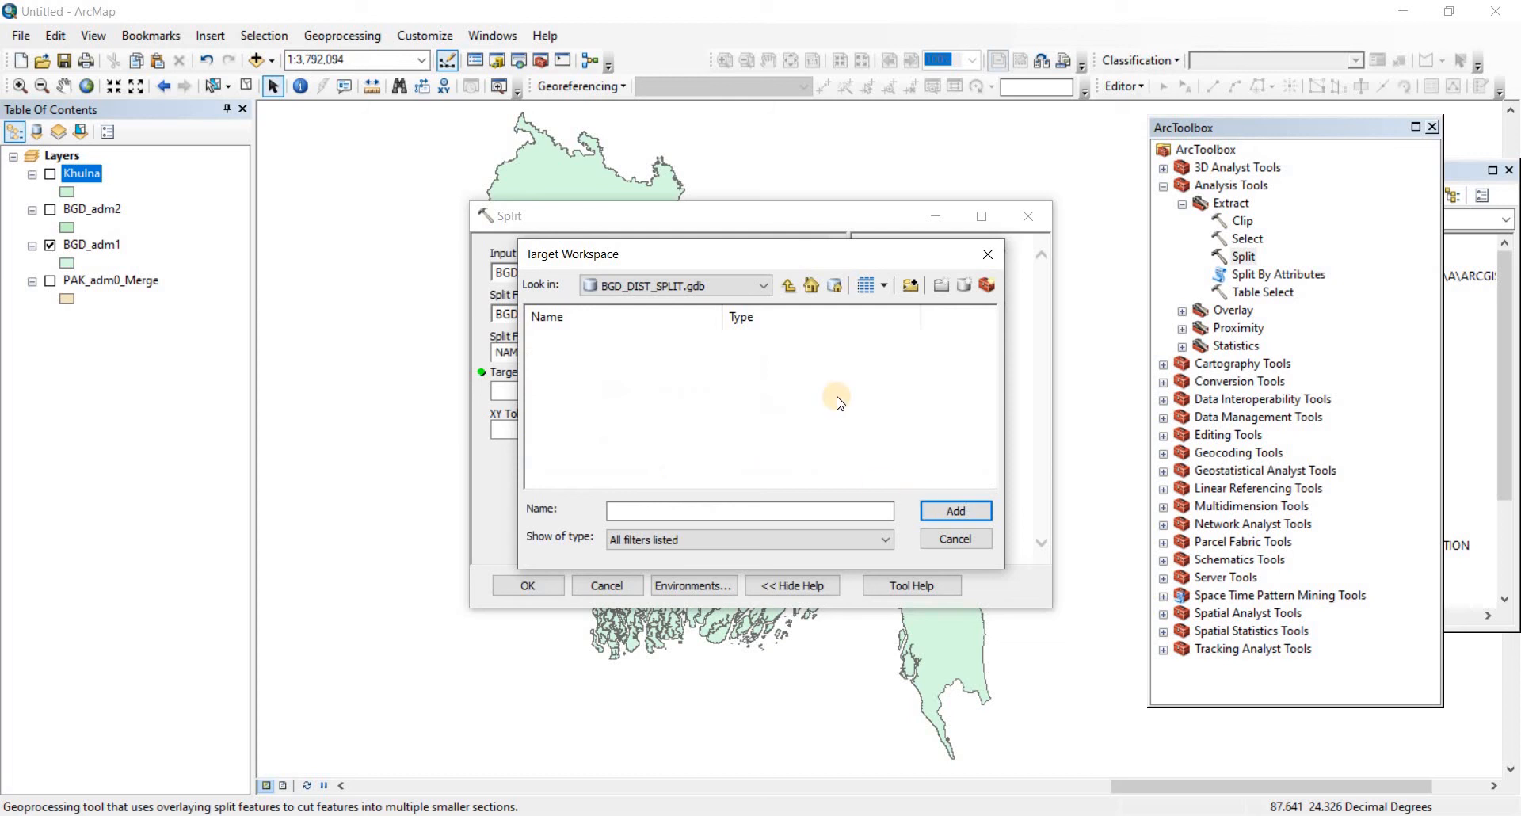
{"action": "left_click", "coordinate": [788, 283]}
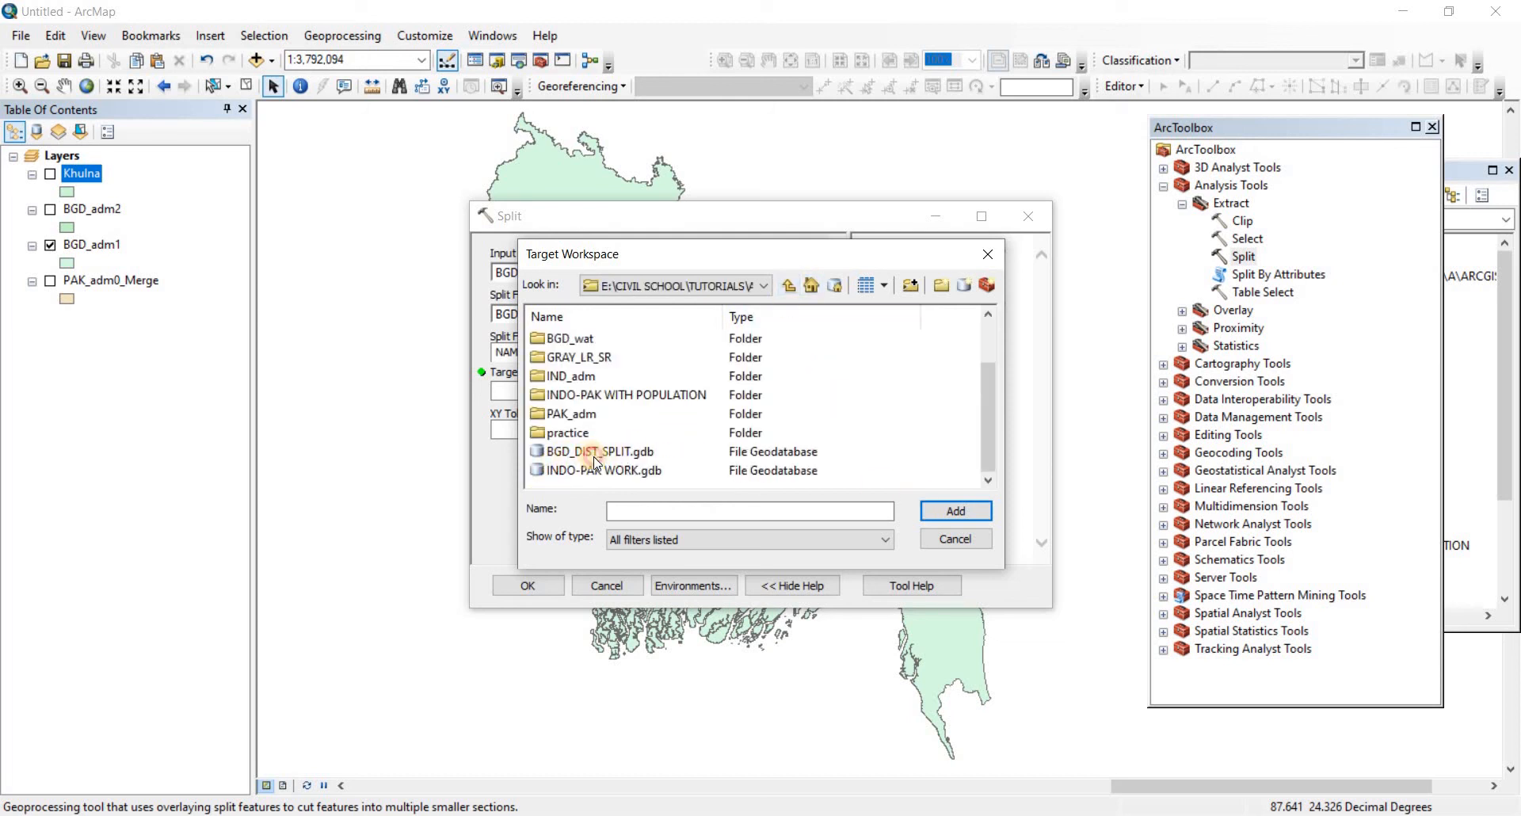
{"action": "left_click", "coordinate": [954, 511]}
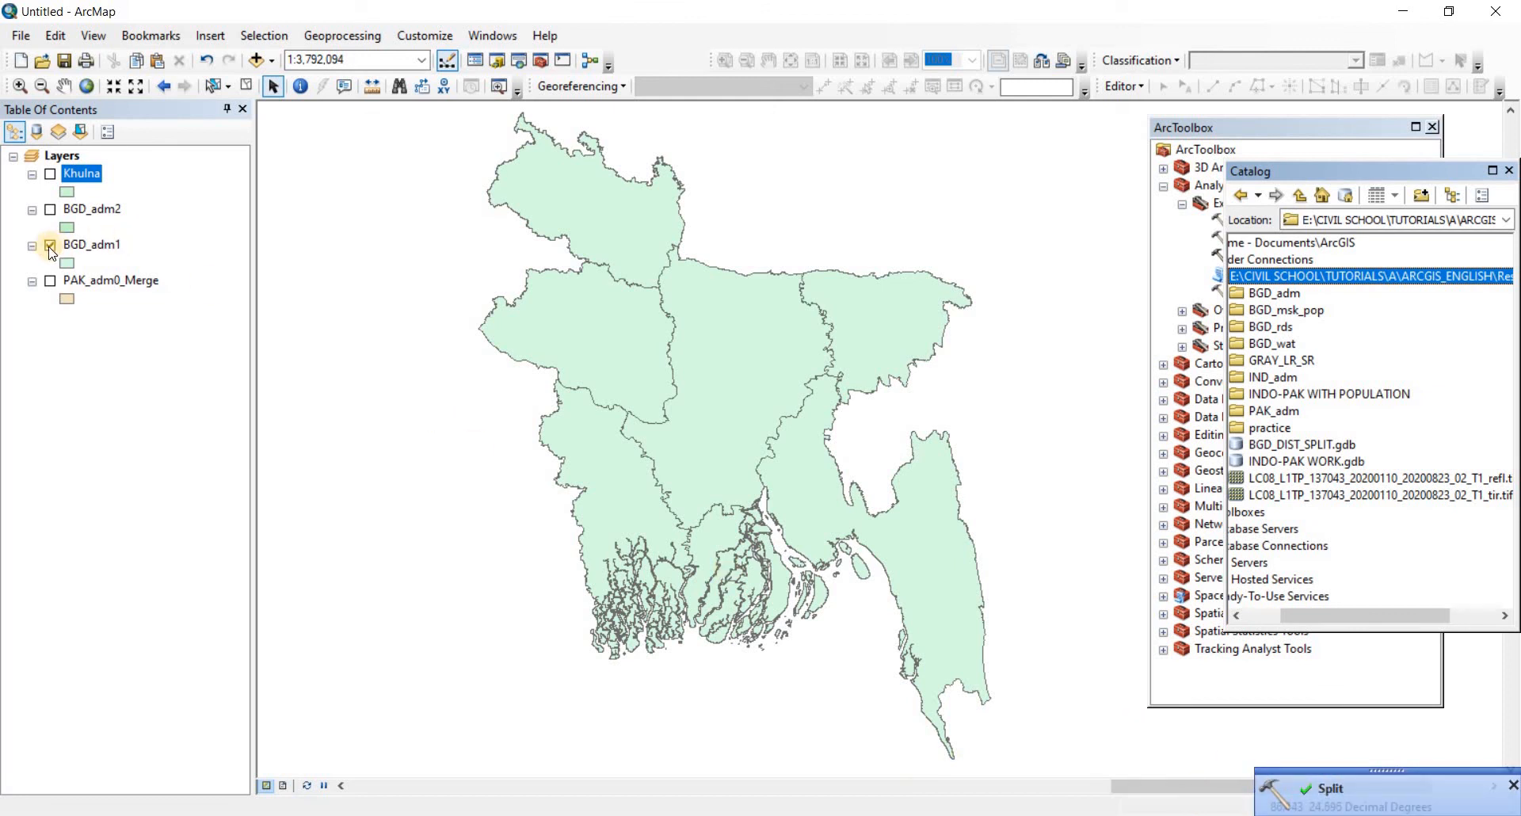
Step: Hide BGD_adm1, browse BGD_DIST_SPLIT.gdb's feature classes and add the Khulna division to the map
{"action": "left_click", "coordinate": [51, 244]}
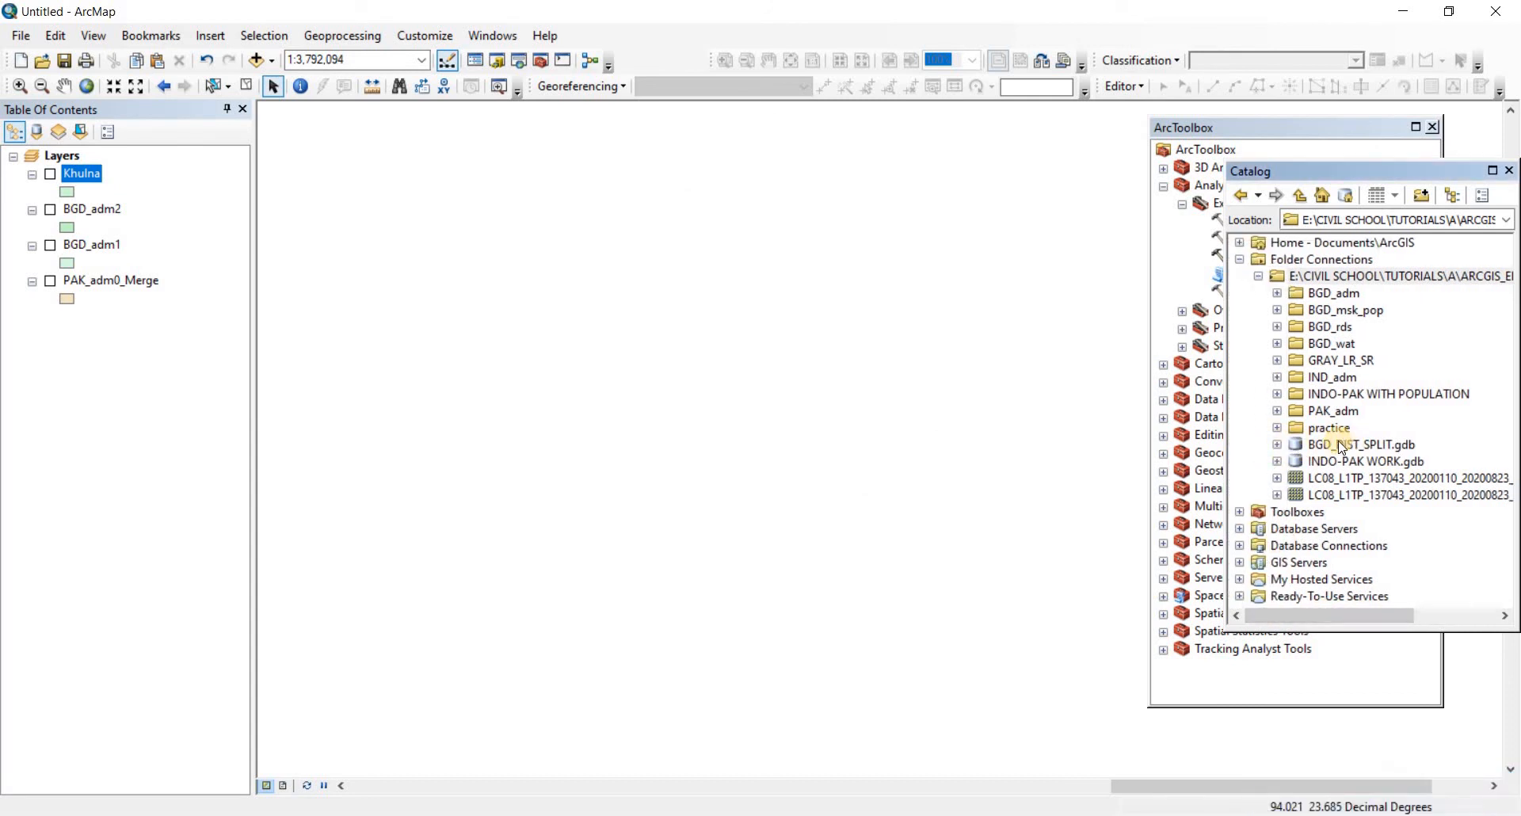
{"action": "left_click", "coordinate": [1279, 443]}
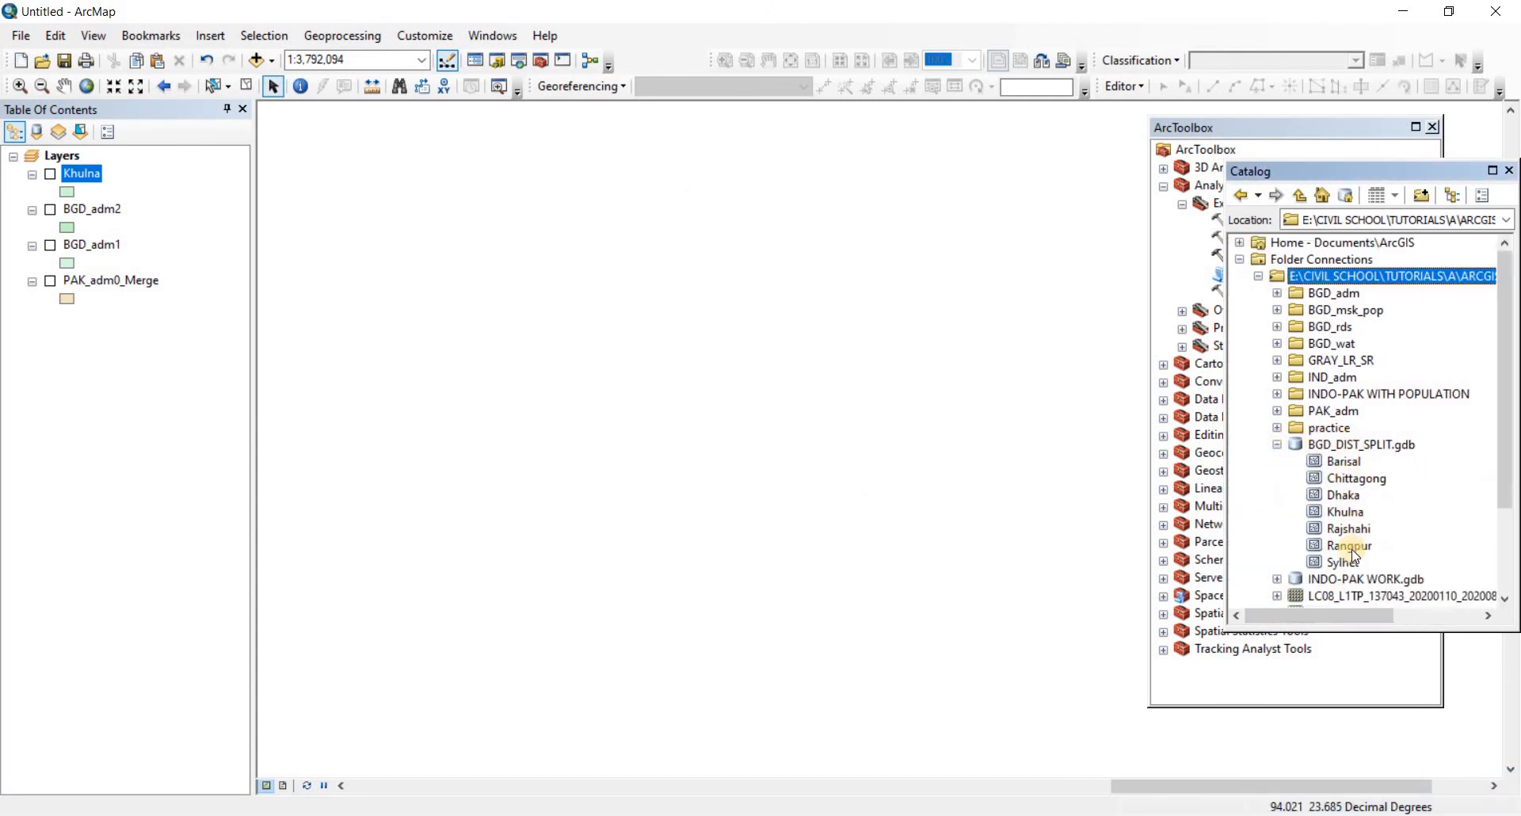
{"action": "left_click", "coordinate": [1343, 461]}
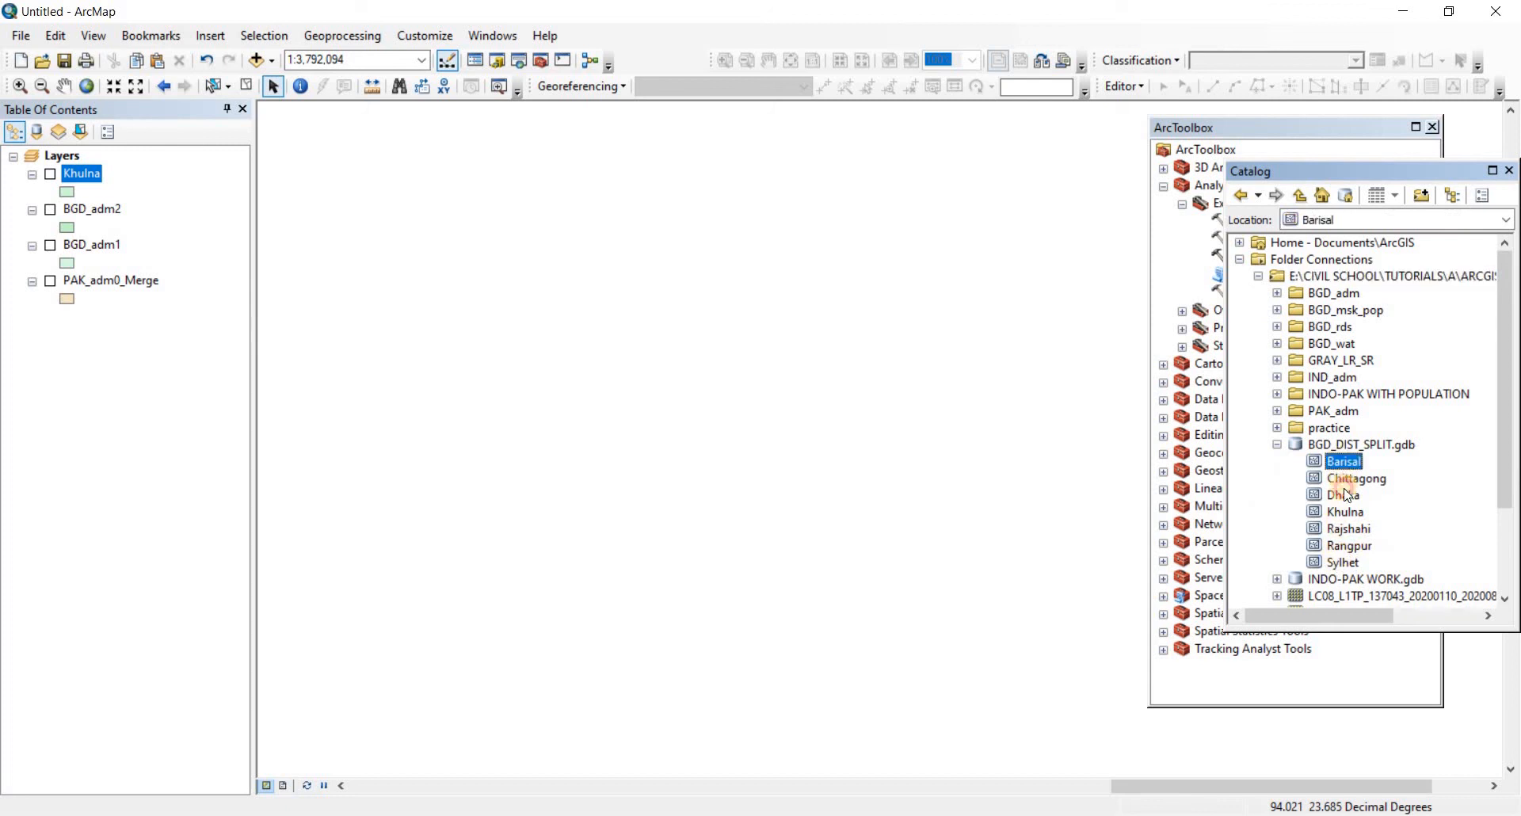
{"action": "left_click", "coordinate": [1348, 527]}
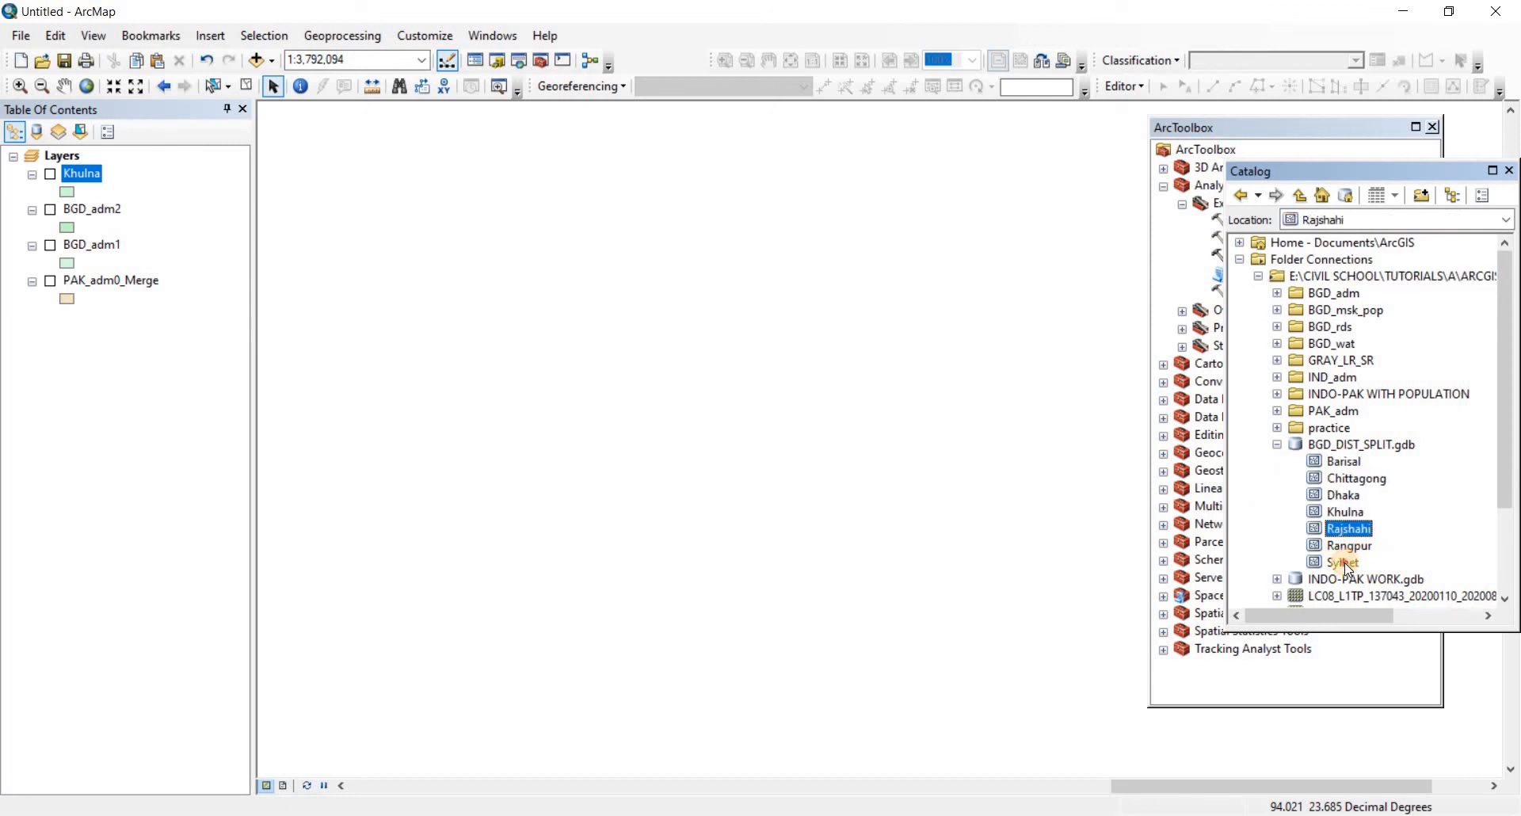
{"action": "left_click", "coordinate": [1344, 562]}
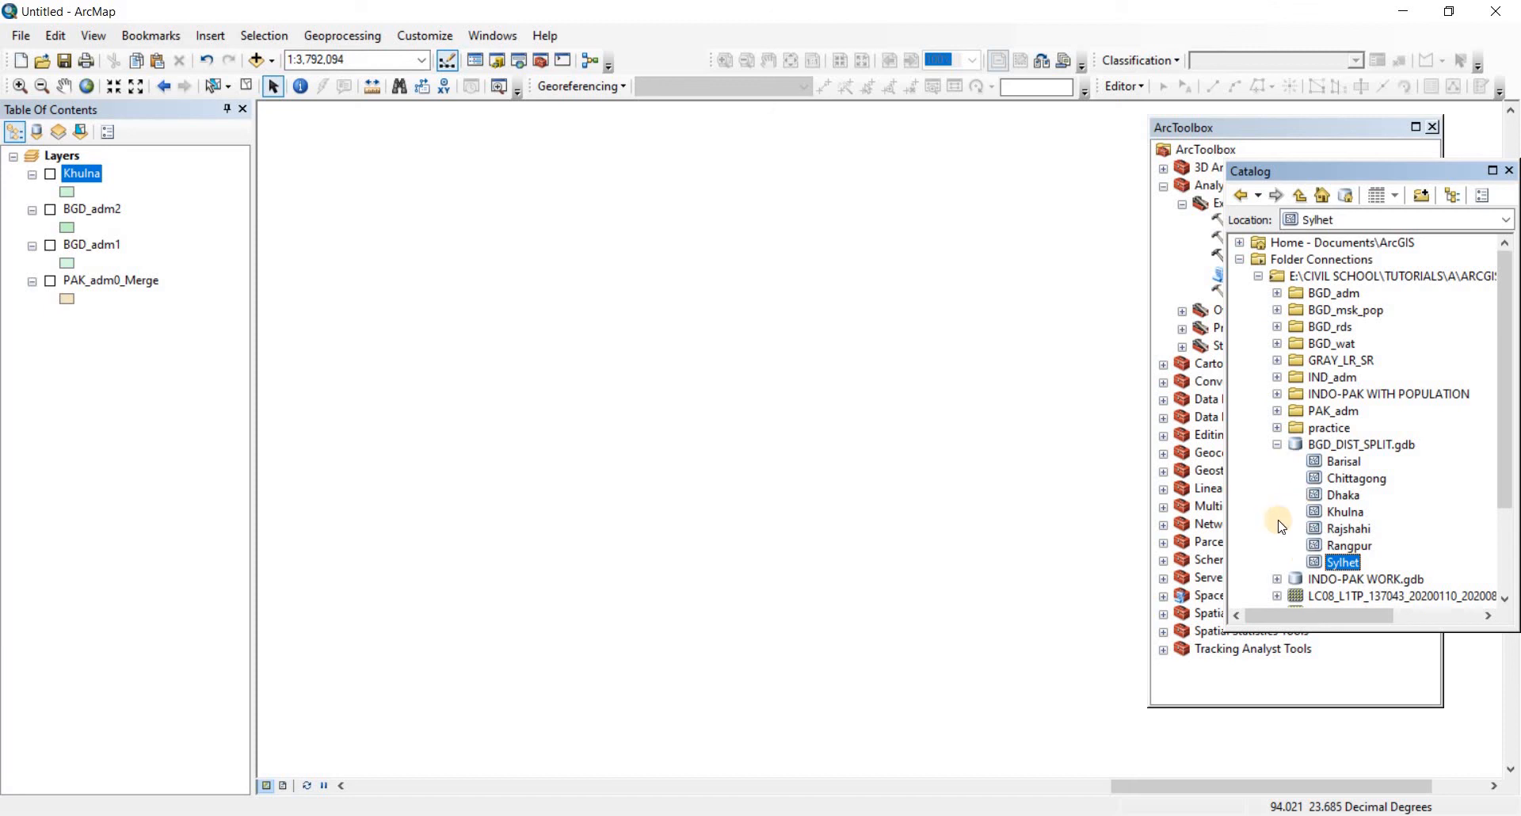
{"action": "left_click", "coordinate": [1345, 512]}
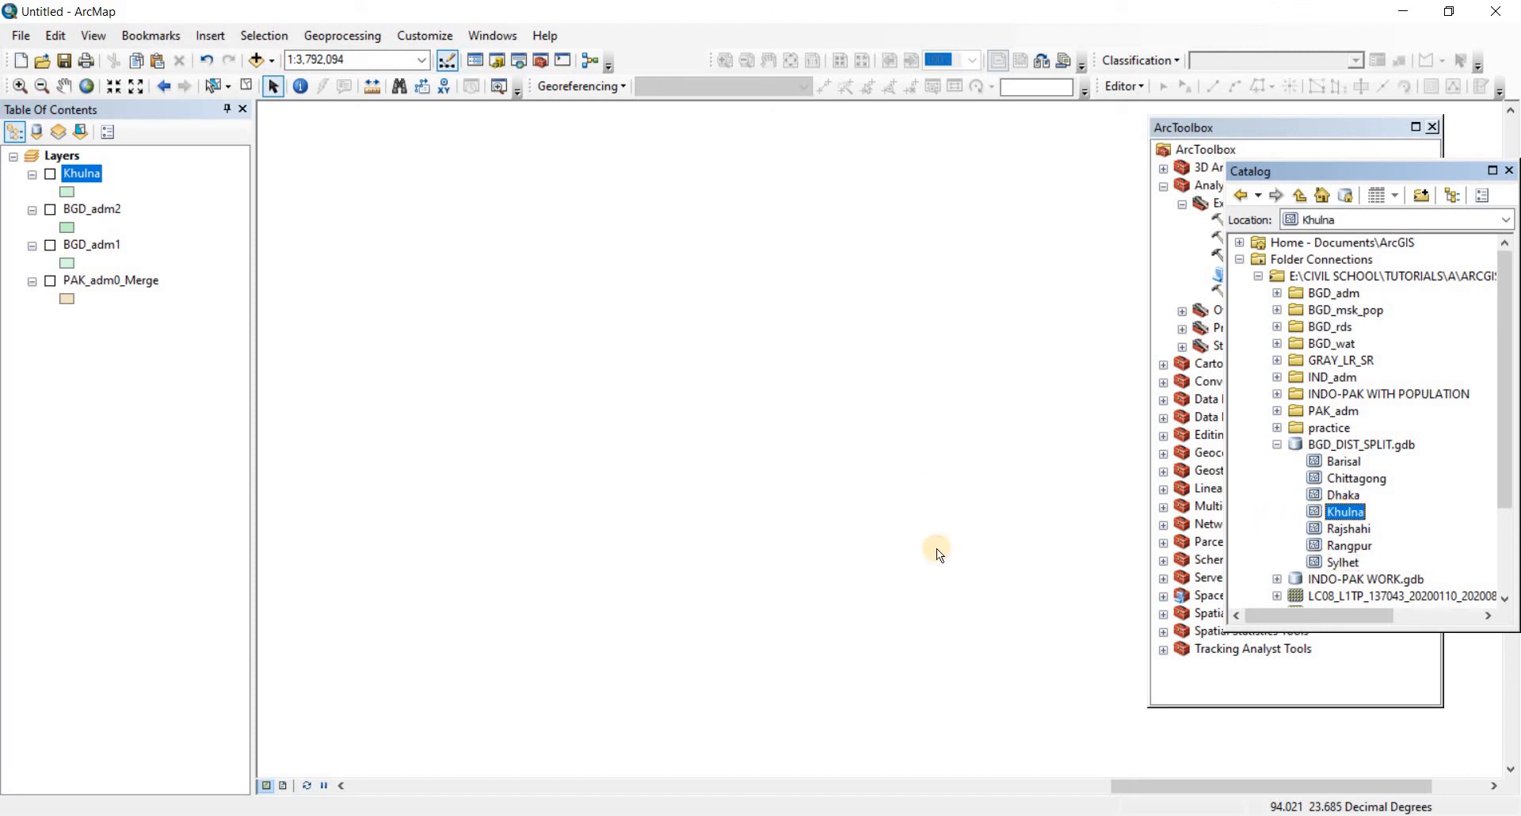
{"action": "left_click", "coordinate": [49, 174]}
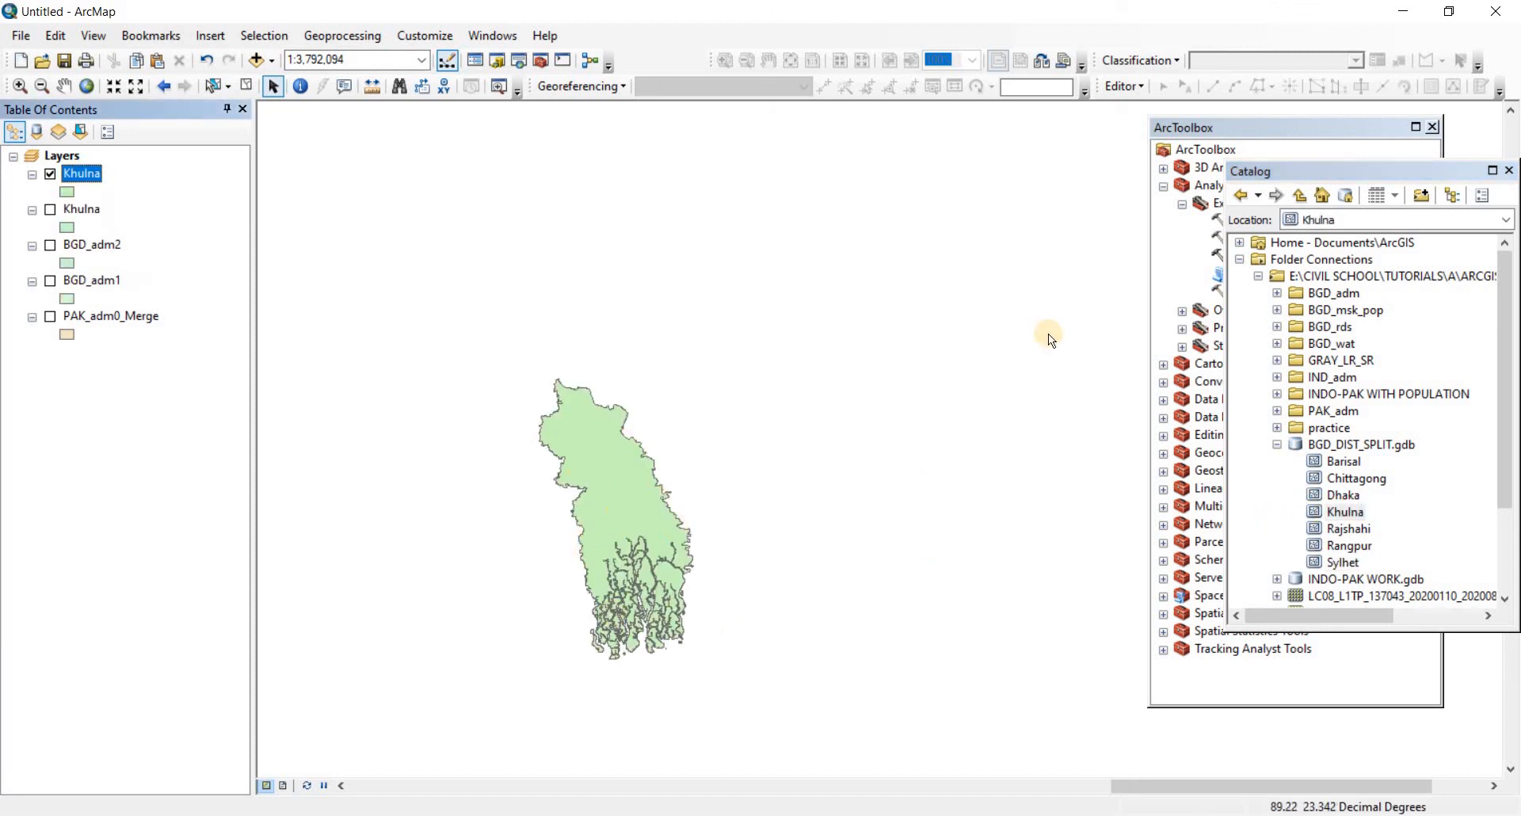
Step: Add the remaining divisions, including Rajshahi and Chittagong, as separately coloured map layers
{"action": "left_click", "coordinate": [1345, 461]}
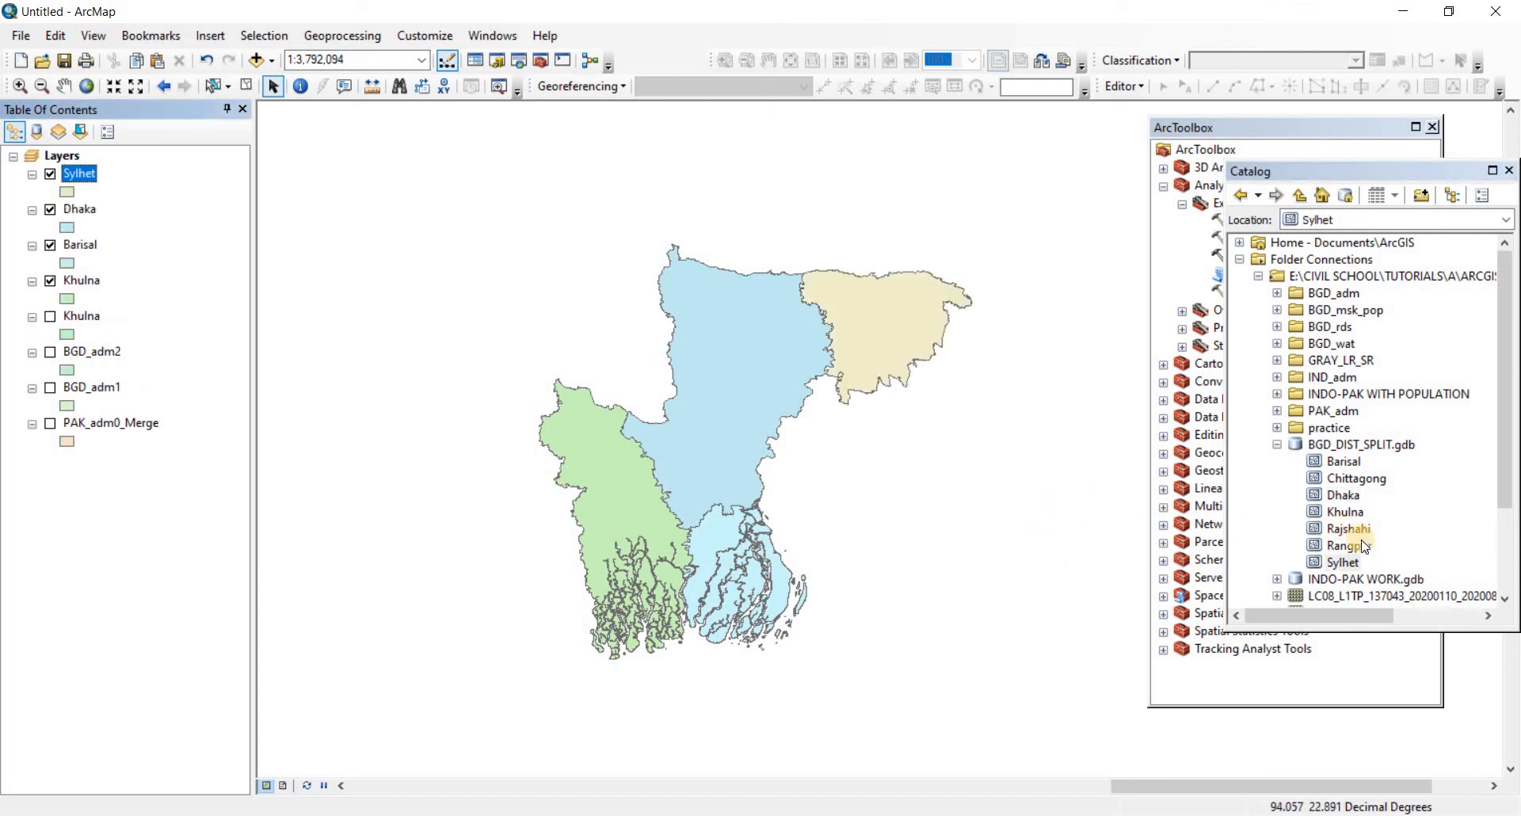
{"action": "left_click", "coordinate": [1350, 545]}
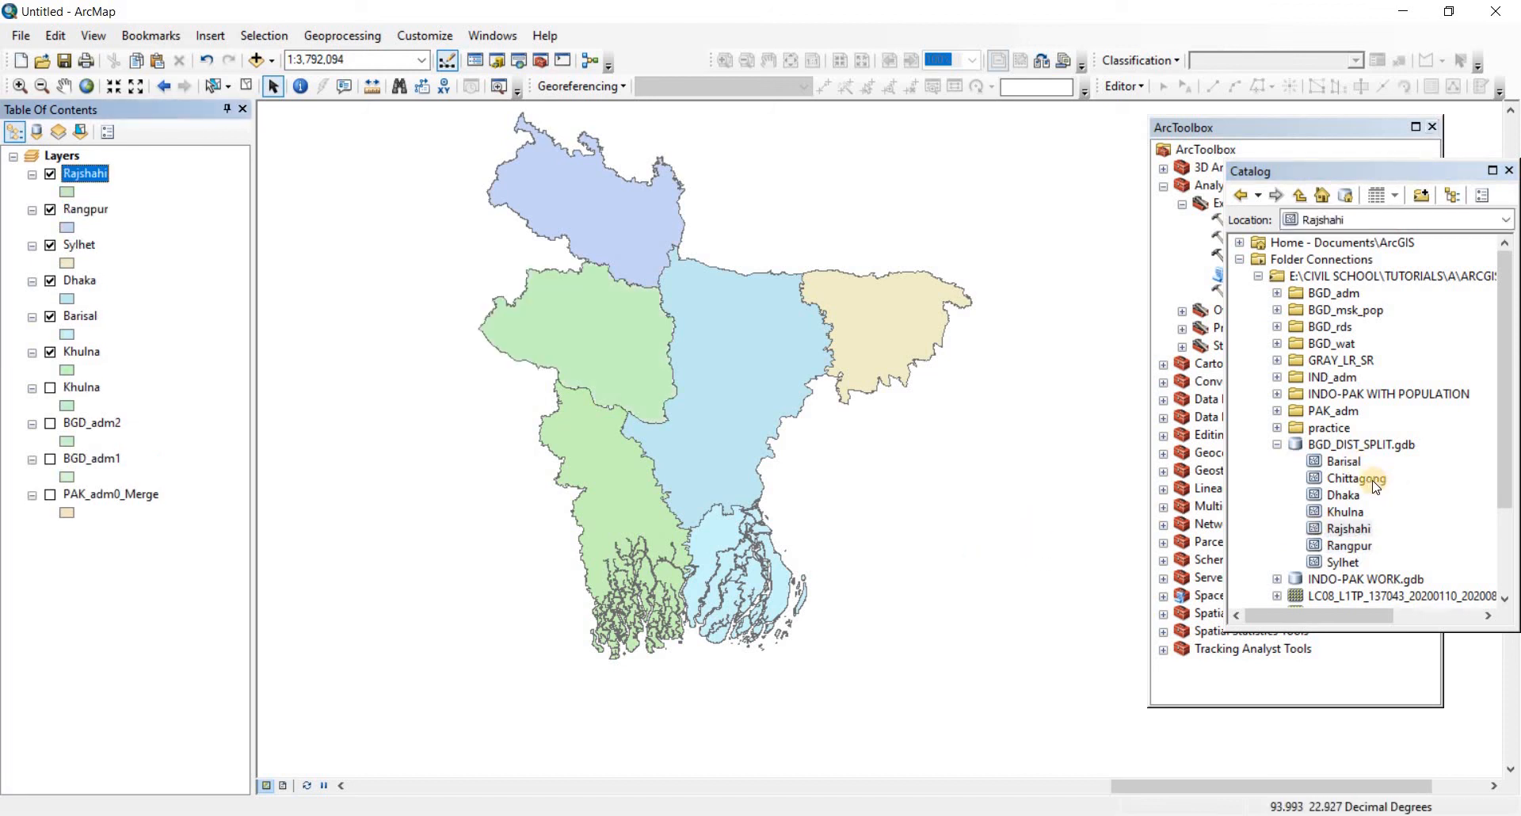
{"action": "double_click", "coordinate": [1351, 477]}
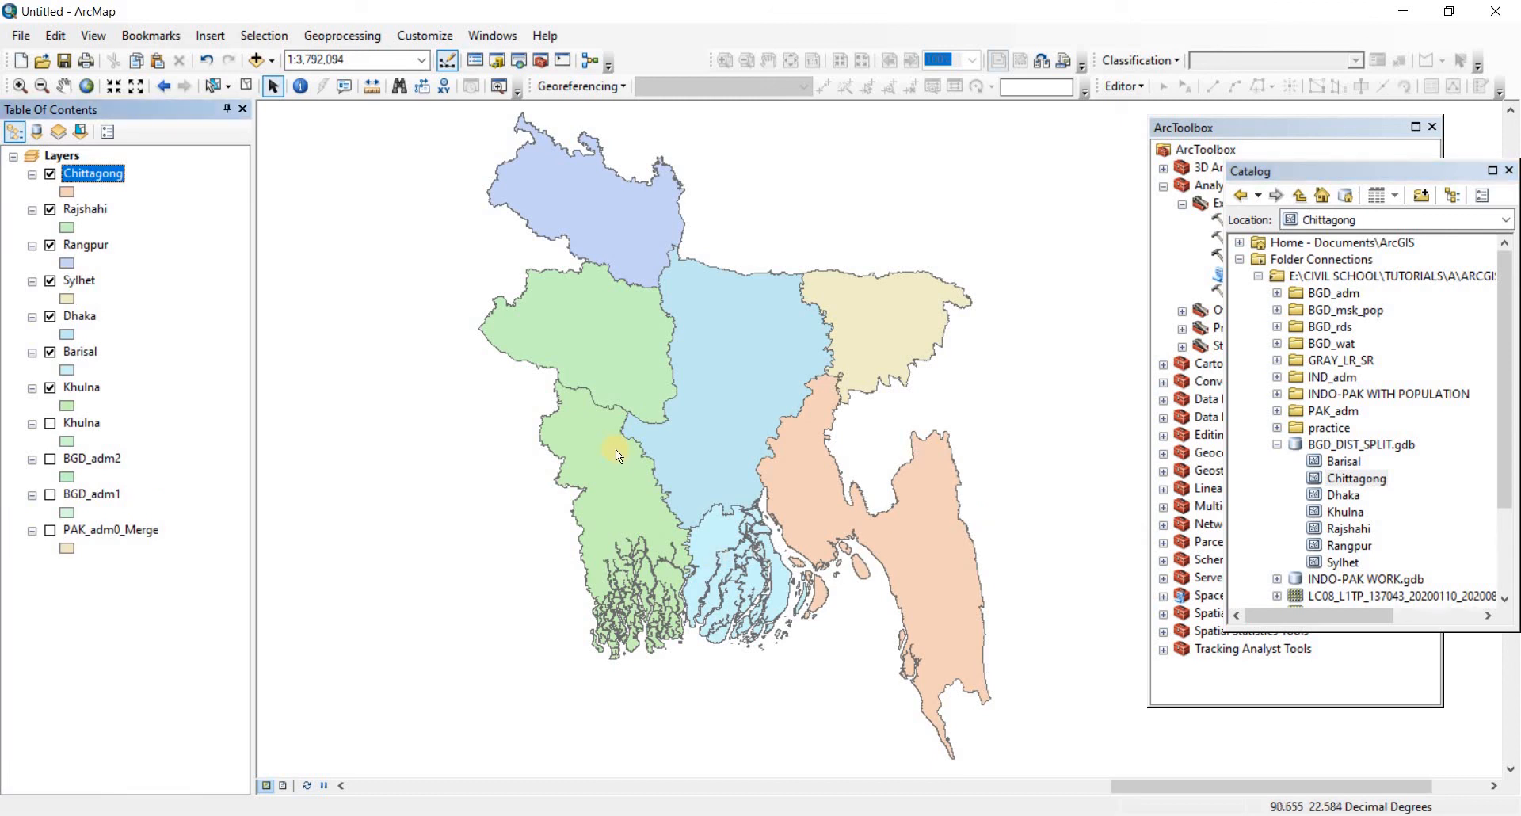
{"action": "mouse_move", "coordinate": [621, 462]}
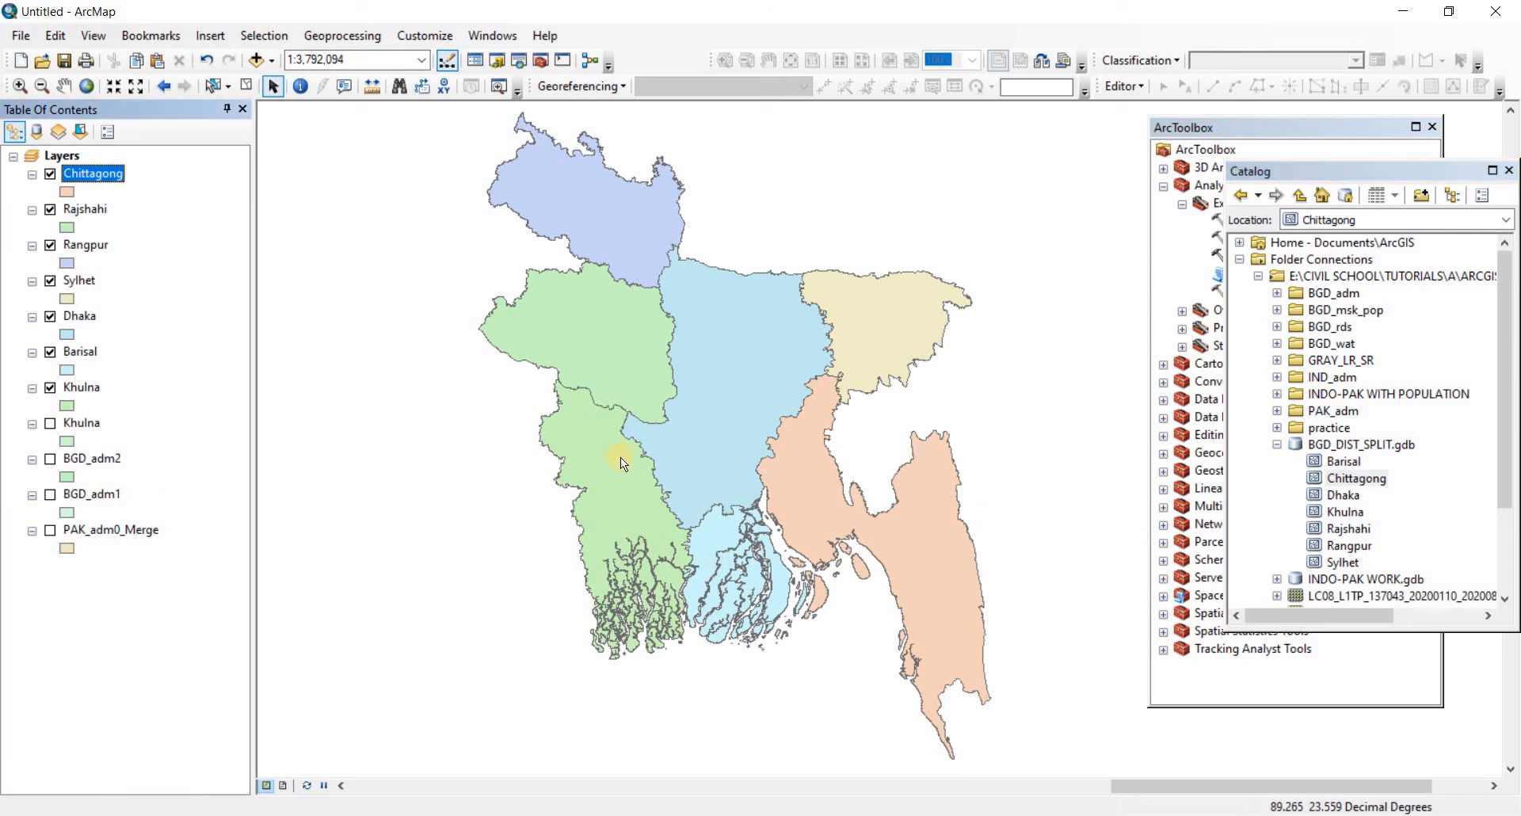
{"action": "mouse_move", "coordinate": [729, 453]}
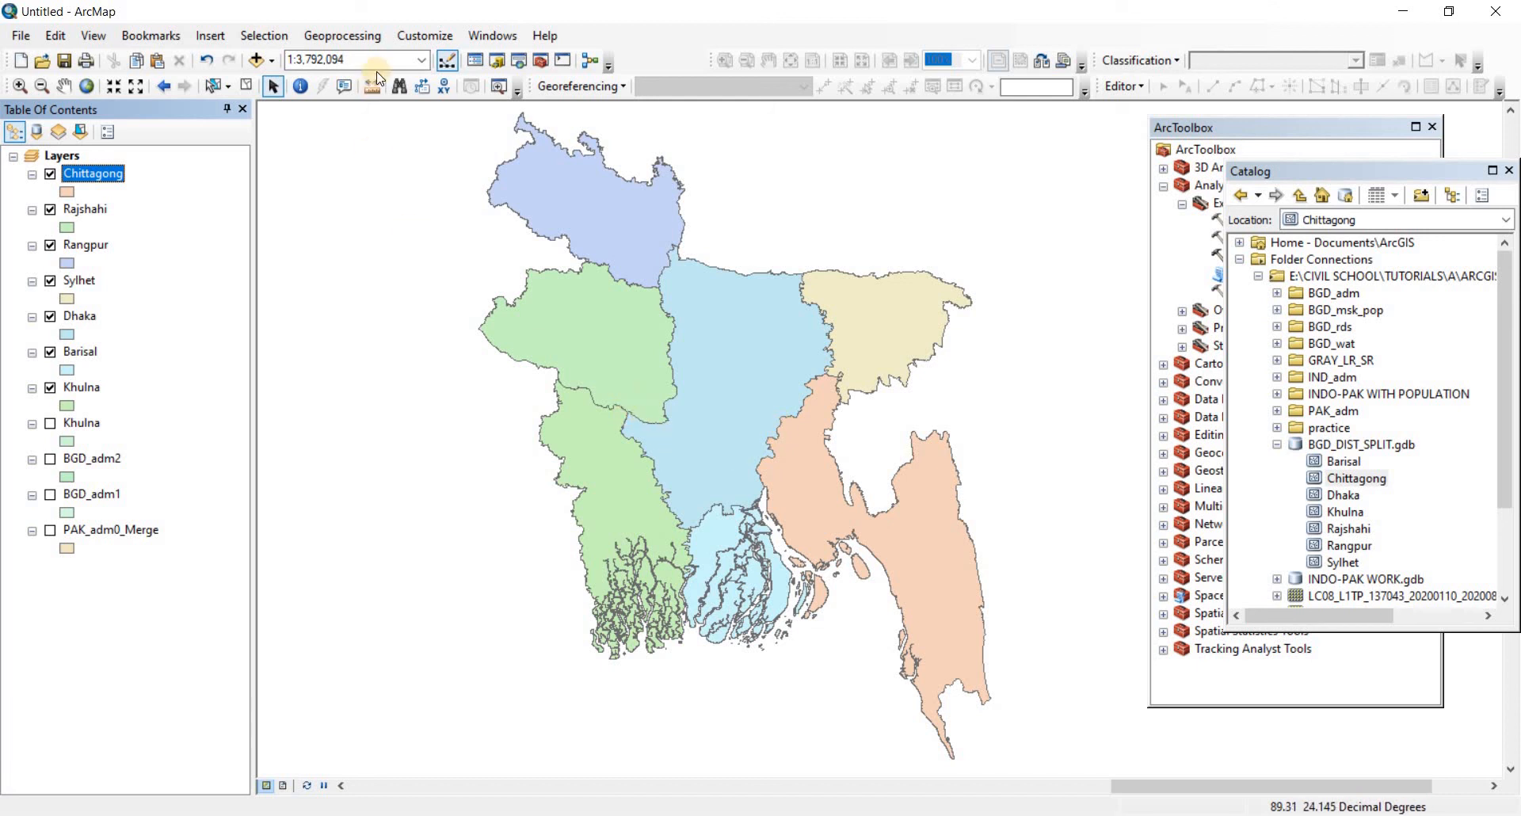
{"action": "left_click", "coordinate": [342, 35]}
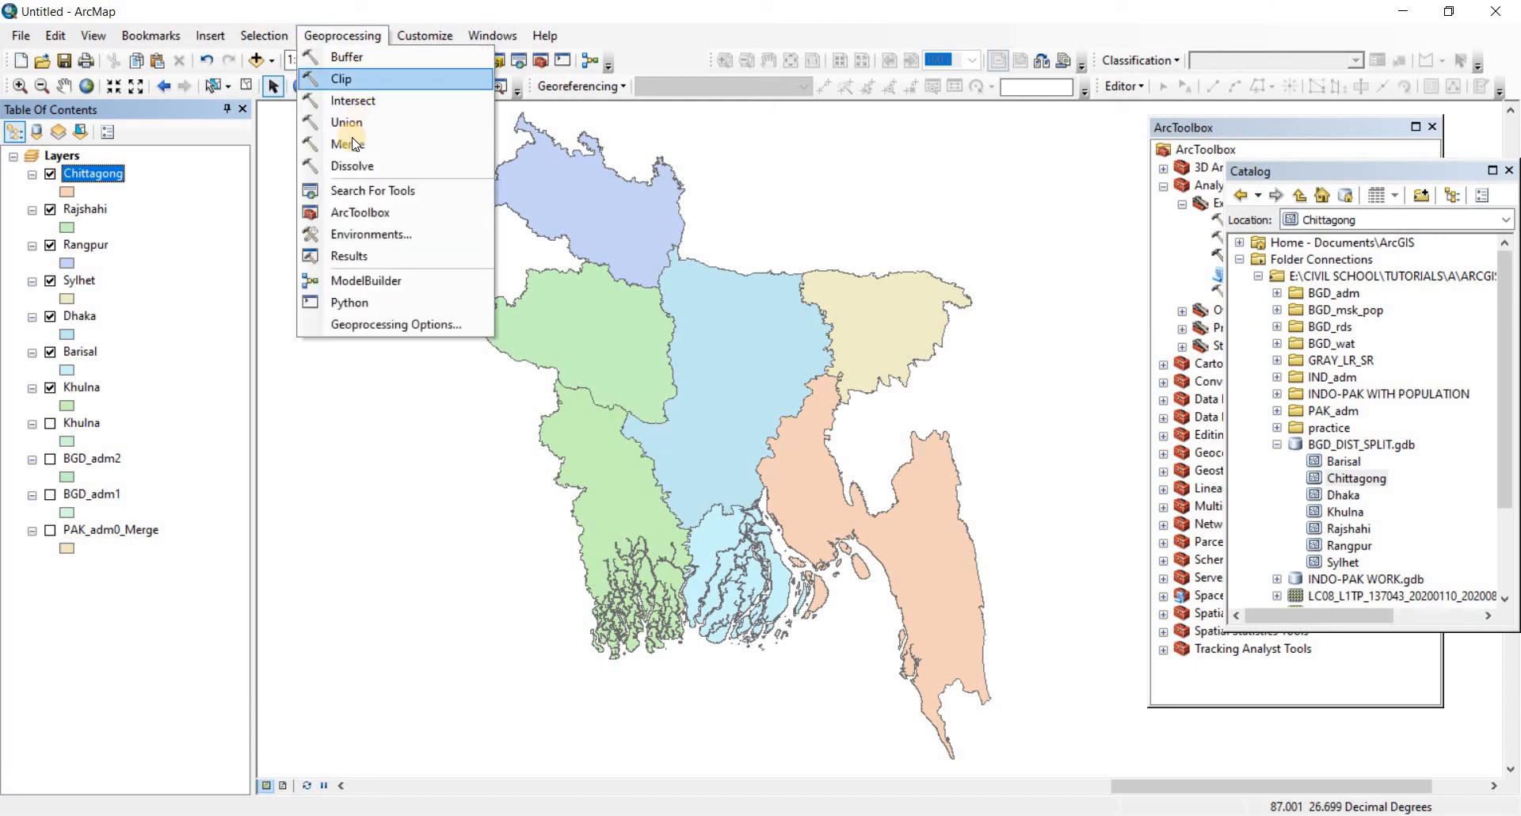
{"action": "mouse_move", "coordinate": [344, 11]}
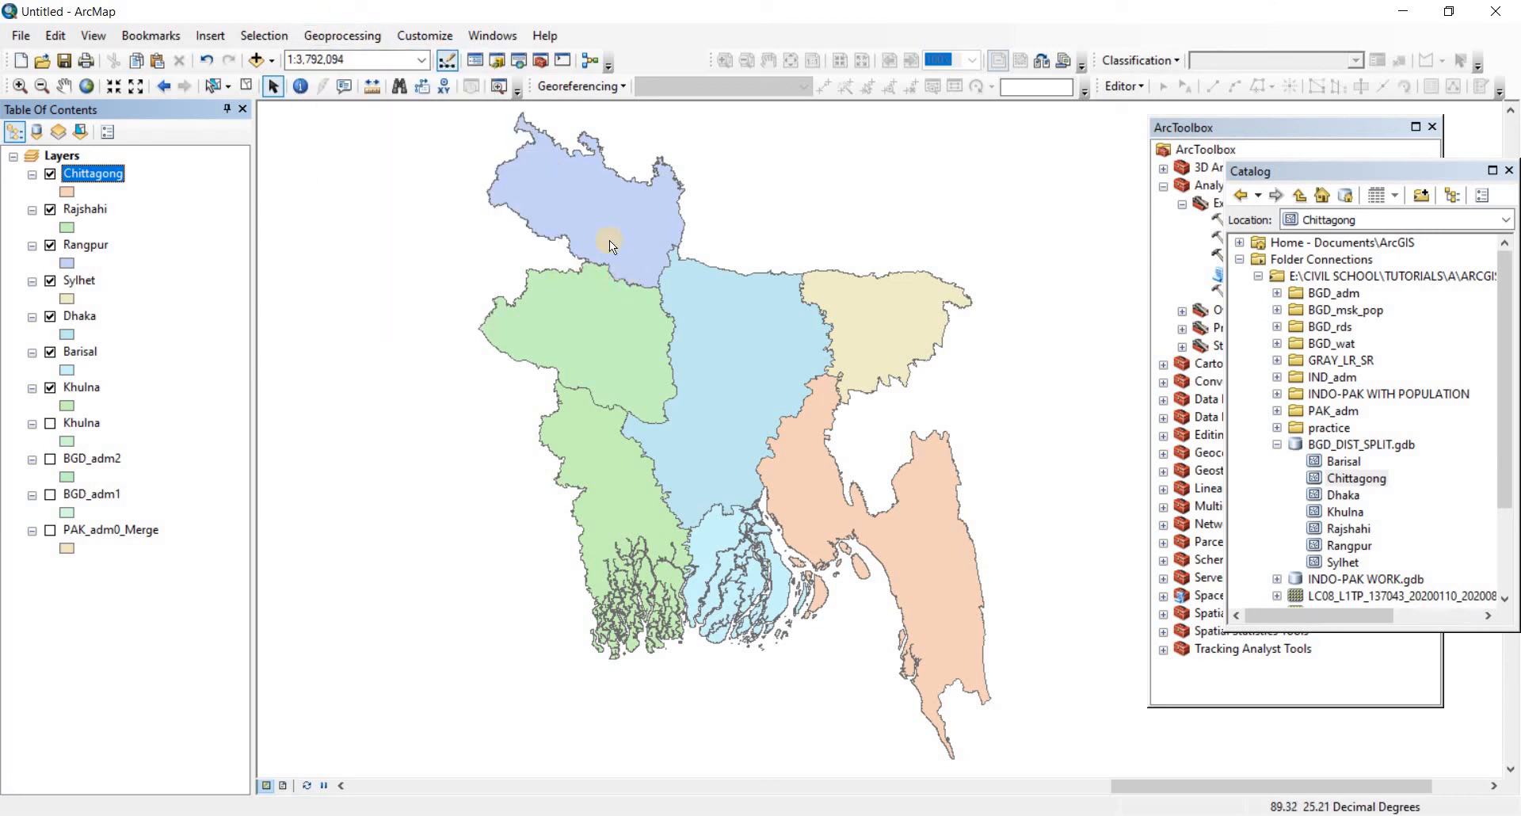
{"action": "mouse_move", "coordinate": [684, 318]}
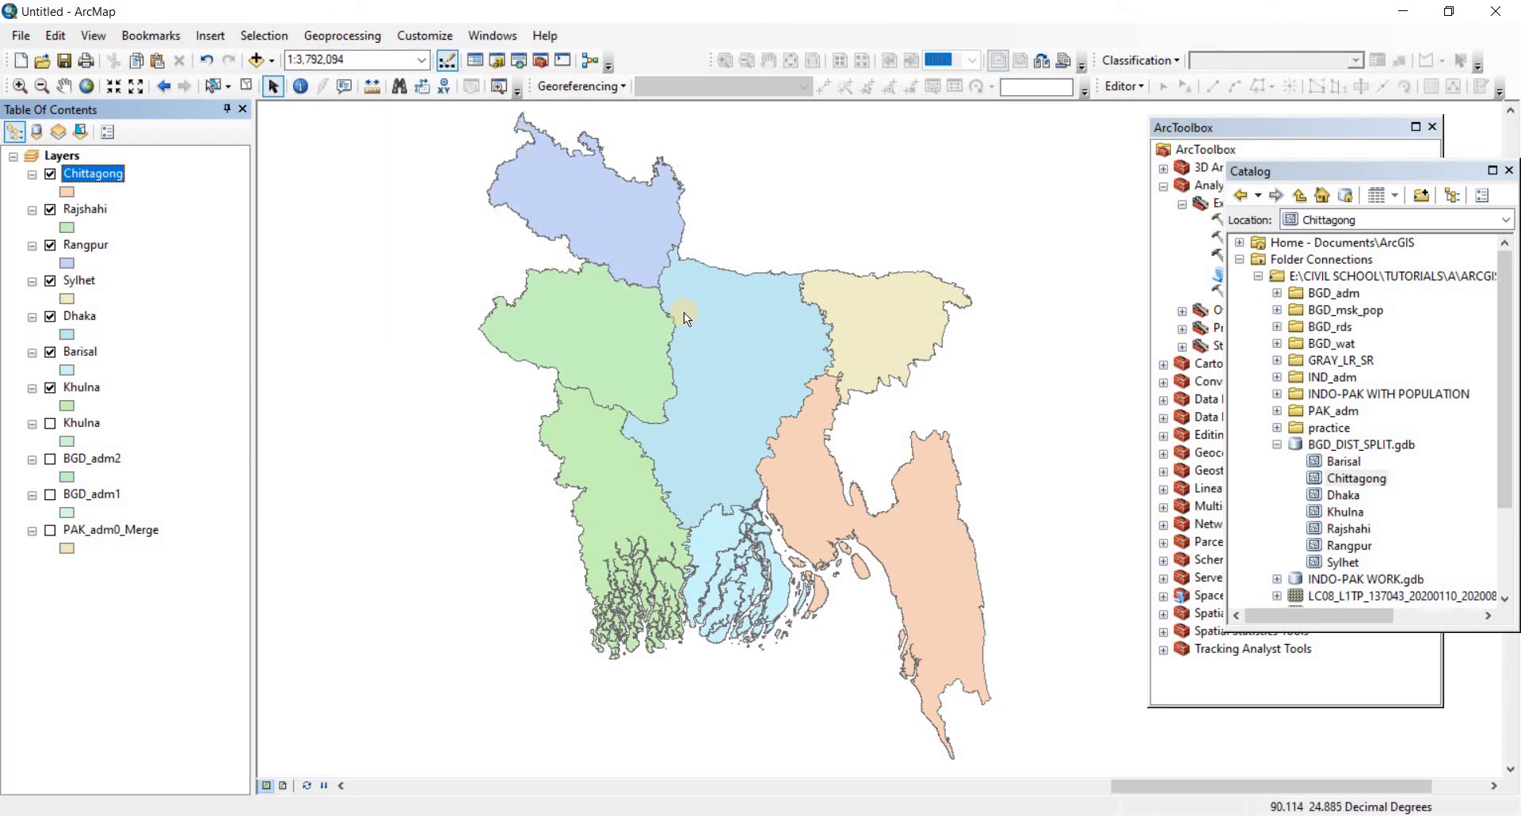
{"action": "left_click", "coordinate": [343, 36]}
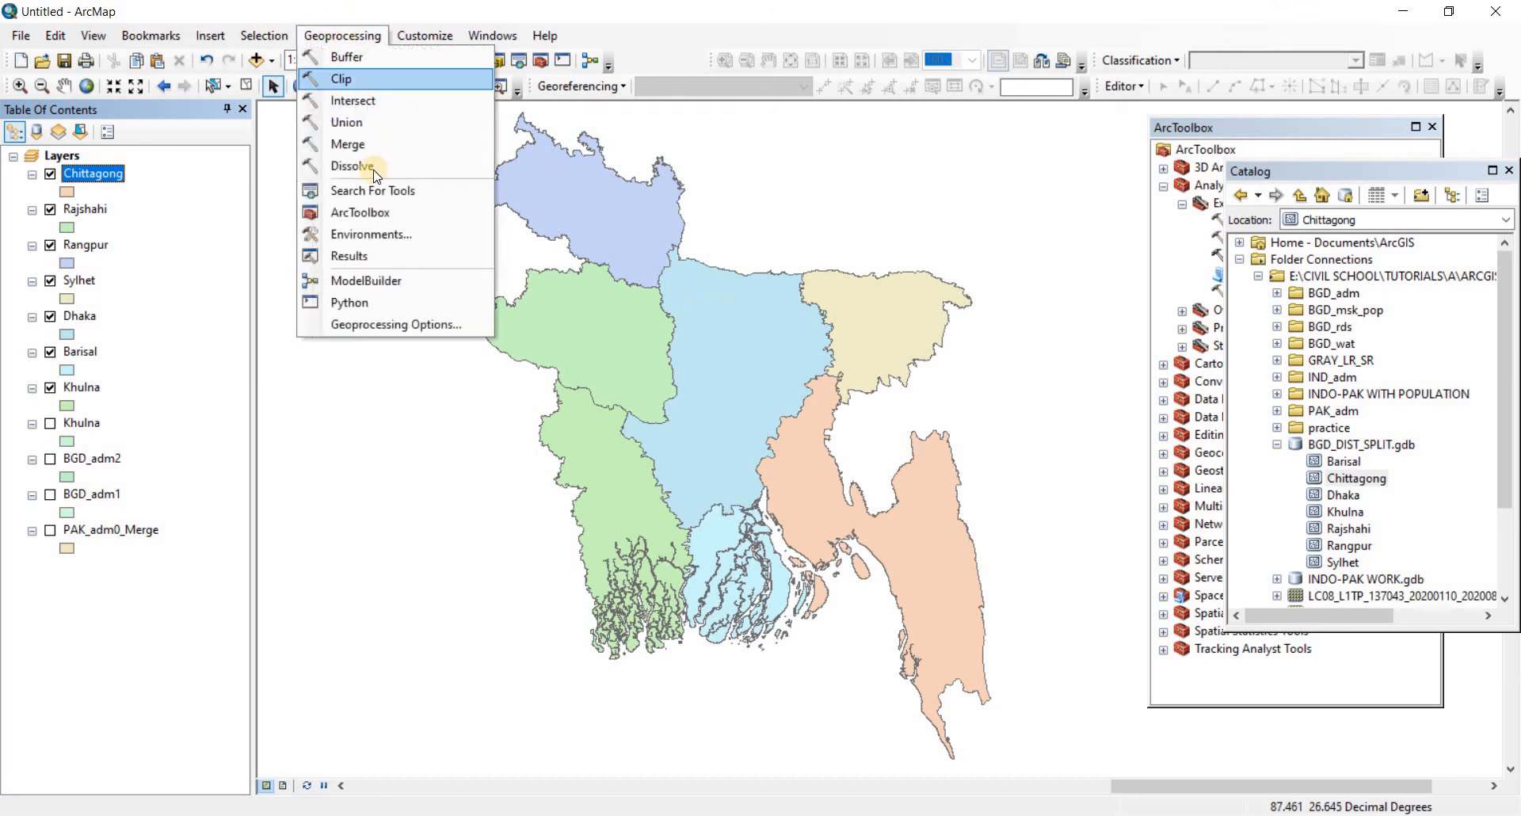
{"action": "mouse_move", "coordinate": [374, 166]}
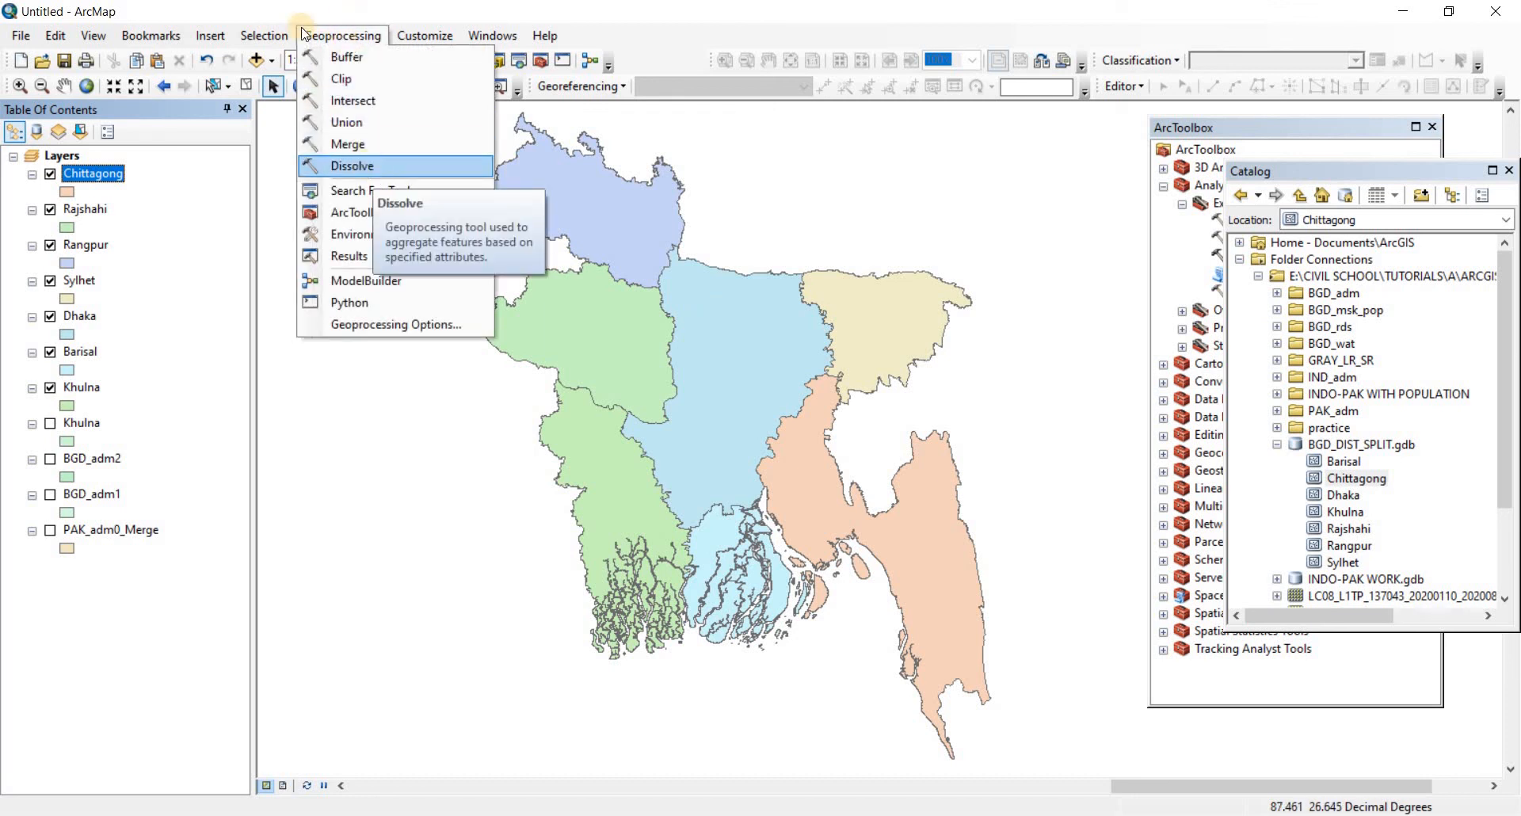
{"action": "left_click", "coordinate": [464, 353]}
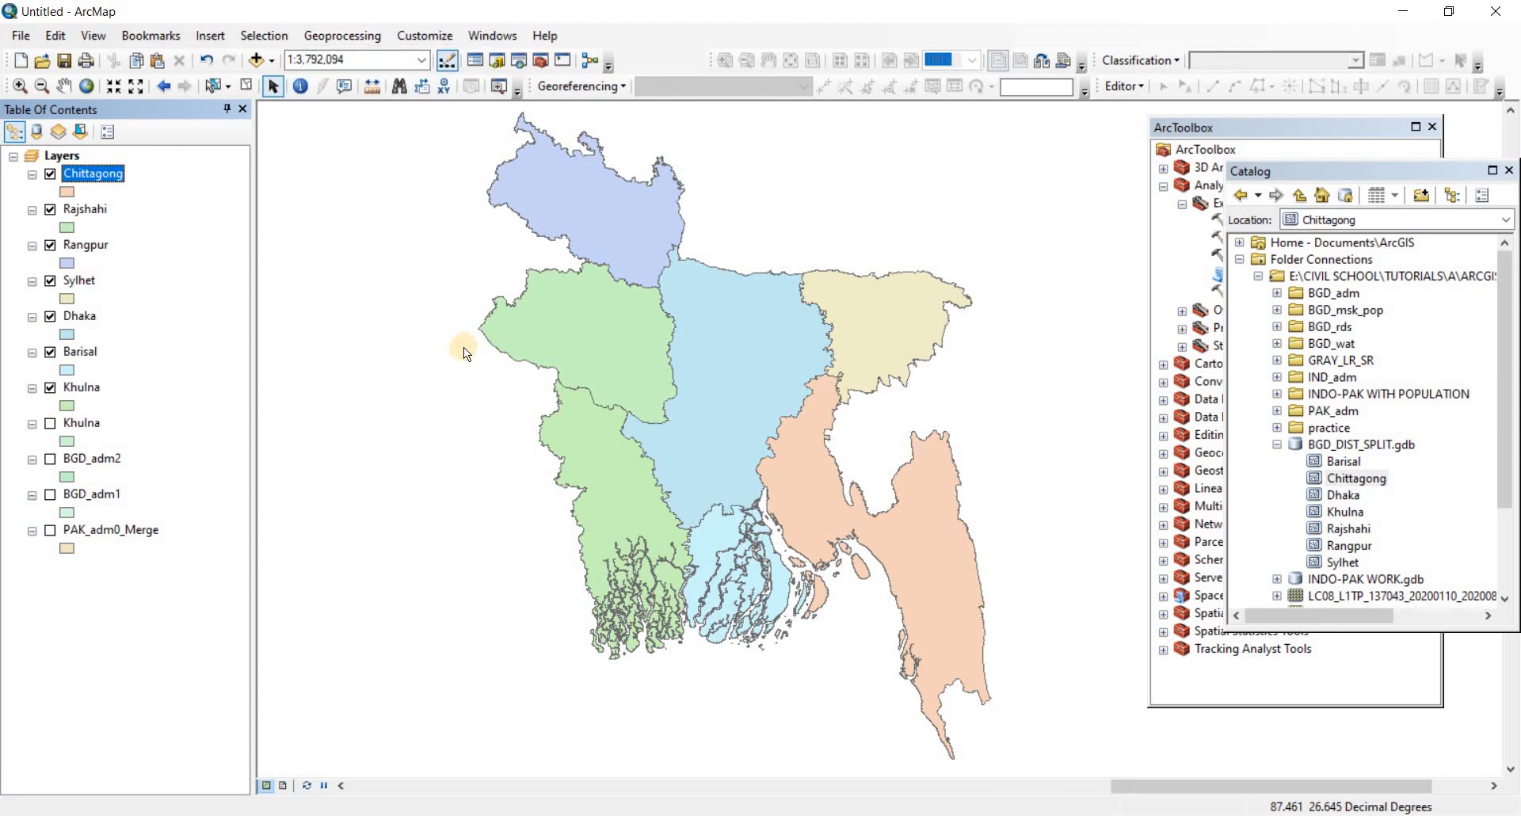
{"action": "mouse_move", "coordinate": [617, 400]}
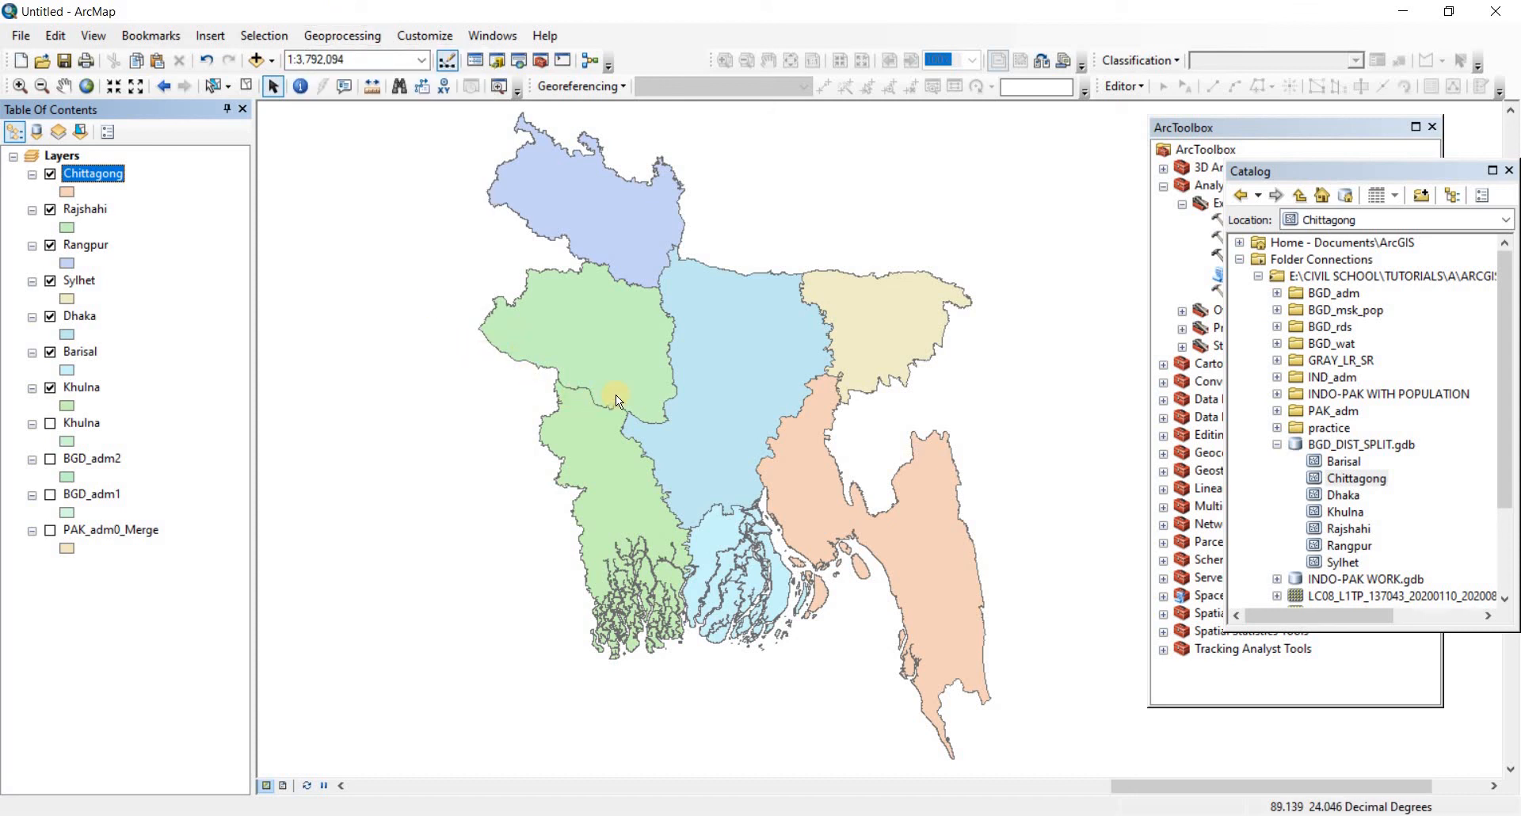
{"action": "mouse_move", "coordinate": [616, 398]}
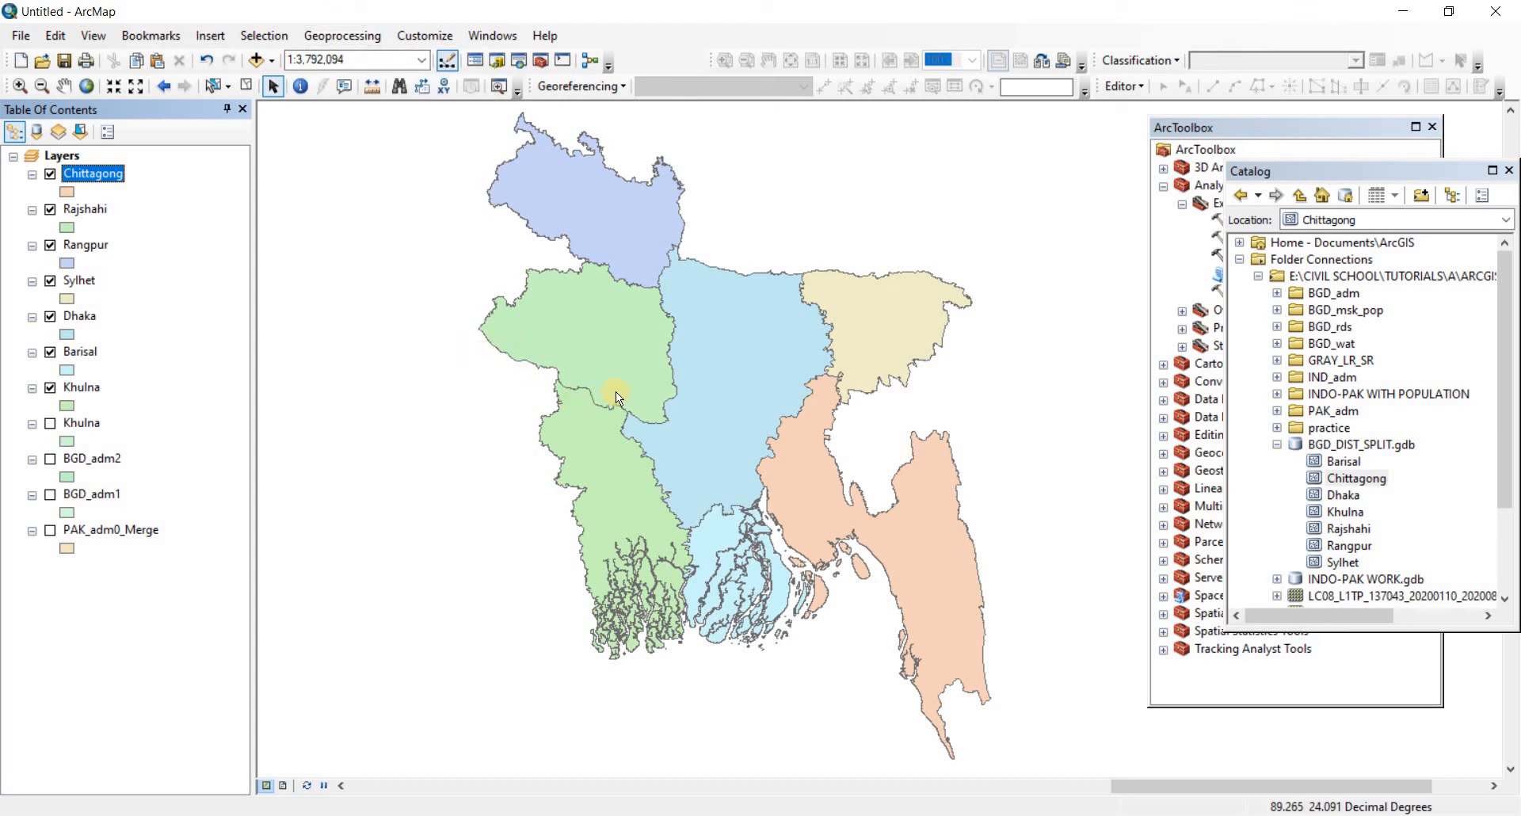
{"action": "mouse_move", "coordinate": [622, 395]}
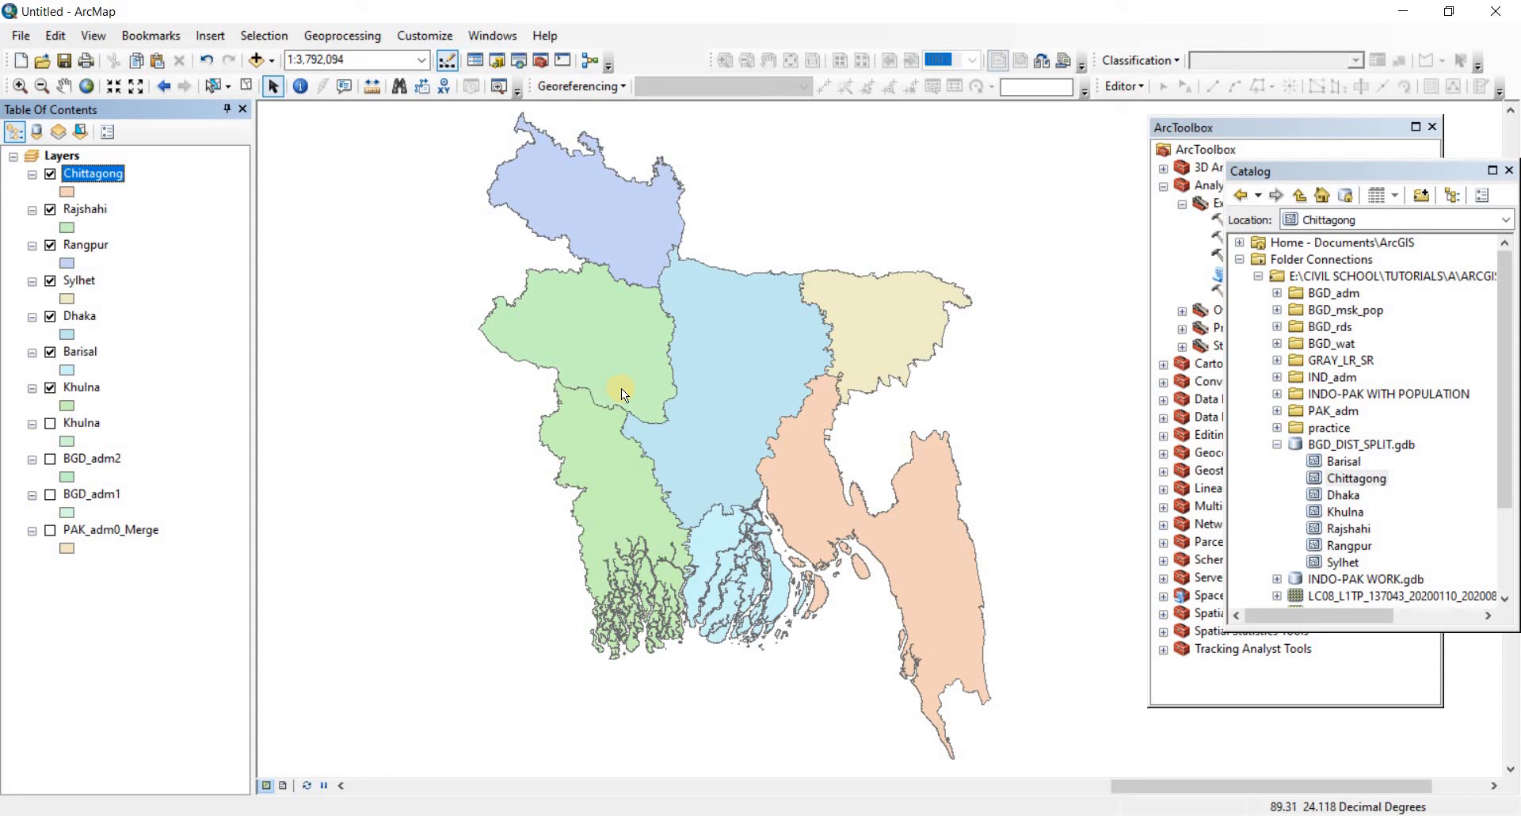
{"action": "mouse_move", "coordinate": [613, 393]}
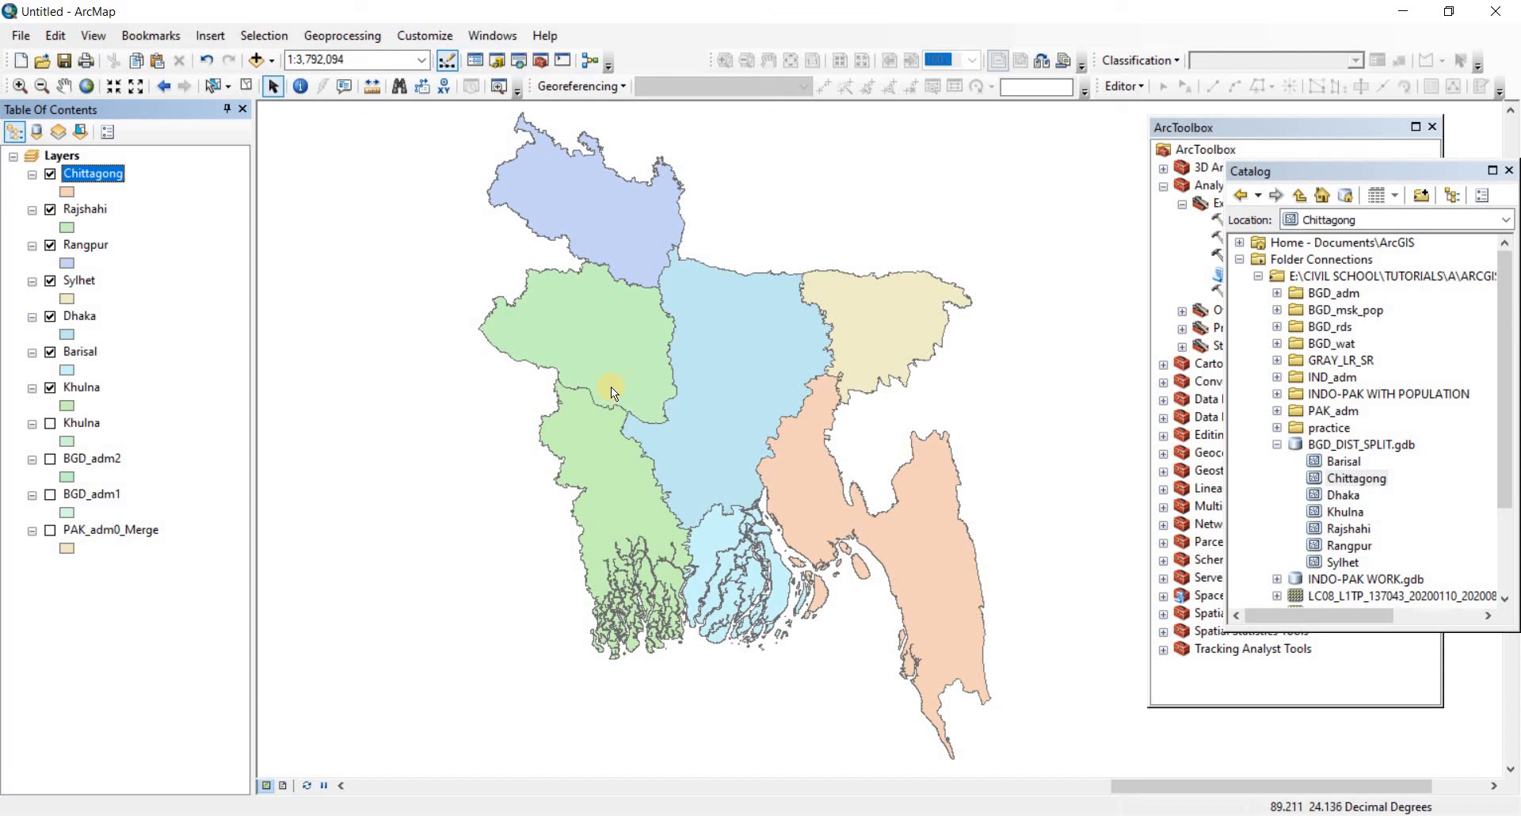
{"action": "mouse_move", "coordinate": [615, 390]}
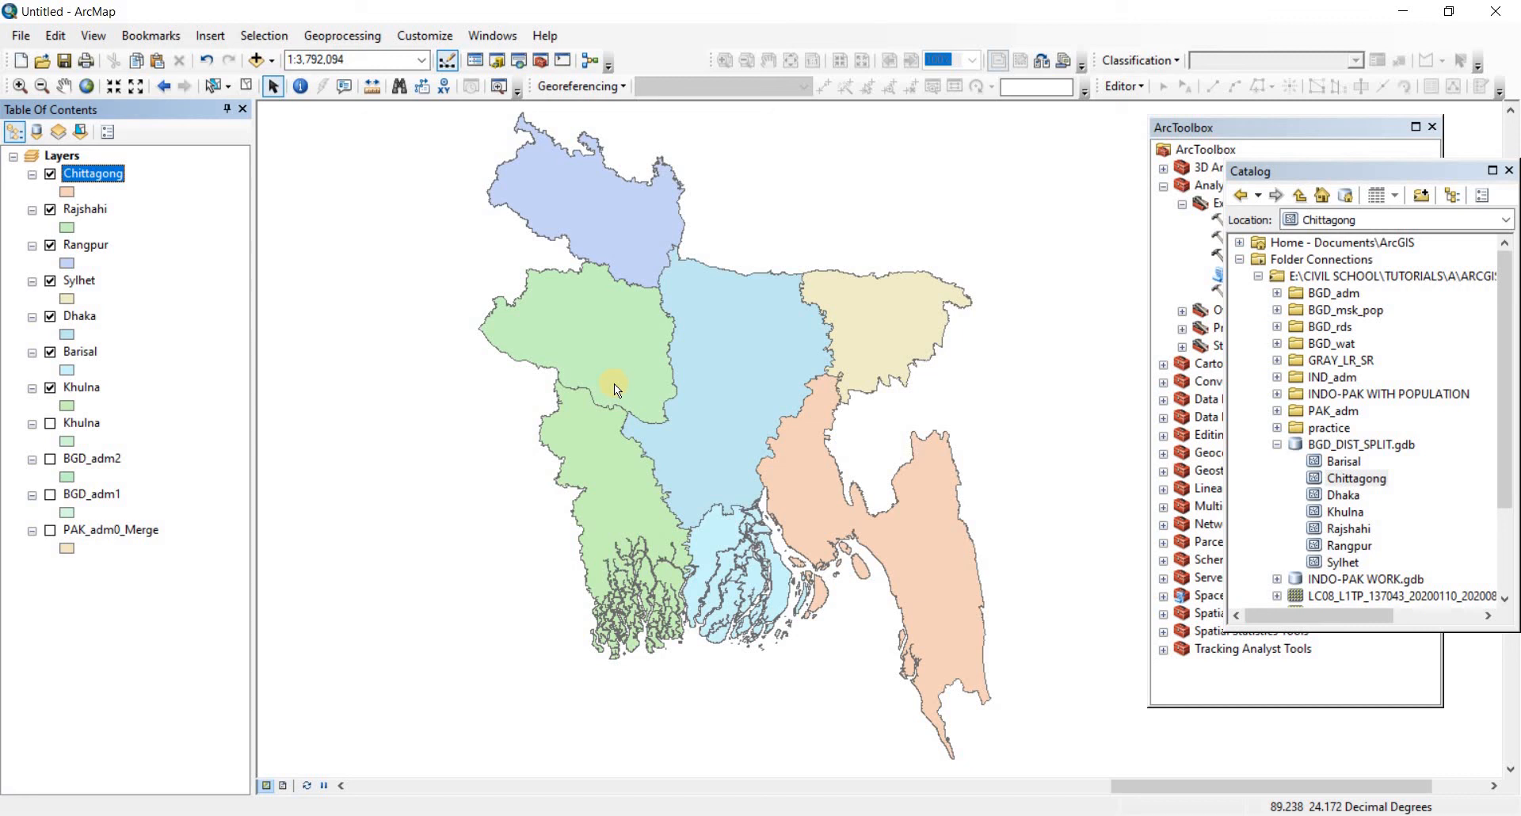
{"action": "mouse_move", "coordinate": [662, 394]}
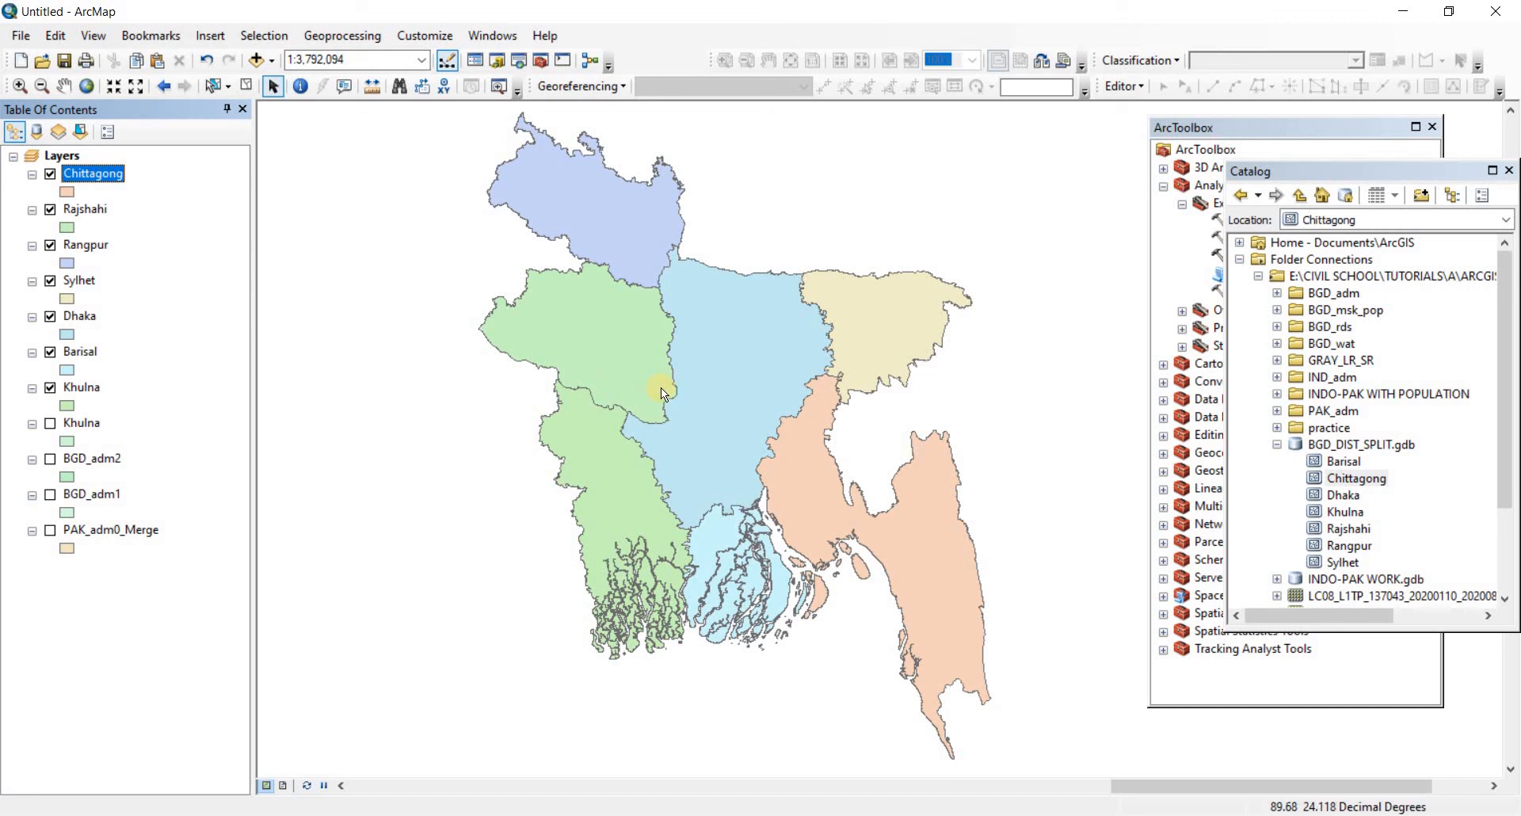